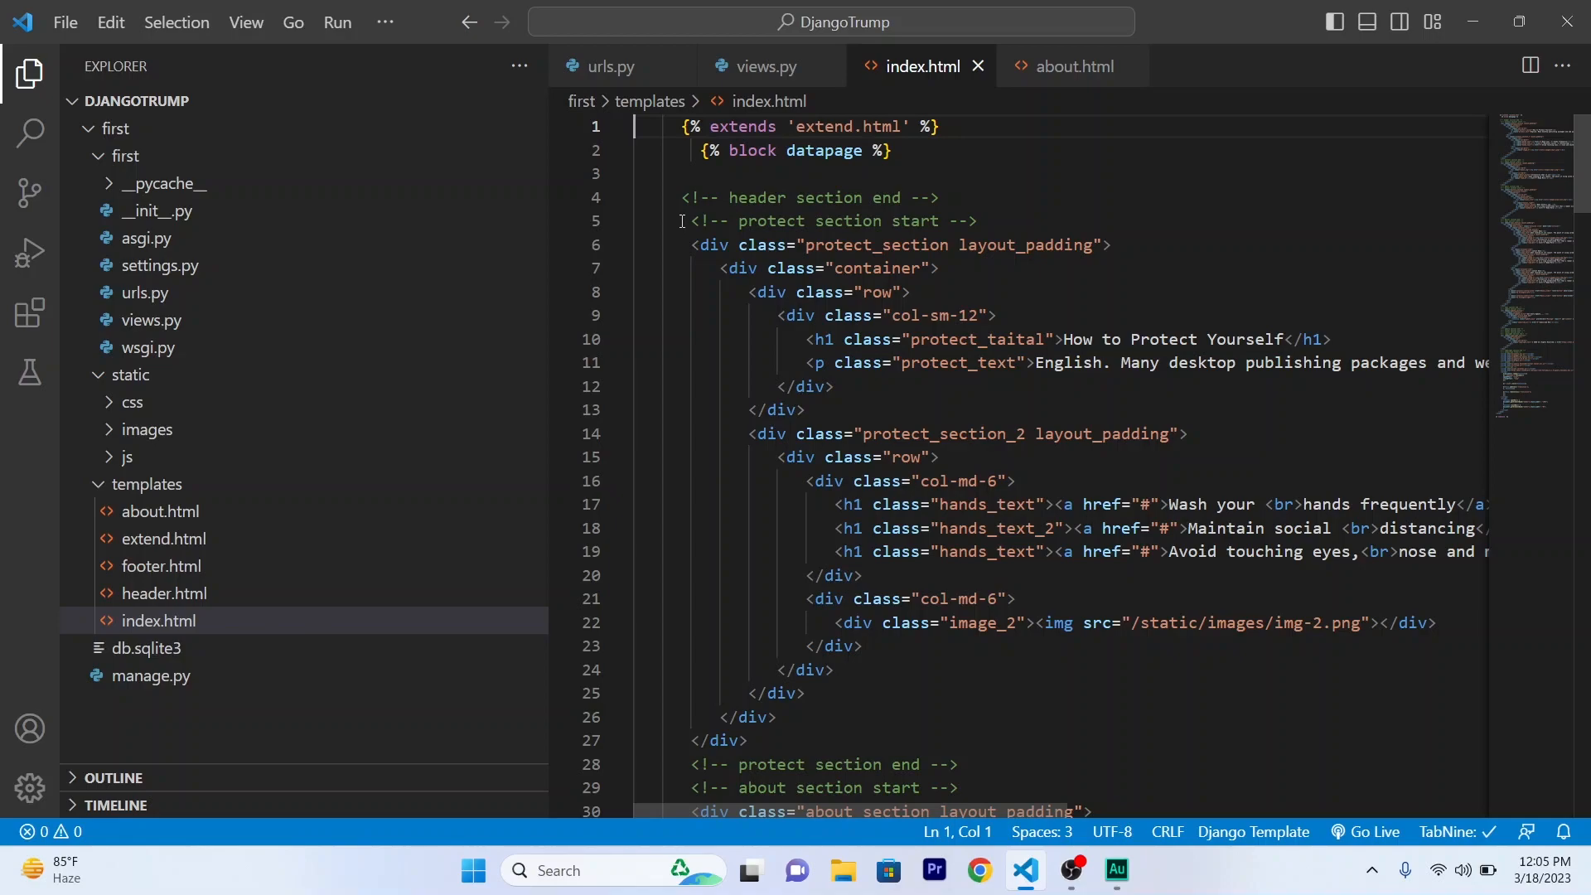
pyautogui.moveTo(471, 489)
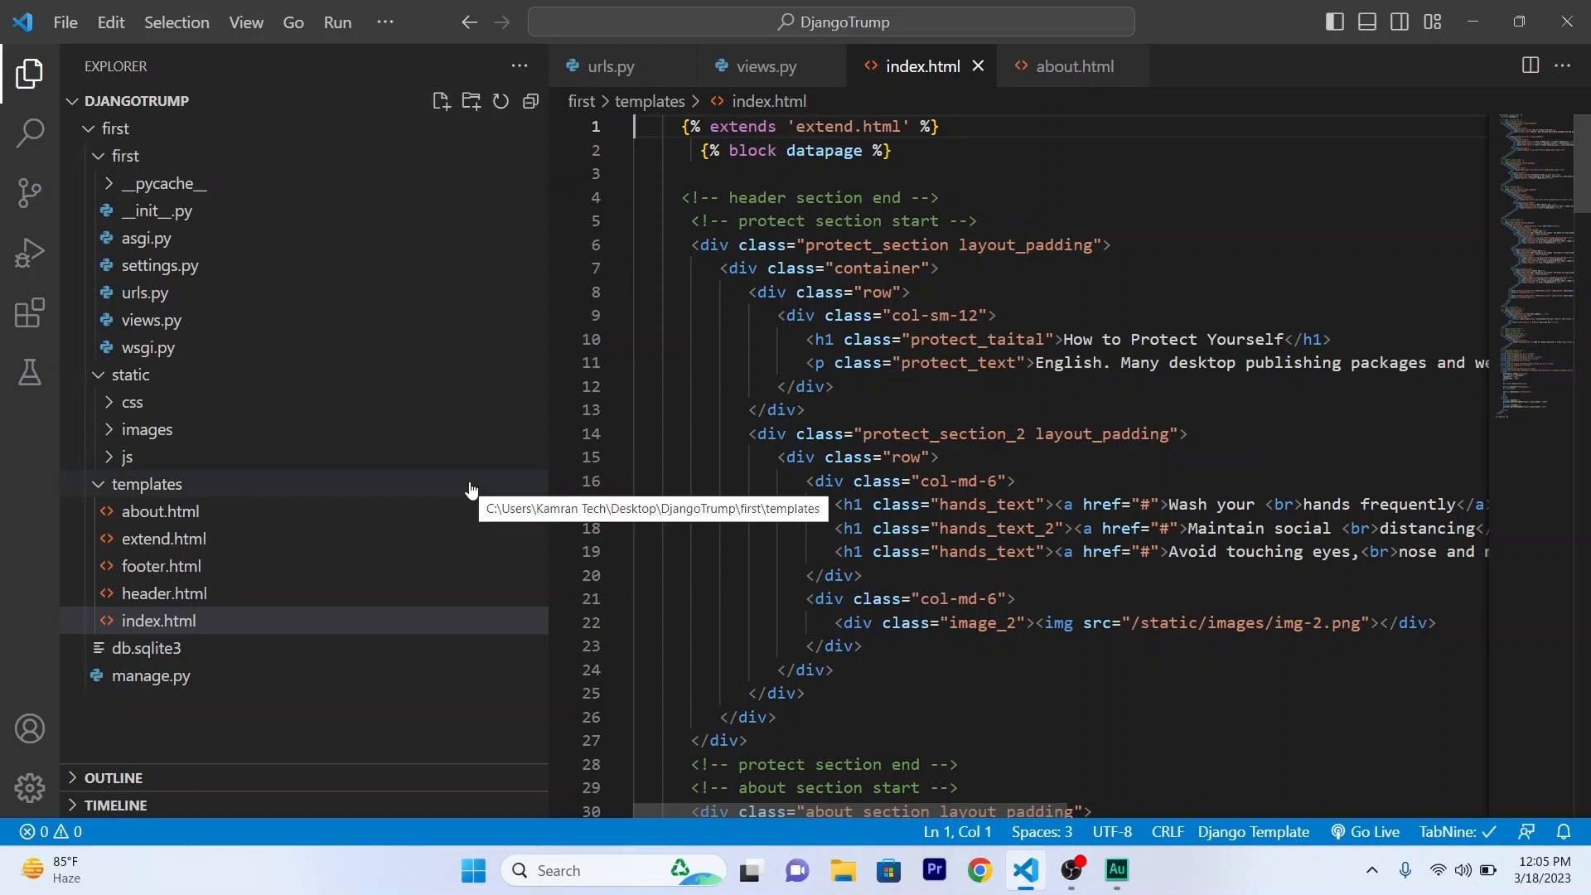
# Create a new form.html file in the templates folder.
pyautogui.rightClick(146, 484)
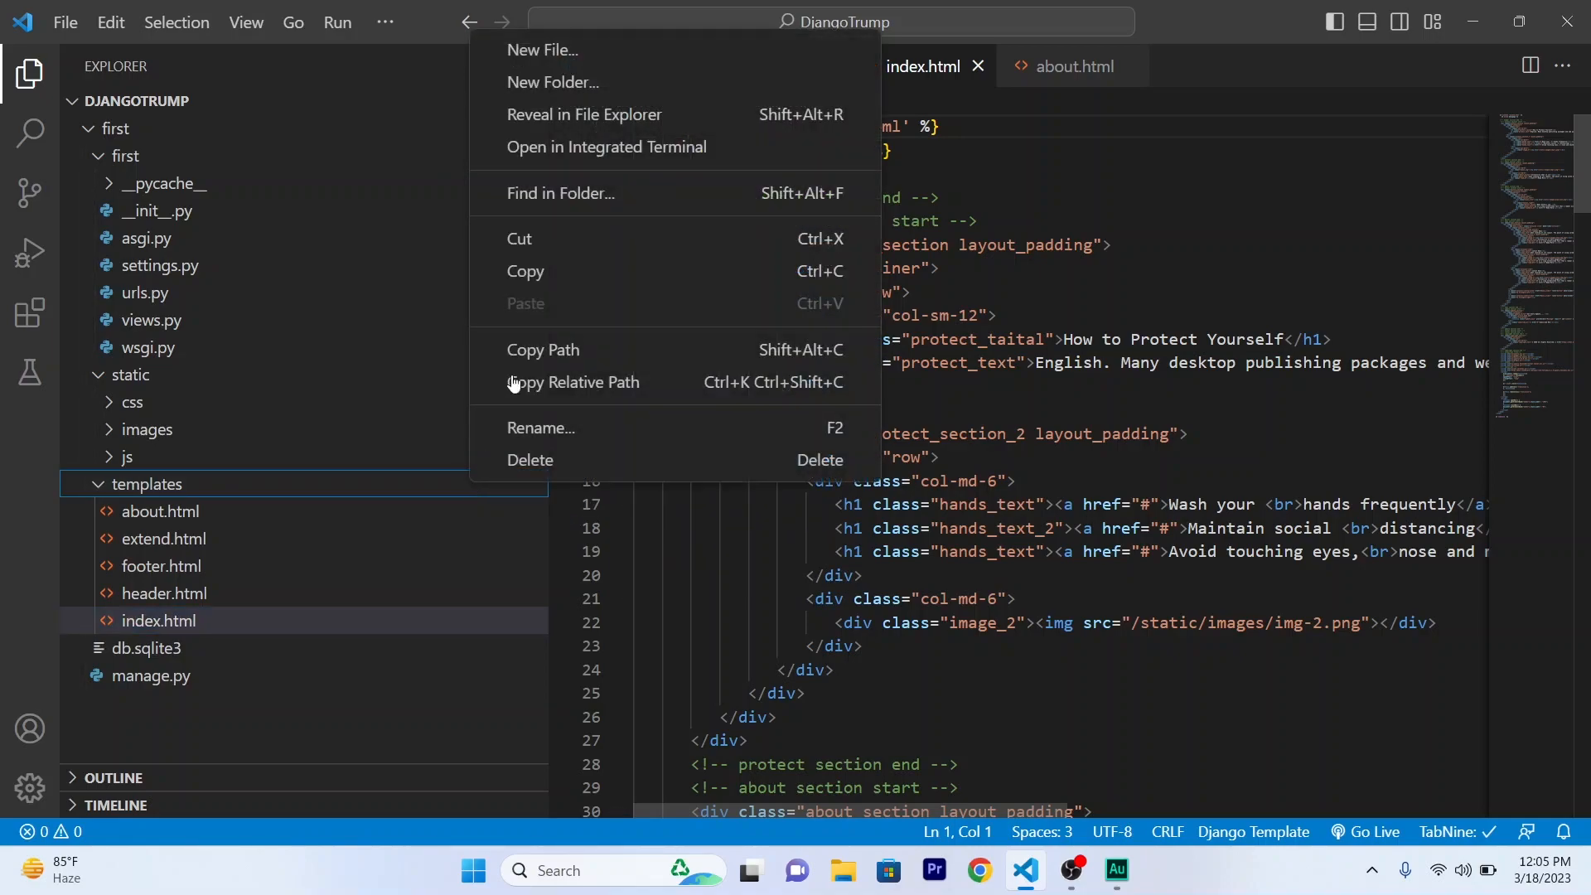
pyautogui.click(541, 51)
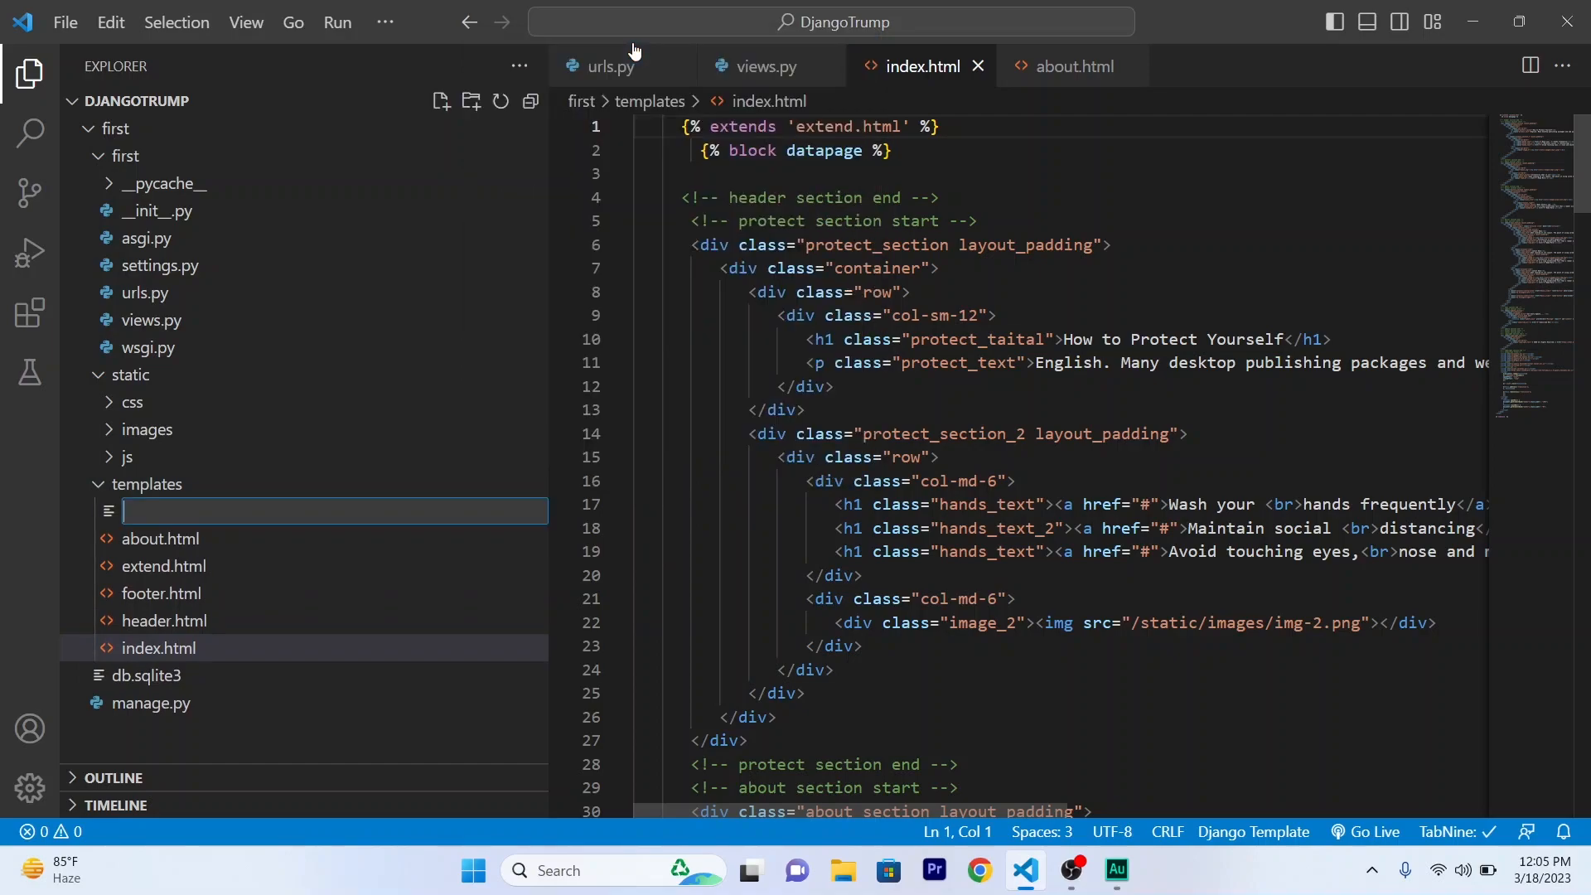
pyautogui.write('form.h')
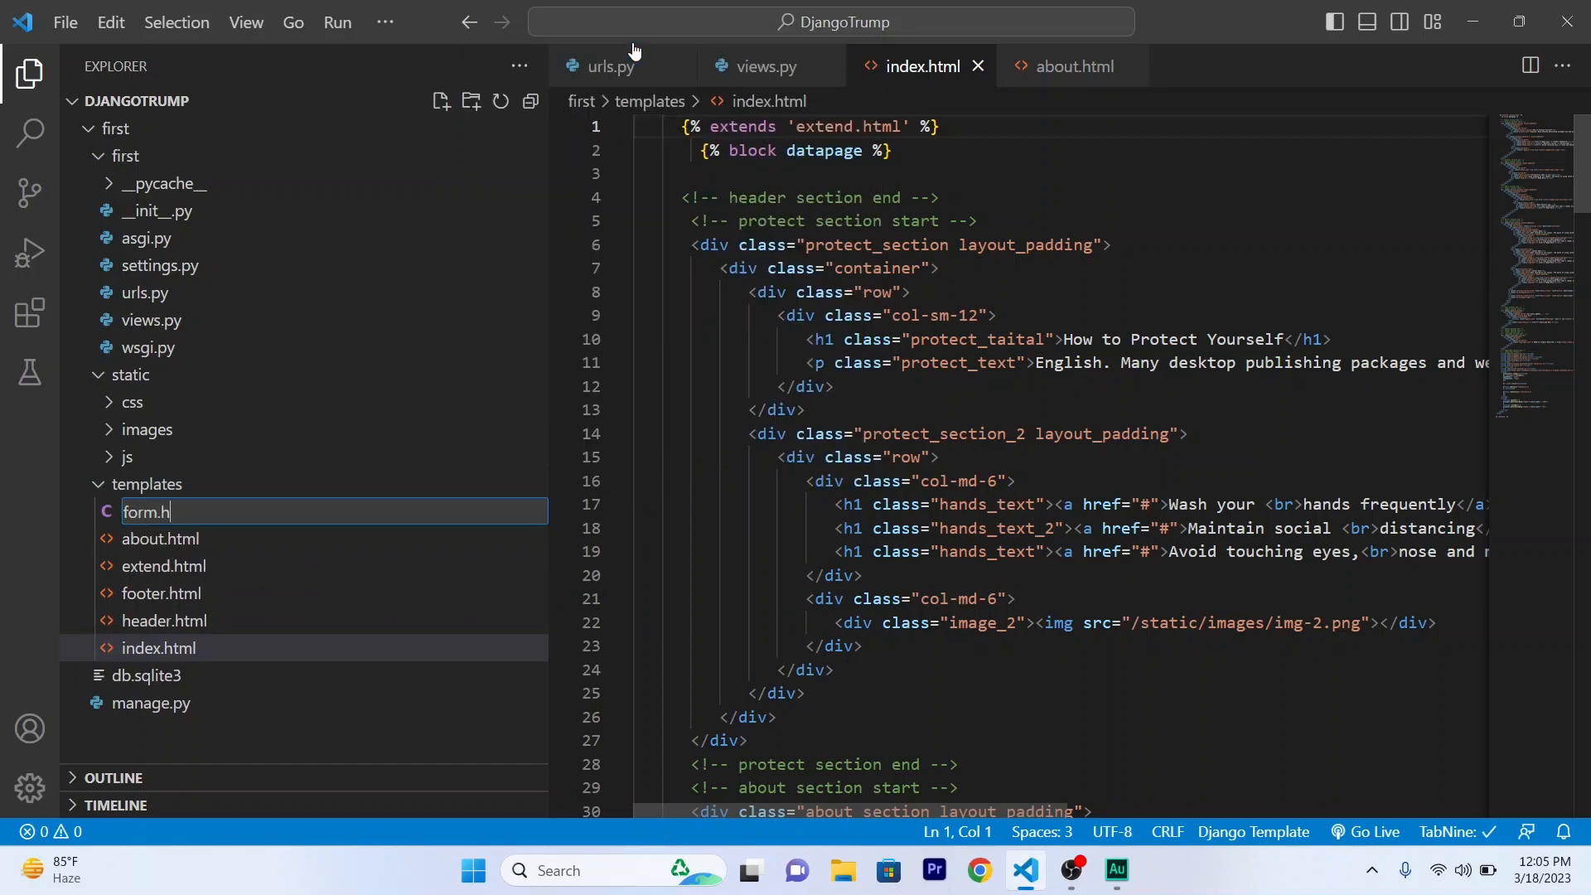
pyautogui.press('Enter')
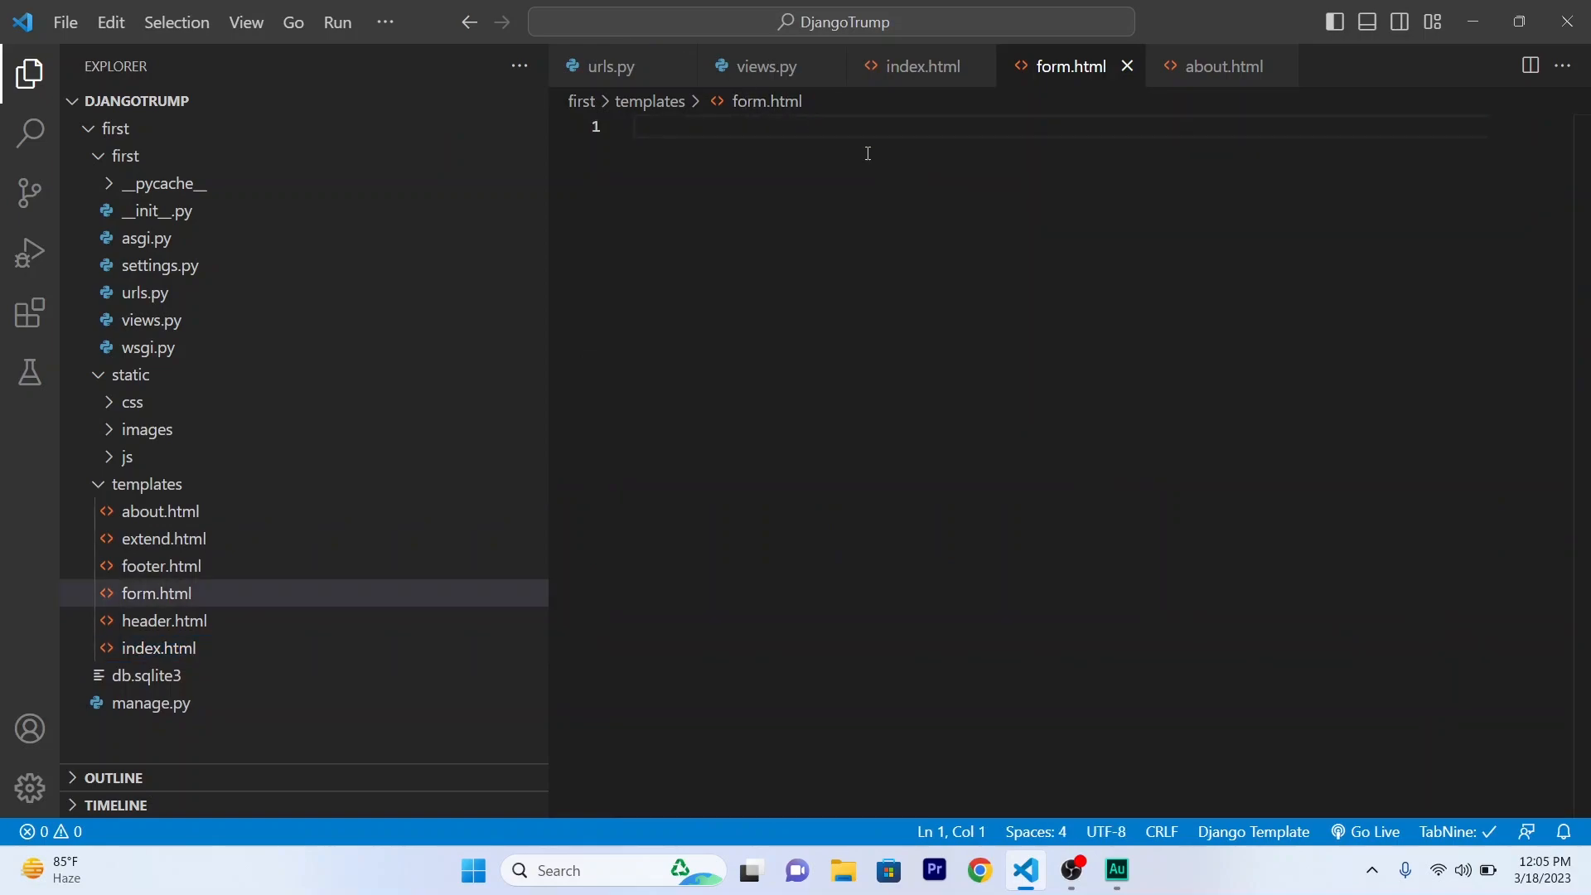
# Make form.html extend extend.html and add a datapage block with its endblock.
pyautogui.write('extends "" %}')
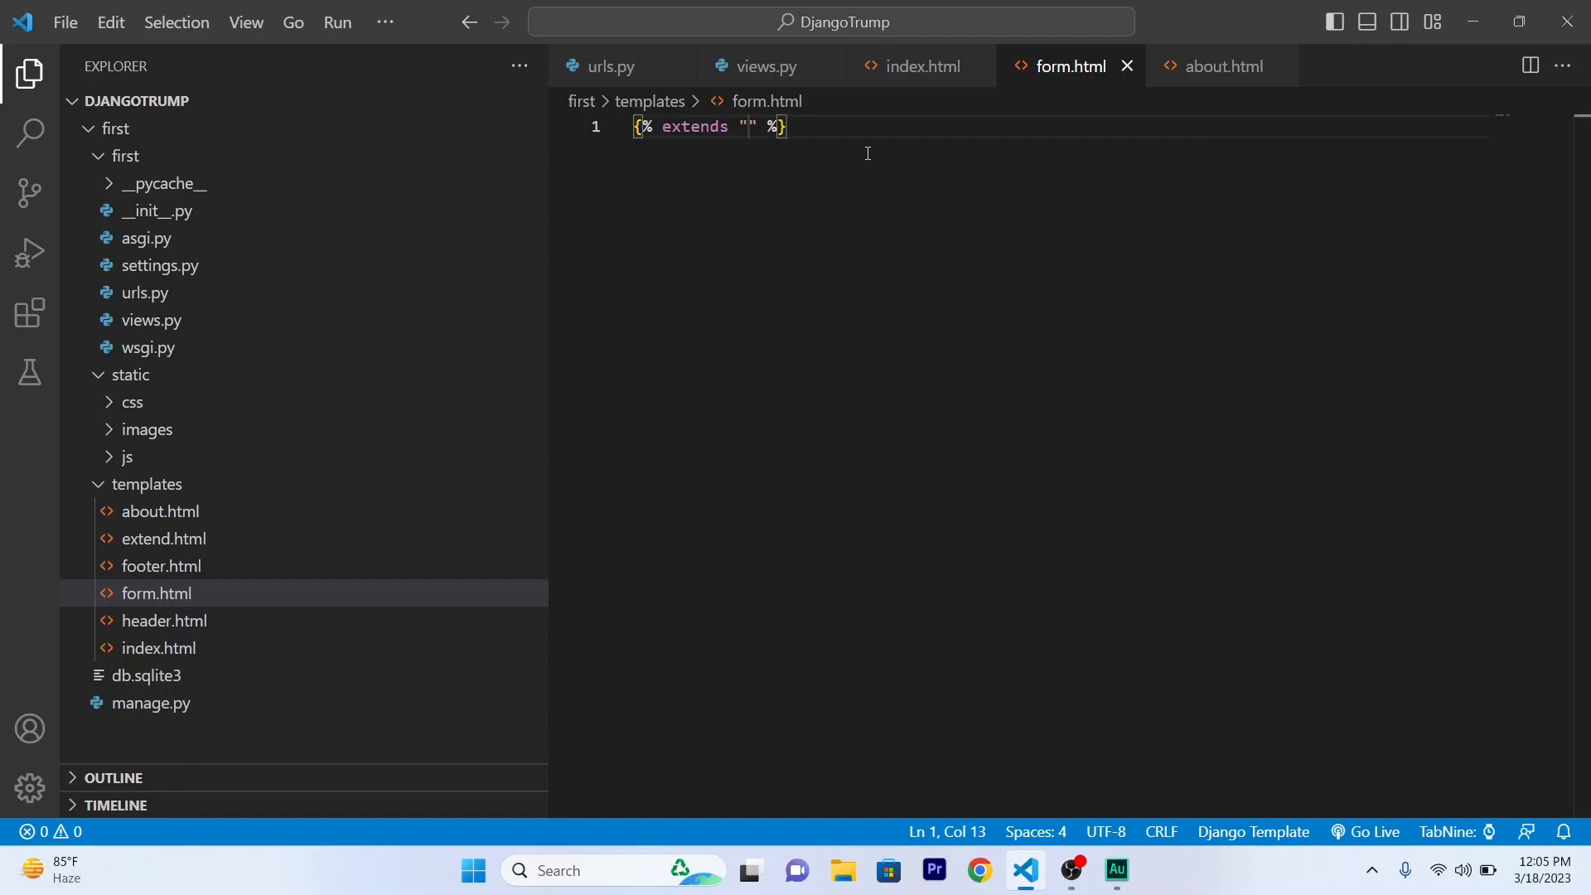
pyautogui.write('exten')
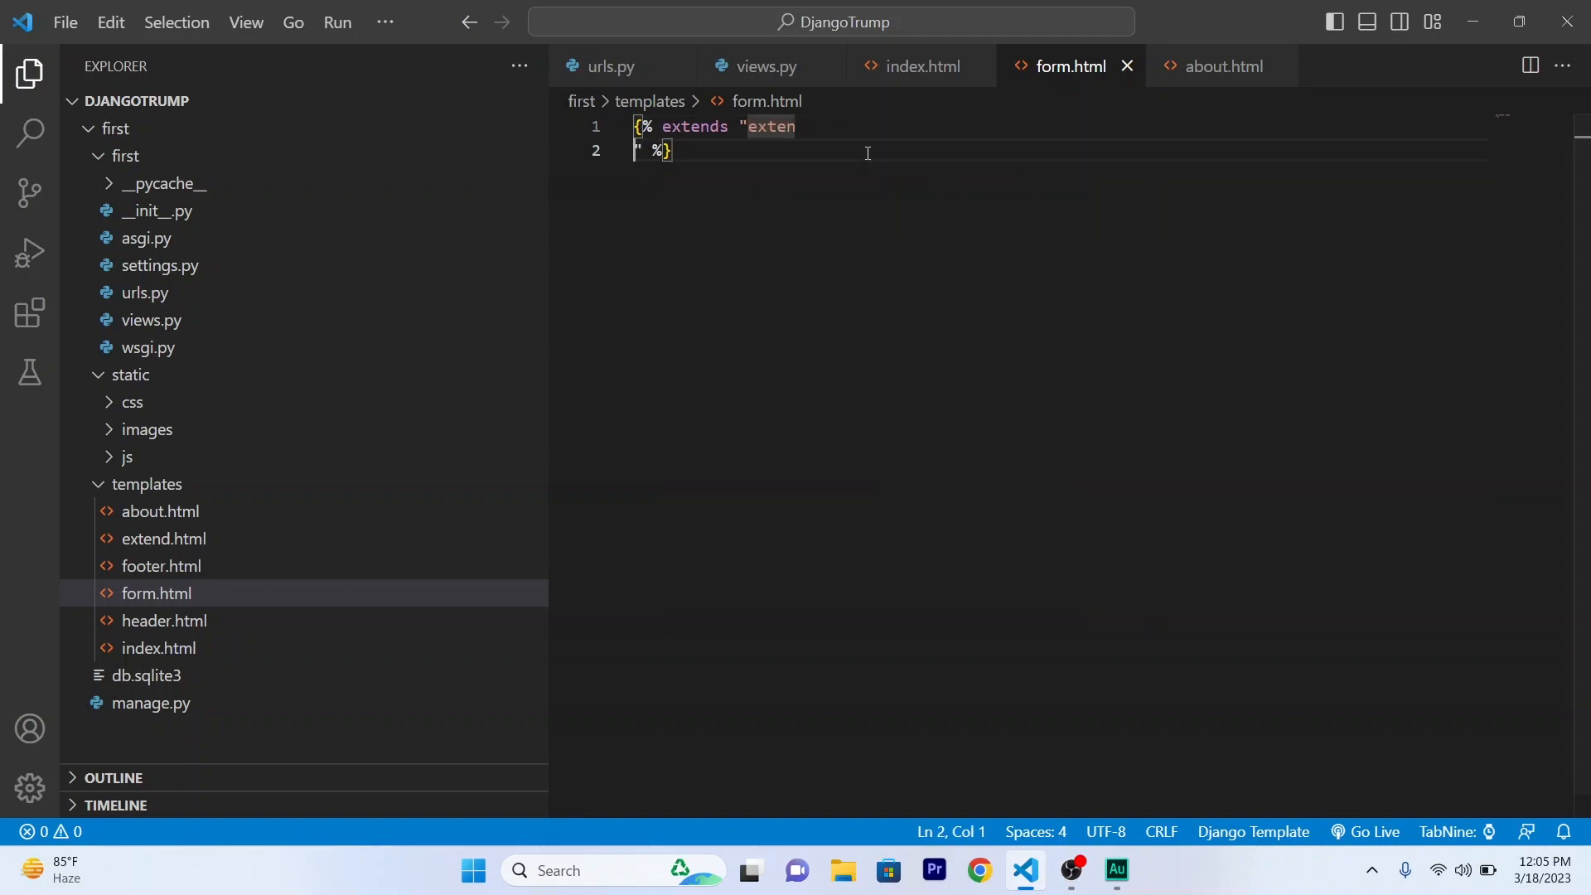
pyautogui.press('Backspace')
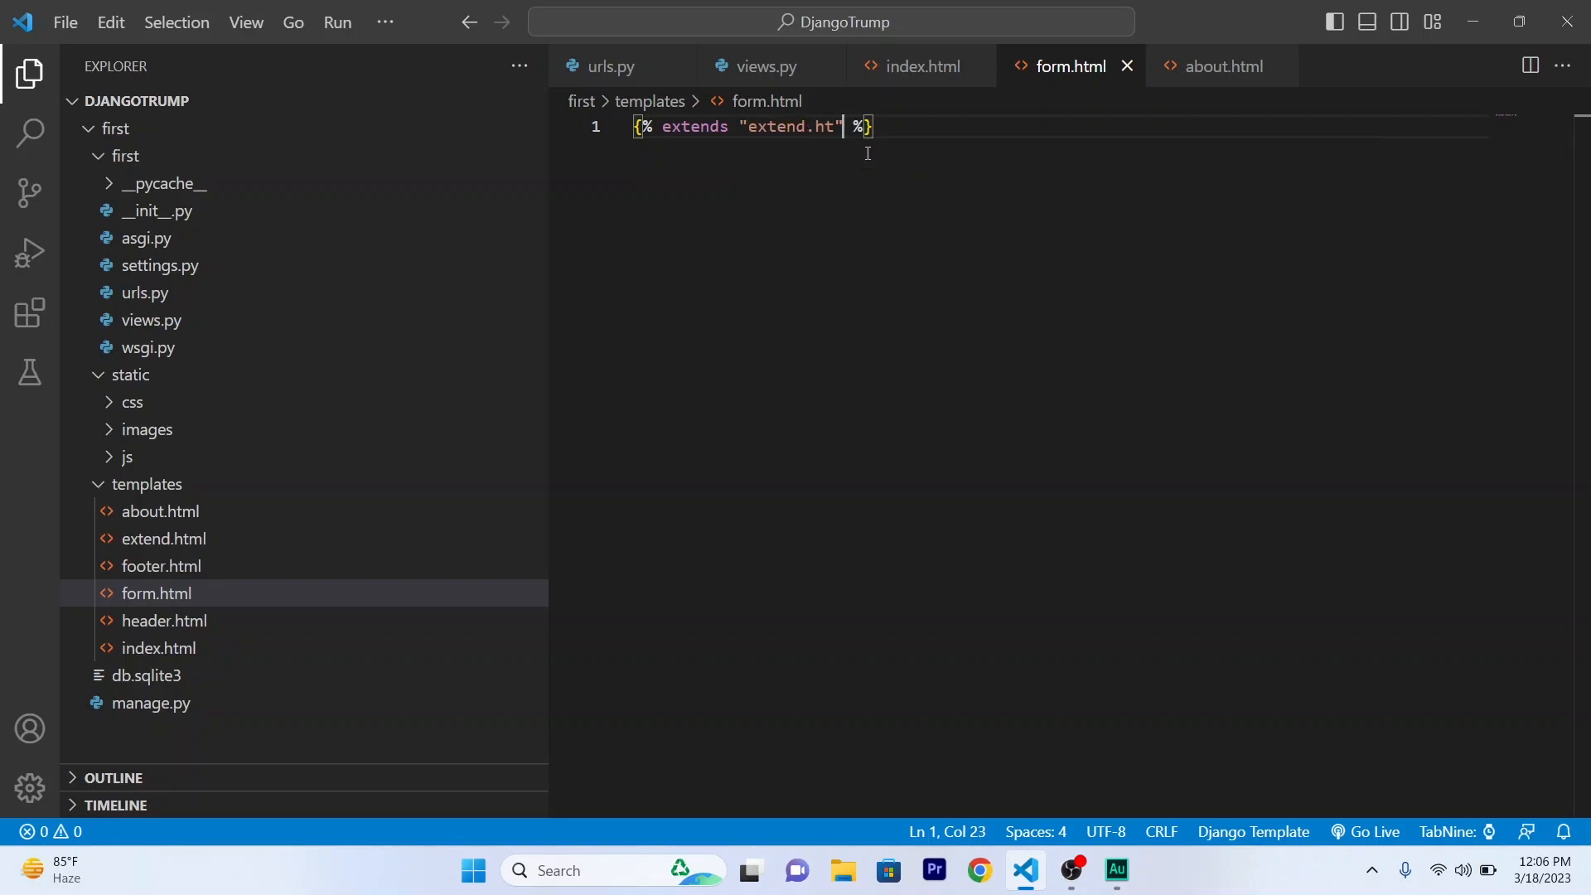
pyautogui.write('ml')
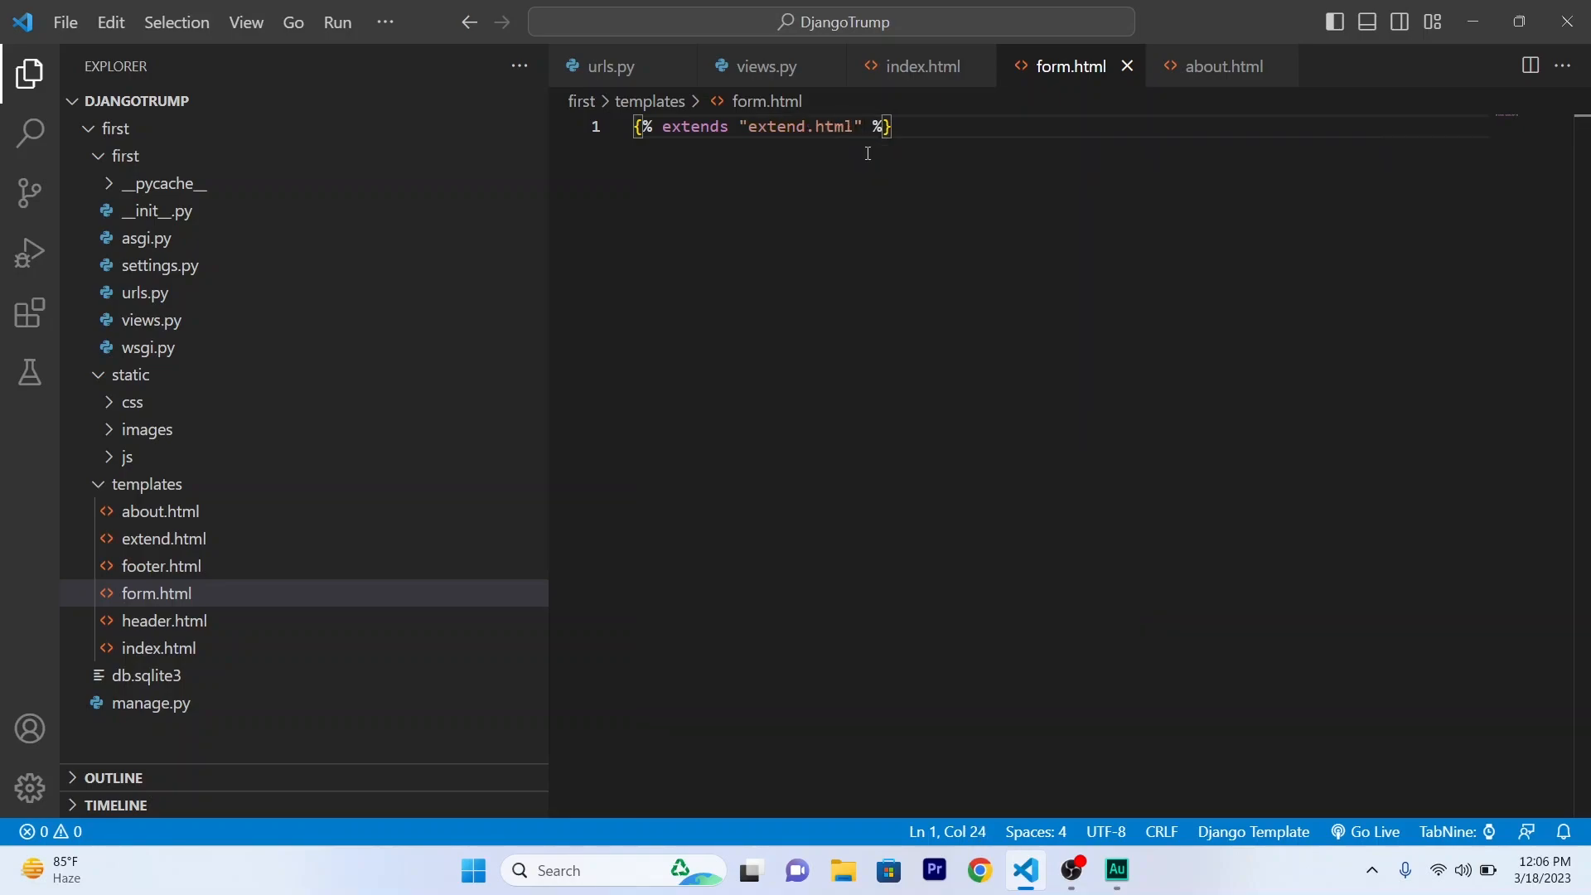
pyautogui.press('Enter')
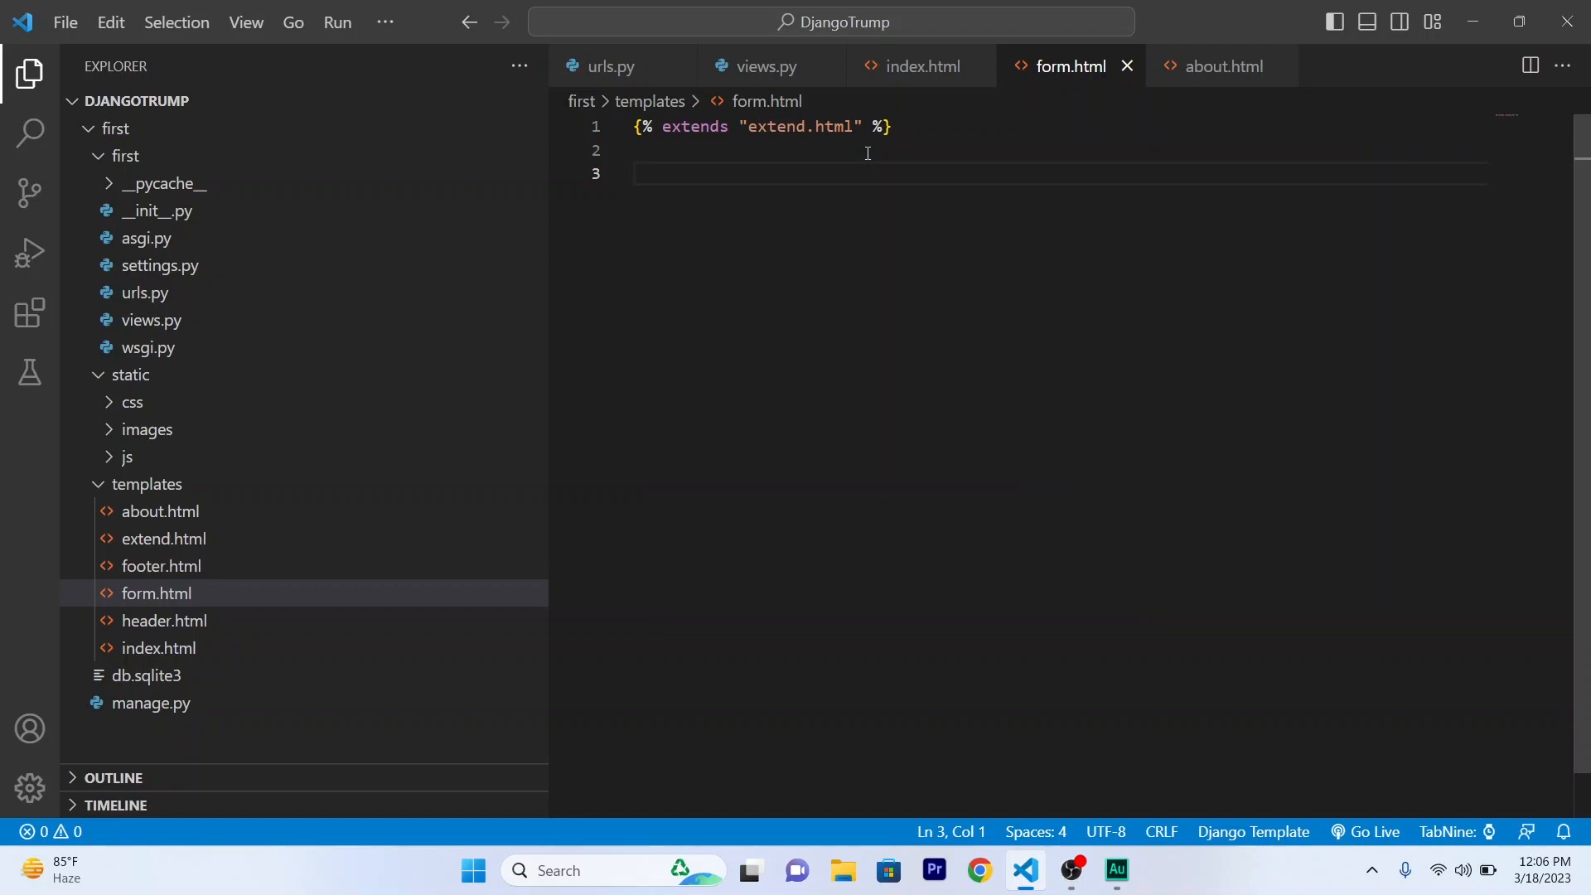
pyautogui.write('block  %}')
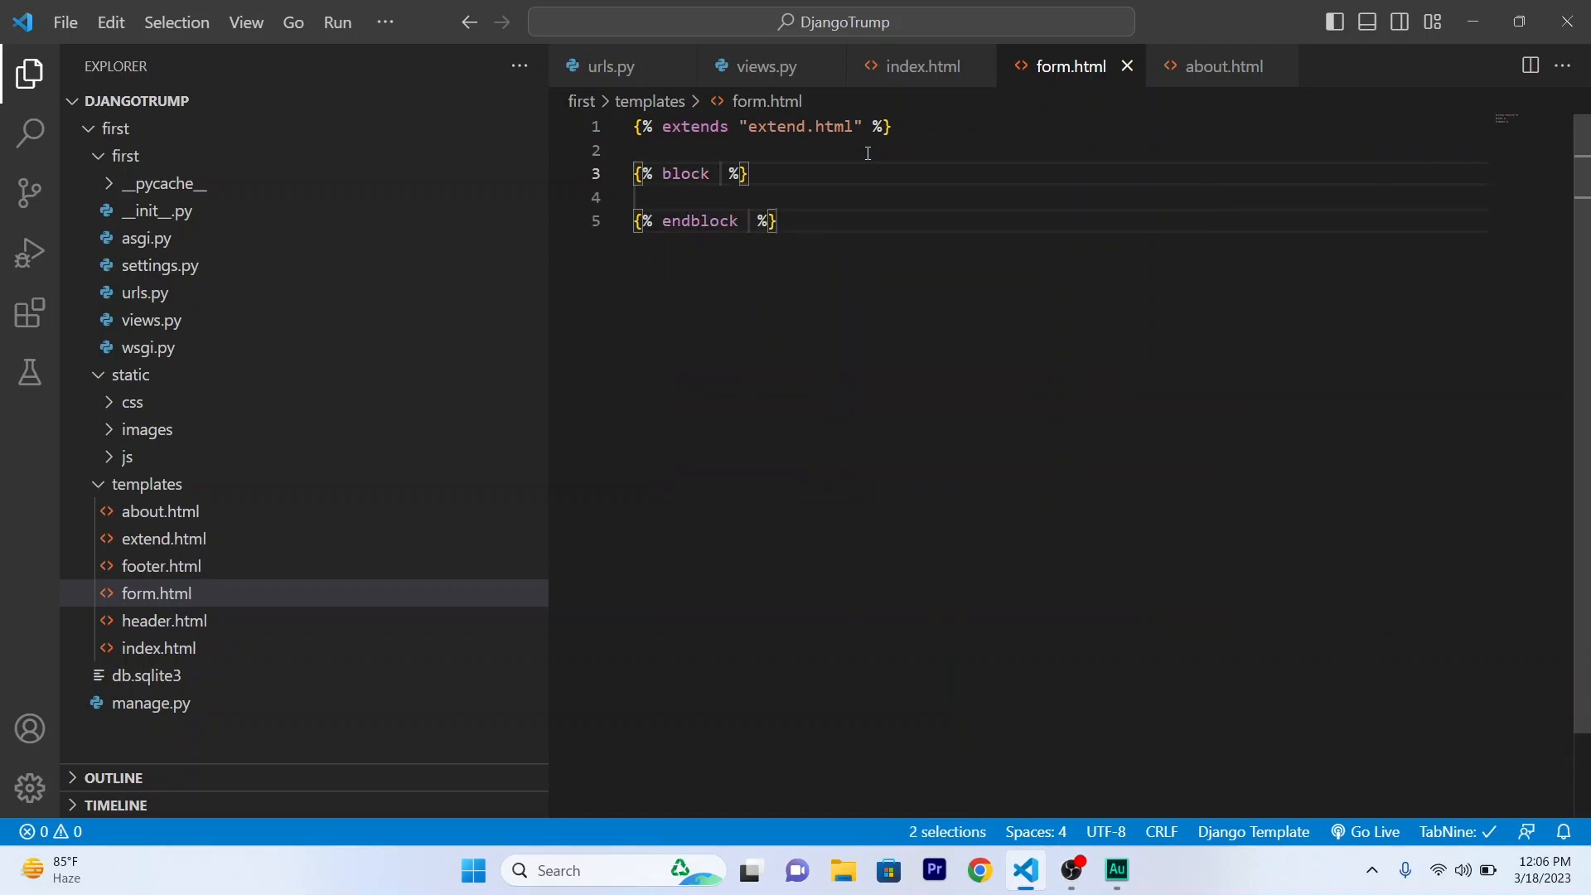
pyautogui.write('datapage')
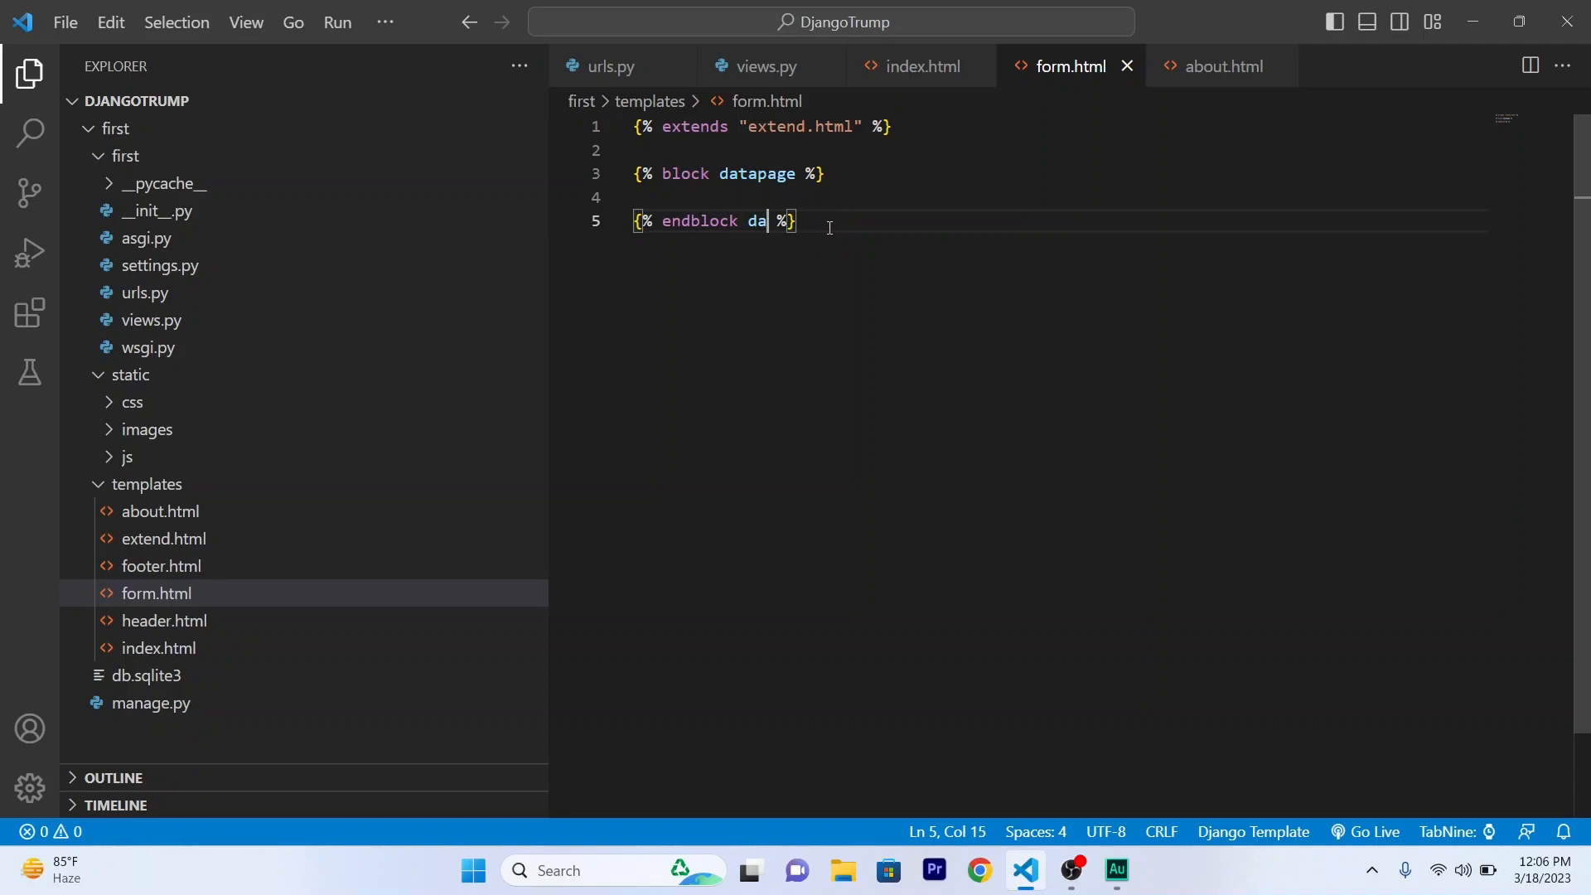
pyautogui.press('Backspace')
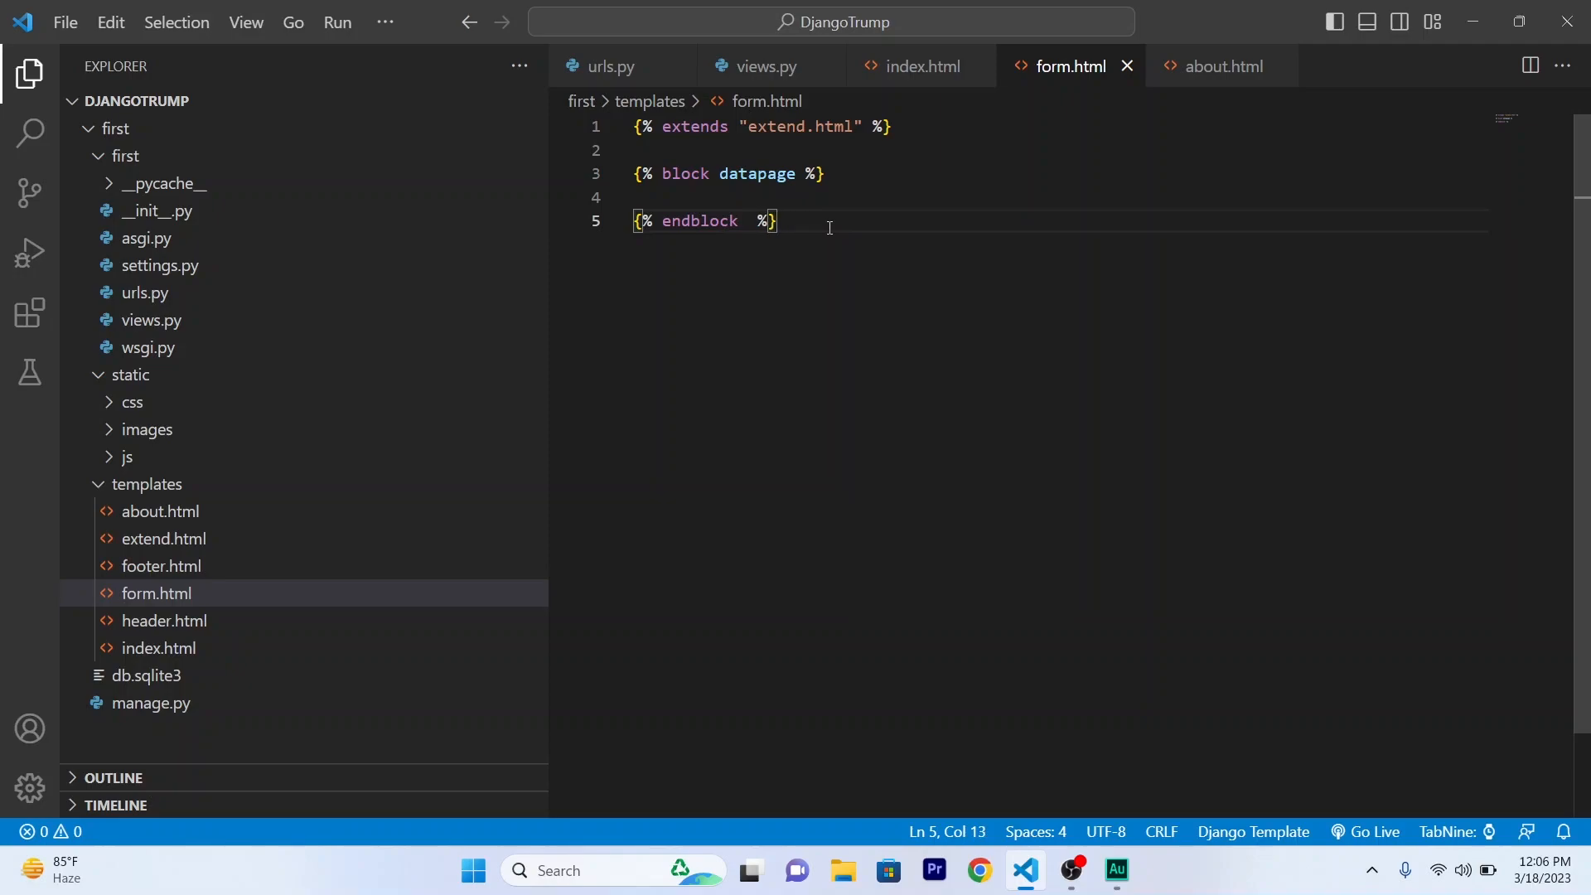
pyautogui.moveTo(786, 62)
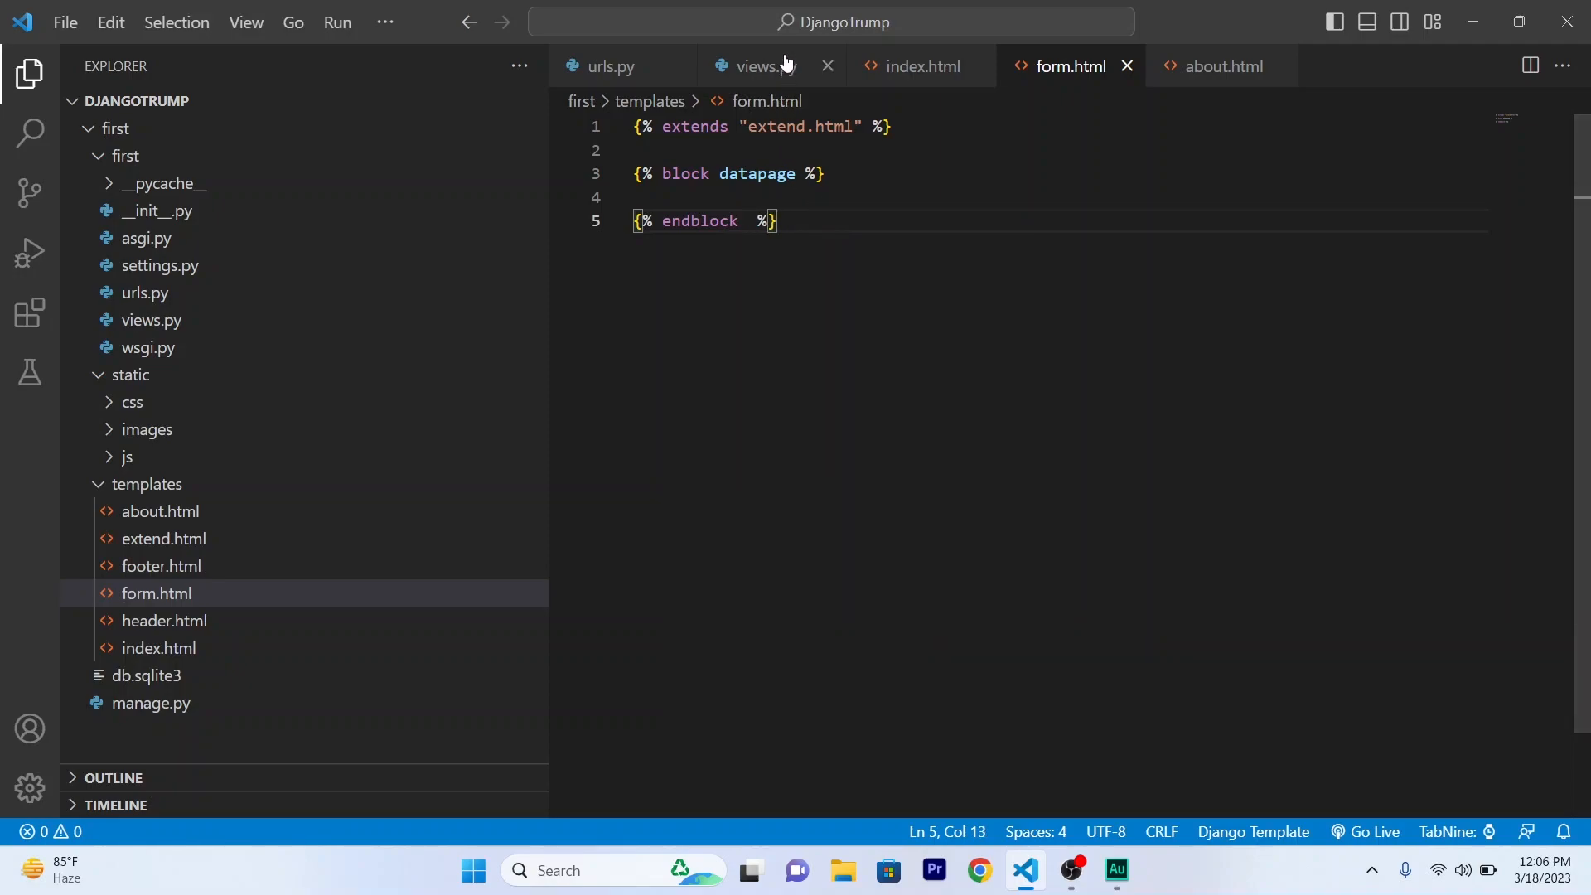
# Add a user(request) view to views.py returning render(request, "form.html").
pyautogui.click(764, 67)
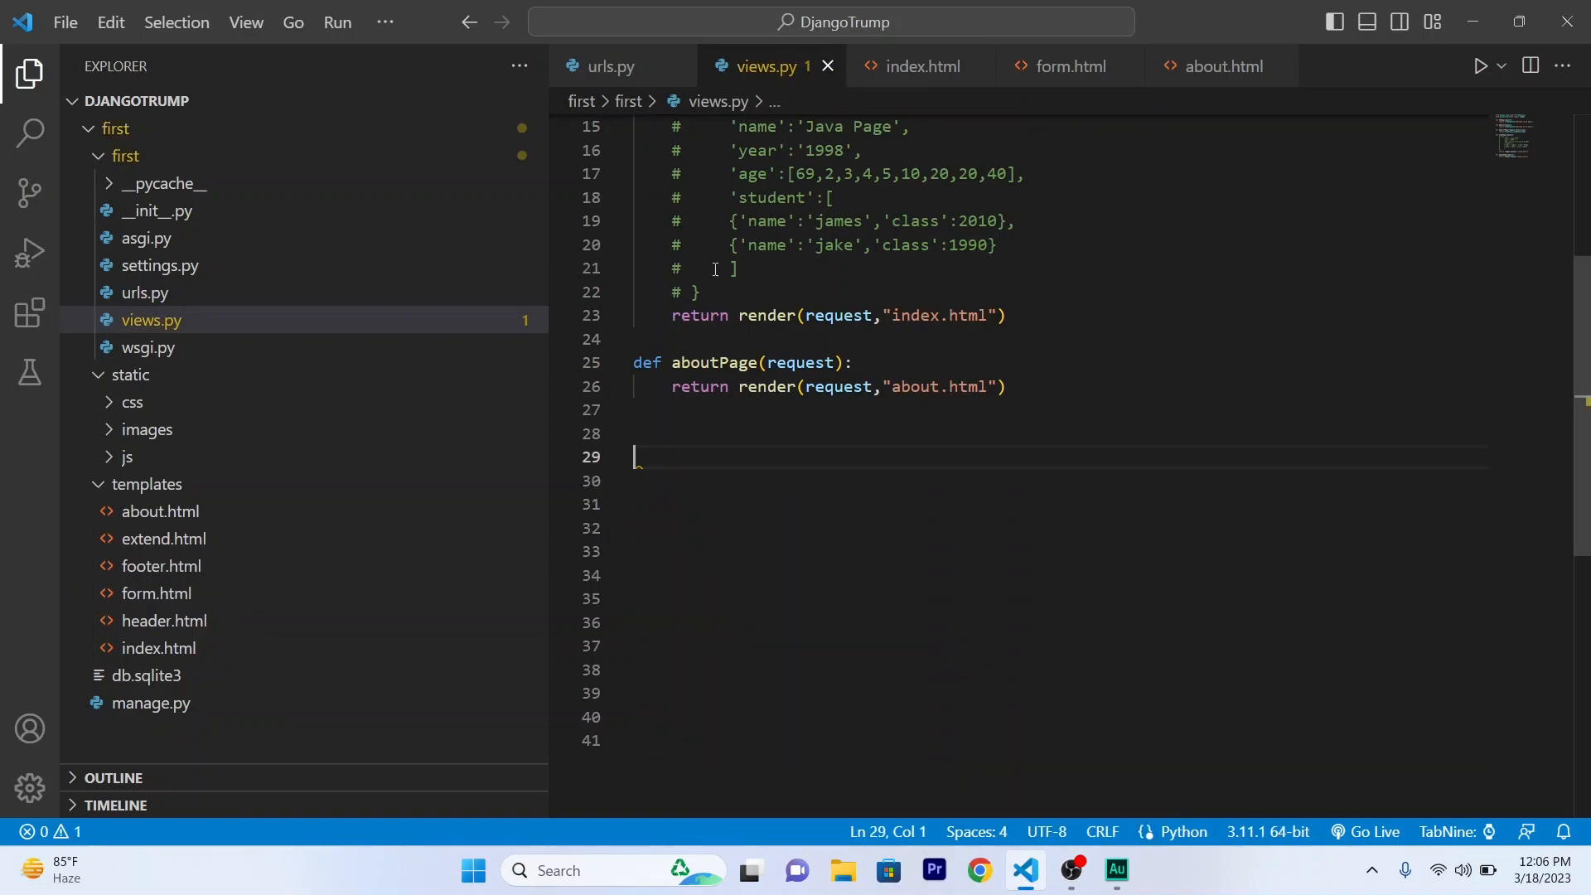
pyautogui.write('def user')
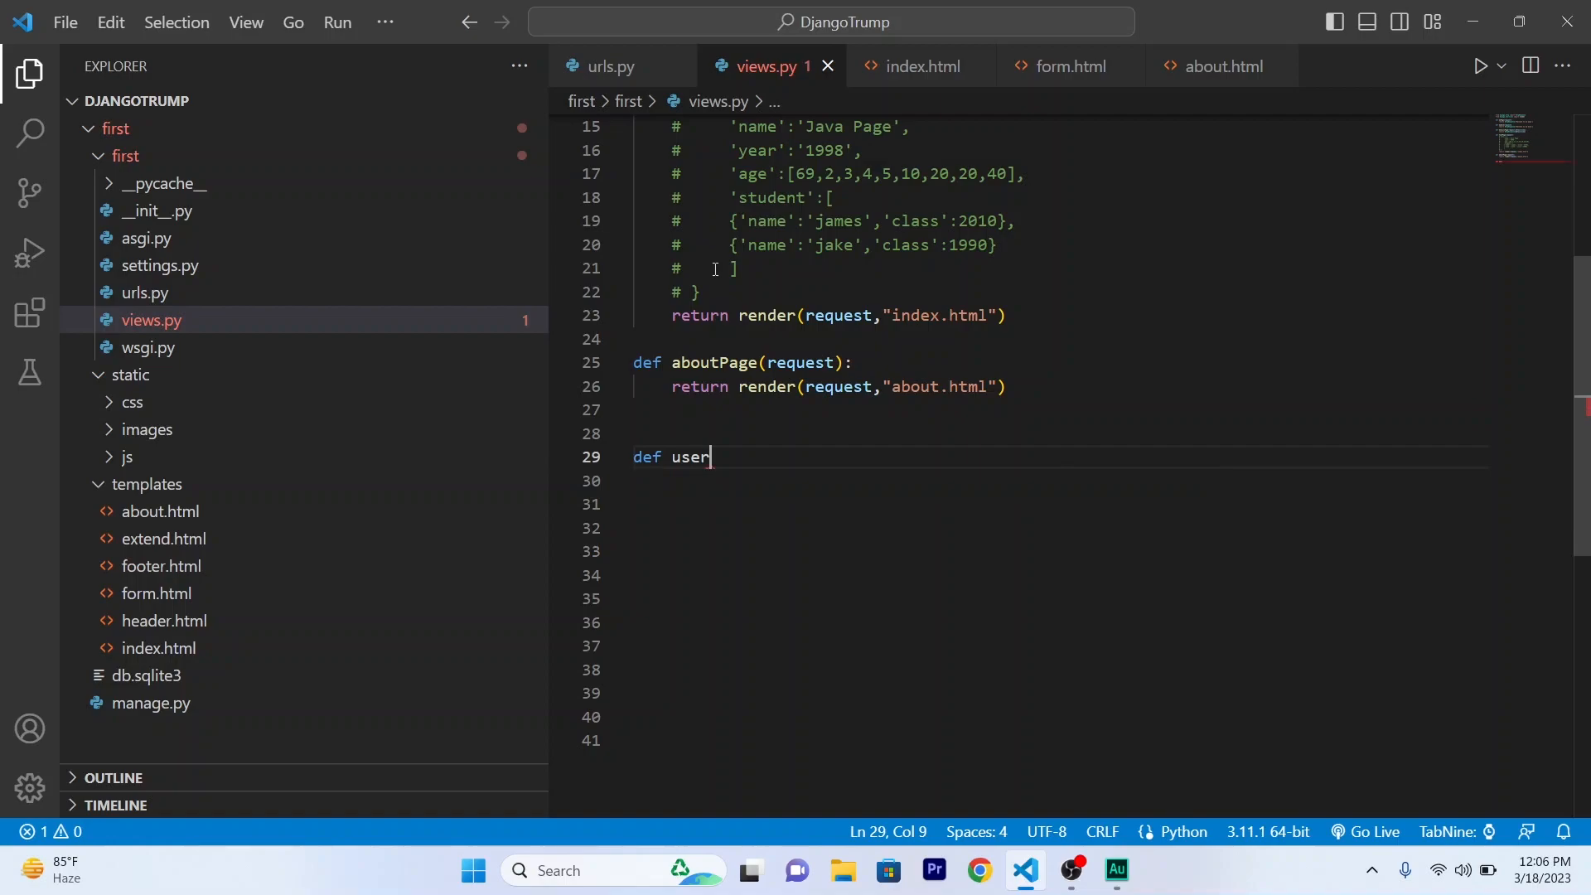
pyautogui.write('(request):')
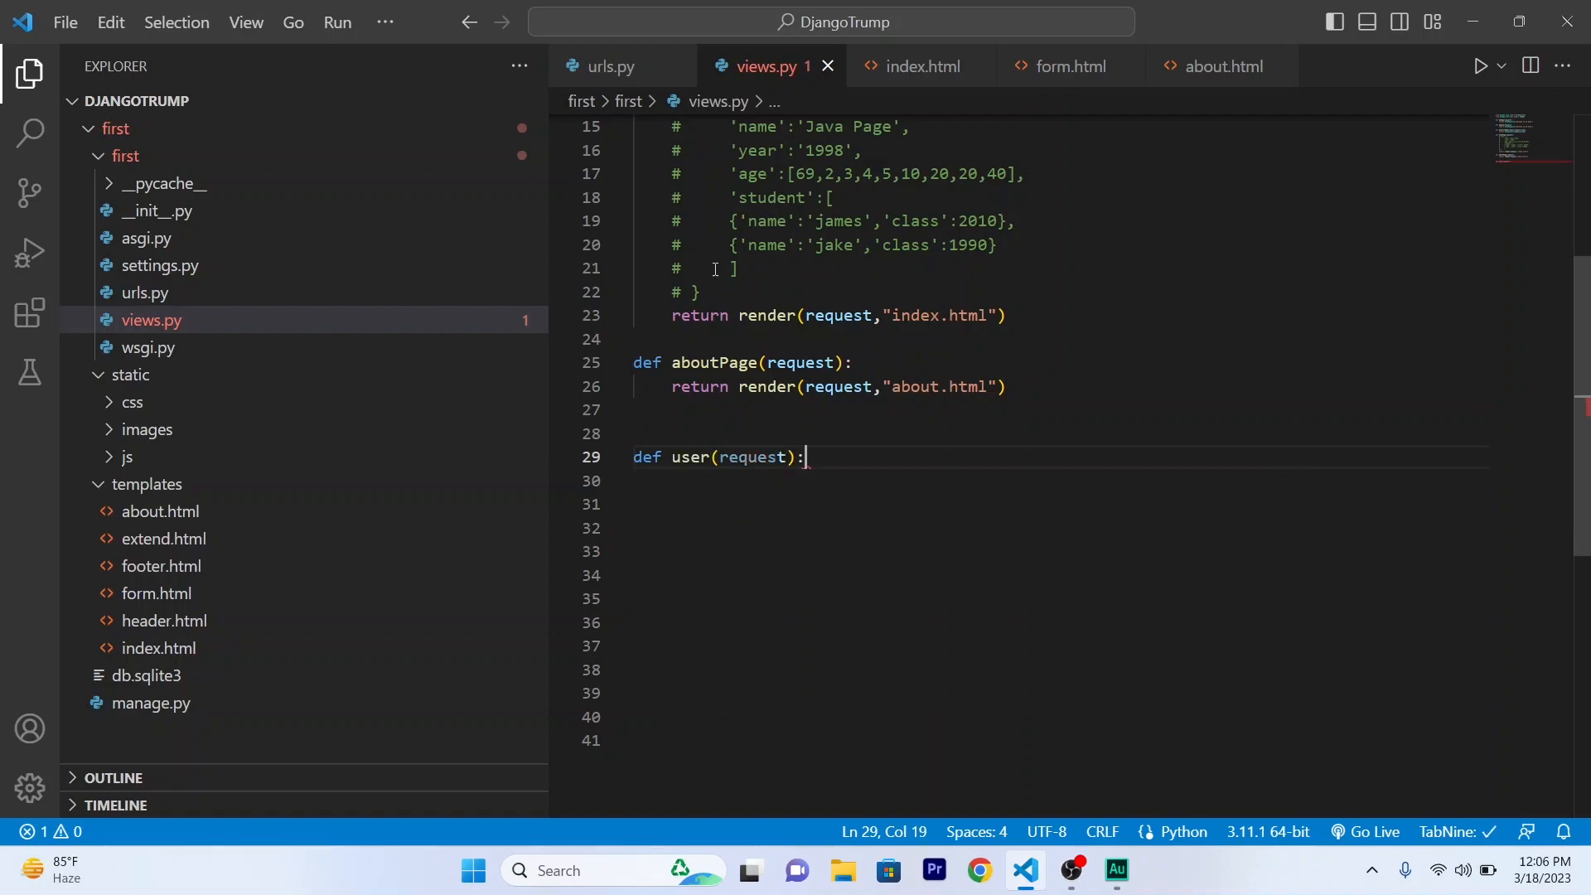
pyautogui.write('return render')
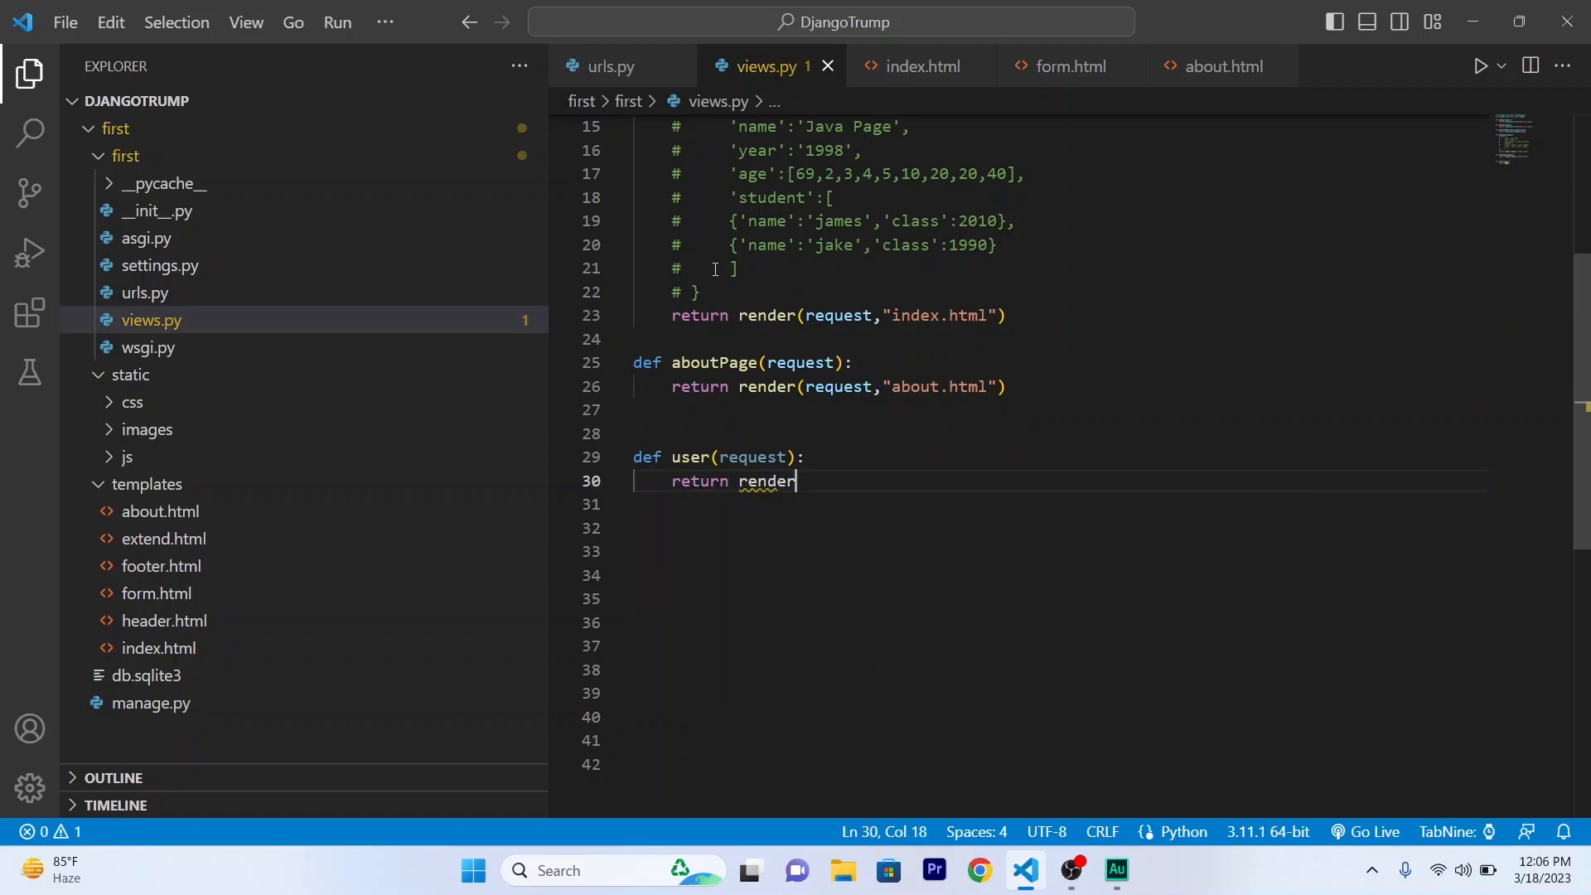
pyautogui.write('(re')
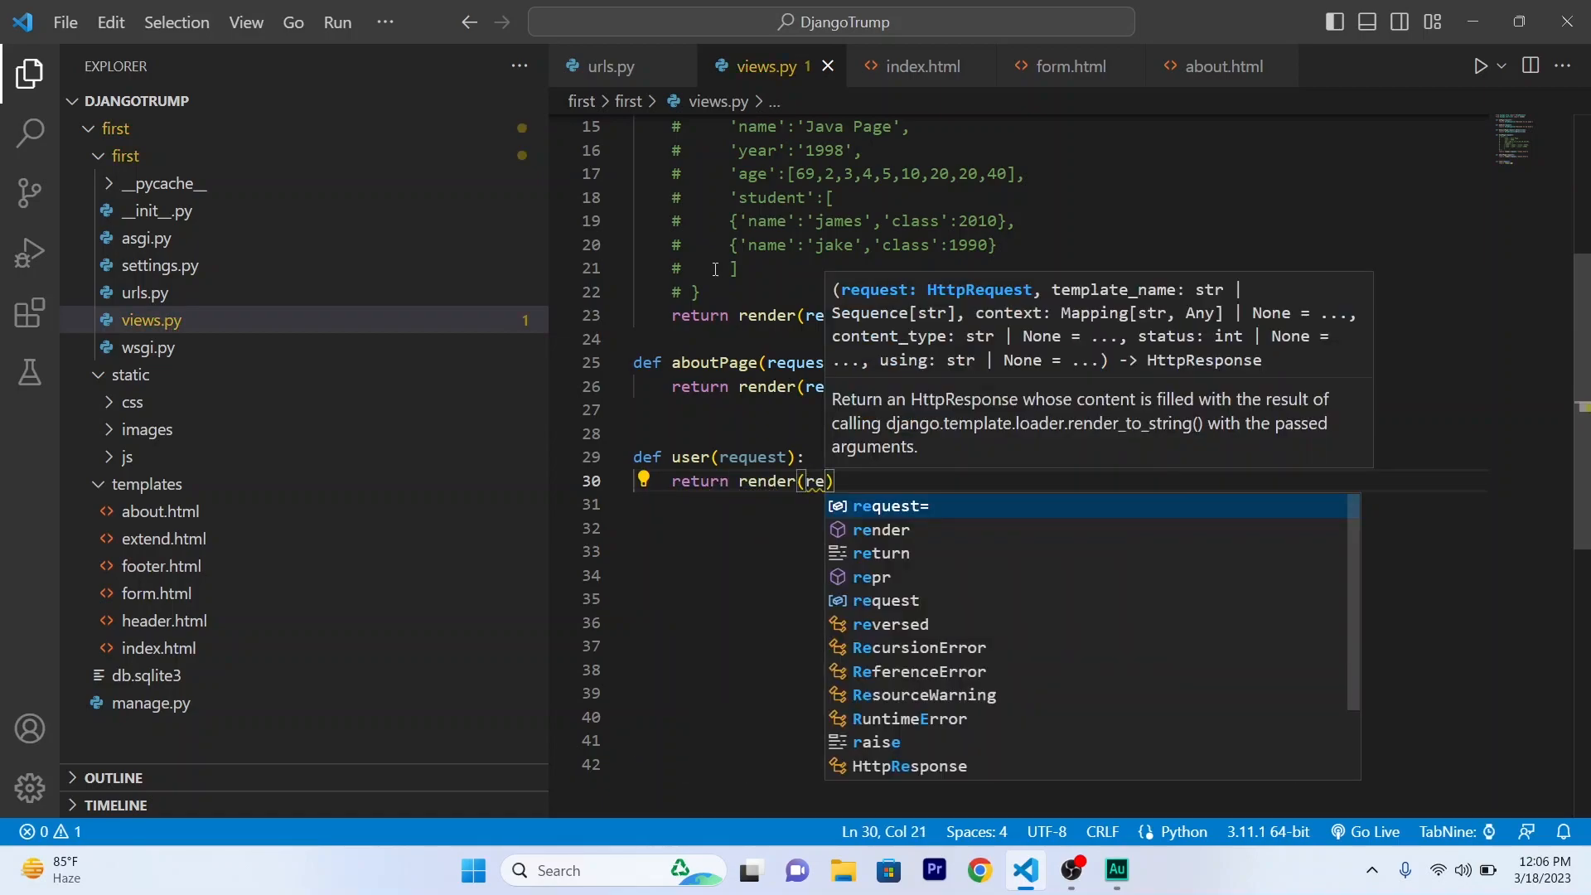
pyautogui.write('request')
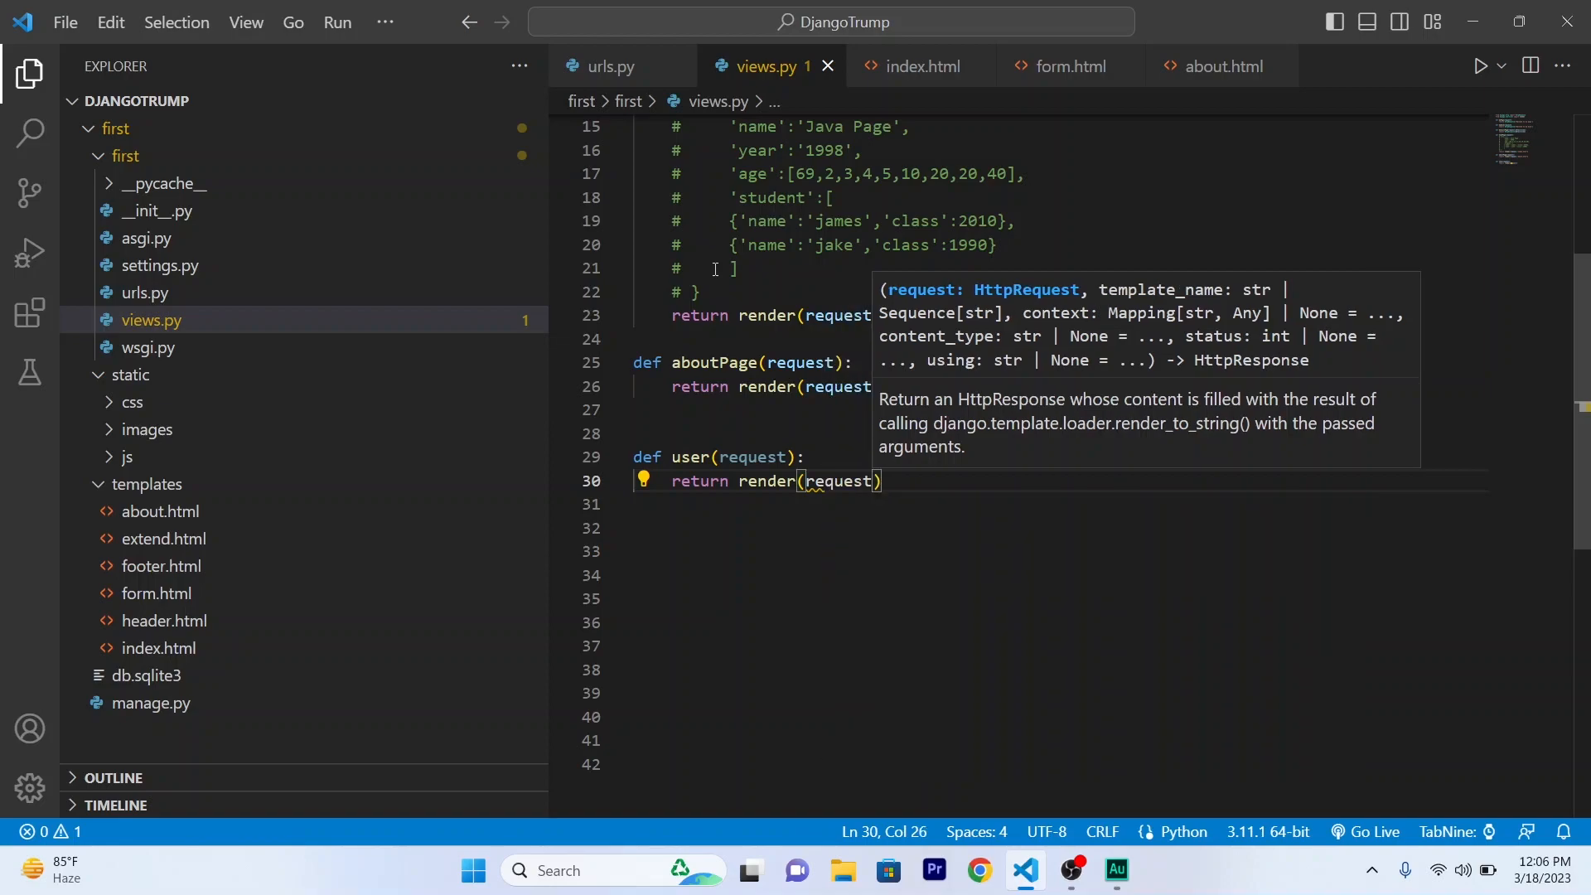
pyautogui.write(',')
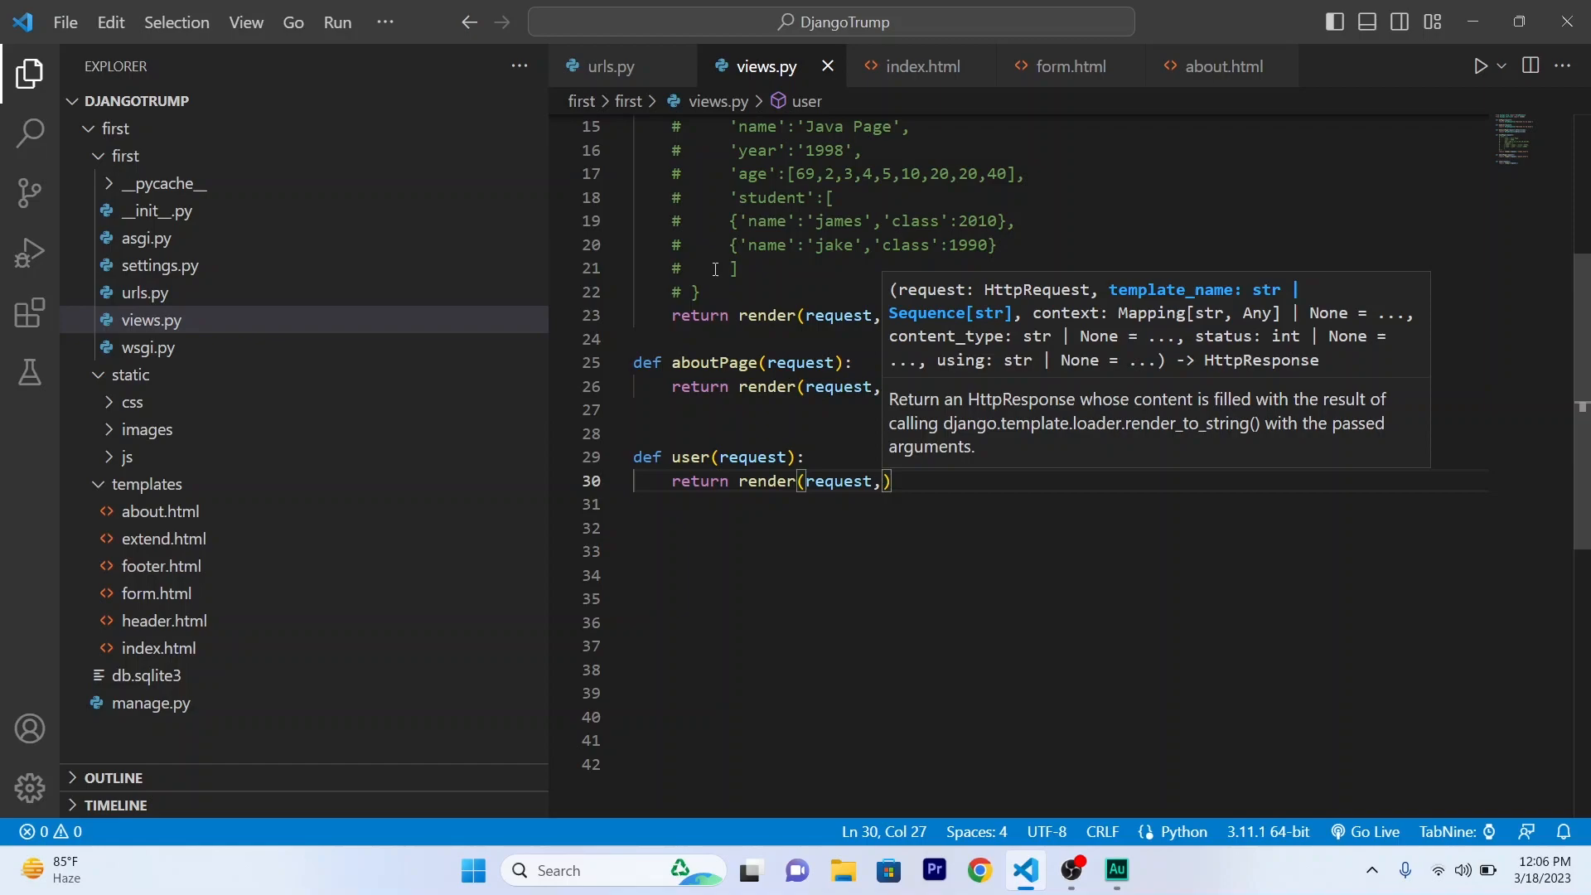
pyautogui.write('"form"')
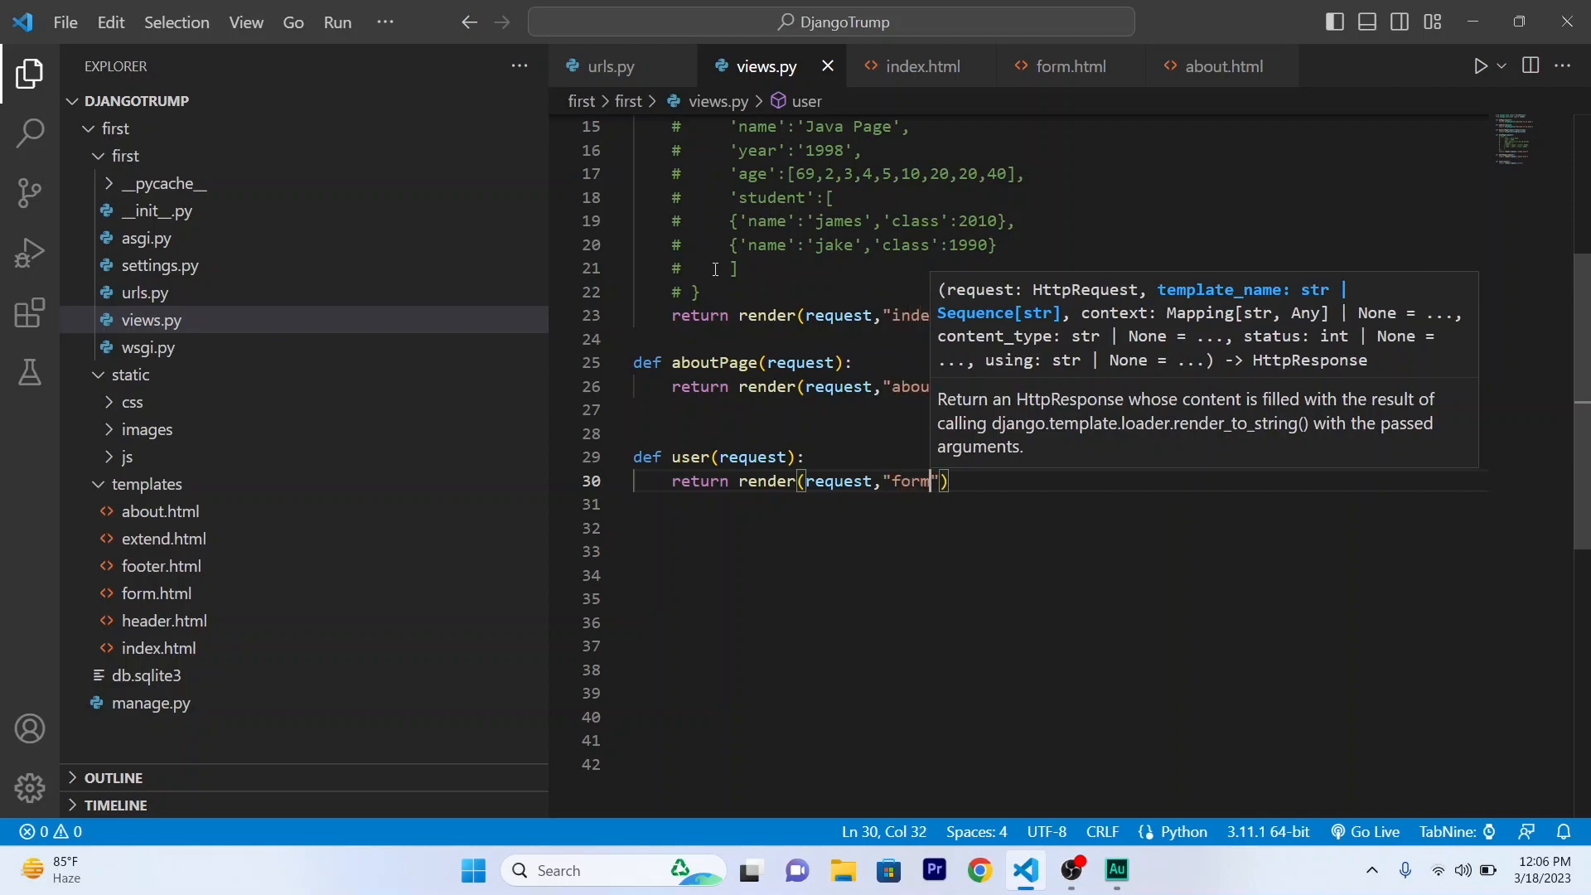
pyautogui.write('.html')
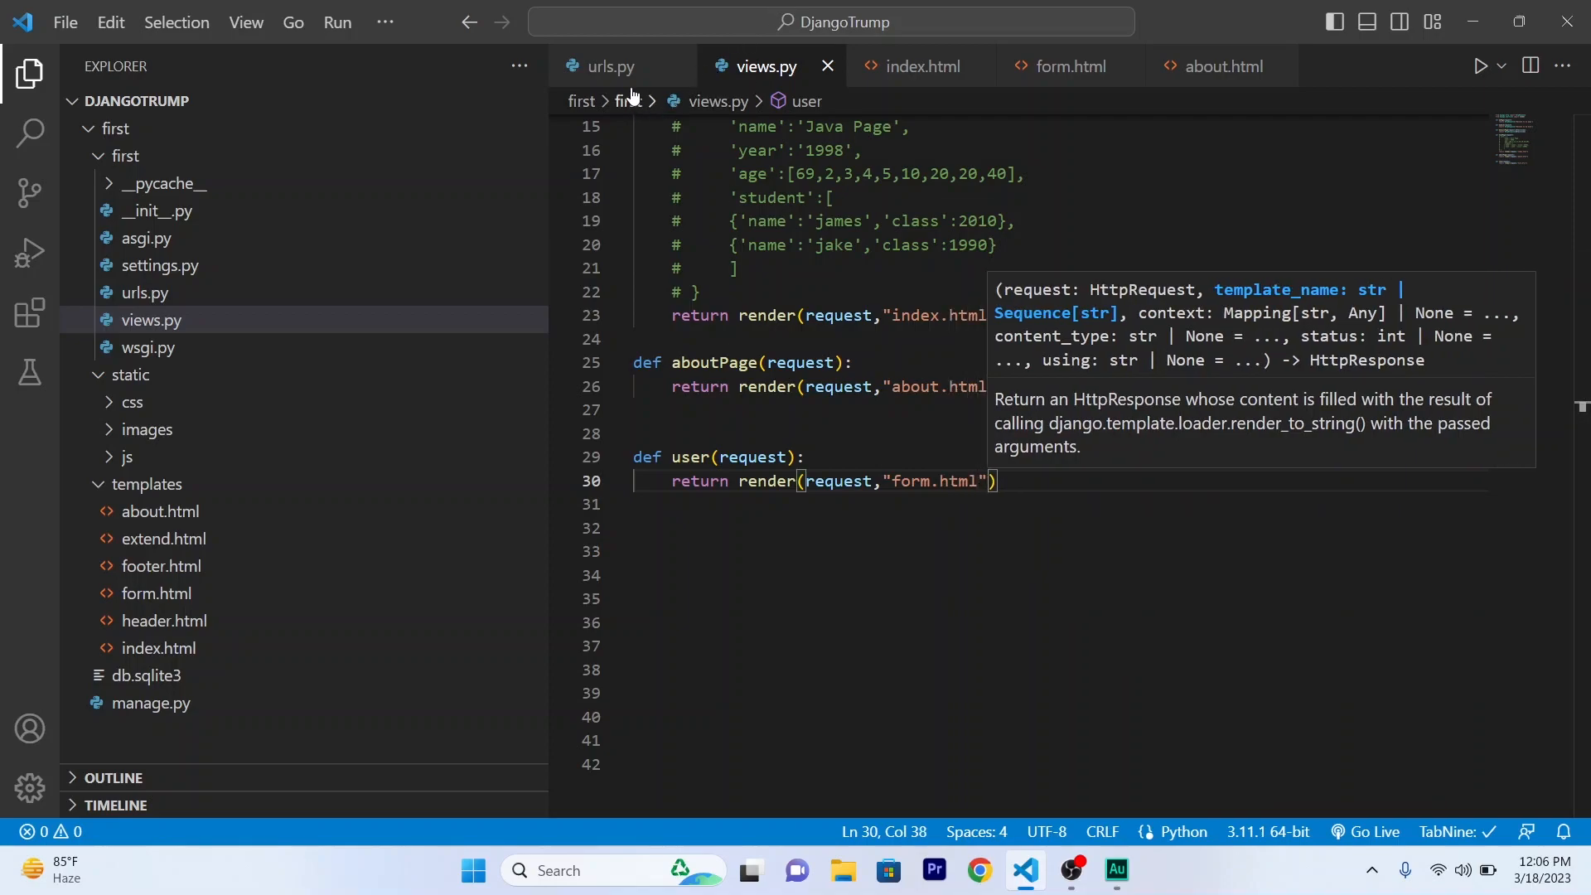
# Turn the duplicated my-duck line in urls.py into path('user/', views.user).
pyautogui.click(610, 66)
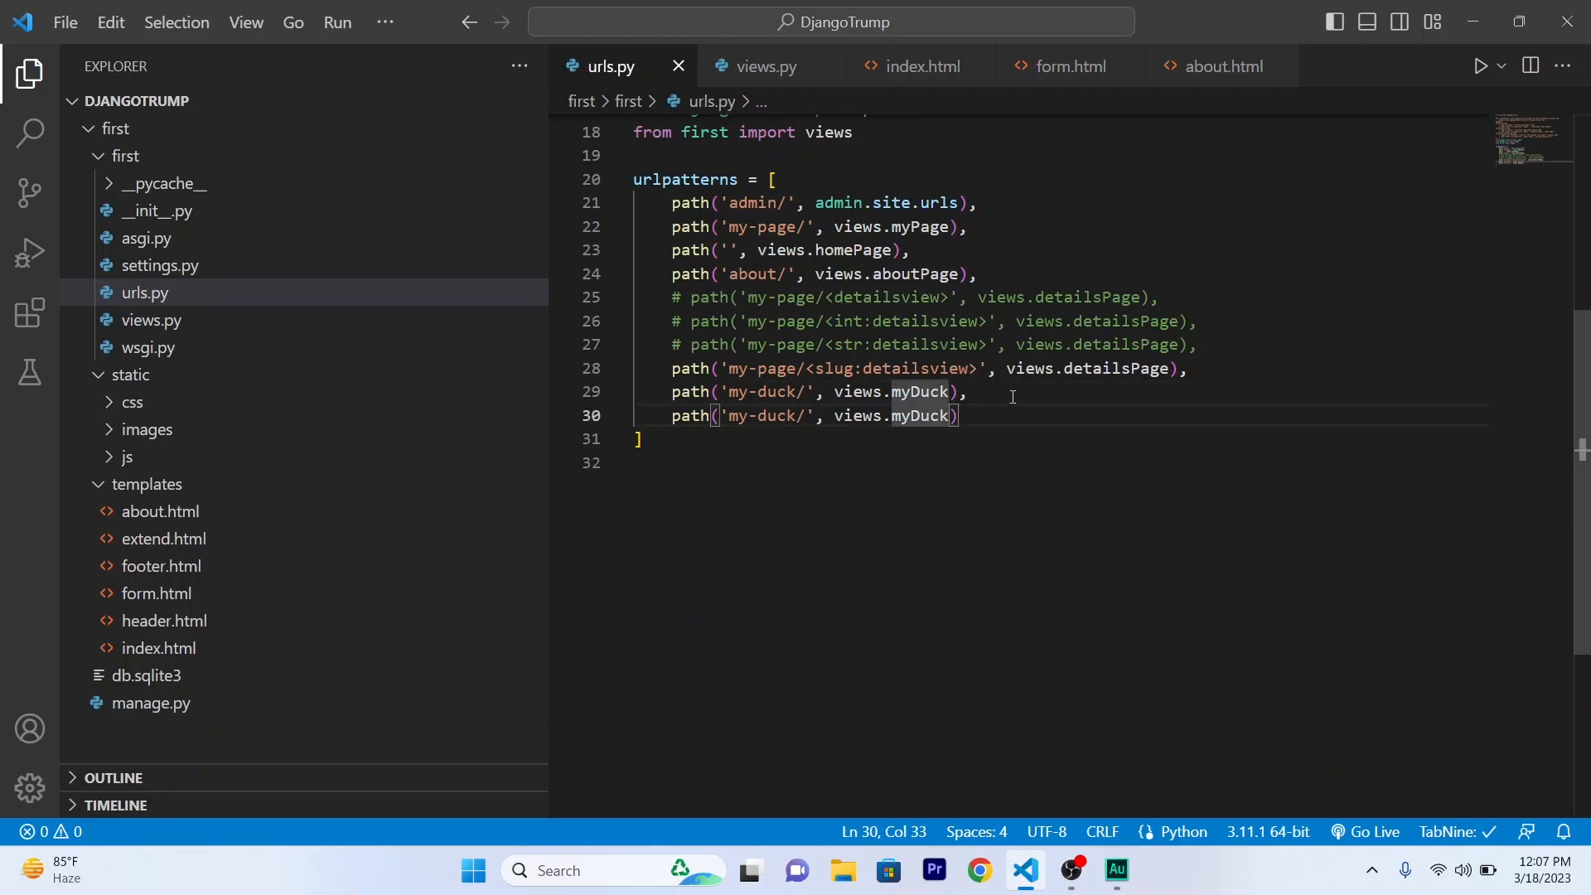
pyautogui.press('Backspace')
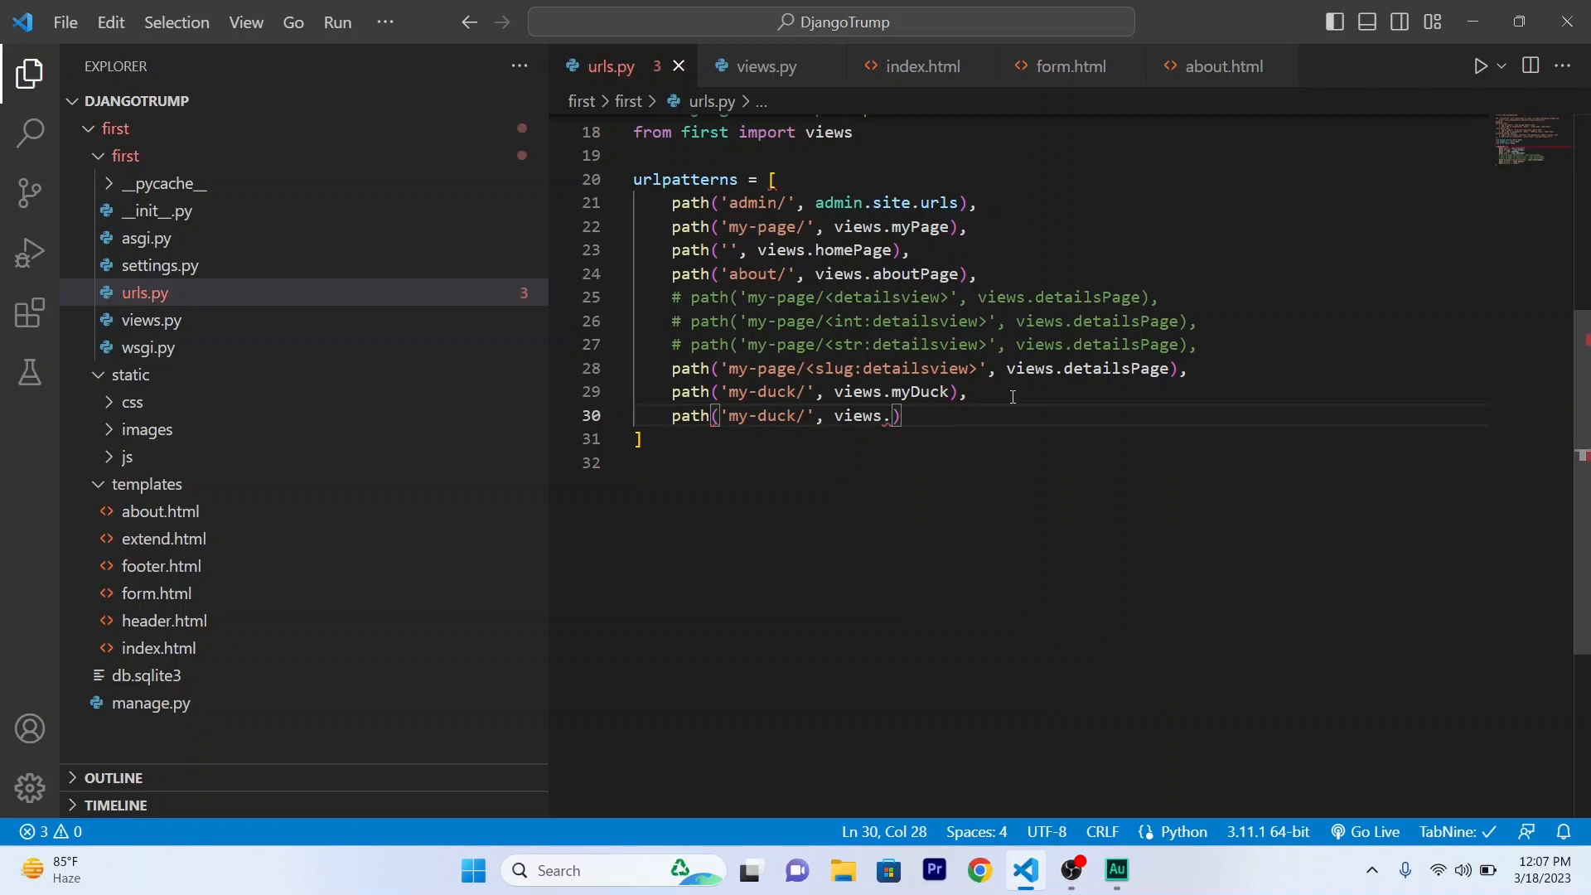
pyautogui.write('user')
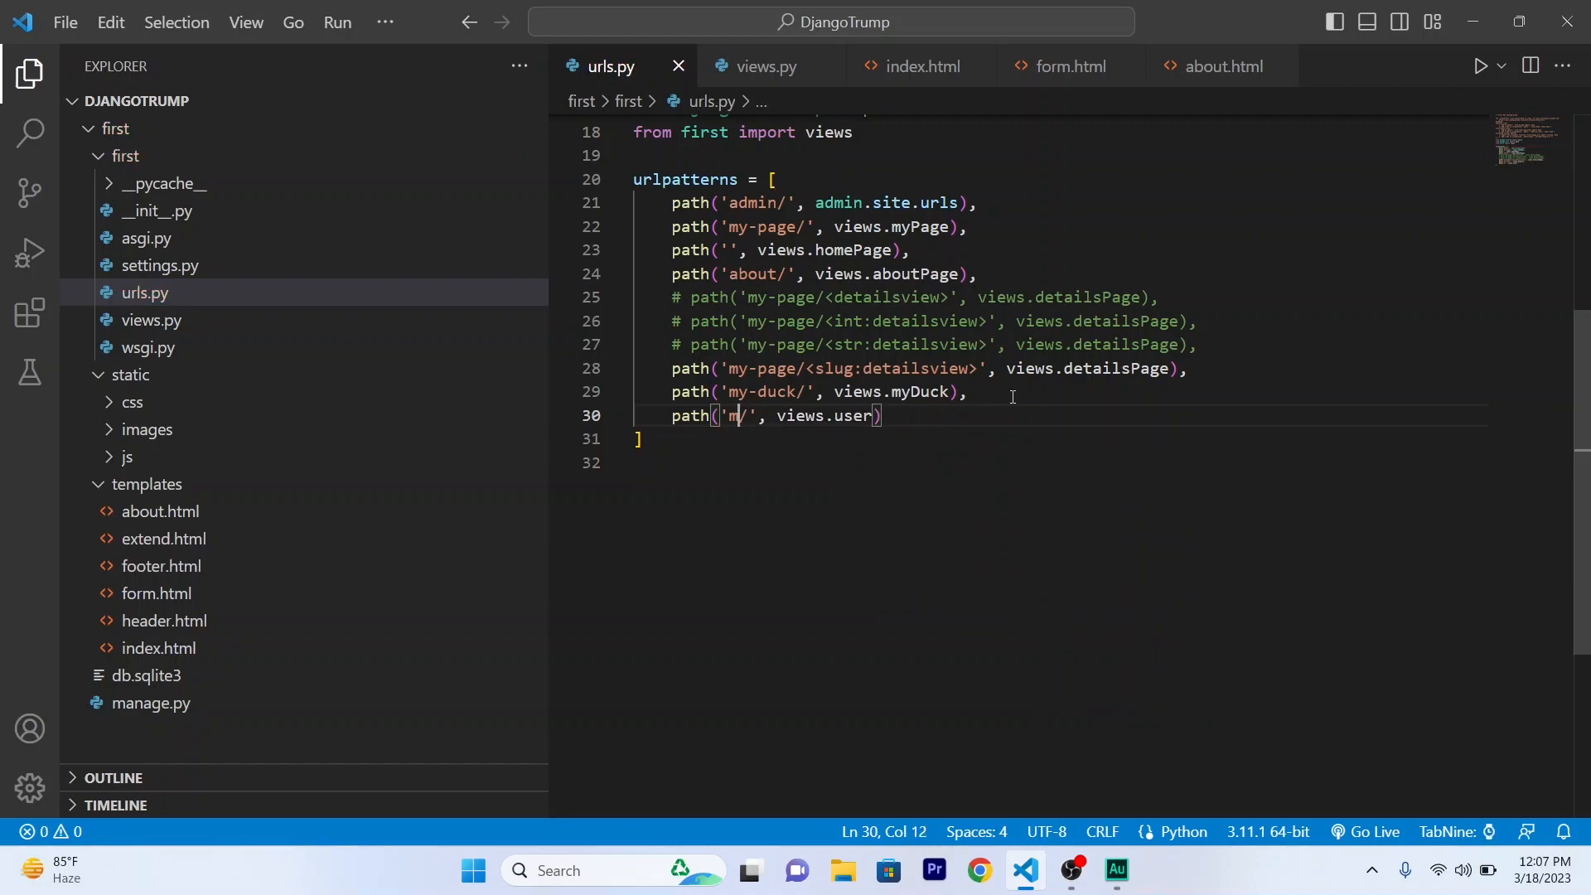
pyautogui.write('u')
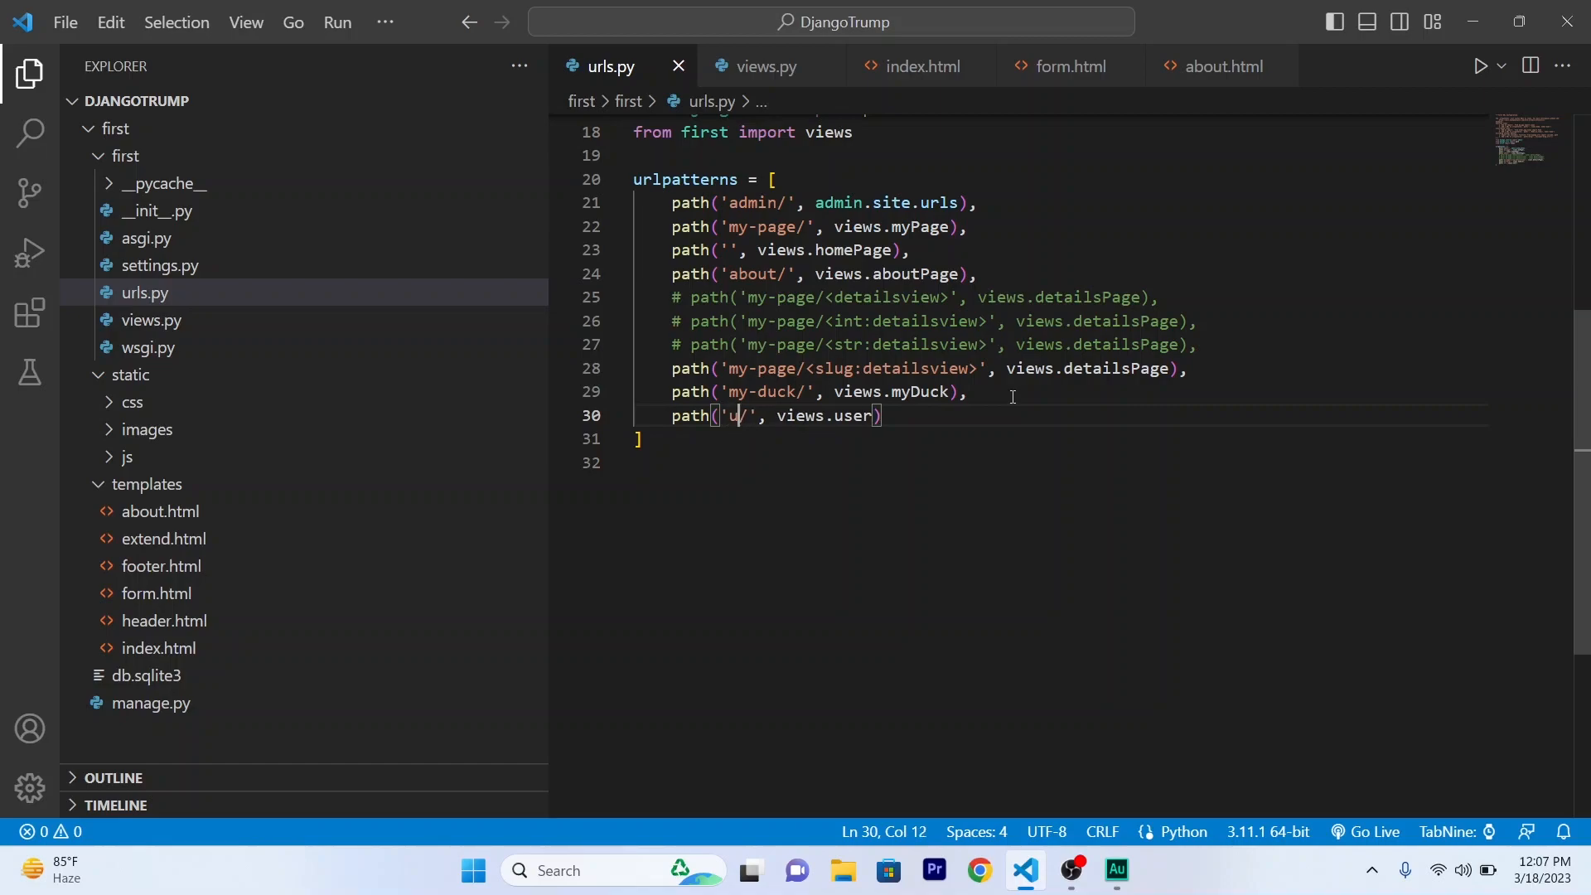
pyautogui.write('ser')
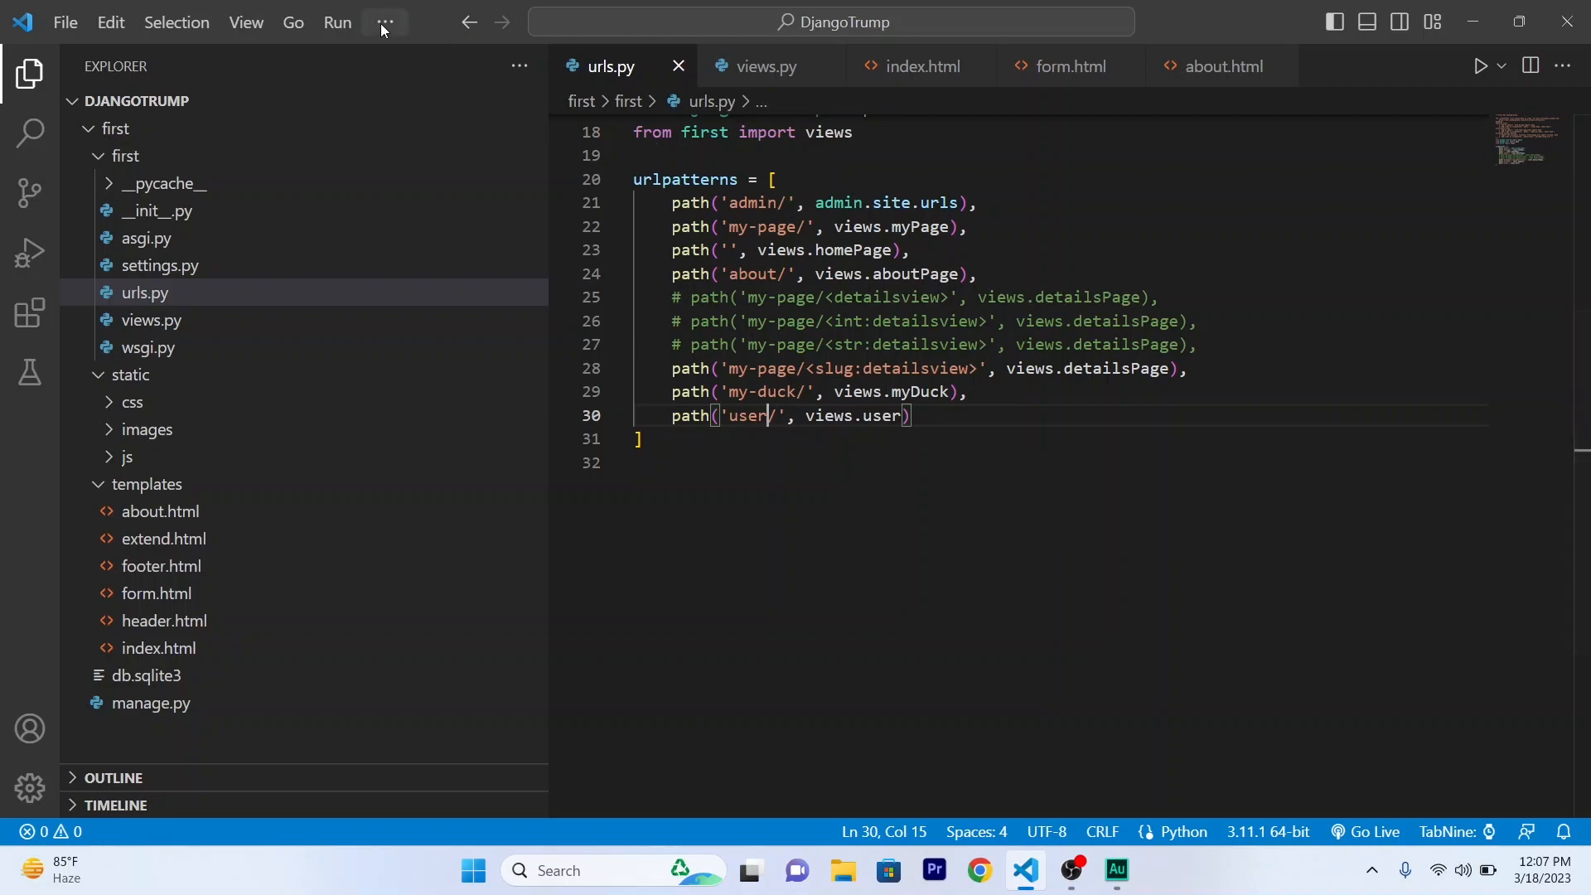
# In a new terminal, cd into the first project folder and run python manage.py runserver.
pyautogui.click(385, 23)
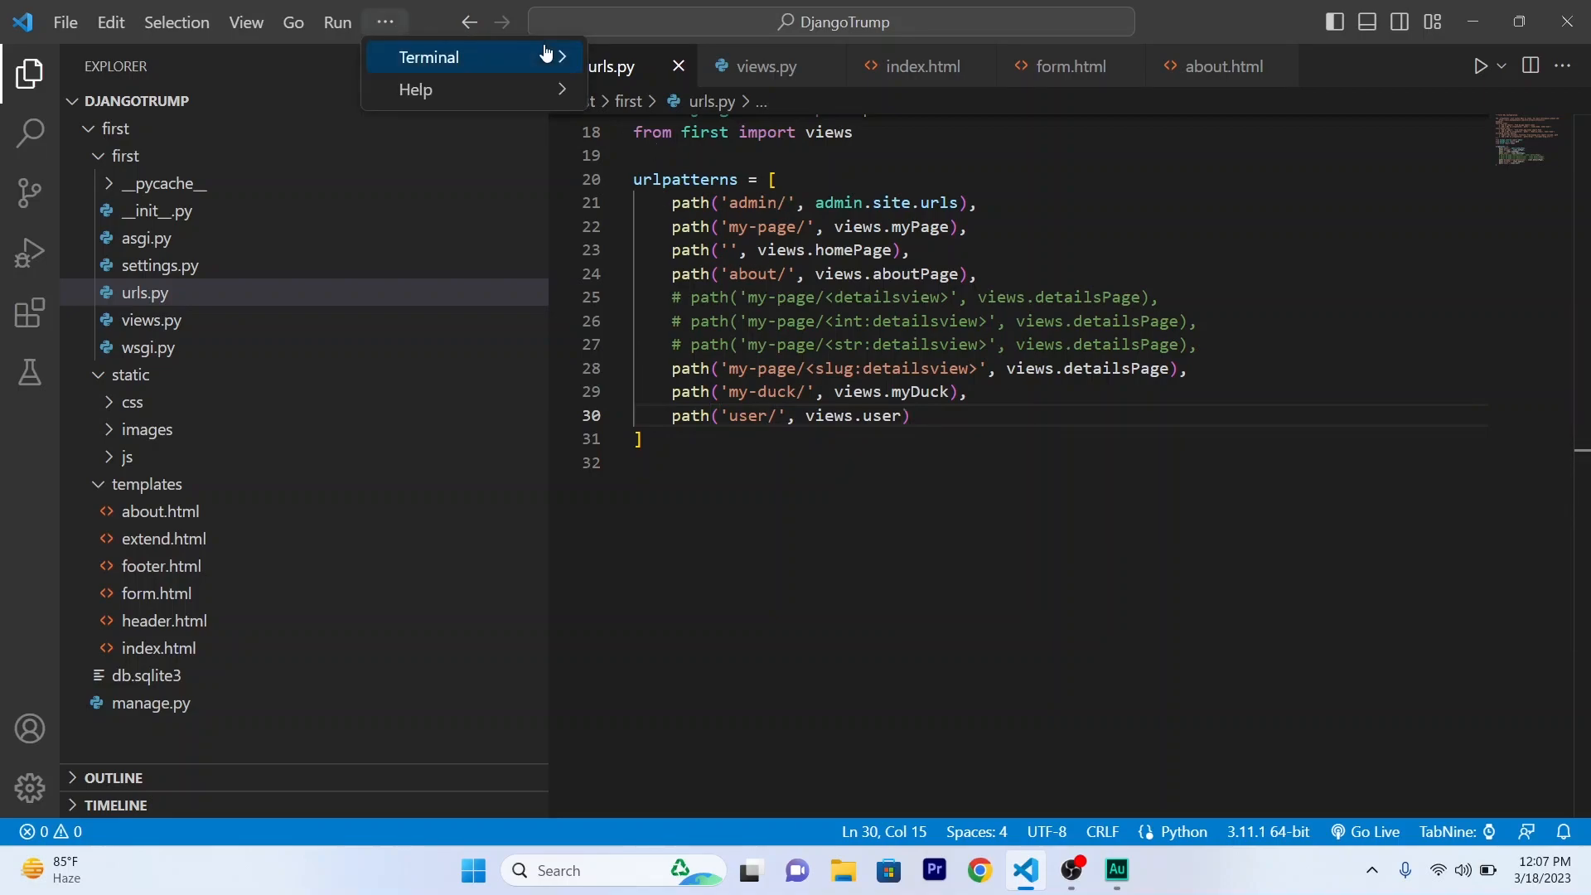
pyautogui.click(429, 57)
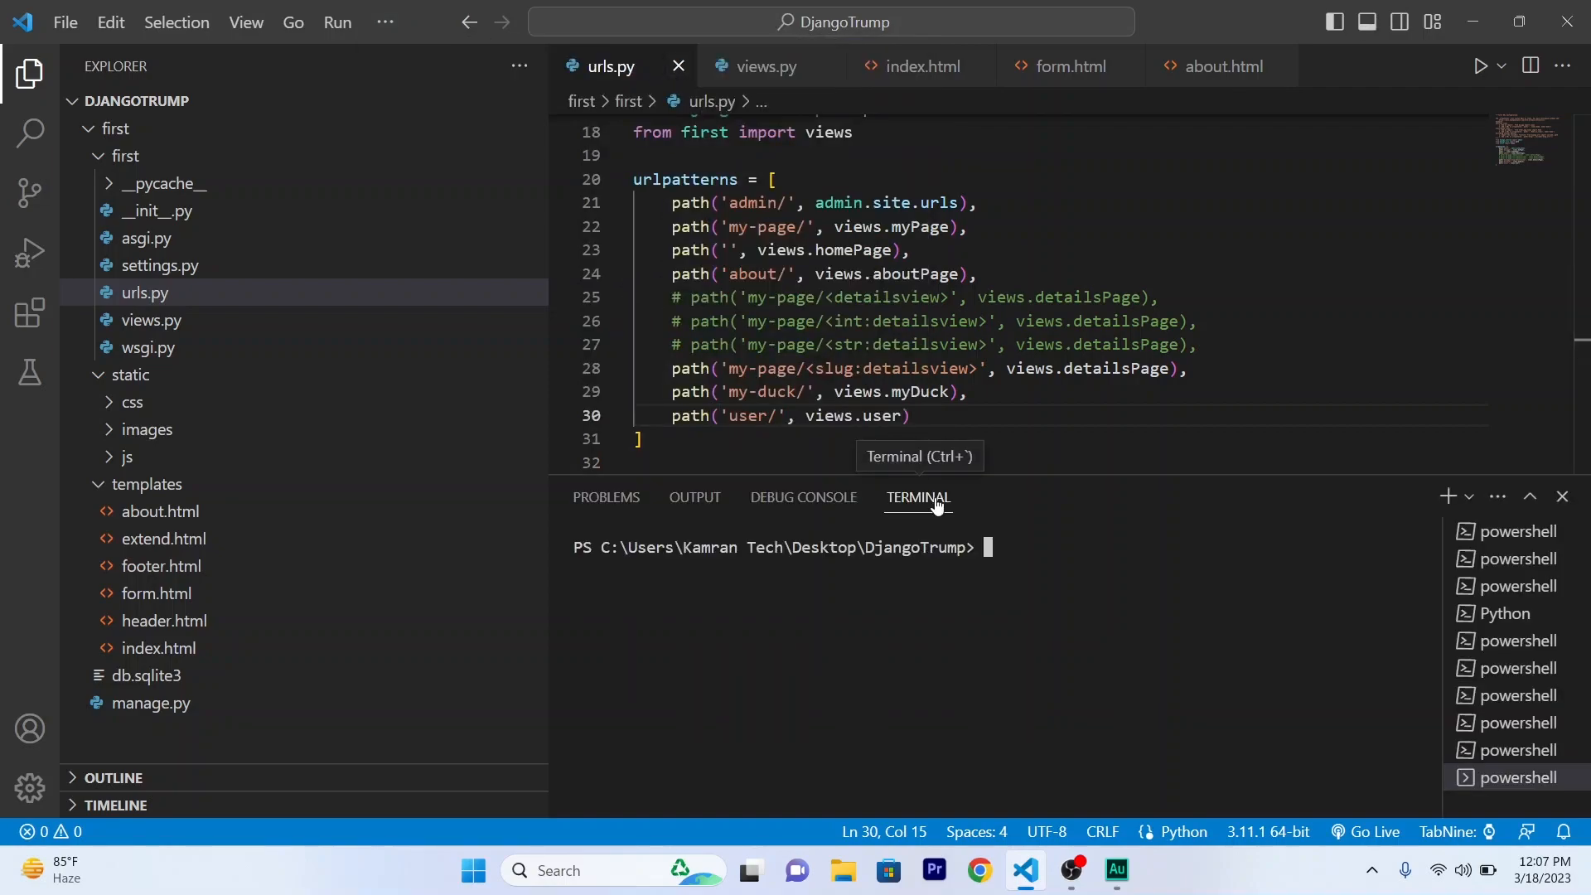
pyautogui.write('cd f')
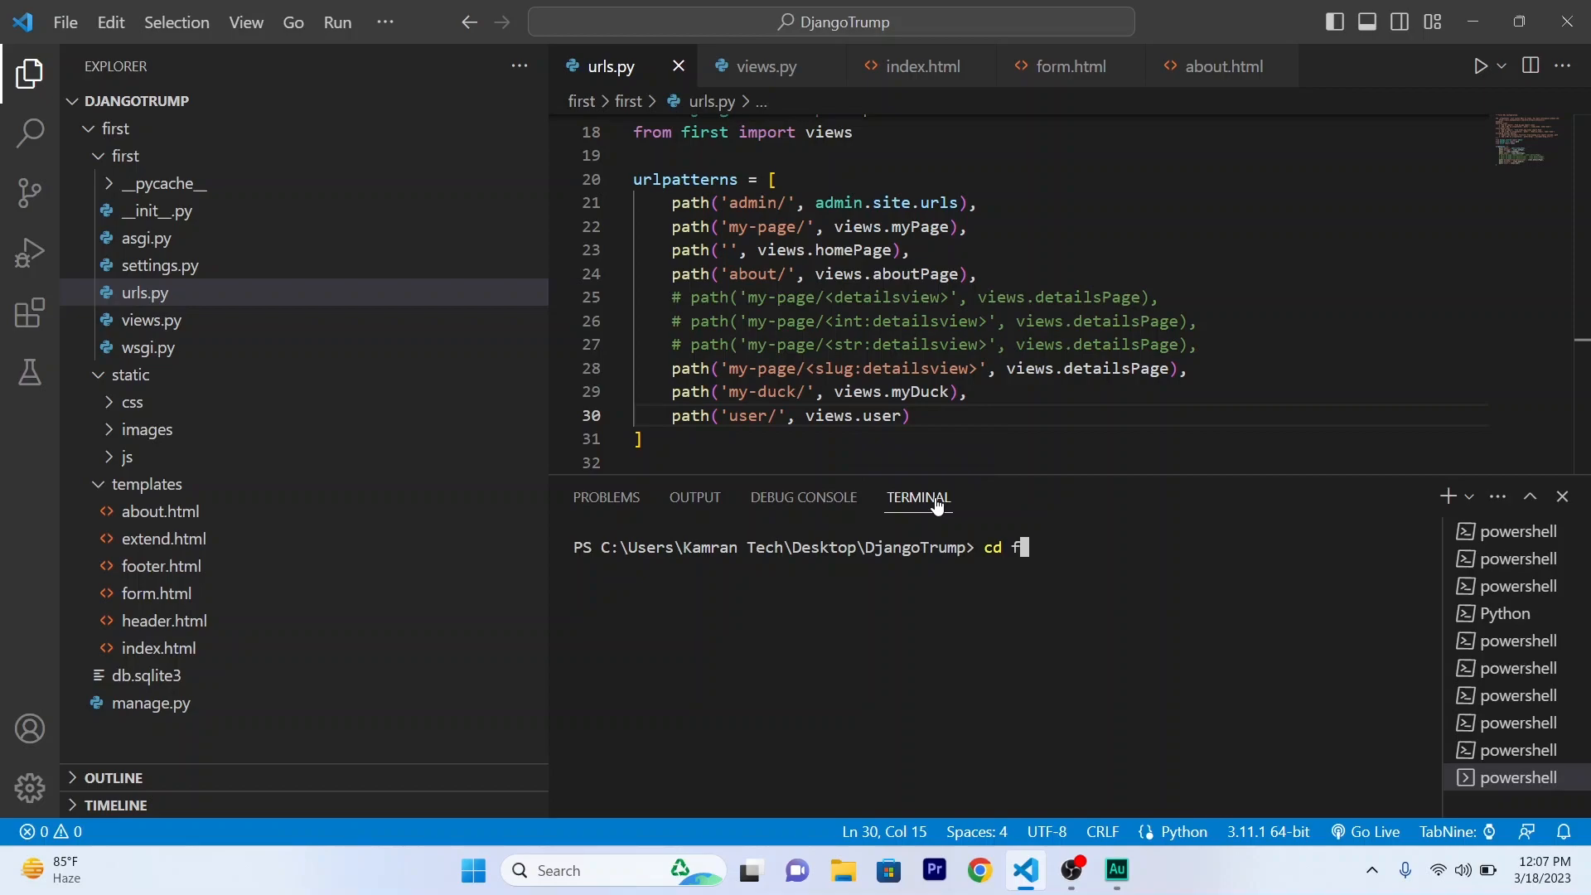
pyautogui.press('Enter')
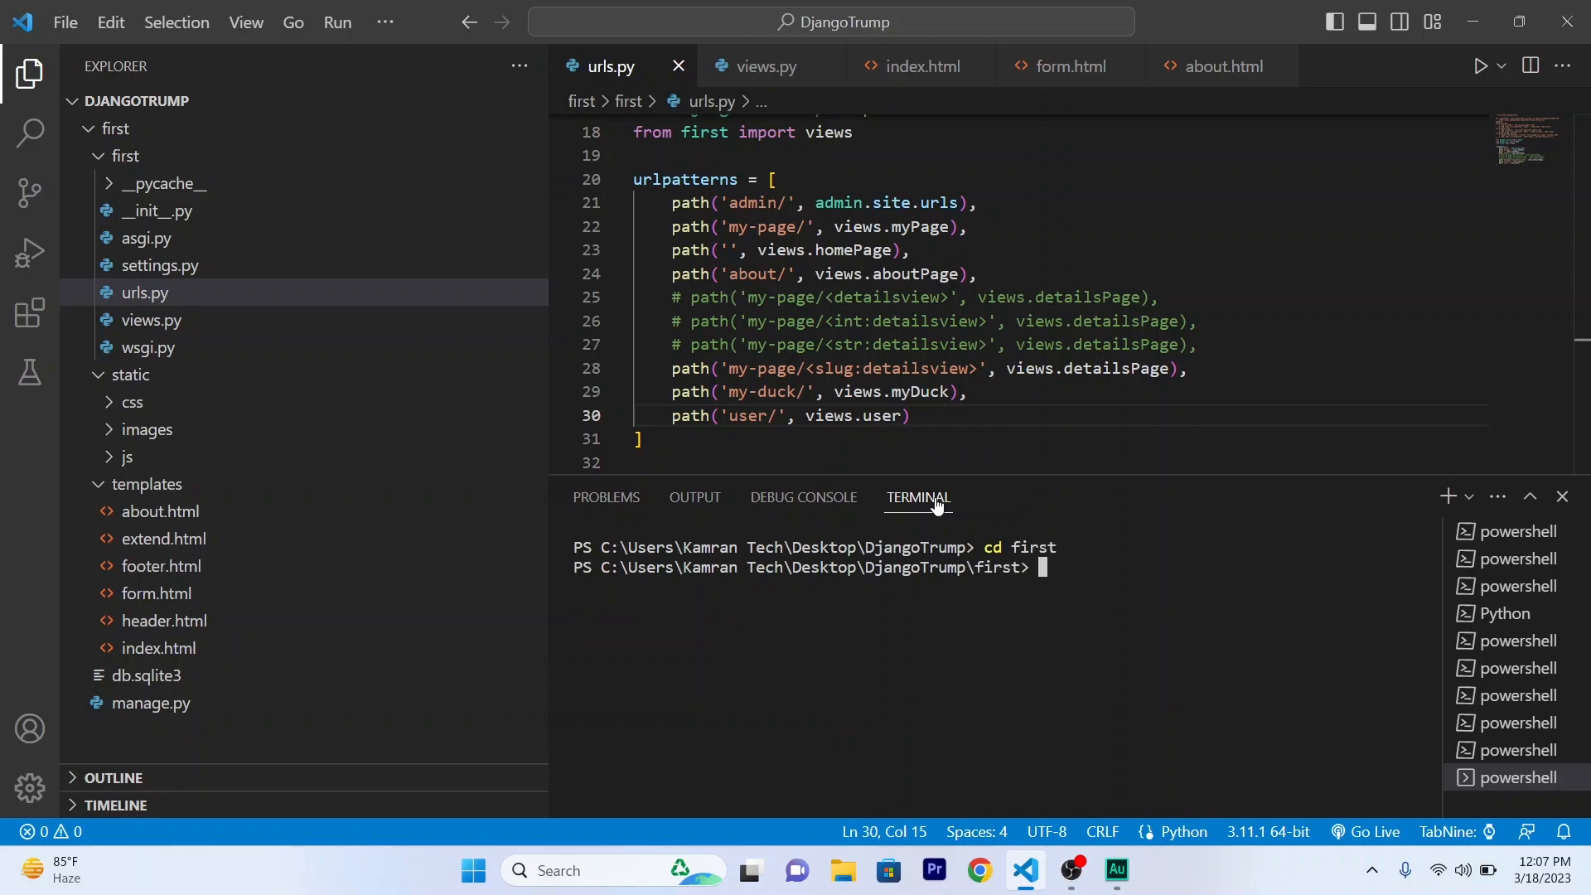
pyautogui.write('python manage.py r')
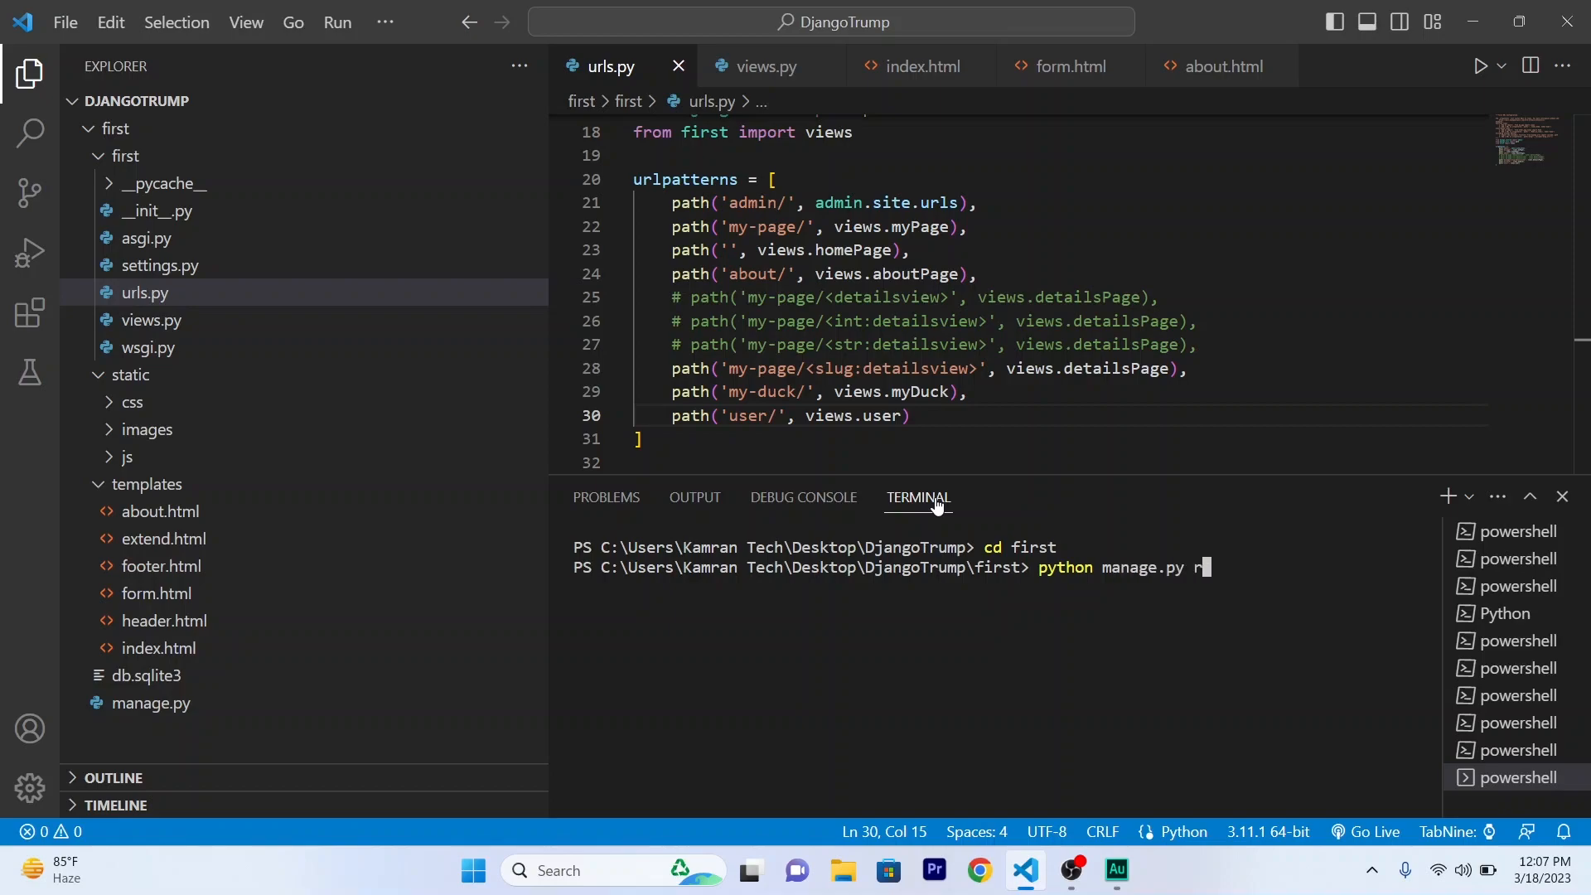
pyautogui.write('unserver')
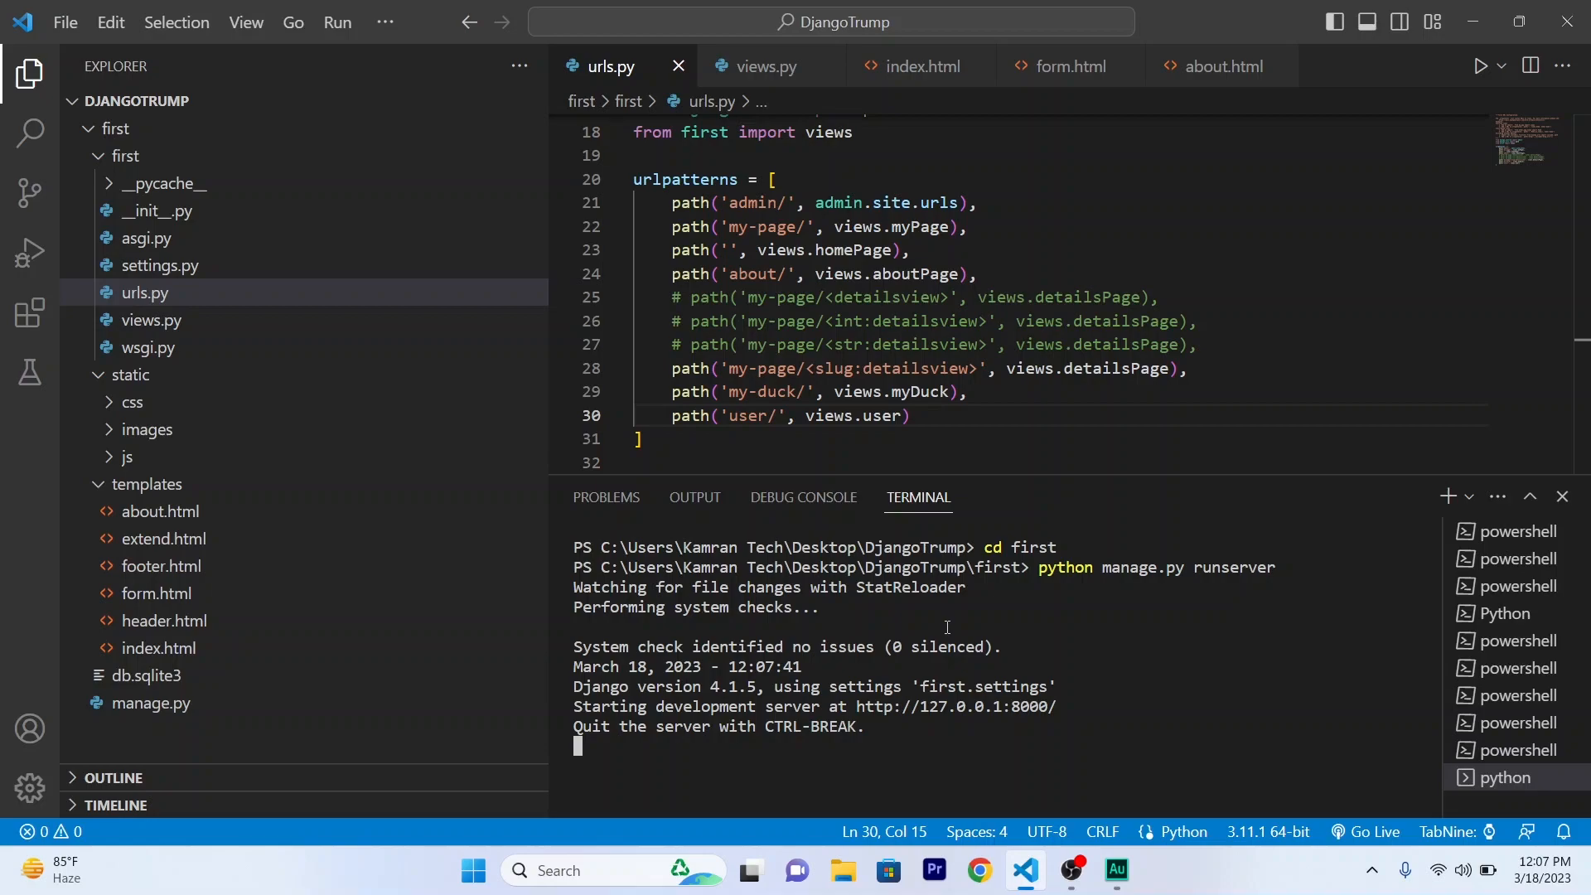
pyautogui.moveTo(919, 707)
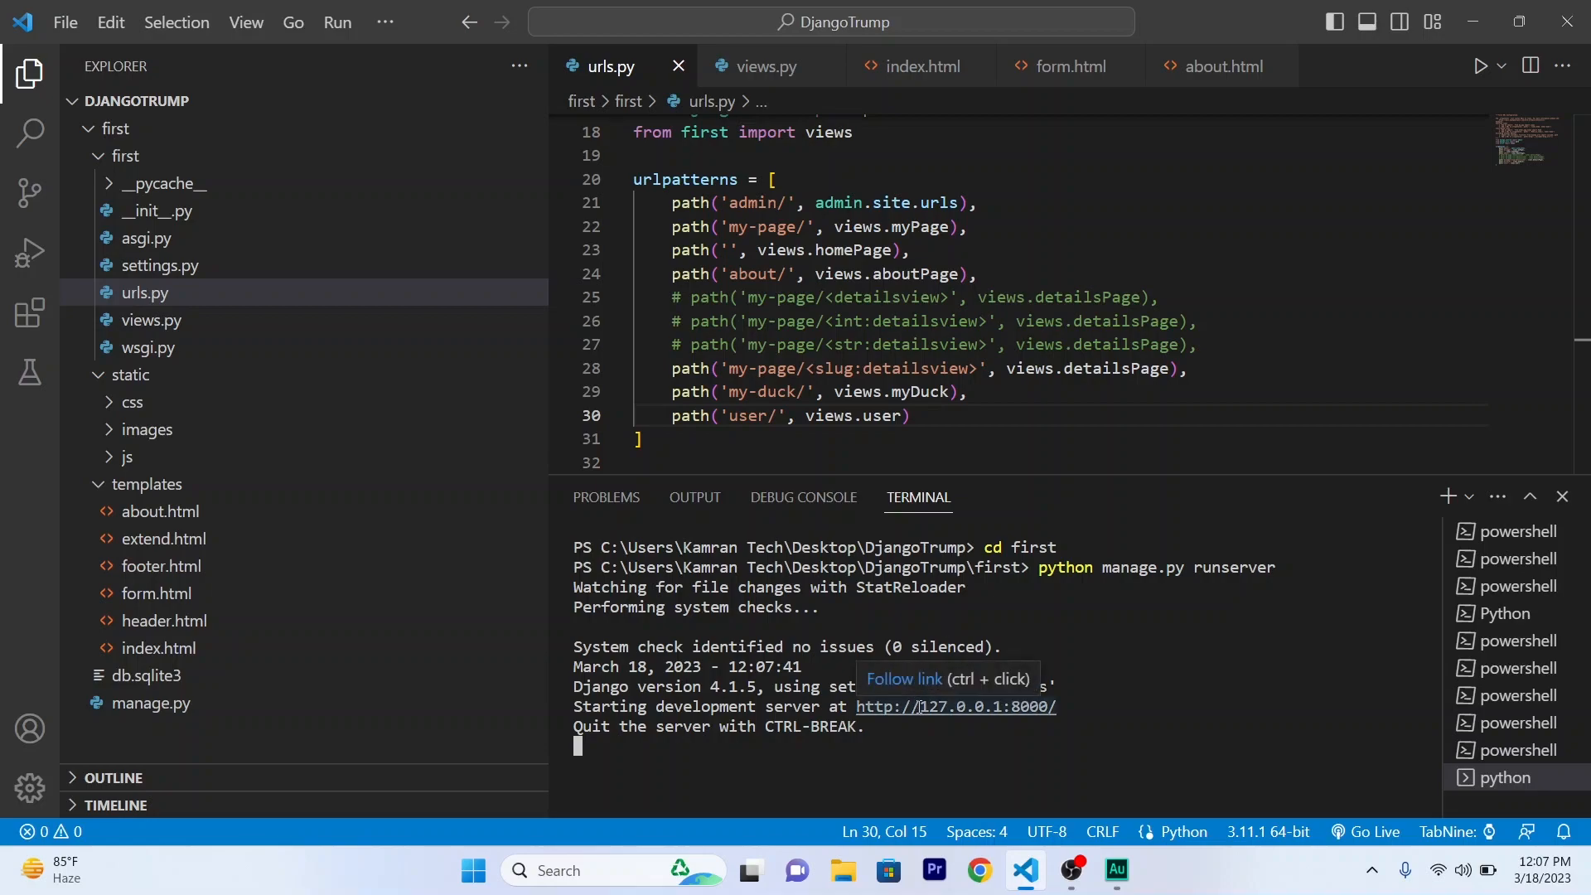
pyautogui.moveTo(908, 687)
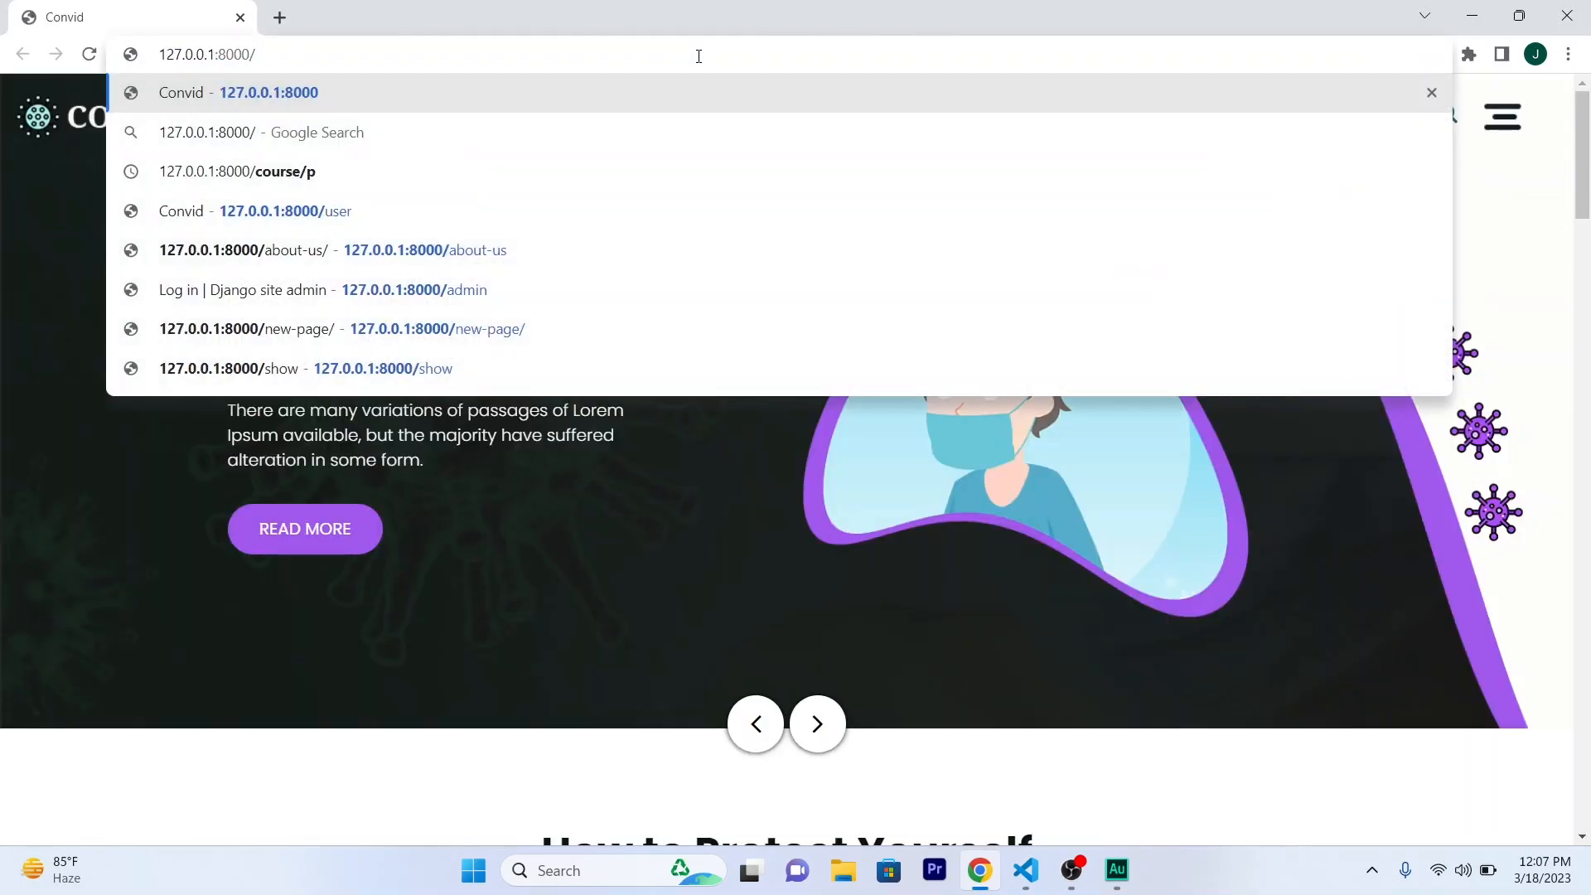
# Open 127.0.0.1:8000/user in Chrome and scroll through its banner and footer.
pyautogui.click(248, 211)
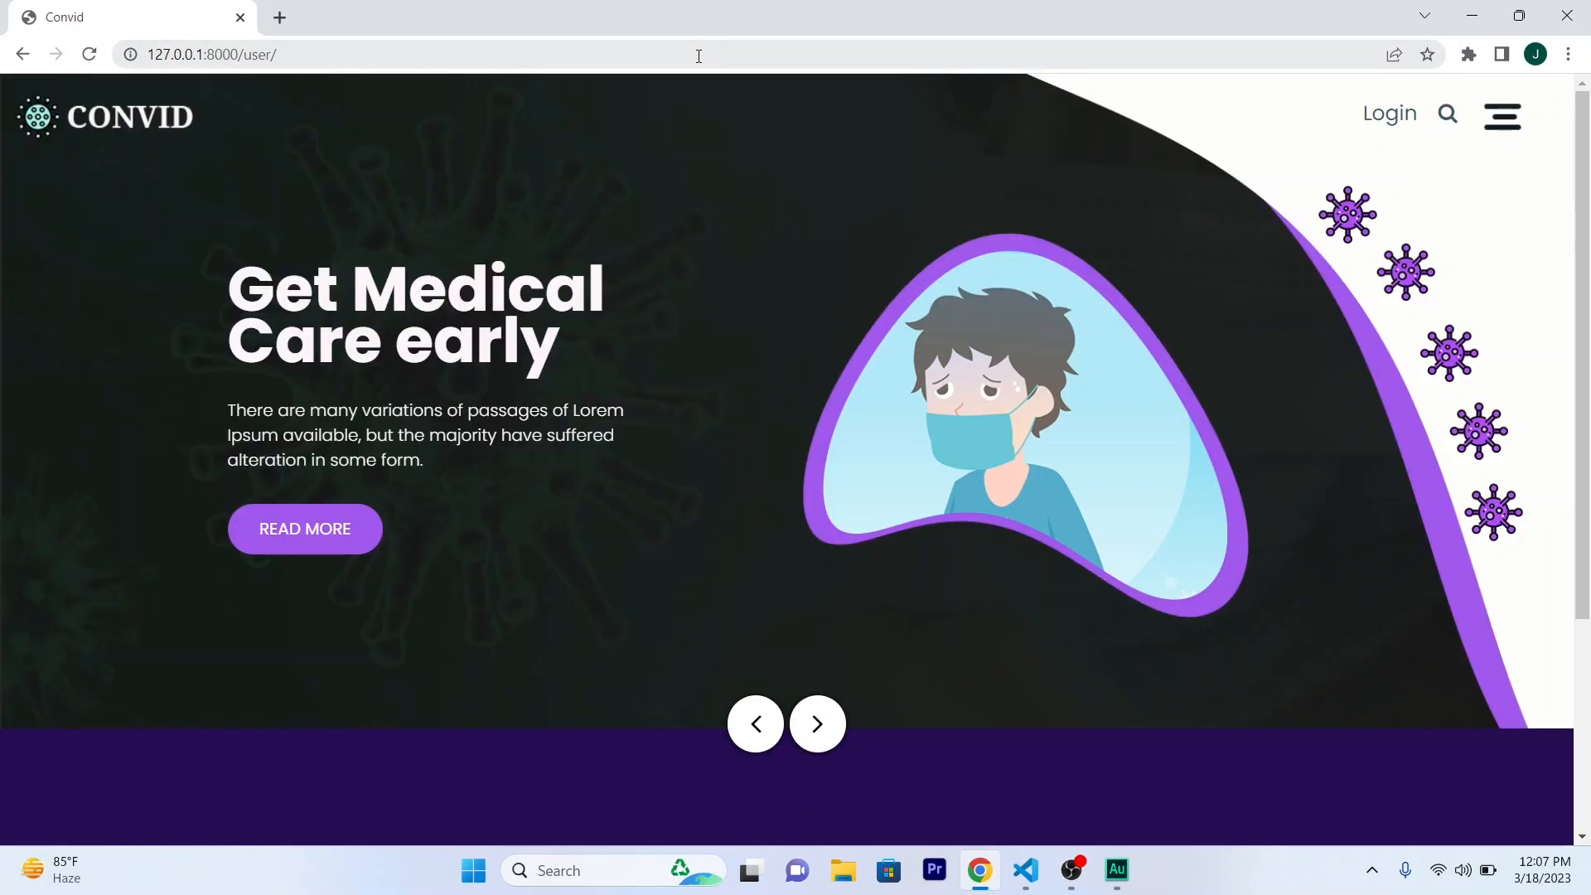
pyautogui.scroll(-3)
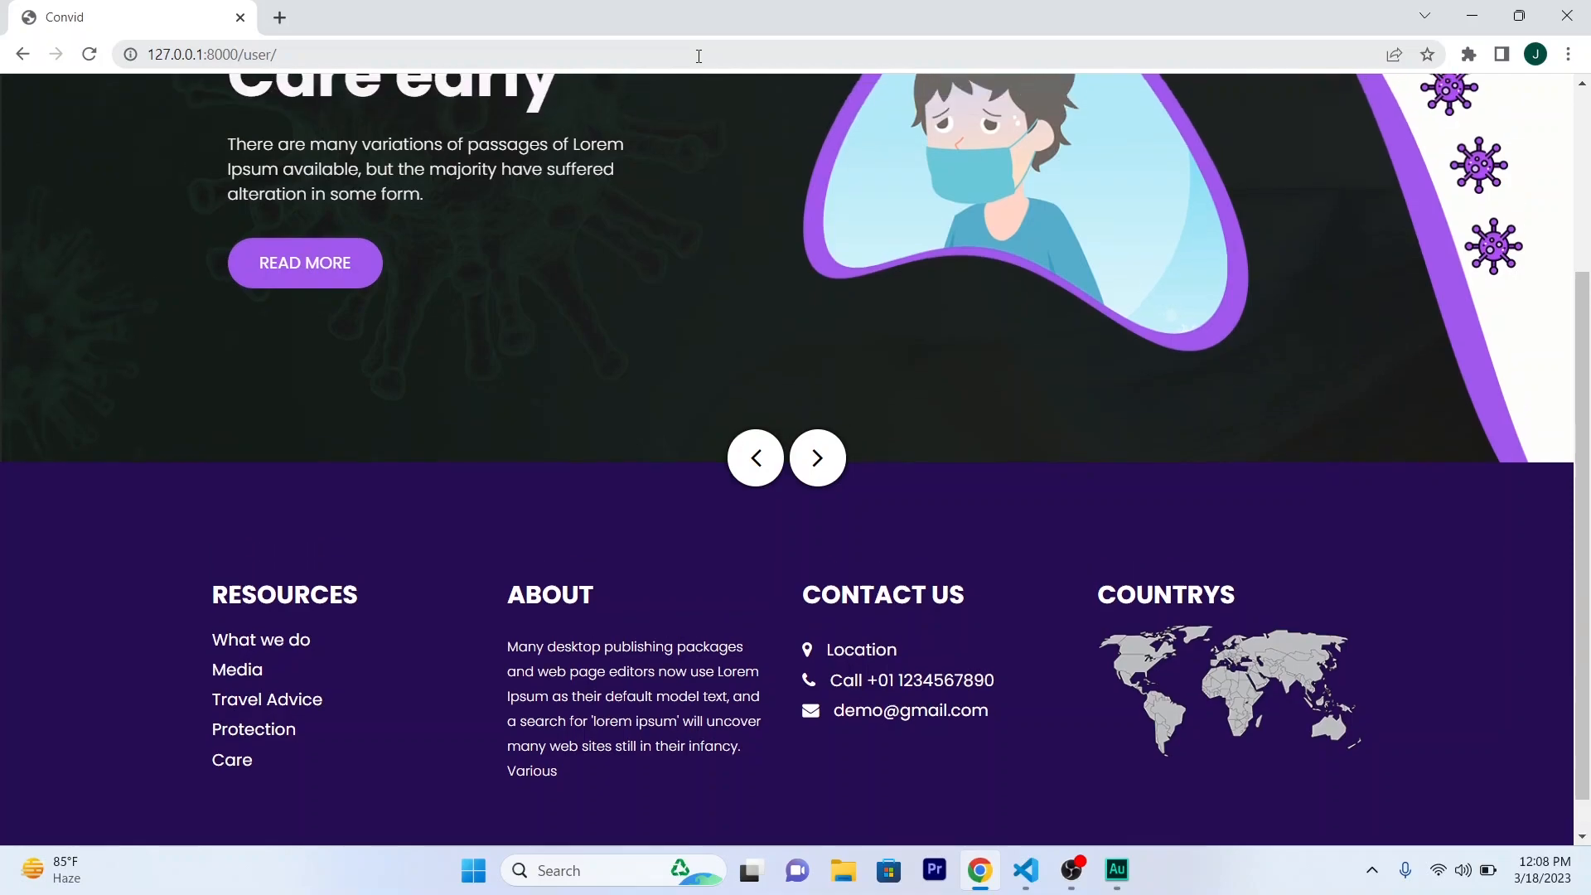
pyautogui.scroll(3)
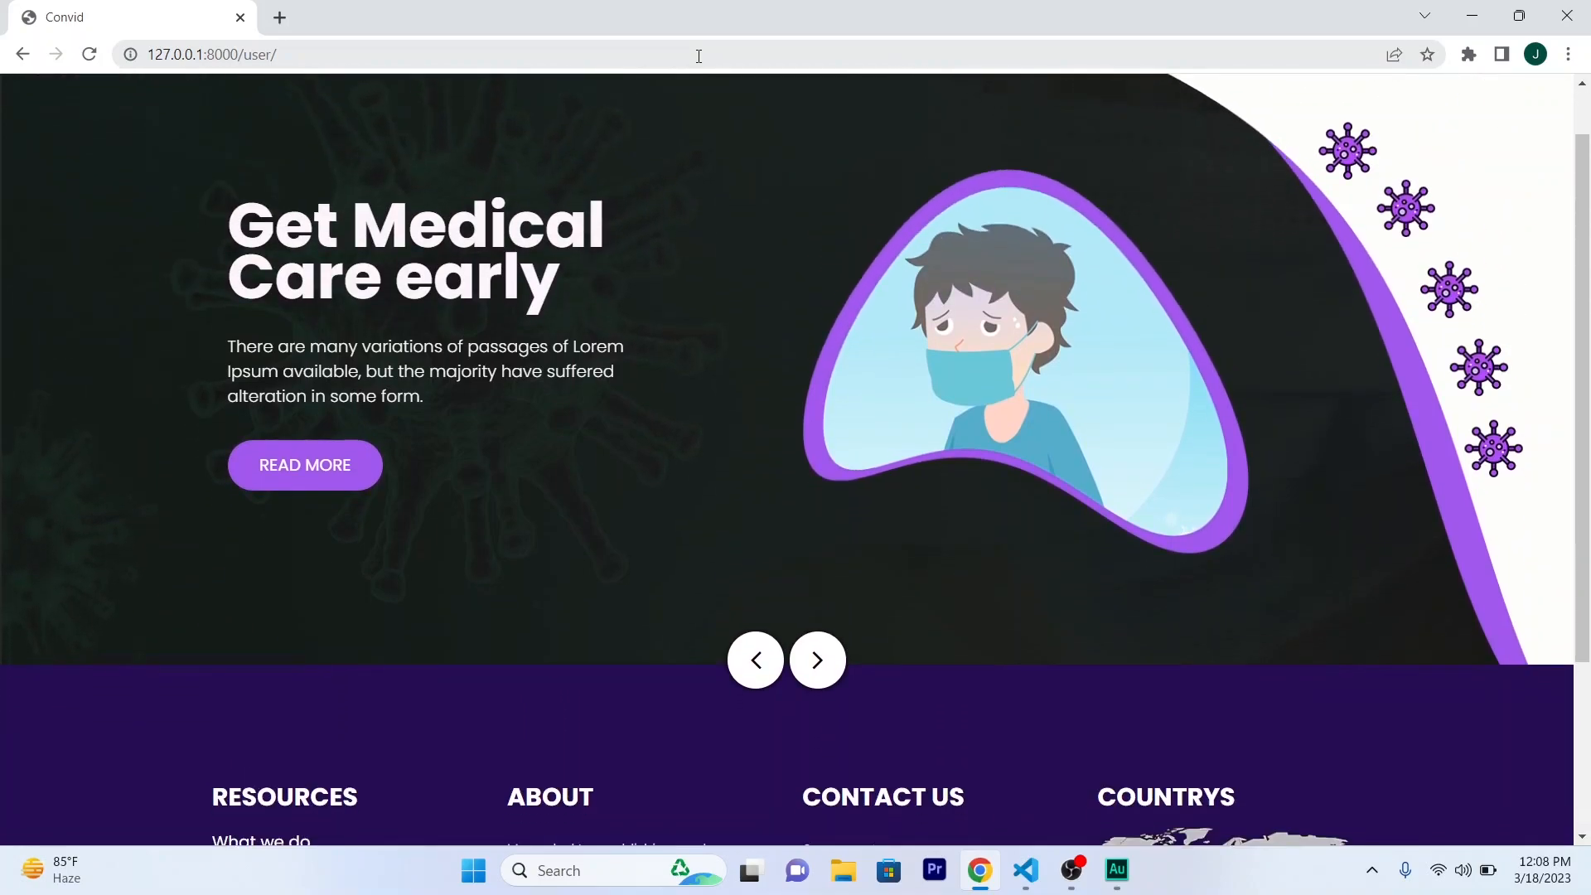
pyautogui.scroll(-3)
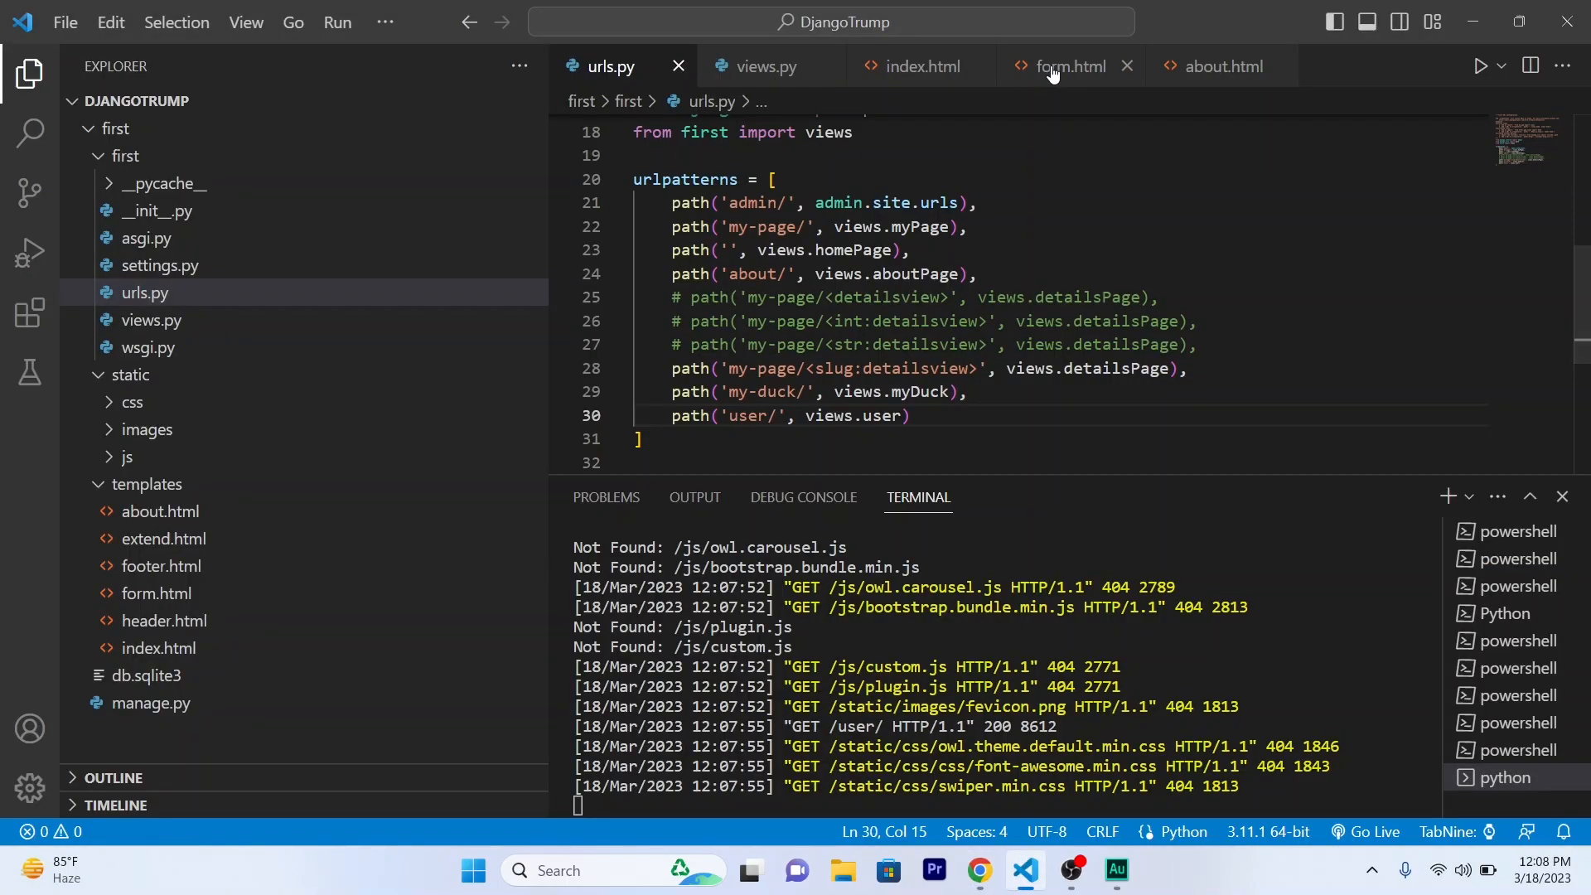
# Insert the User Form markup into form.html and name its inputs val1 and val2.
pyautogui.click(1069, 66)
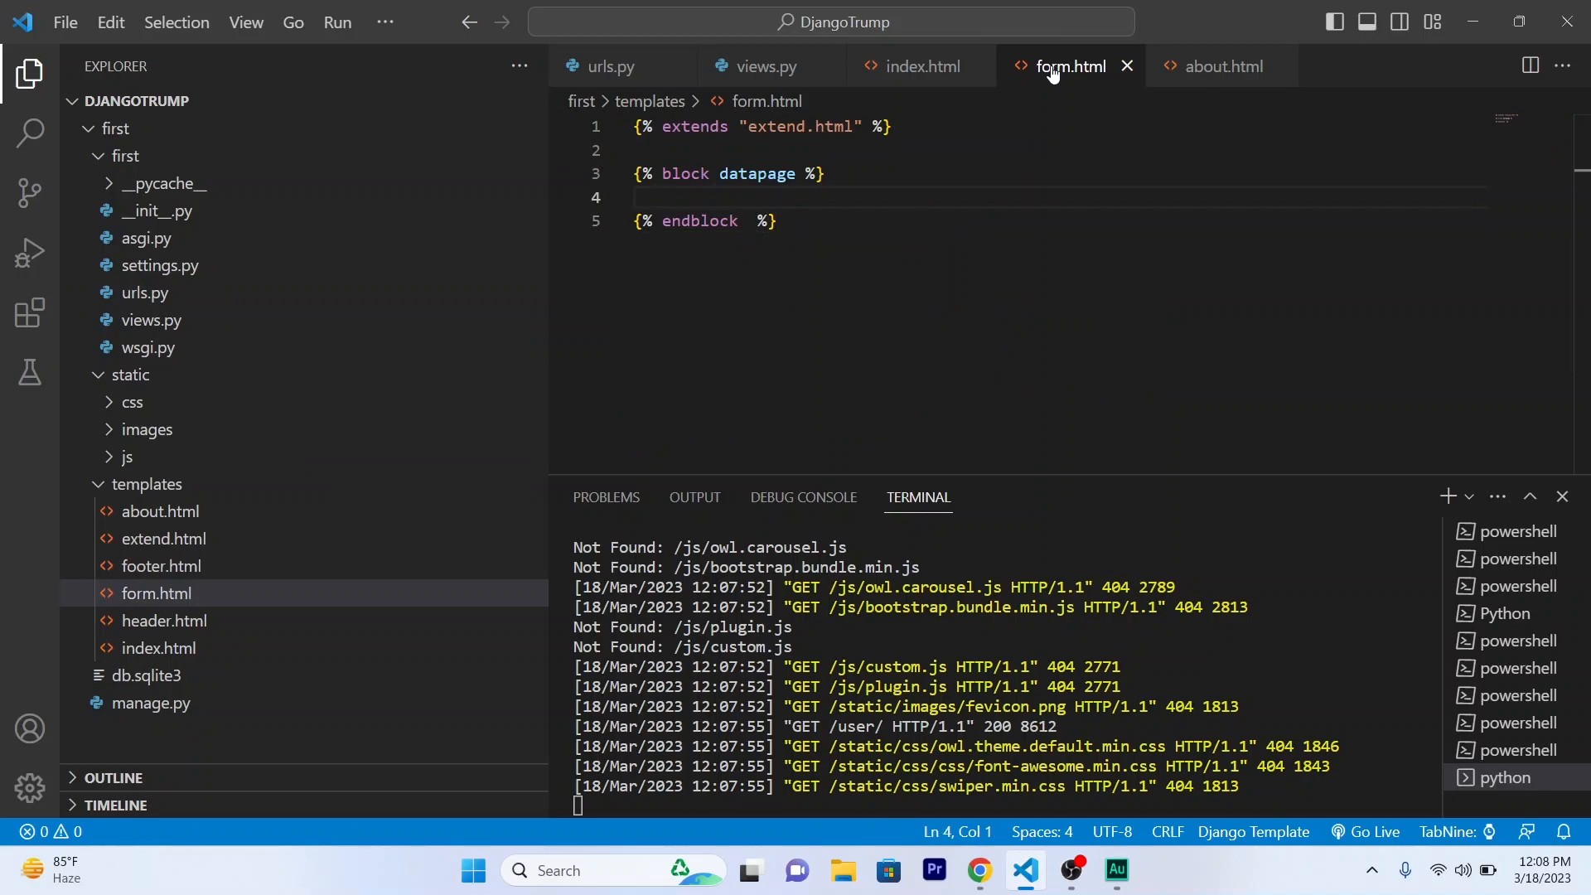
pyautogui.press('Enter')
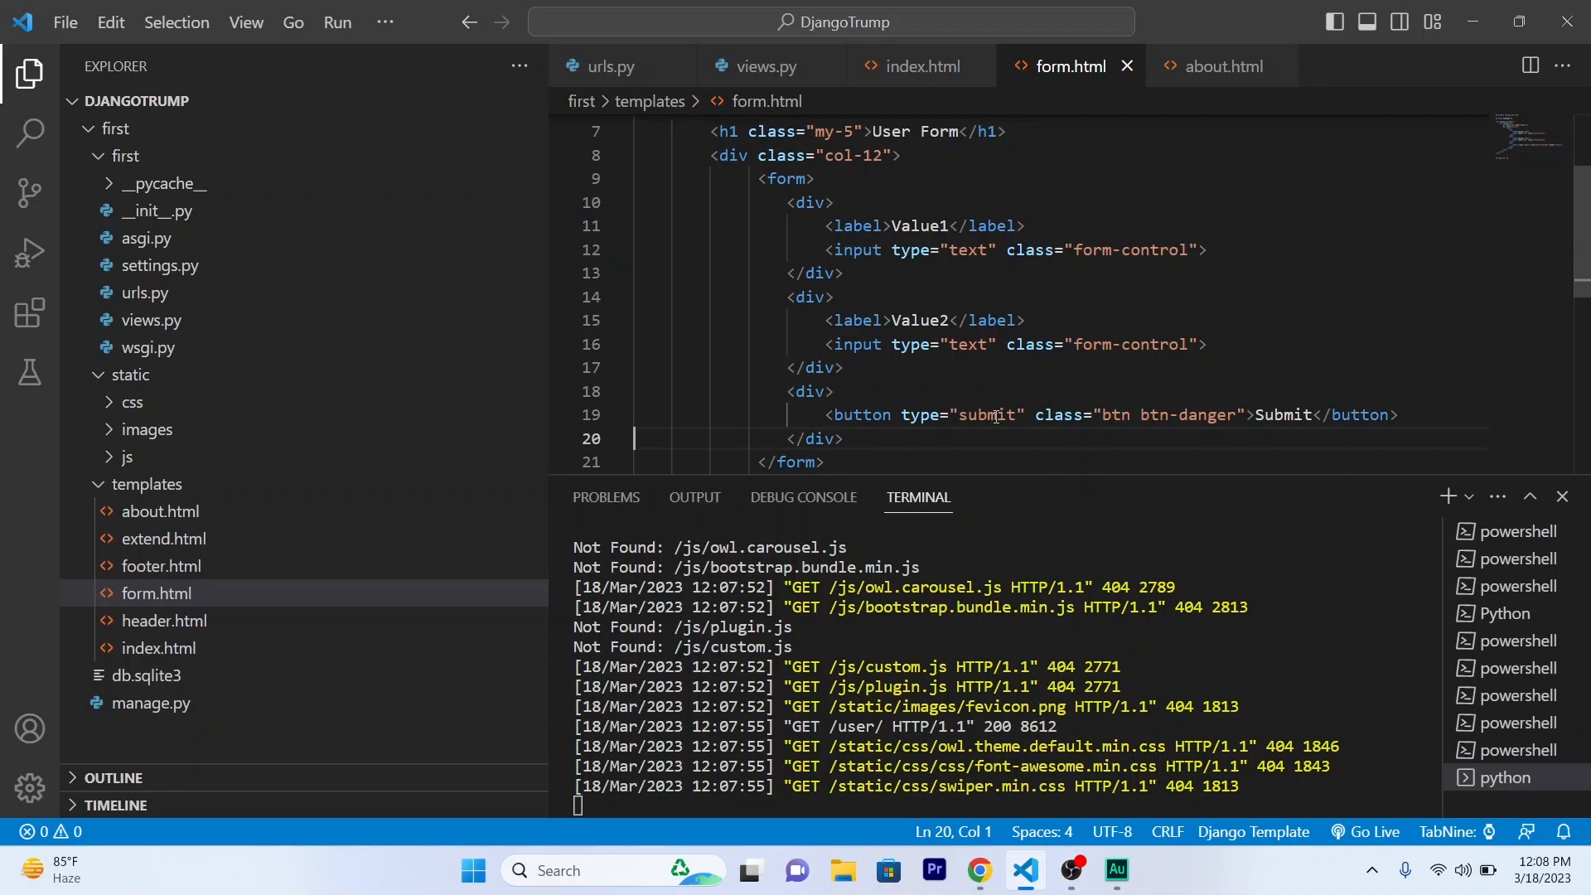
pyautogui.click(984, 250)
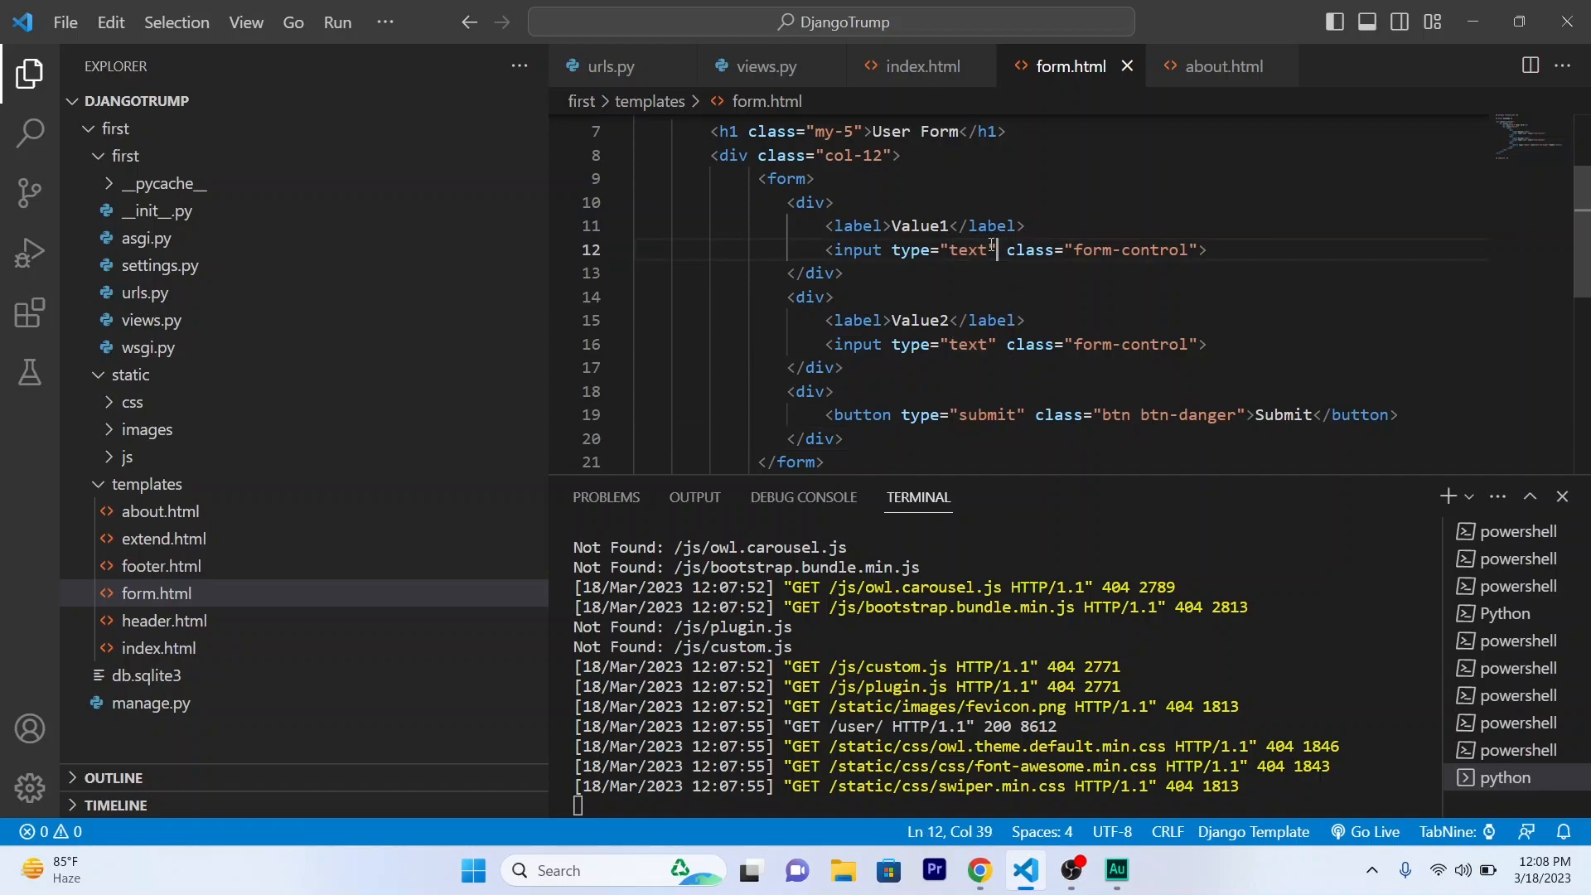
pyautogui.write('name')
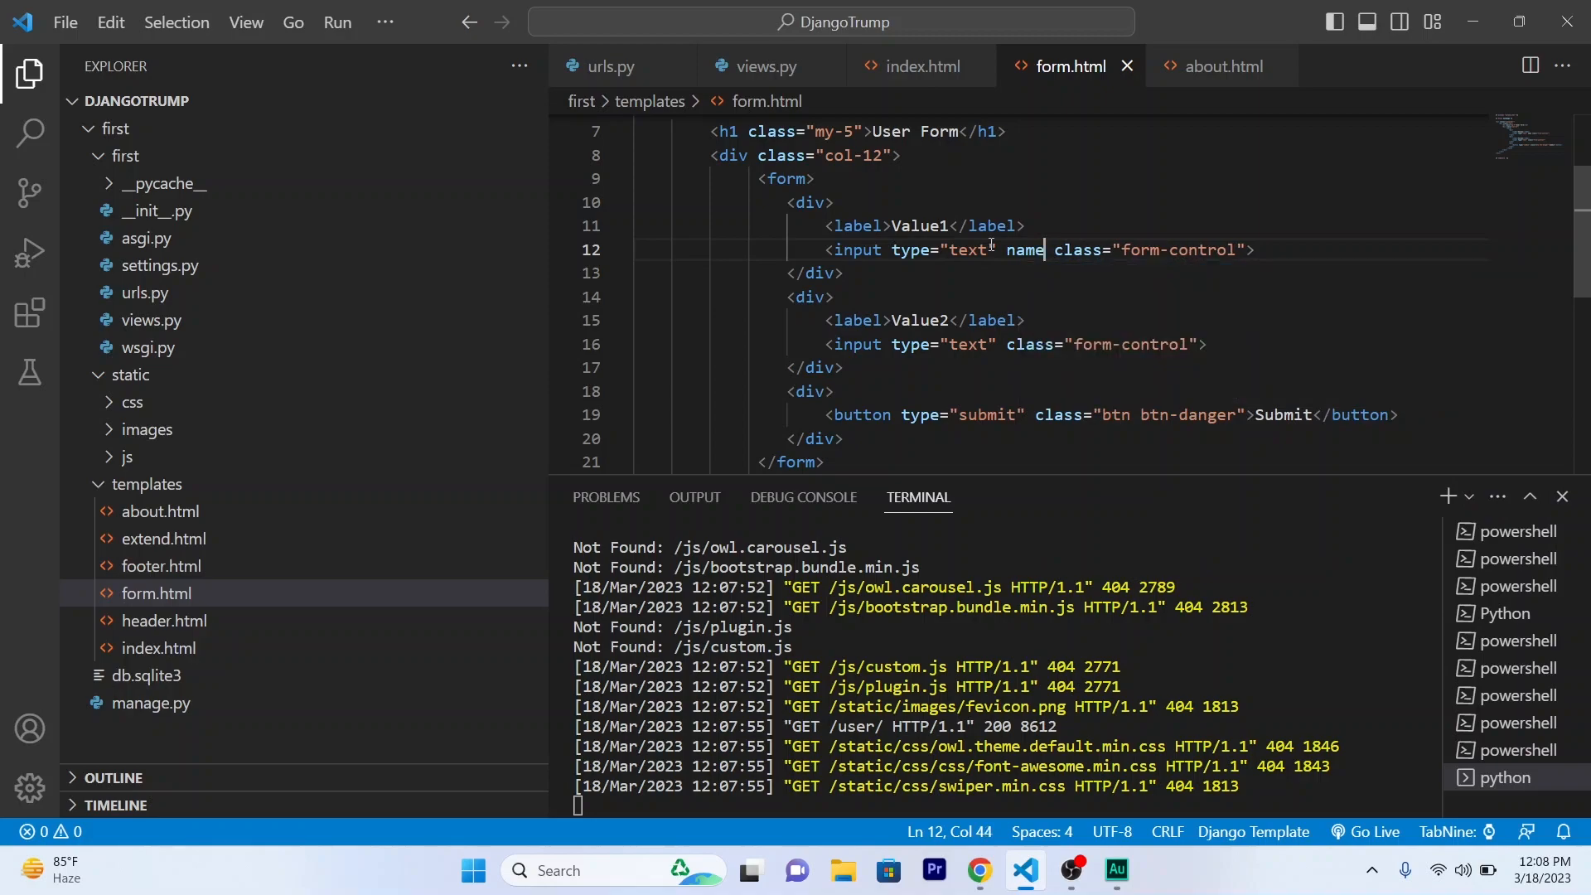
pyautogui.write('="v')
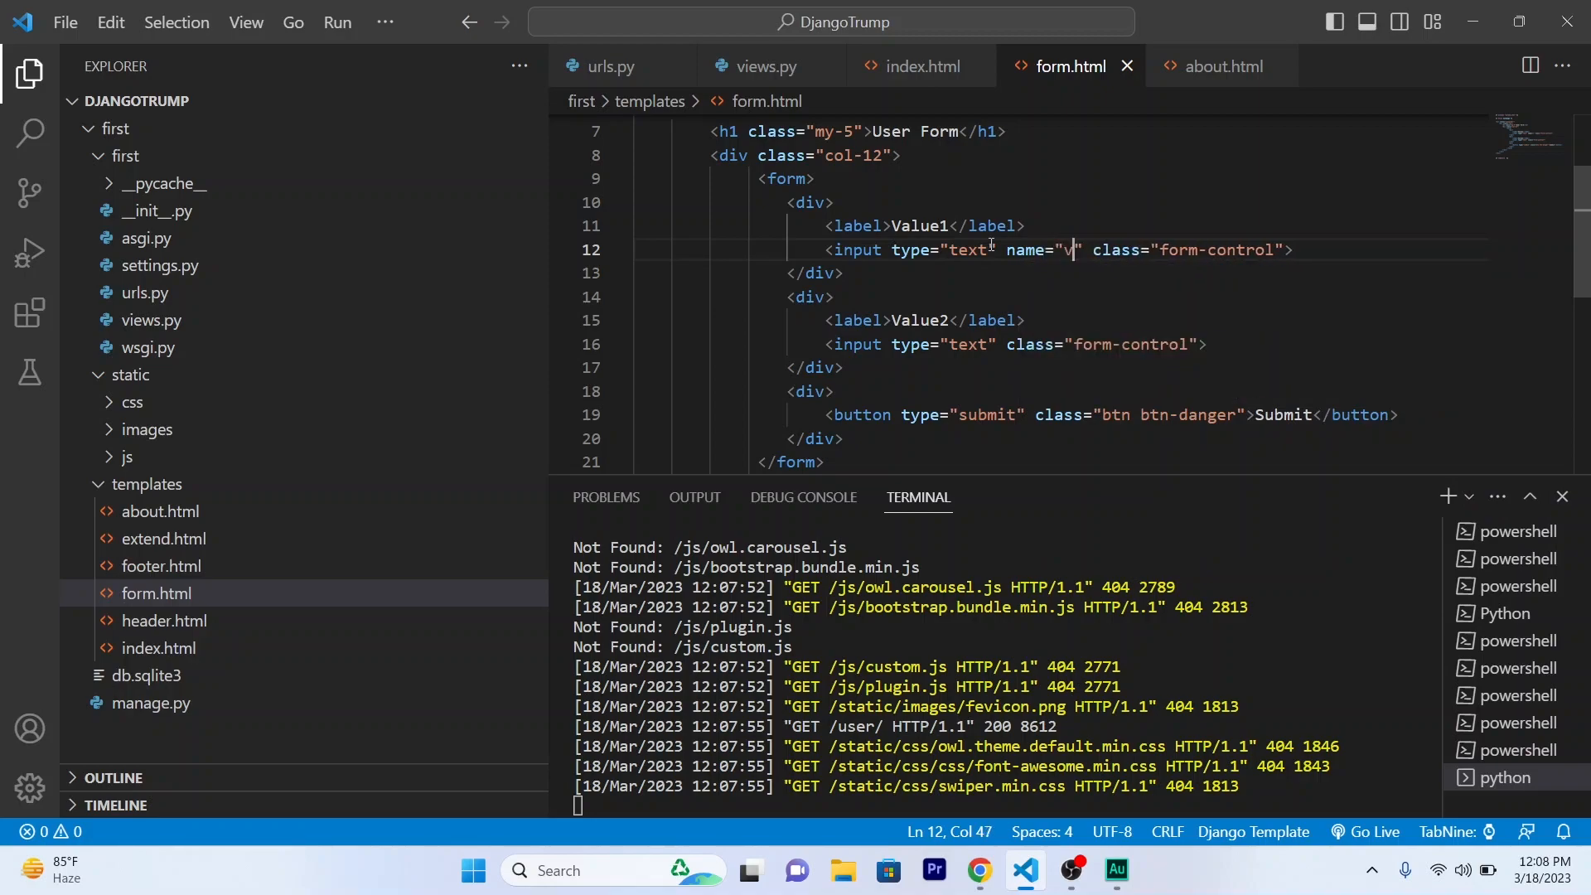
pyautogui.write('al1')
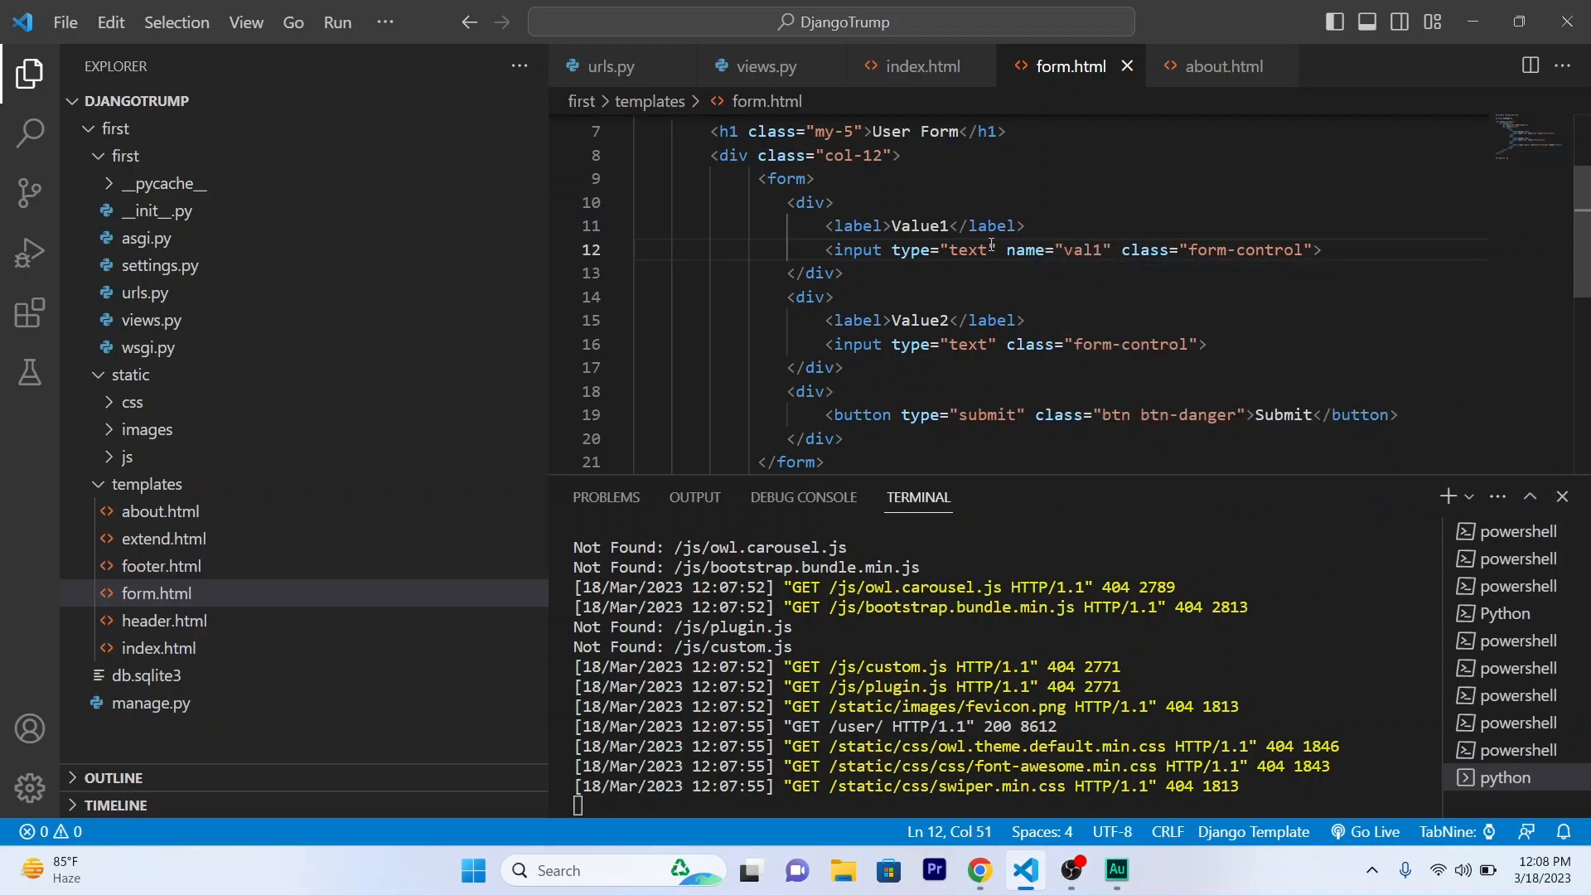
pyautogui.doubleClick(1082, 250)
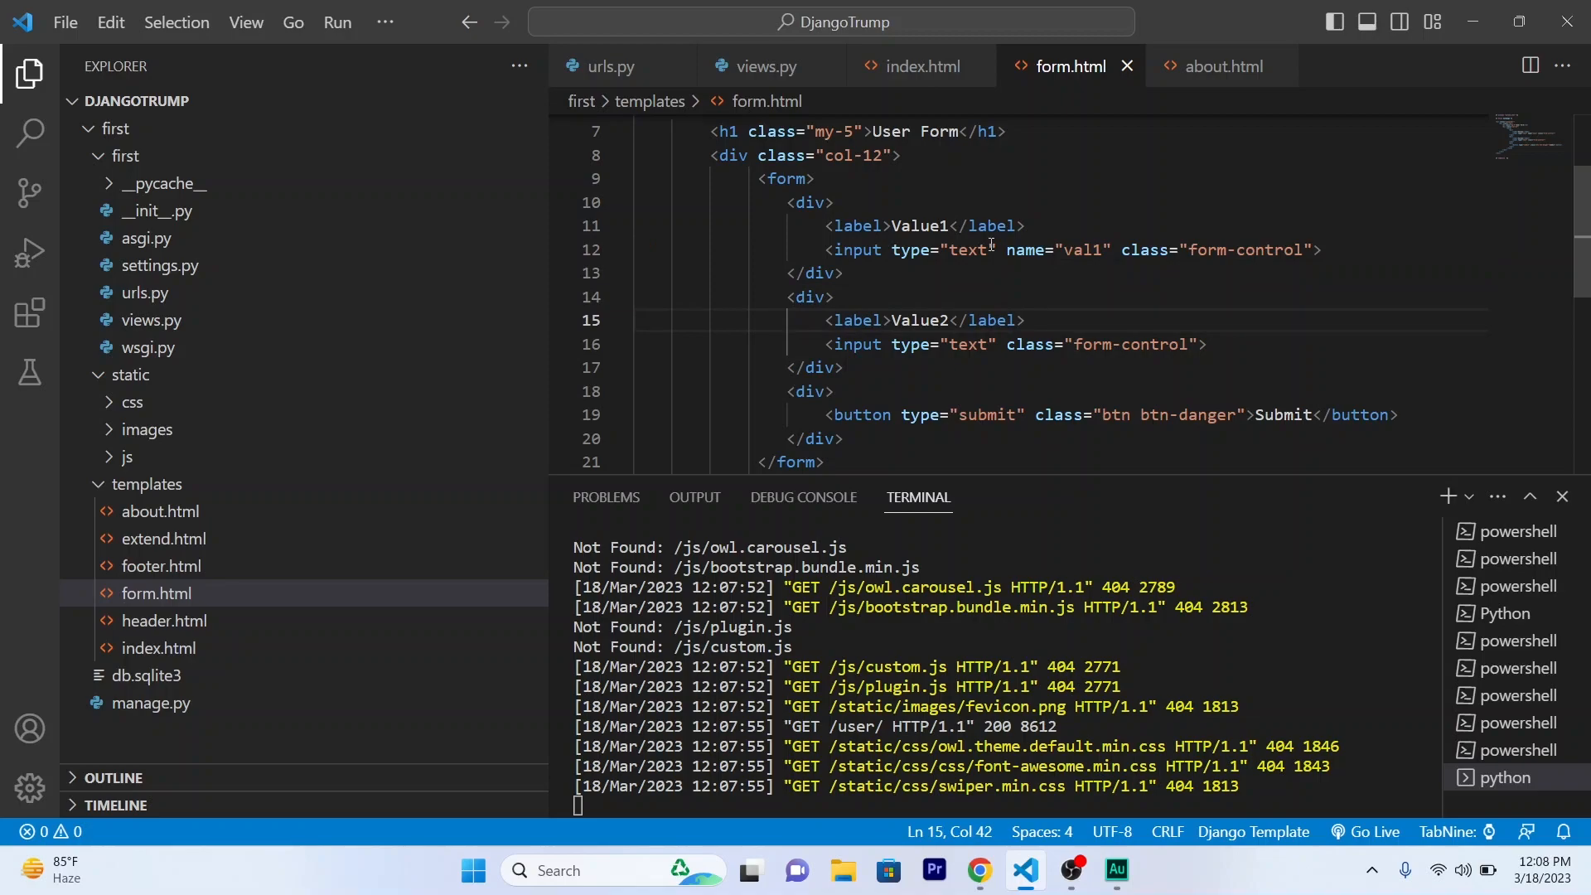
pyautogui.write('name="val1"')
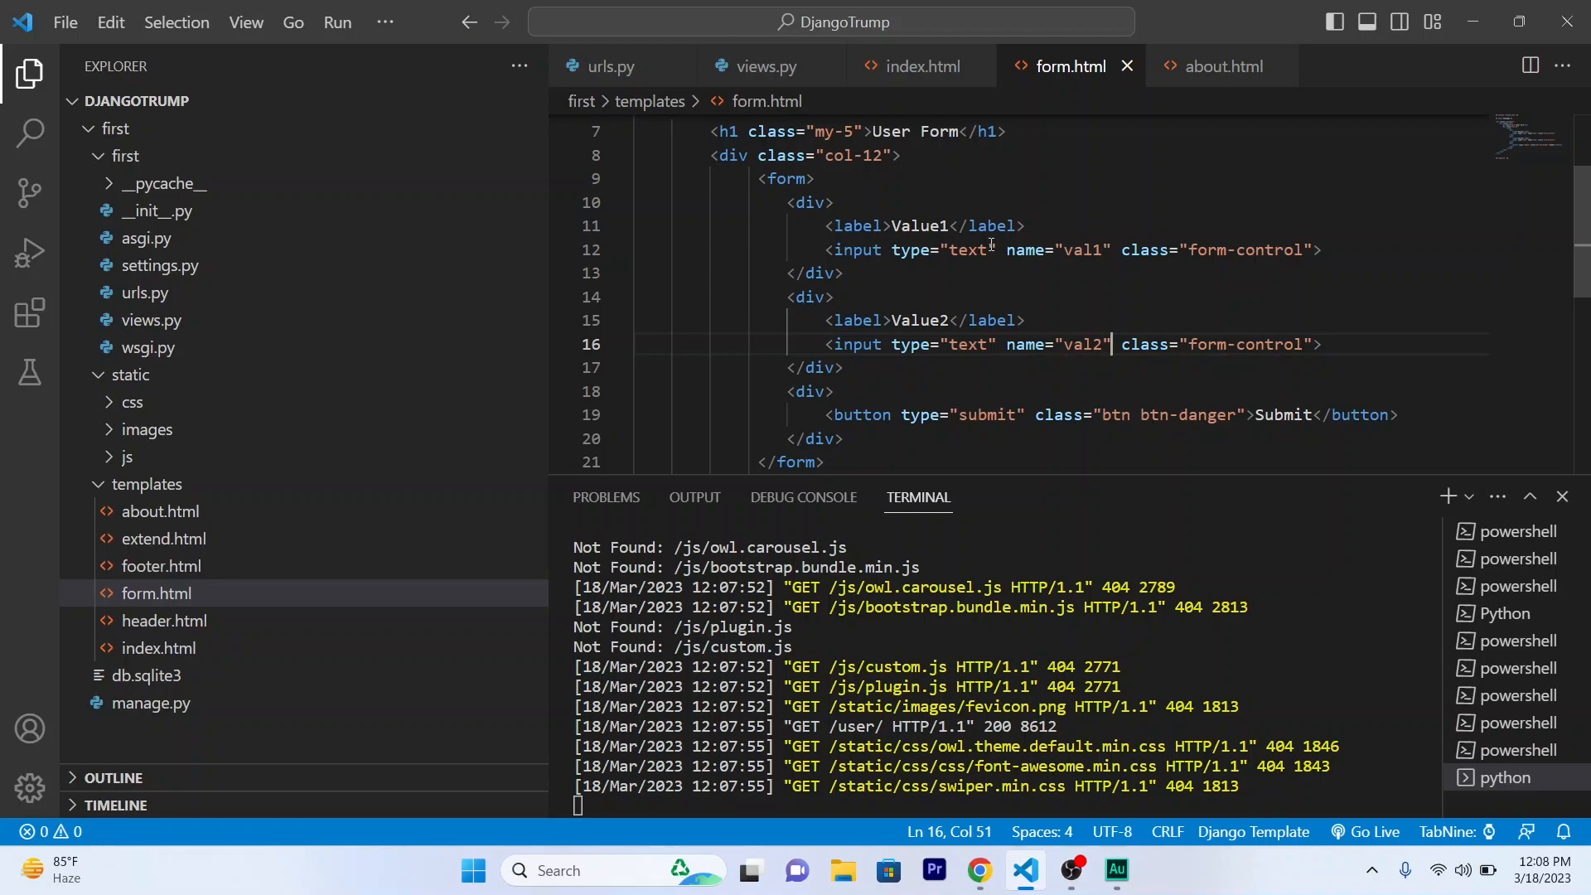
pyautogui.click(980, 871)
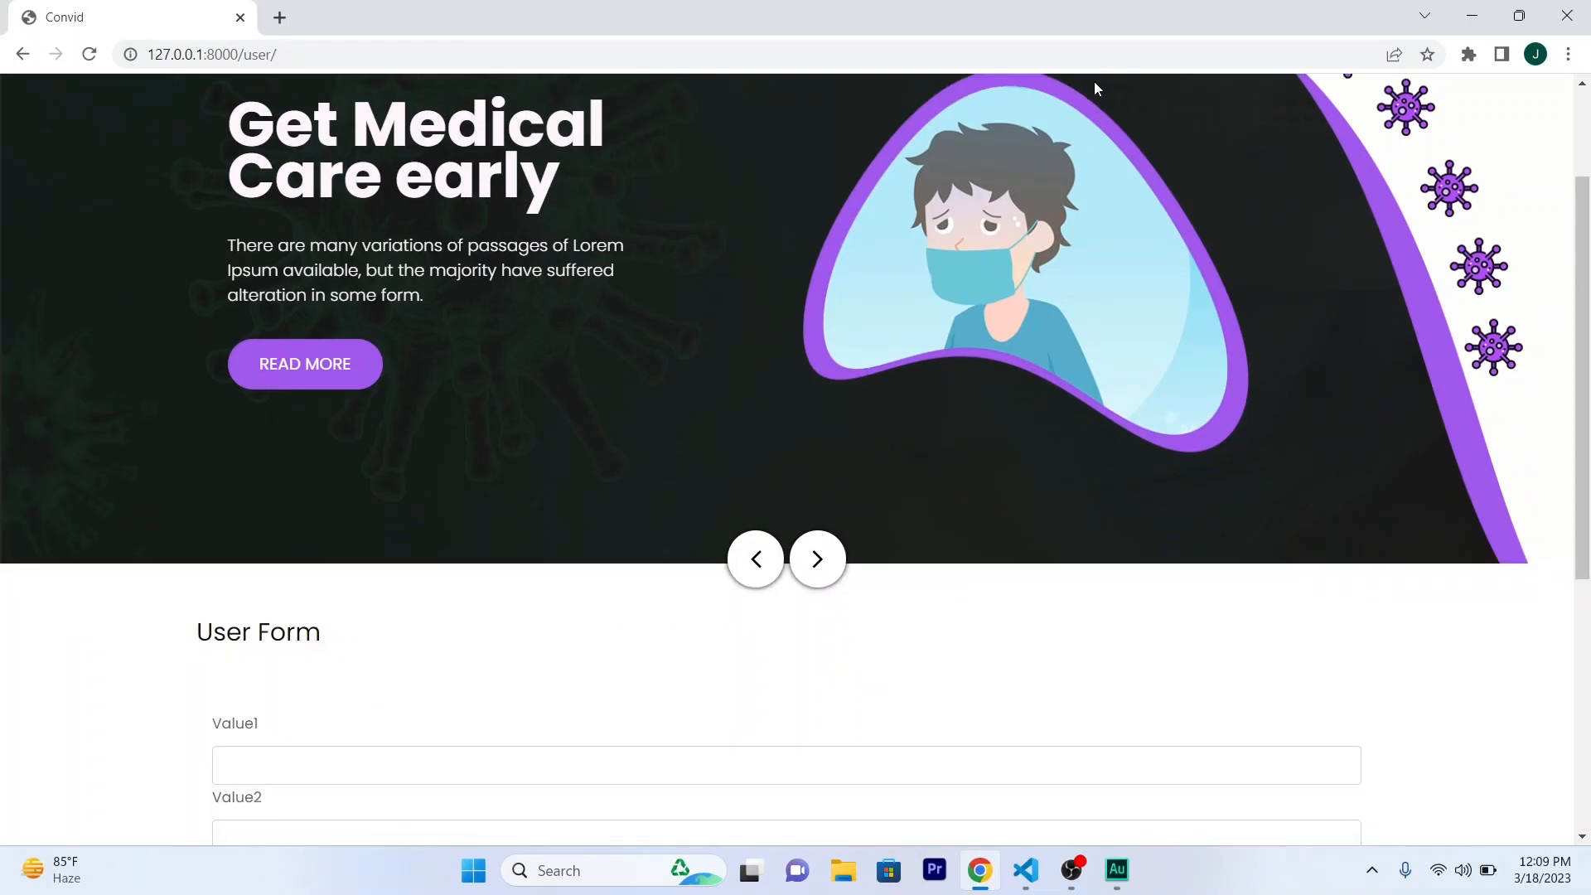
# Scroll down the reloaded user page to the User Form with Value1 and Value2.
pyautogui.scroll(-3)
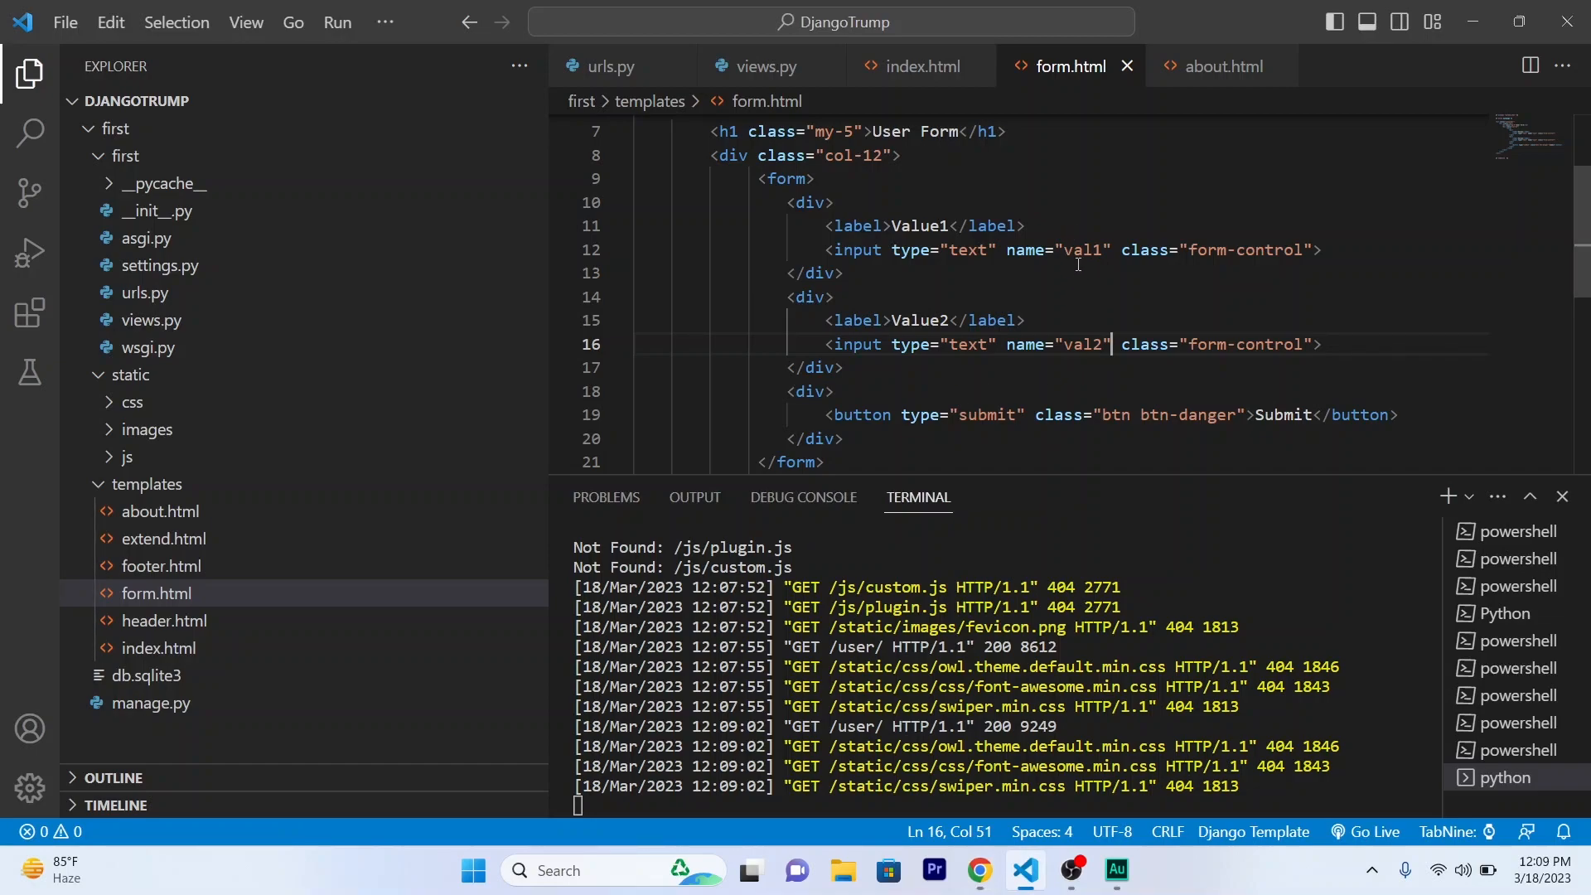
pyautogui.moveTo(774, 82)
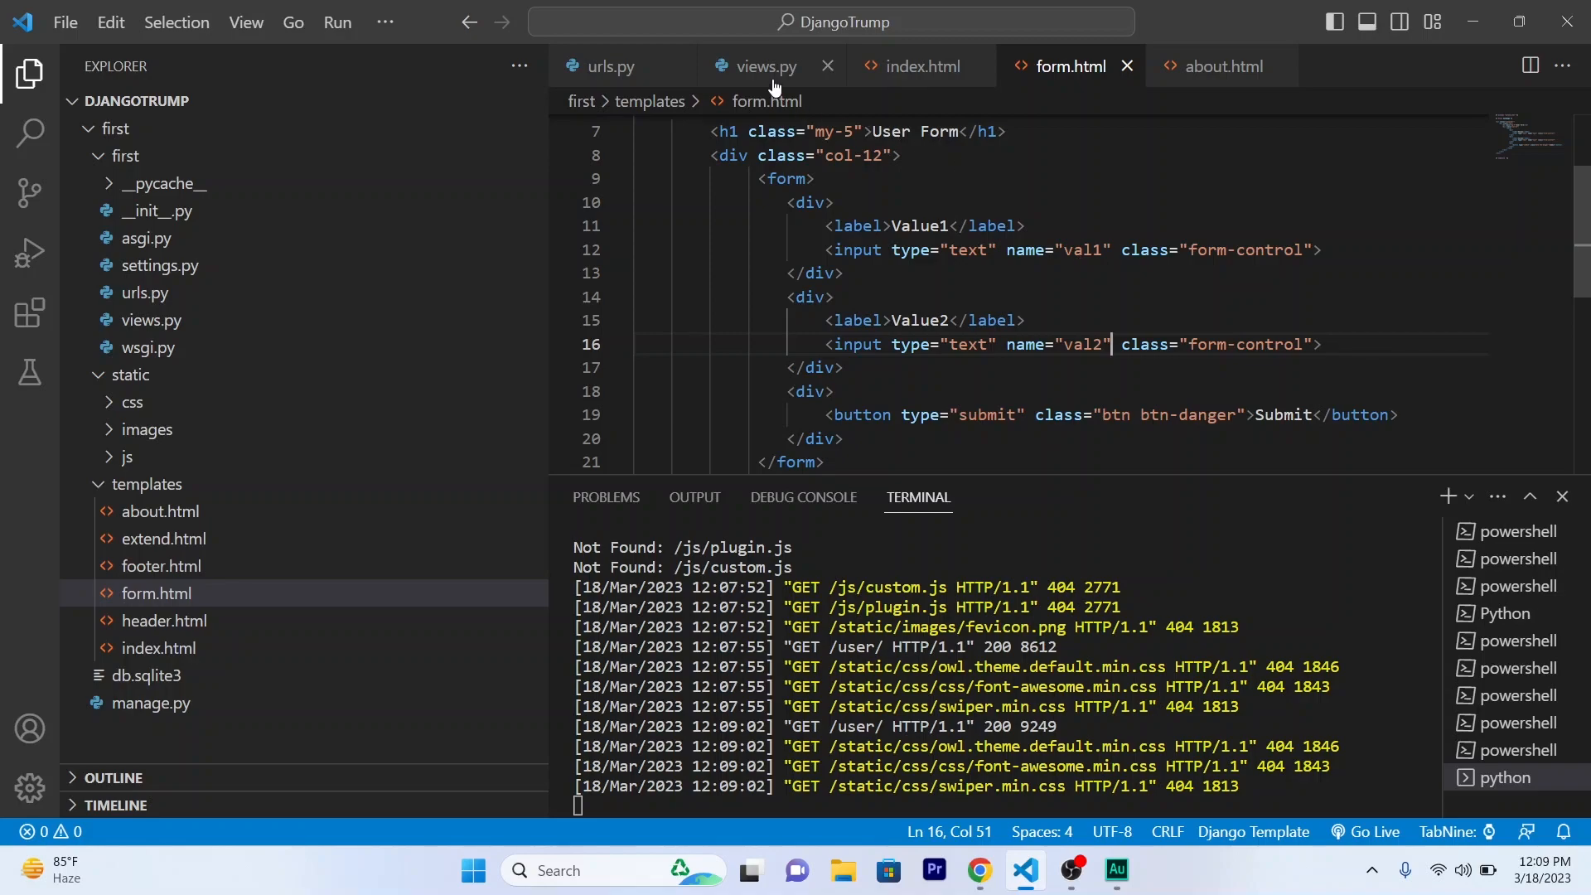
# In the user view, open a try block and begin value1=int(request.GET.get('')).
pyautogui.click(767, 66)
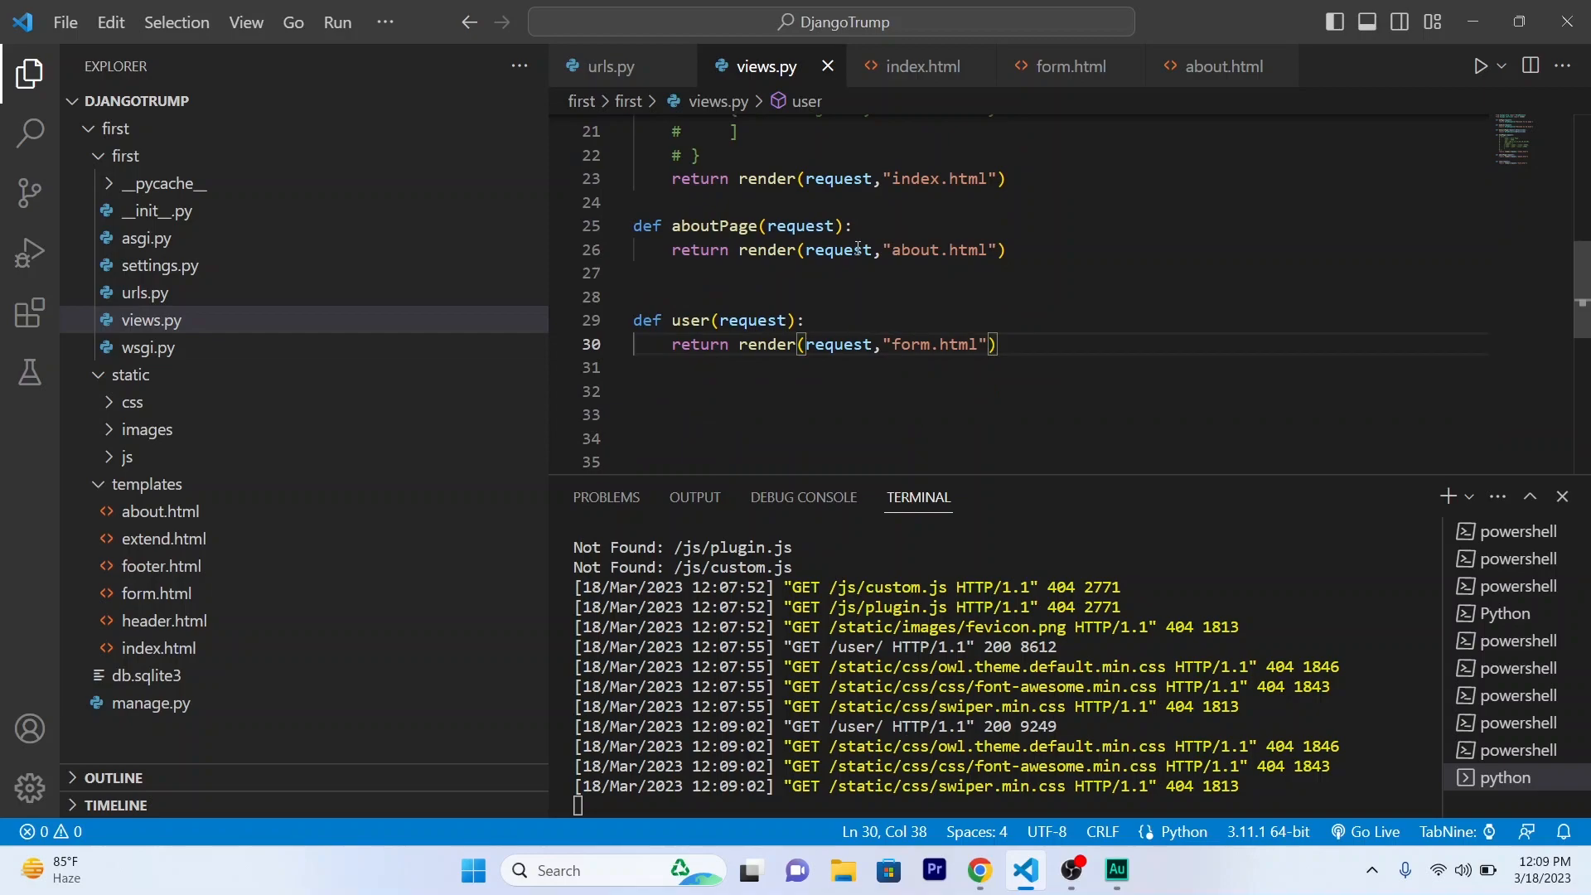
pyautogui.press('Enter')
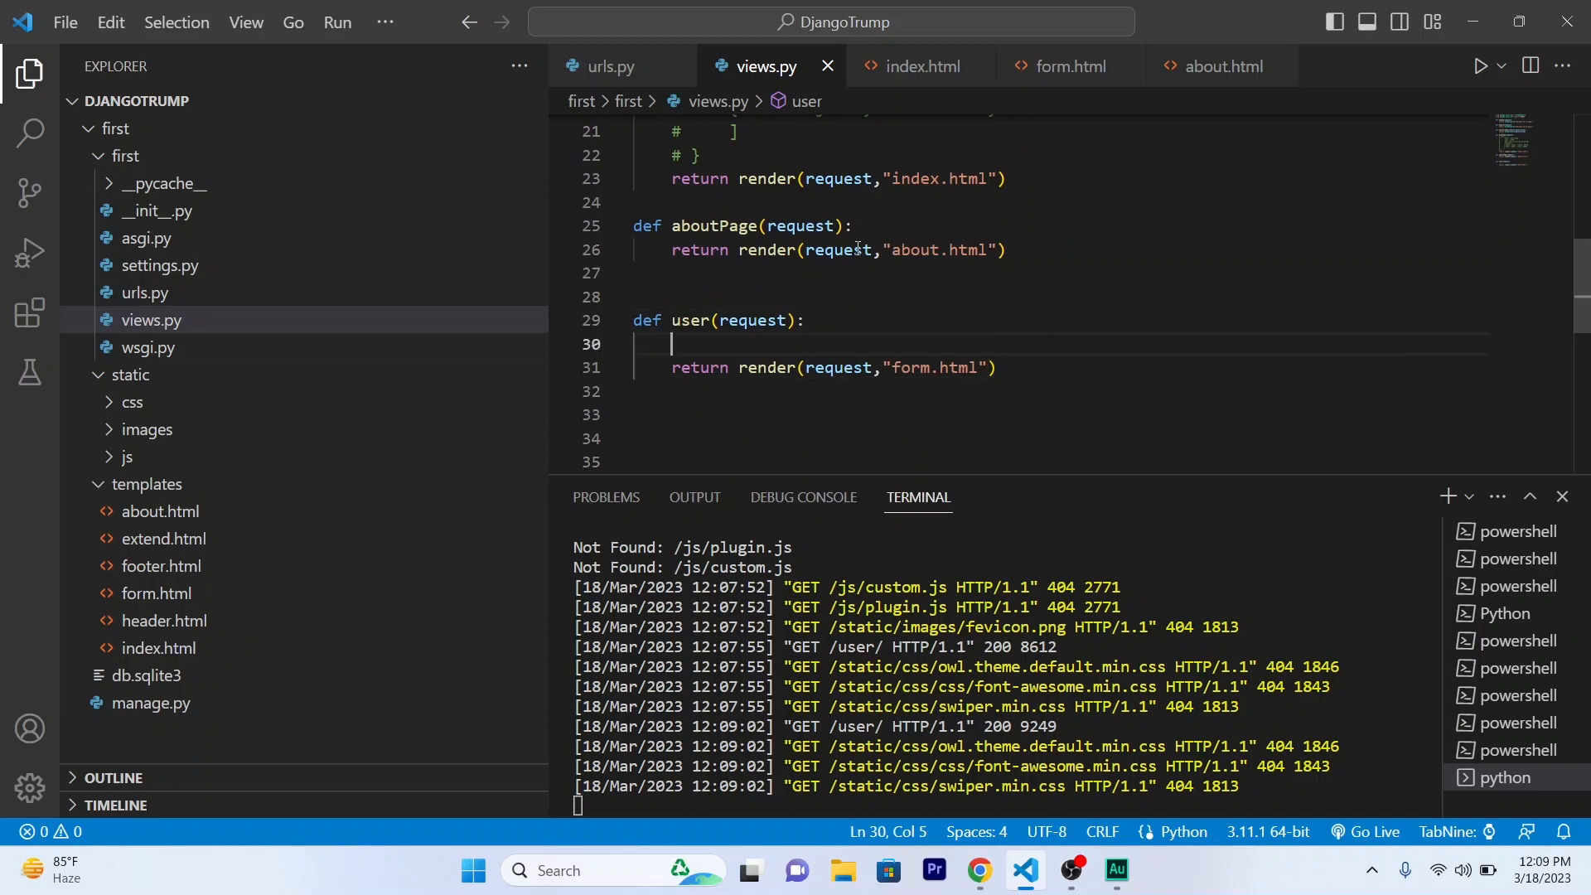
pyautogui.write('try:')
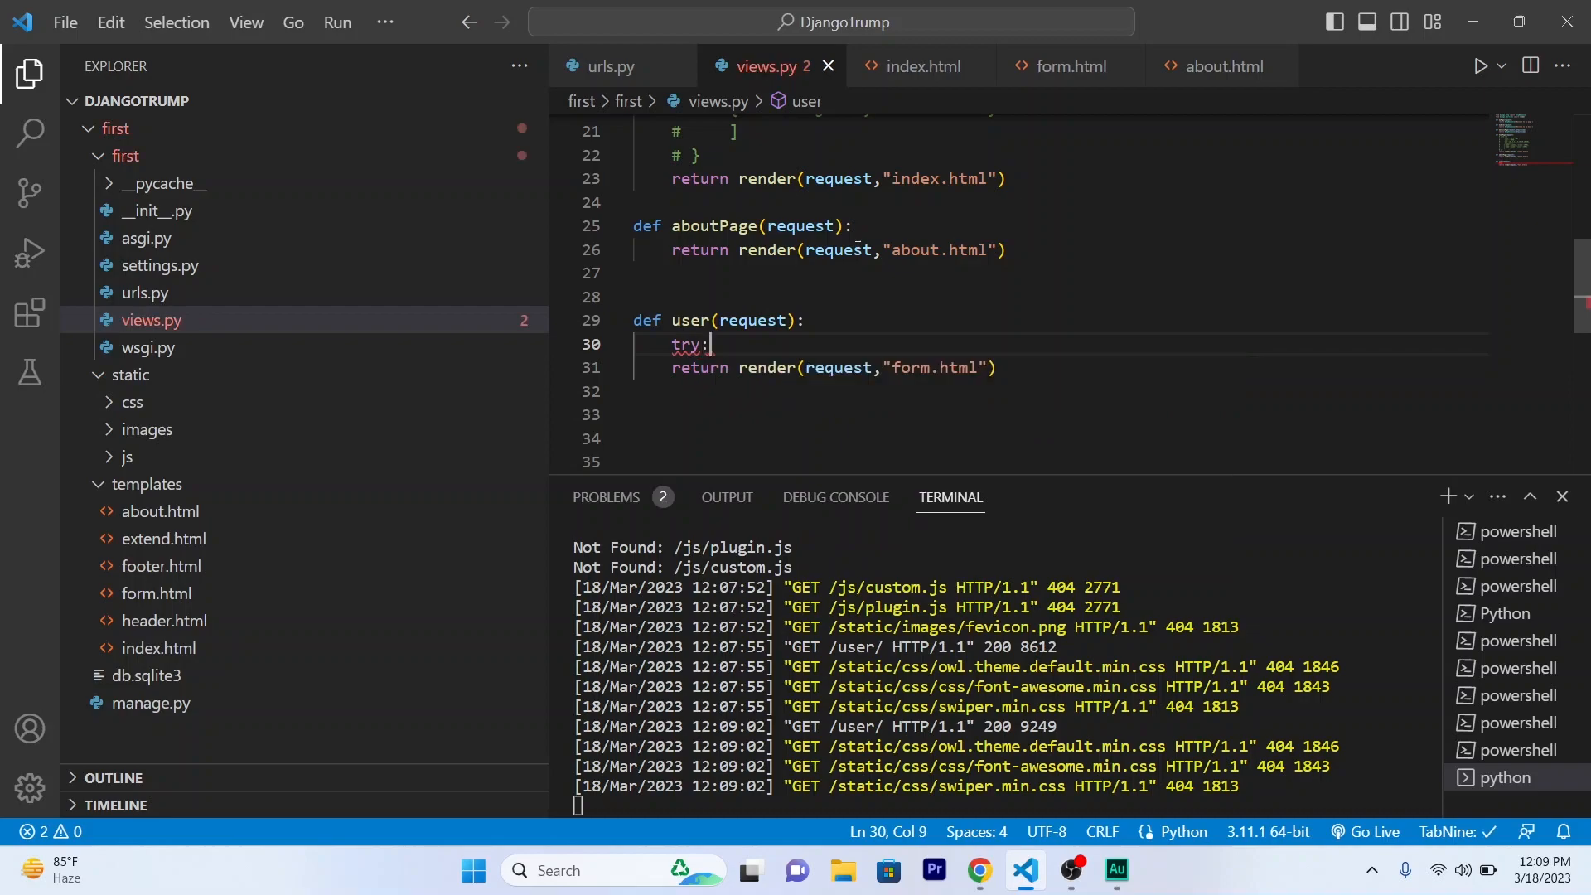
pyautogui.press('Enter')
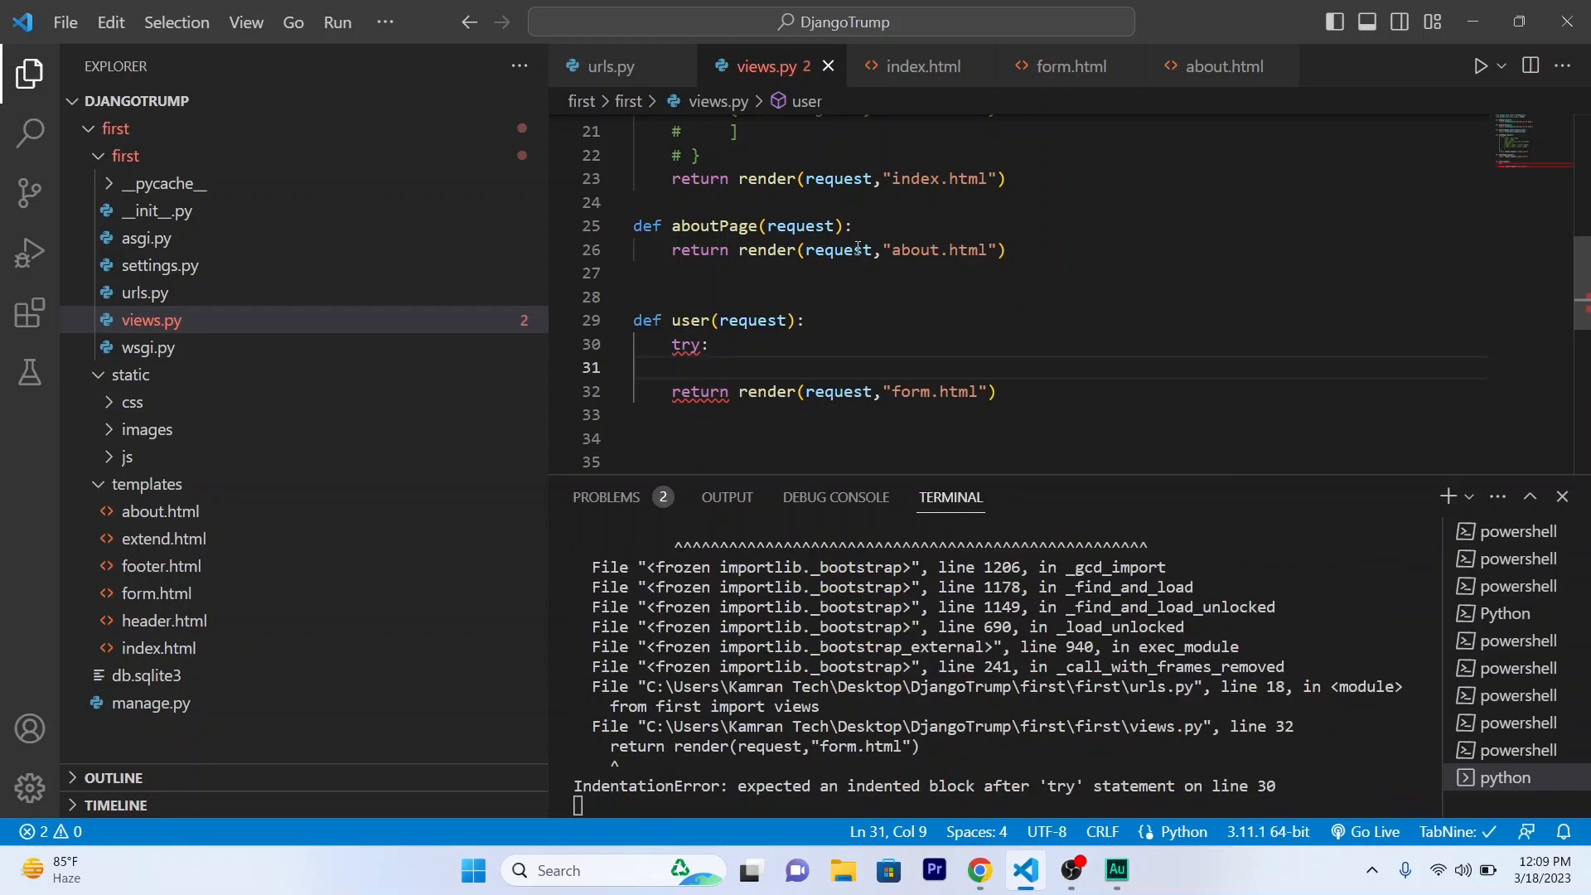
pyautogui.write('valu')
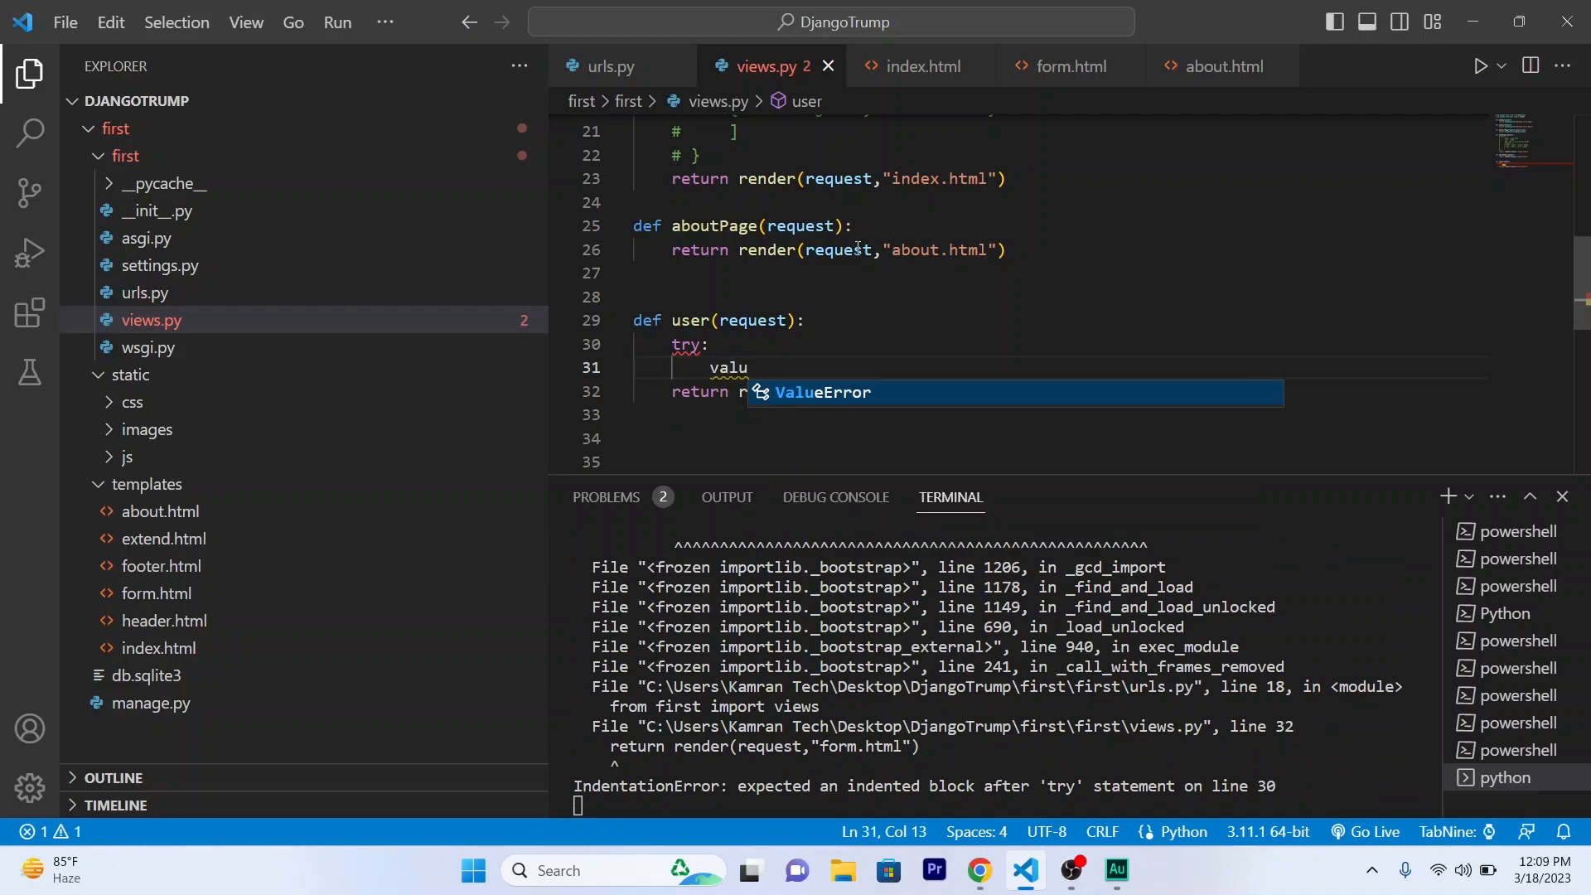
pyautogui.write('e1')
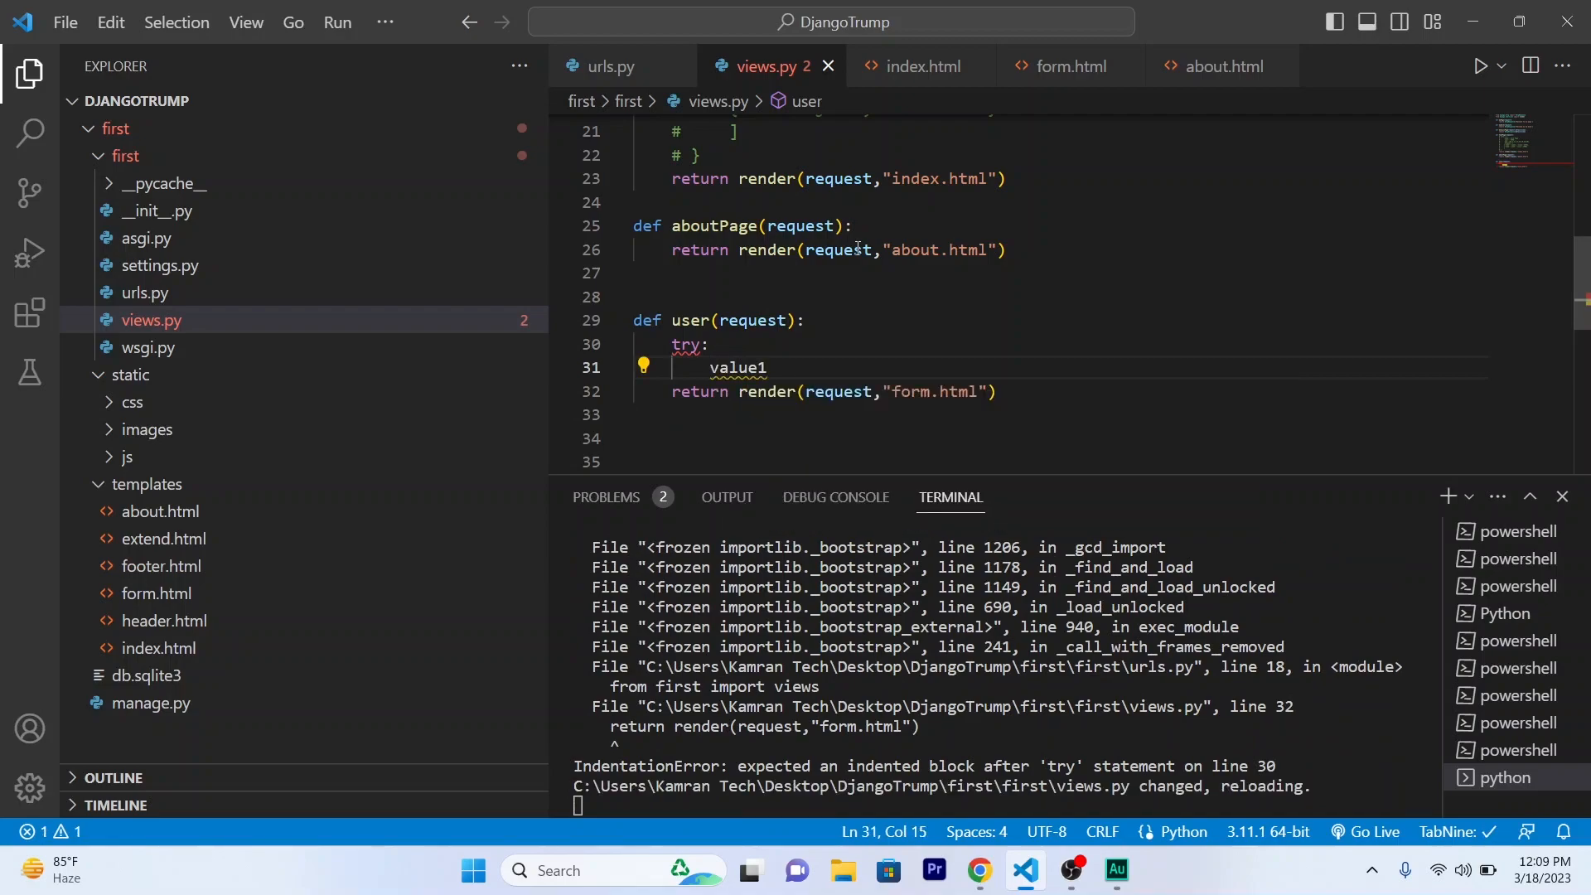
pyautogui.write('=int(')
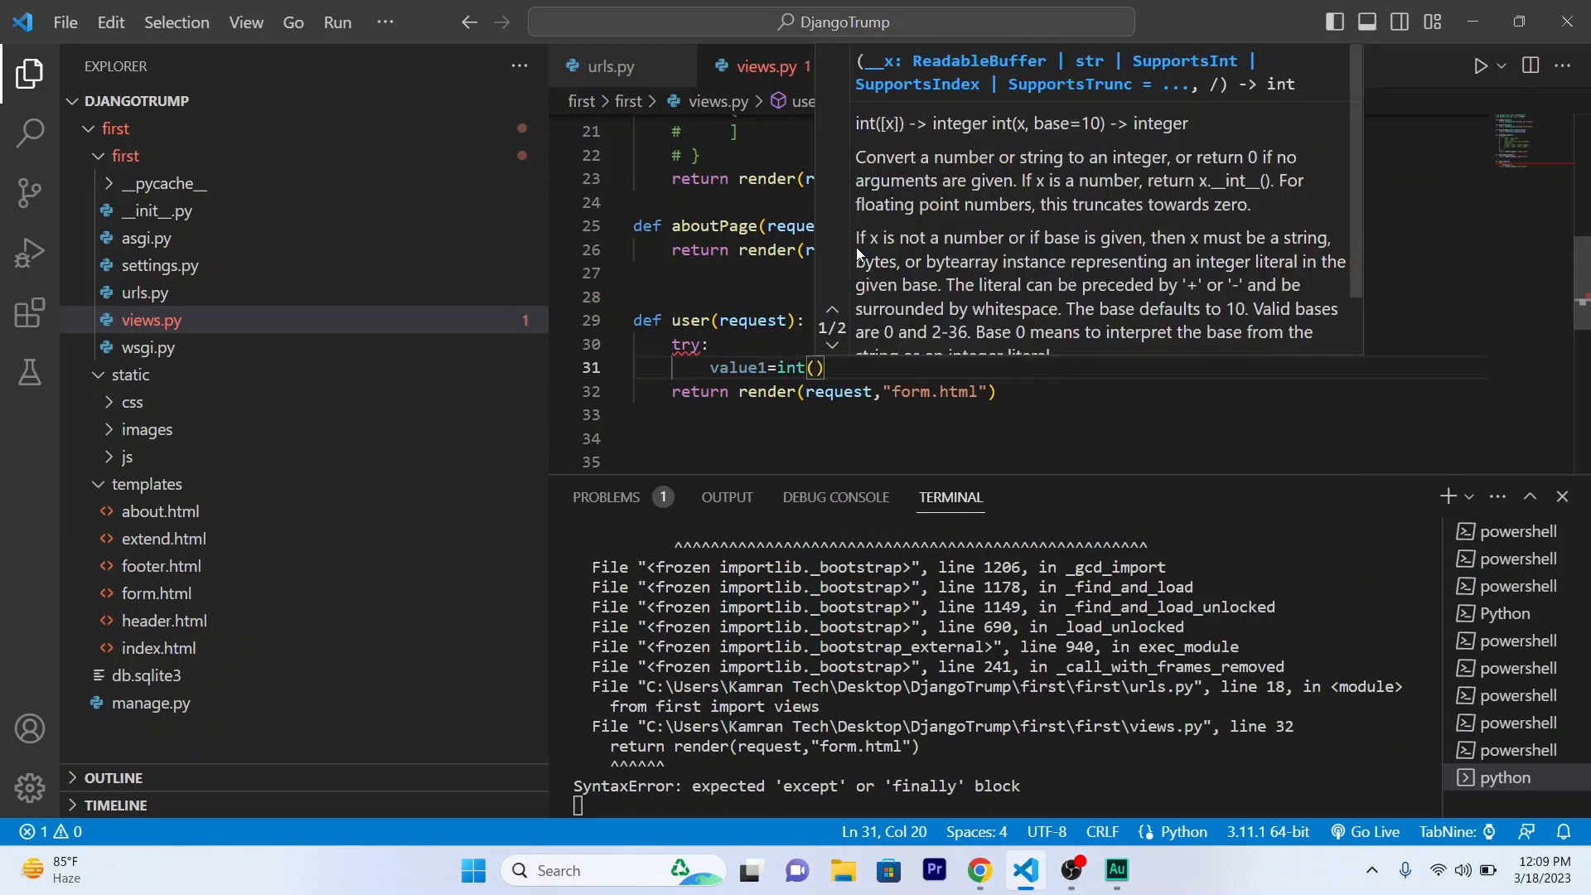
pyautogui.write('request.G')
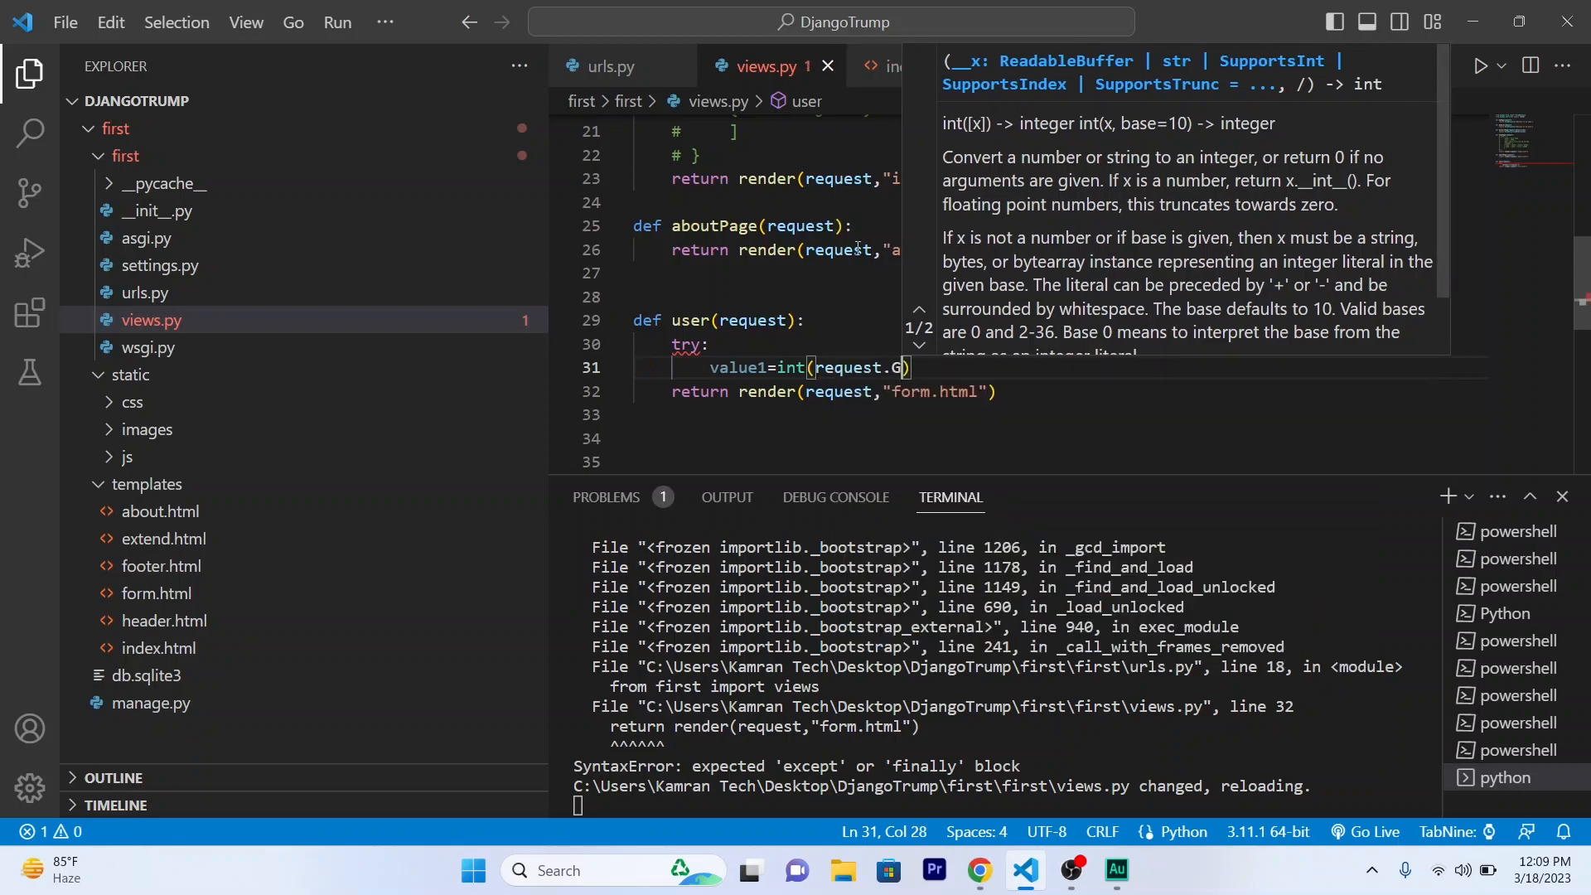
pyautogui.write('ET.')
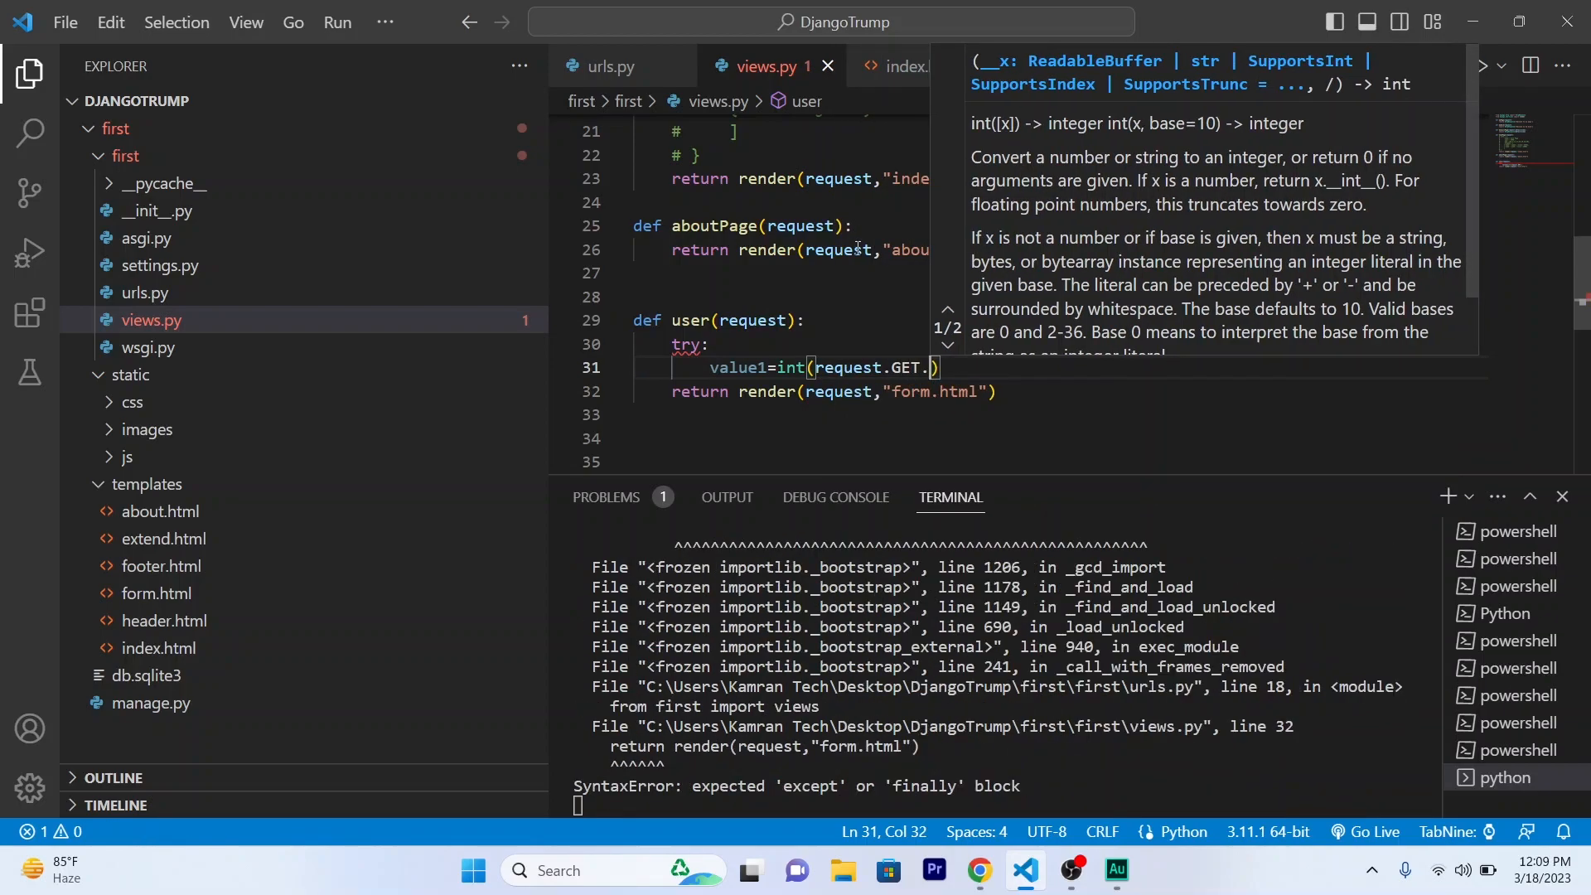
pyautogui.write("get('")
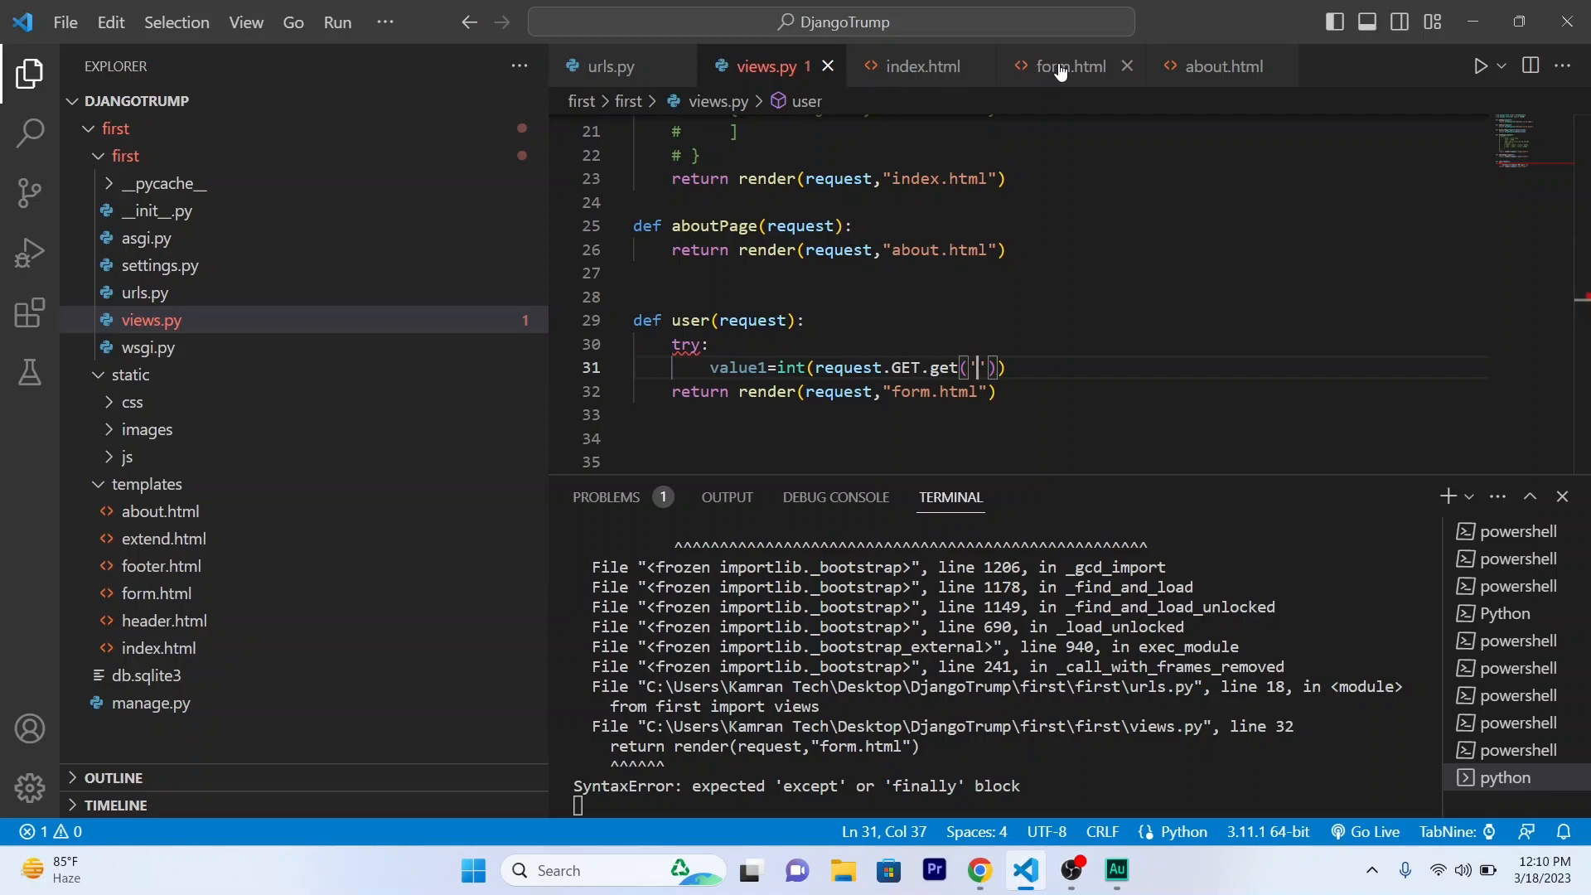
# Read 'val1' into value1 and add value2=int(request.GET.get('val2')).
pyautogui.click(1071, 66)
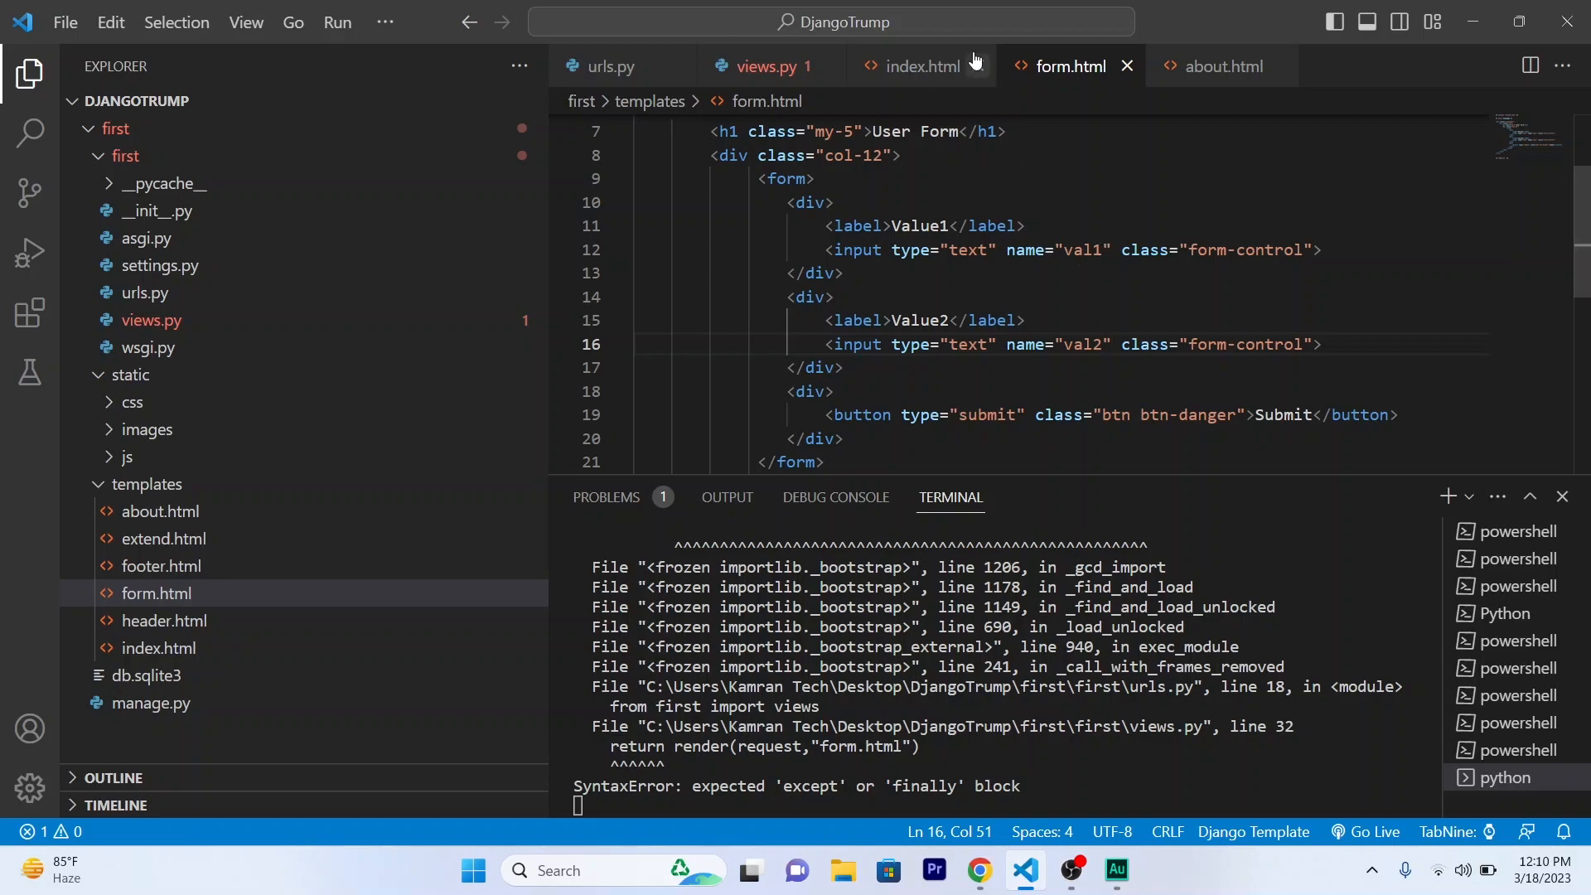
pyautogui.click(976, 66)
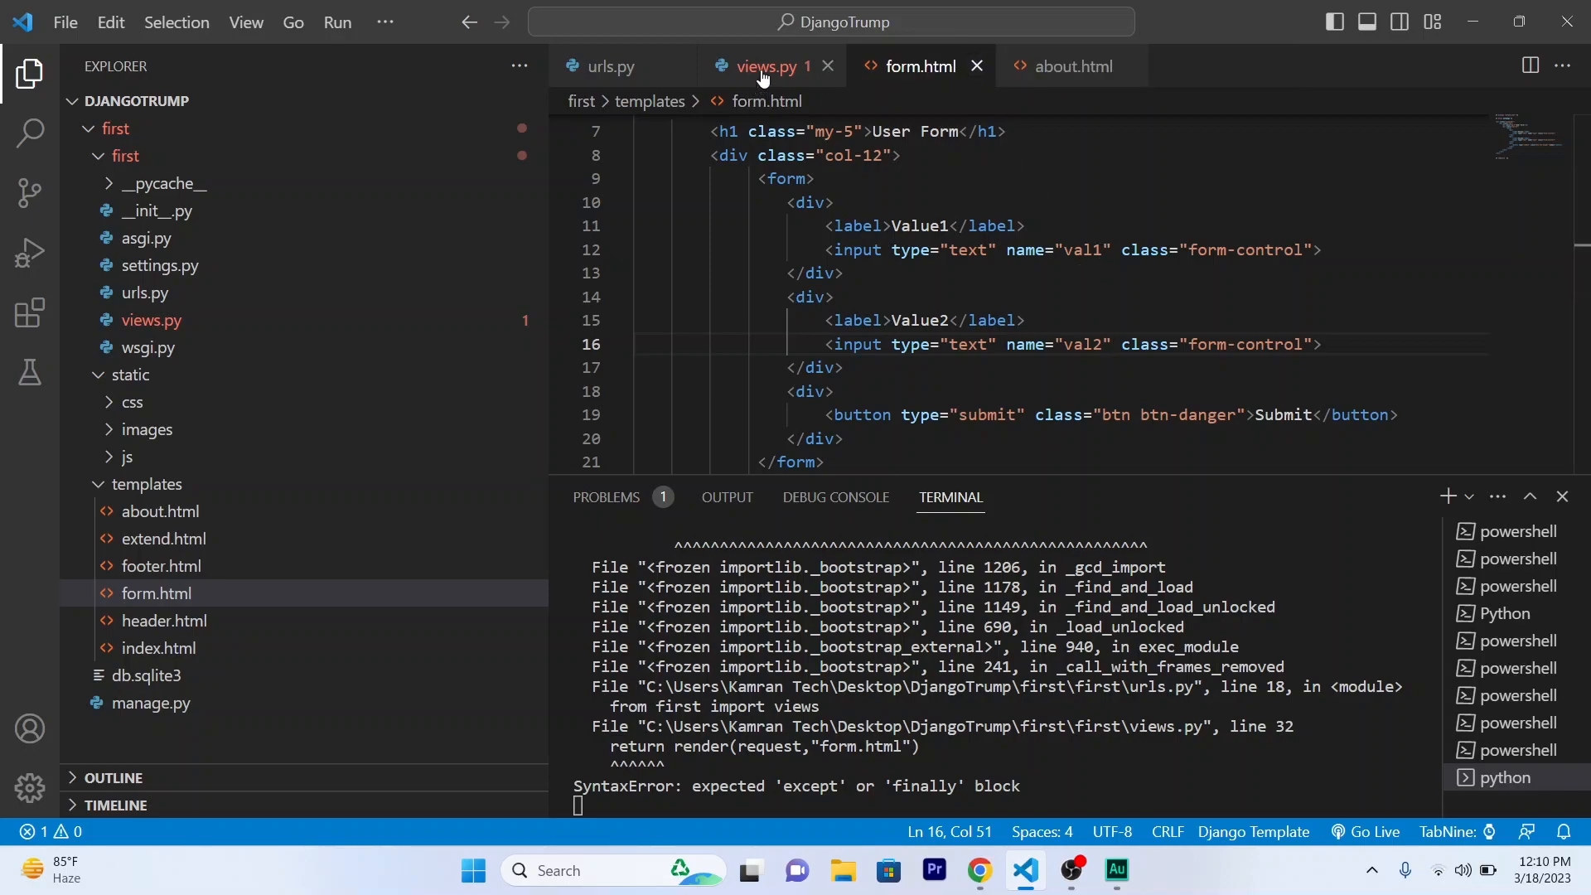
pyautogui.click(767, 67)
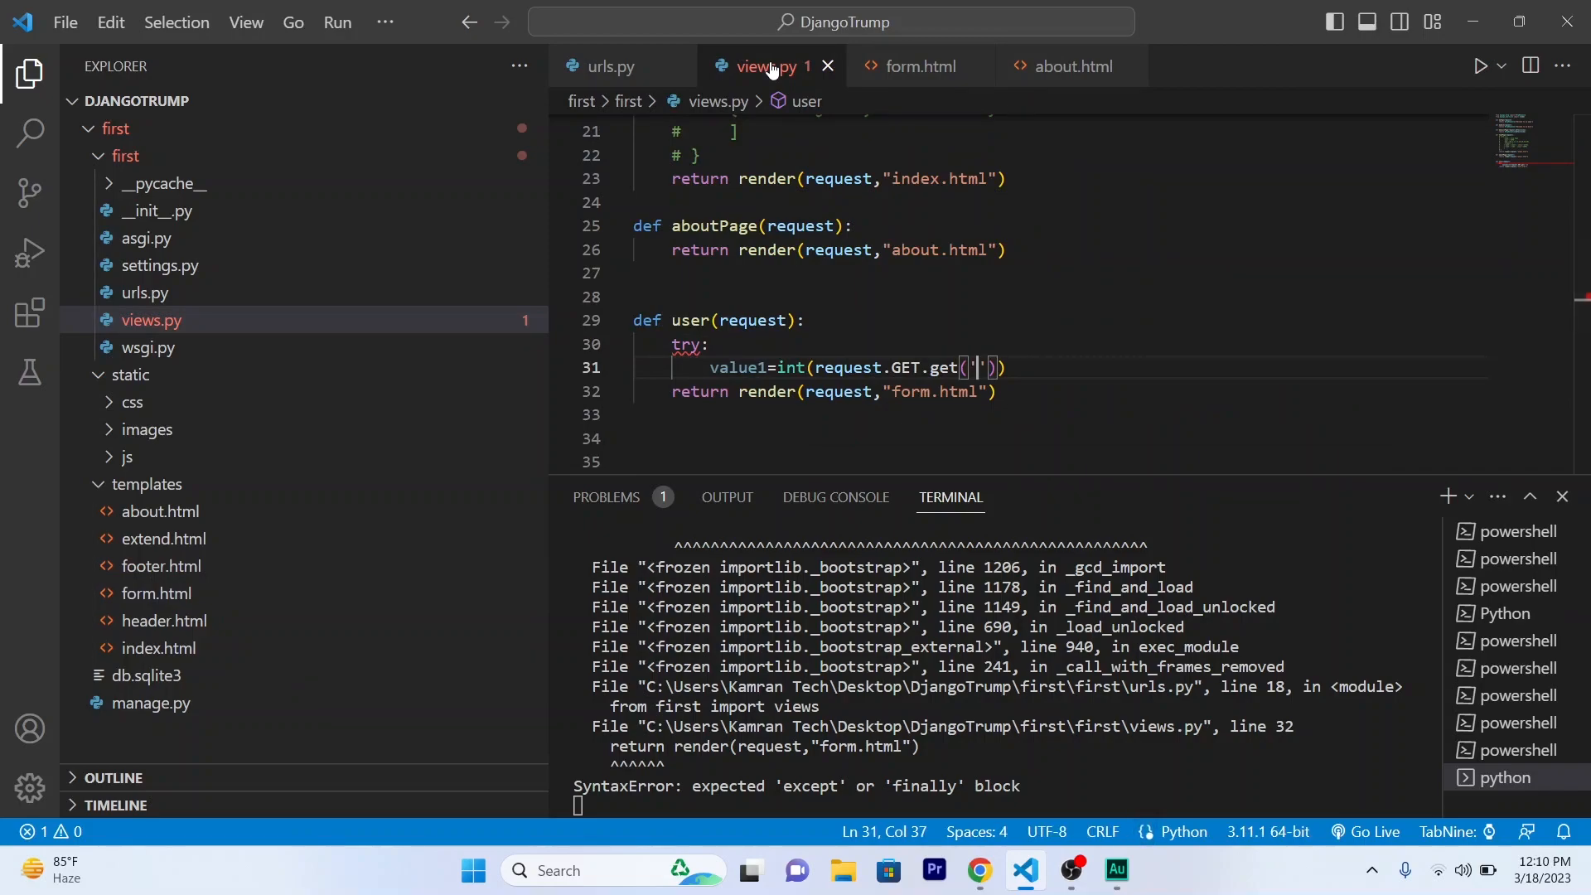
pyautogui.write('val1')
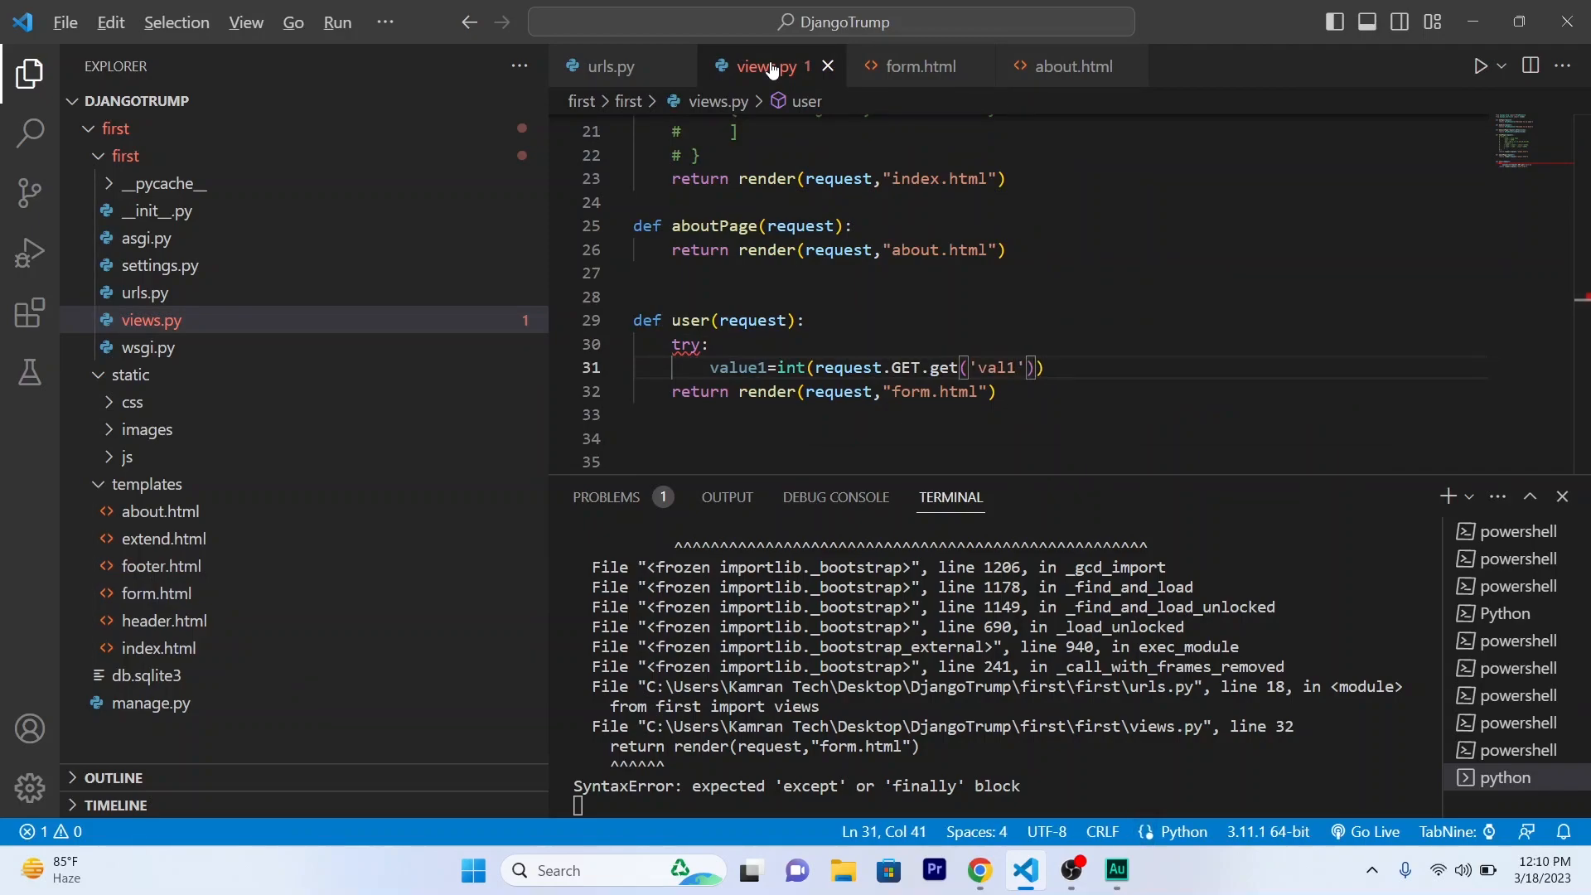
pyautogui.write("value2=int(request.GET.get('val2'))")
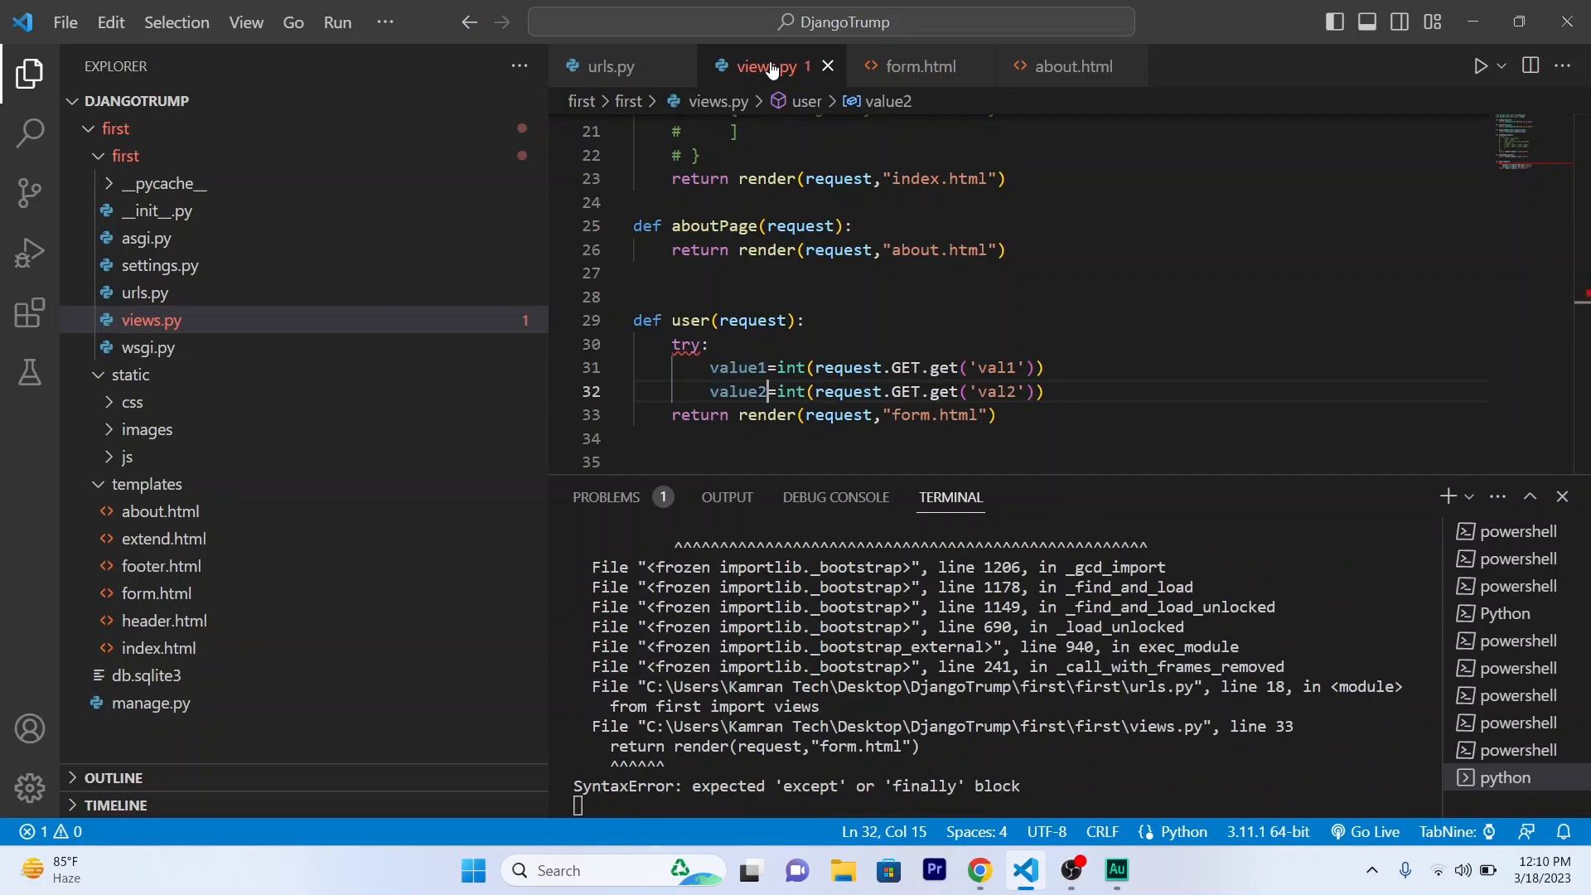
# Print value1+value2 and add an except: pass clause.
pyautogui.write('print(')
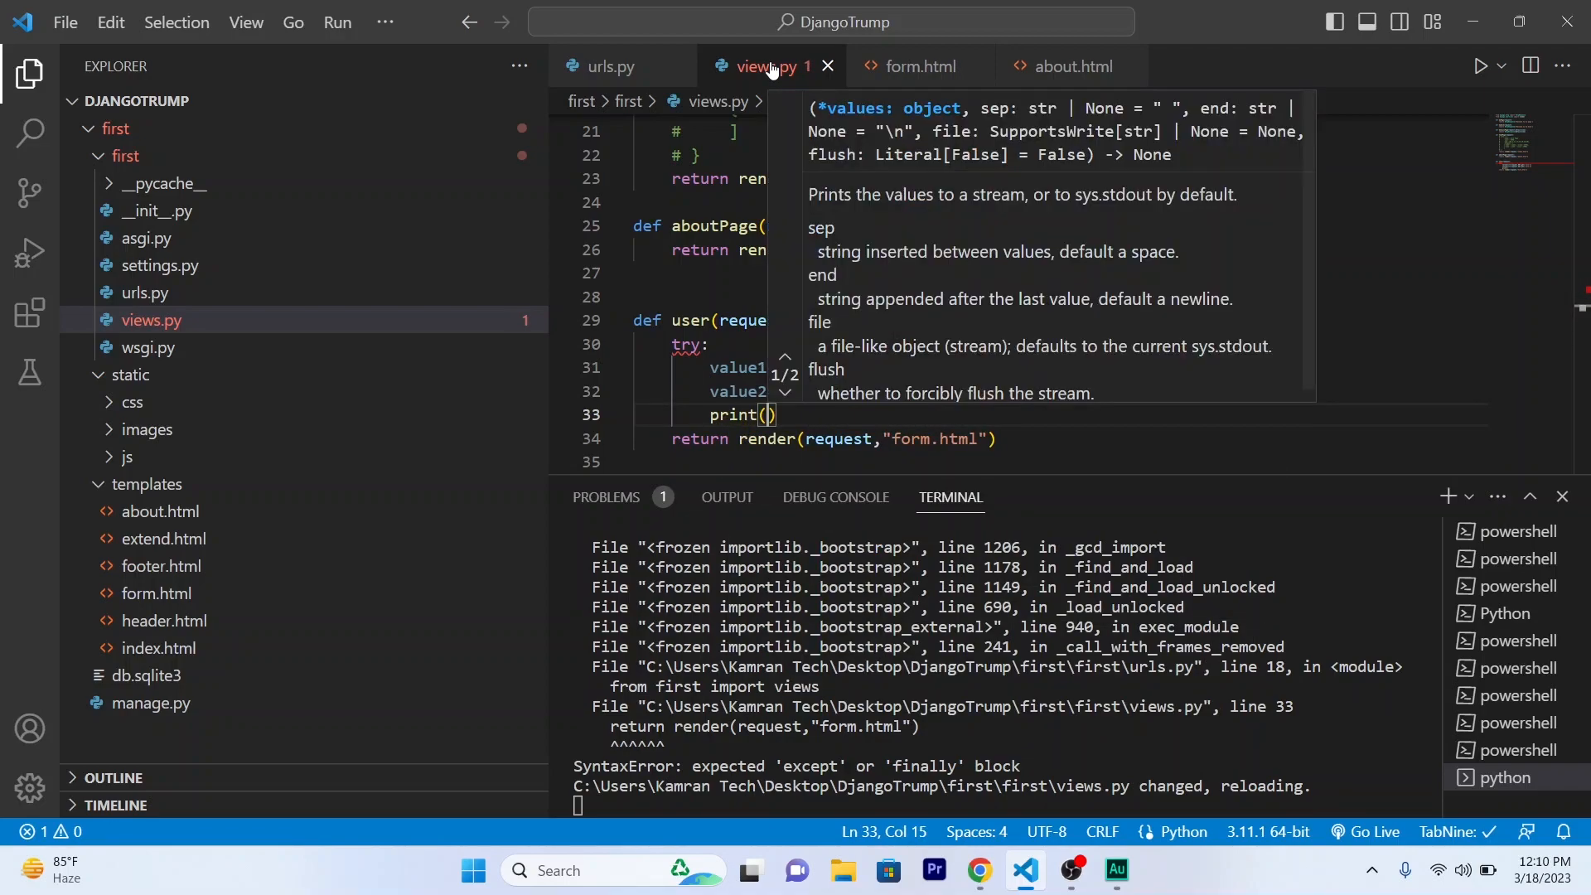
pyautogui.write('value1')
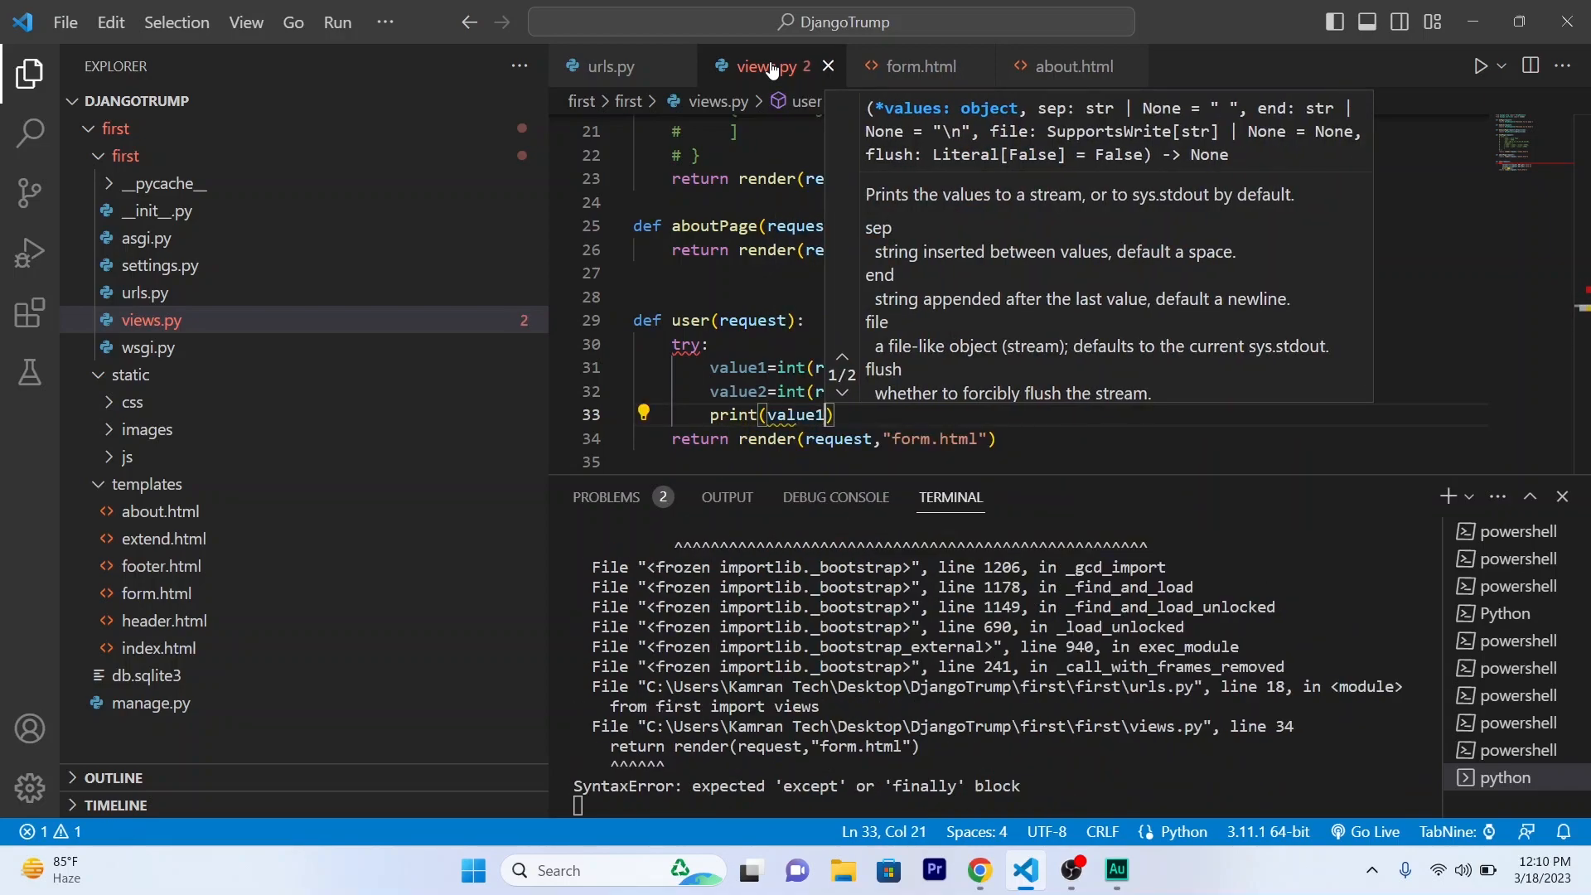
pyautogui.write('+value2')
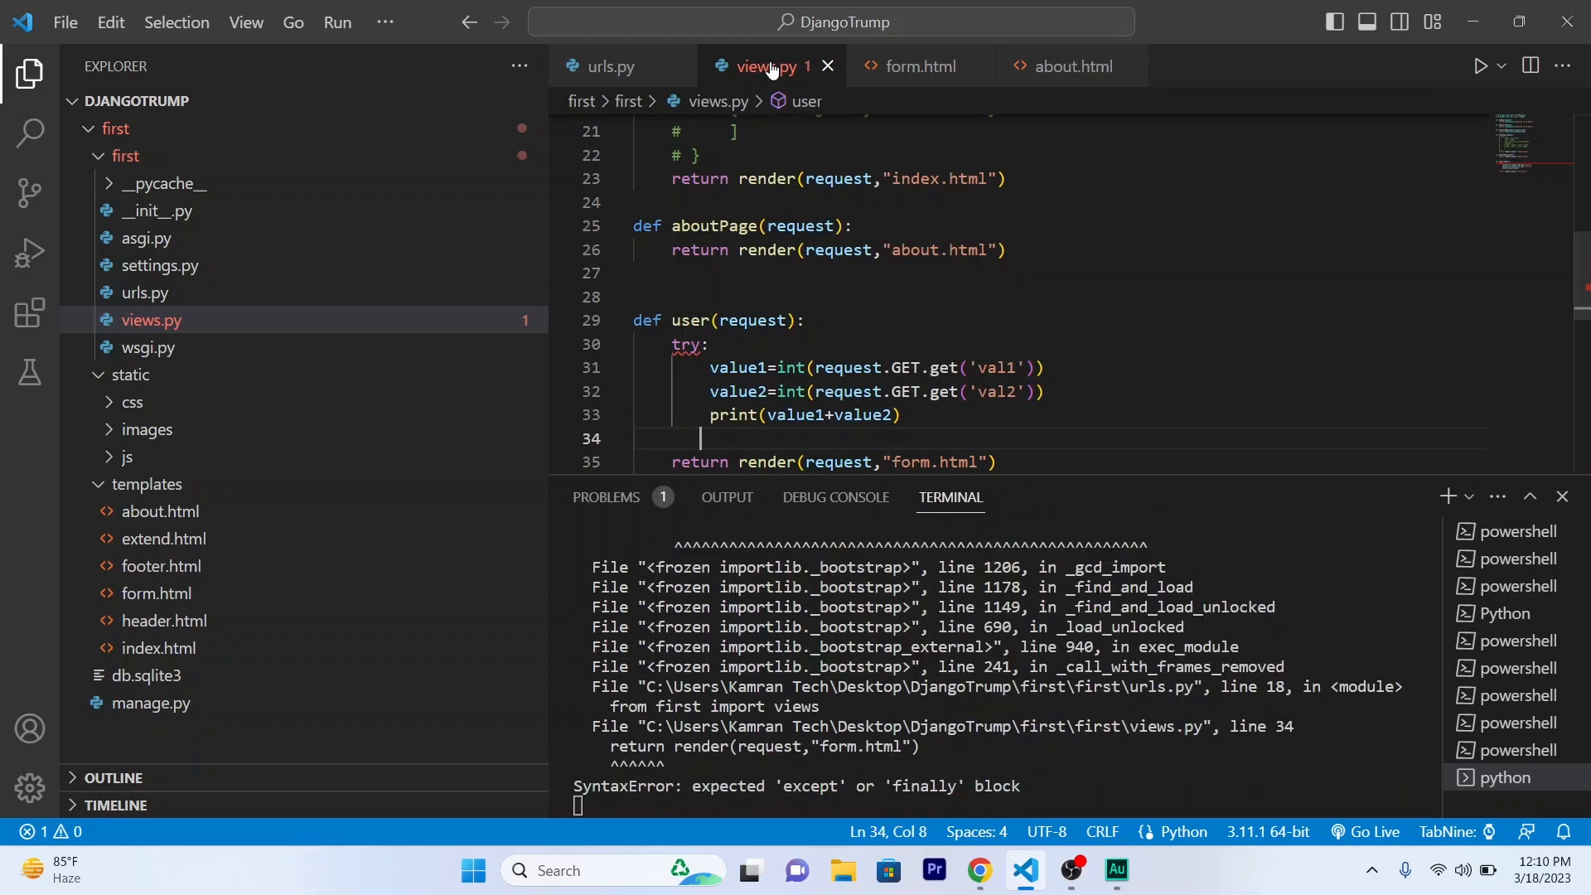
pyautogui.write('ex')
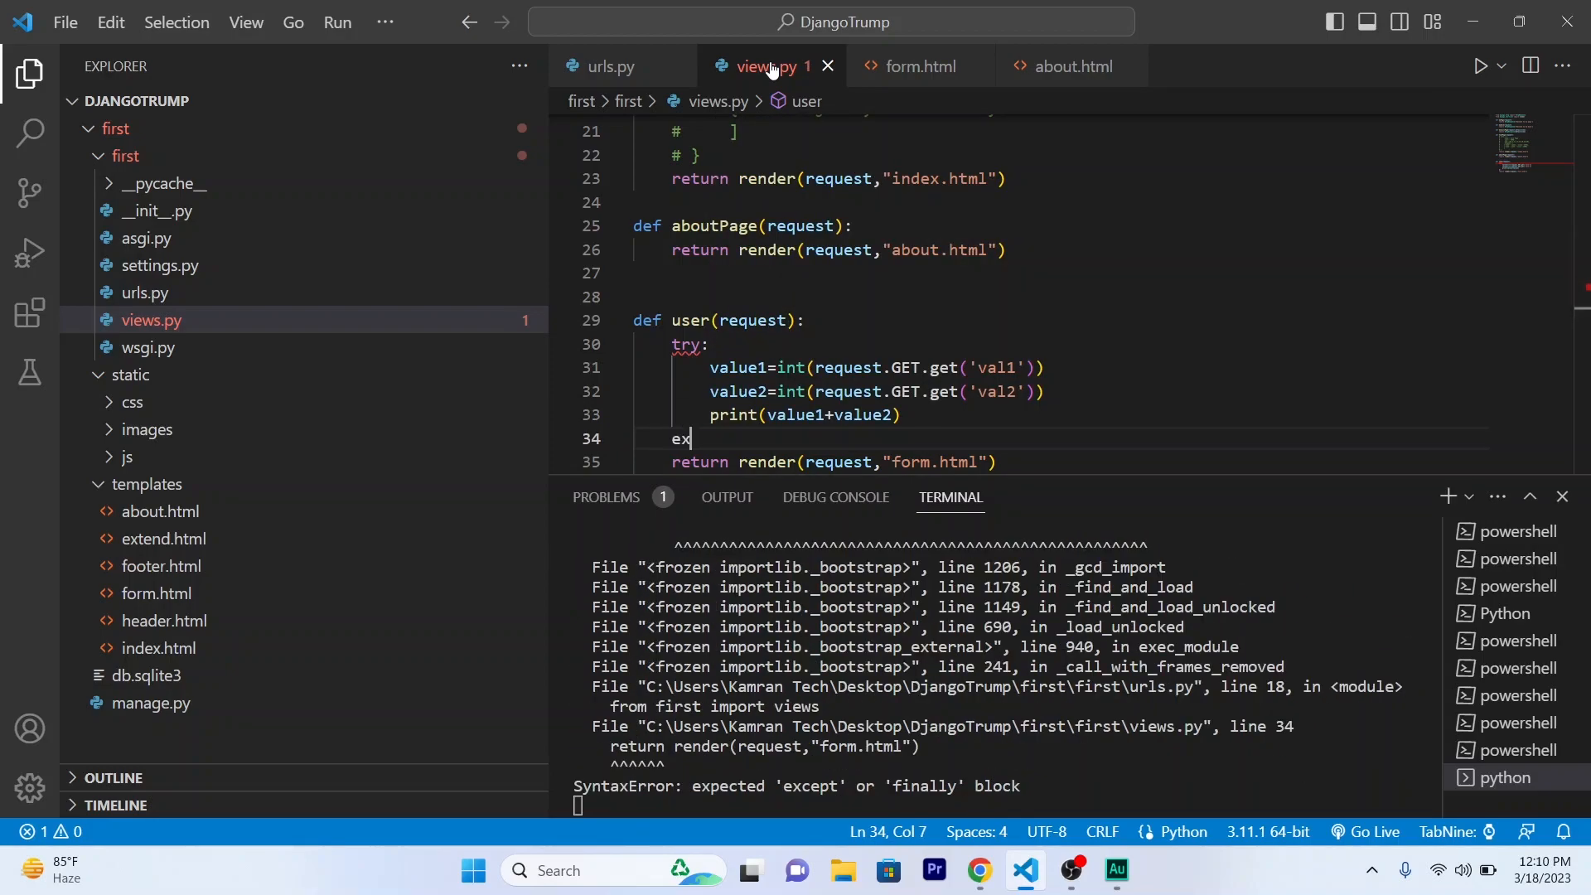
pyautogui.write('cept:')
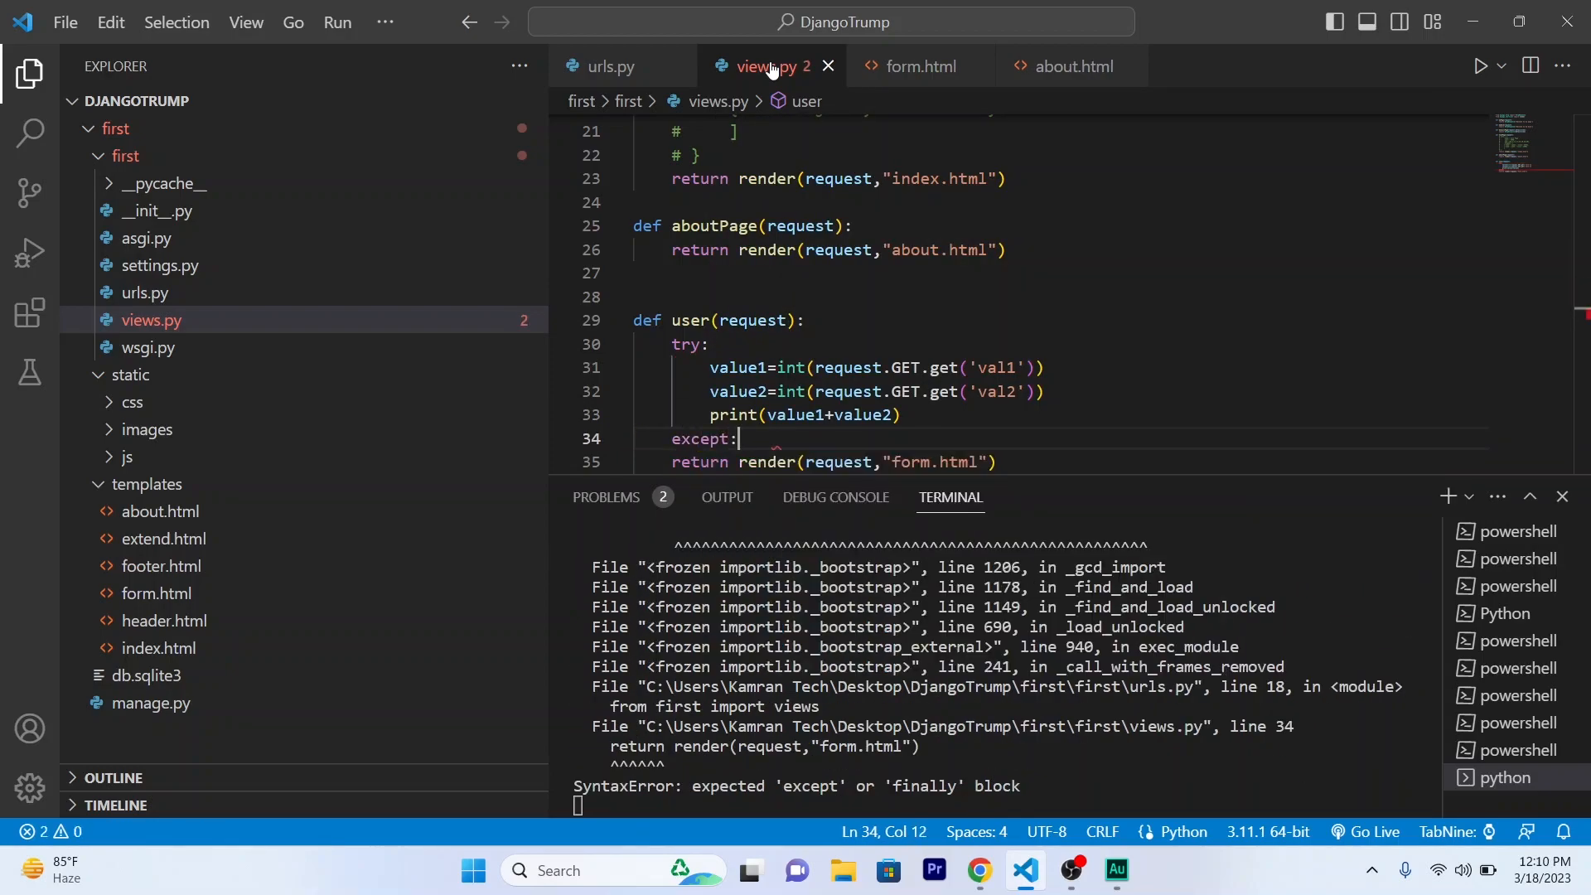
pyautogui.write('pas')
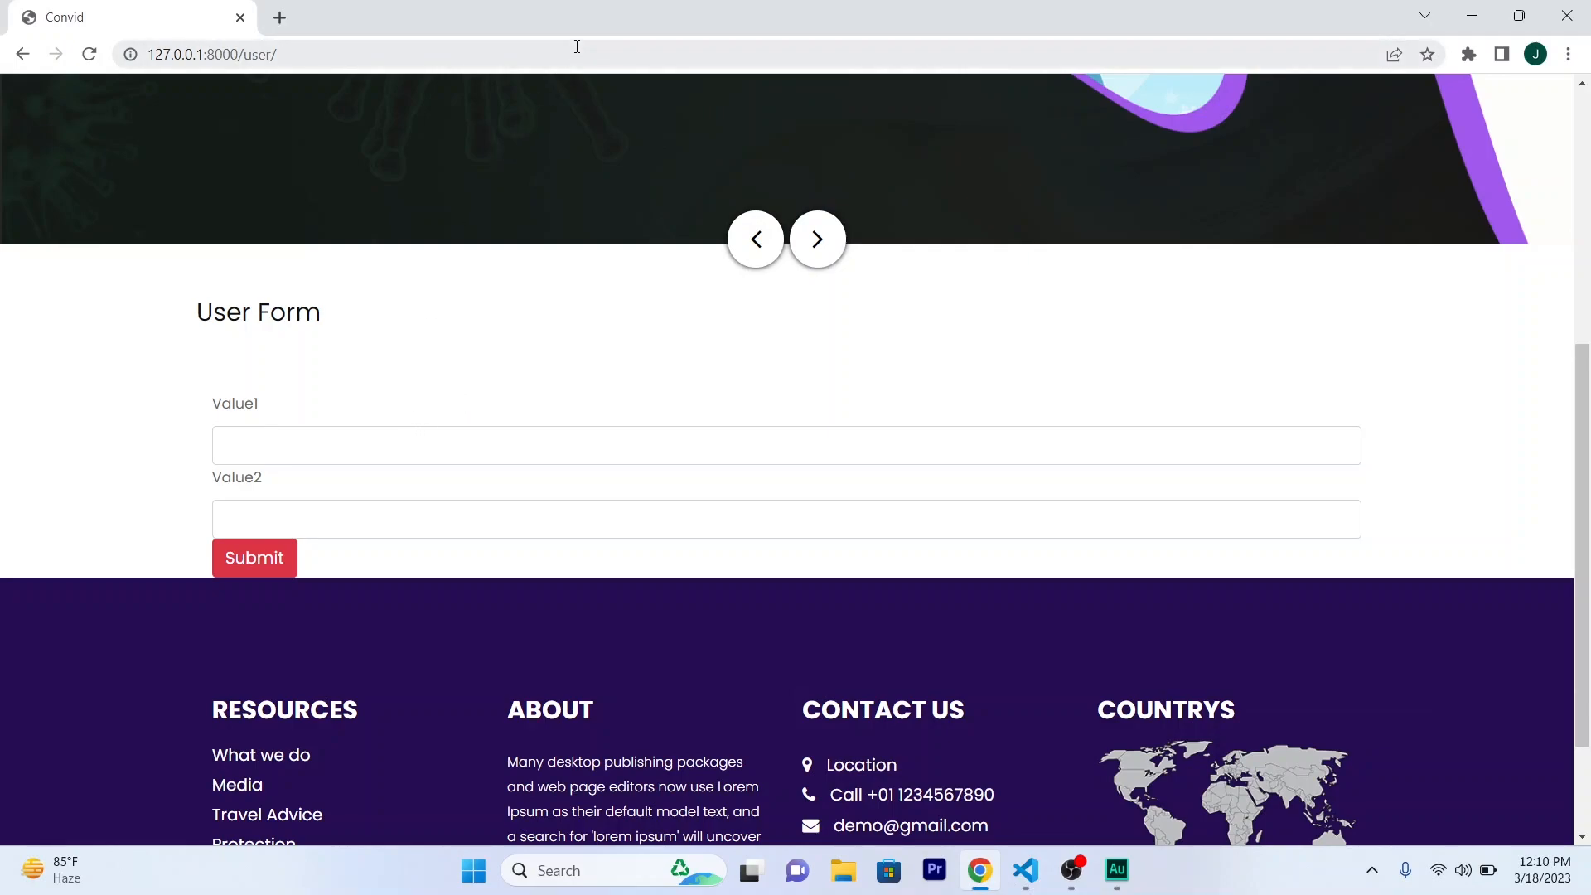
# Reload the user page in Chrome to view the NameError traceback, then return to the editor.
pyautogui.click(254, 558)
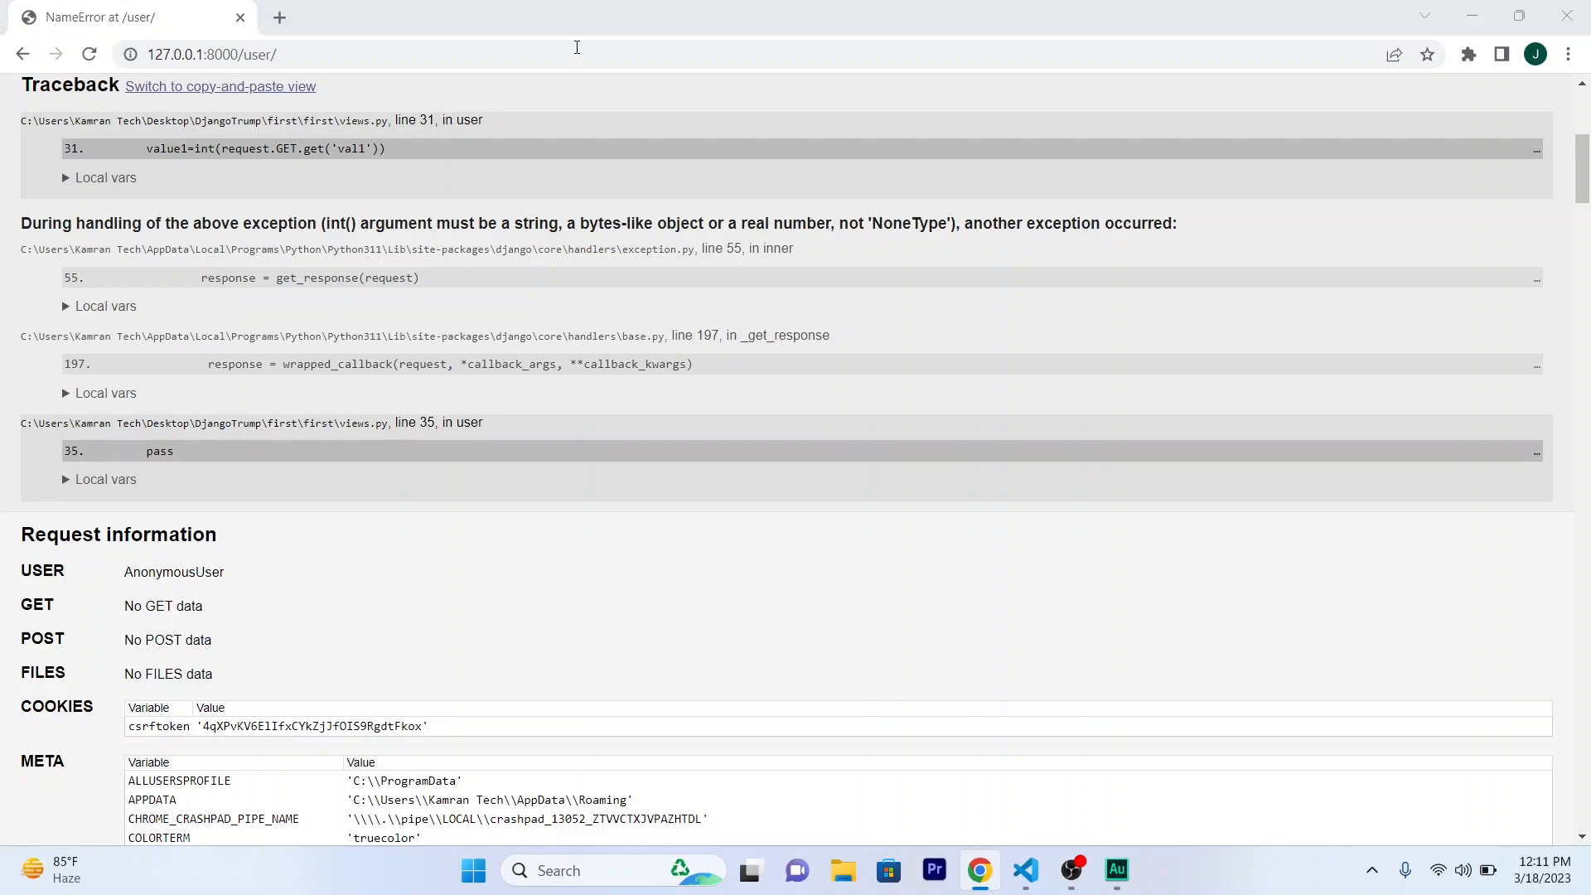
pyautogui.press('alt+tab')
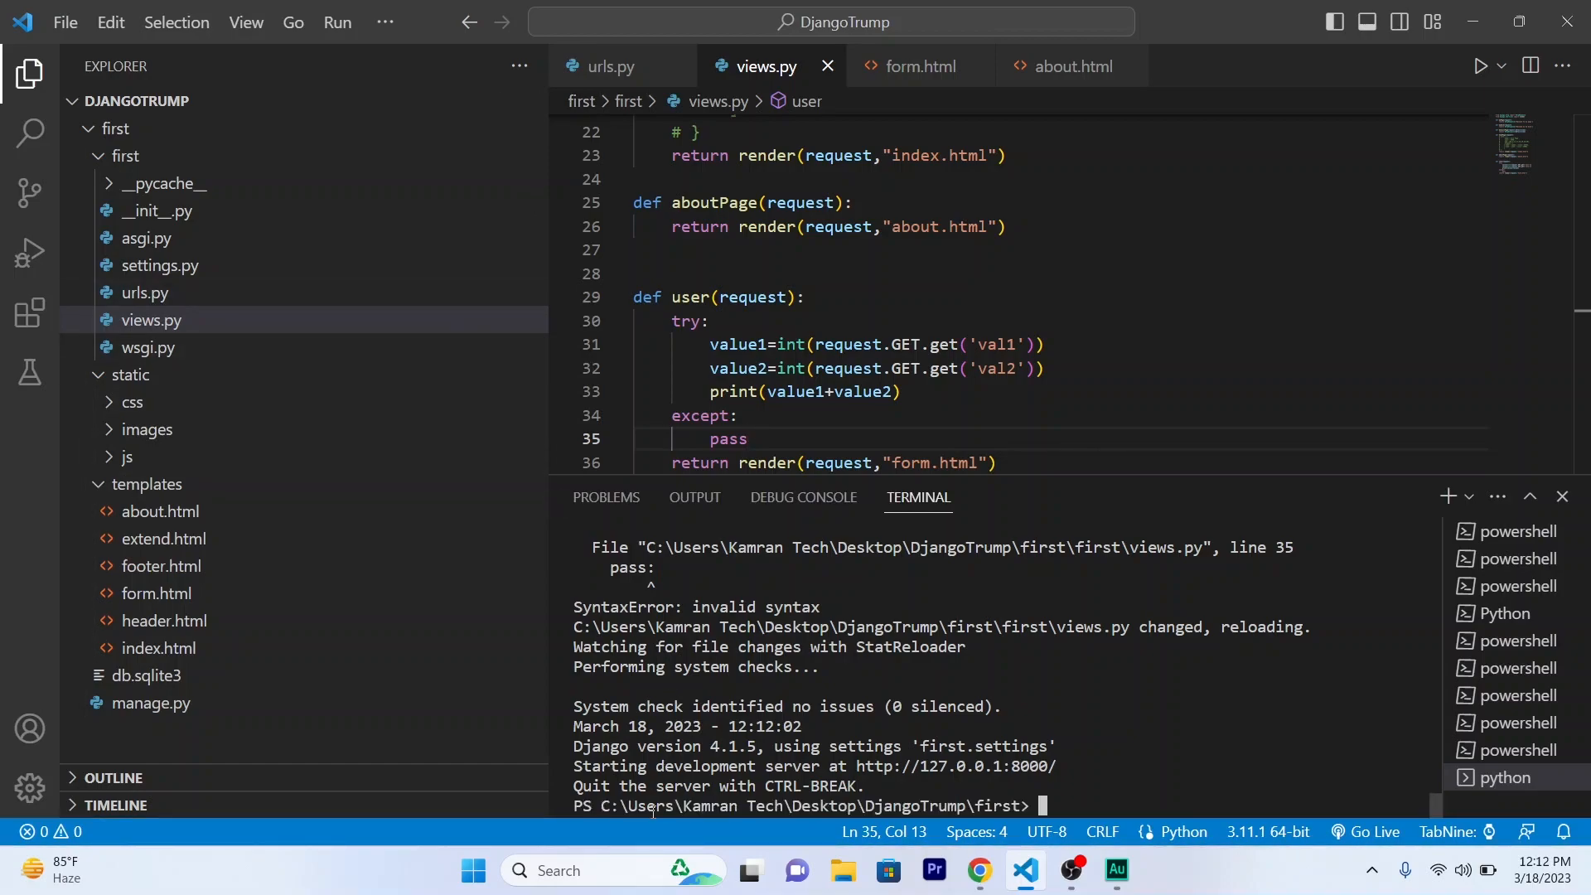
# Restart the Django development server with python manage.py runserver in the terminal.
pyautogui.write('python manage.py ru')
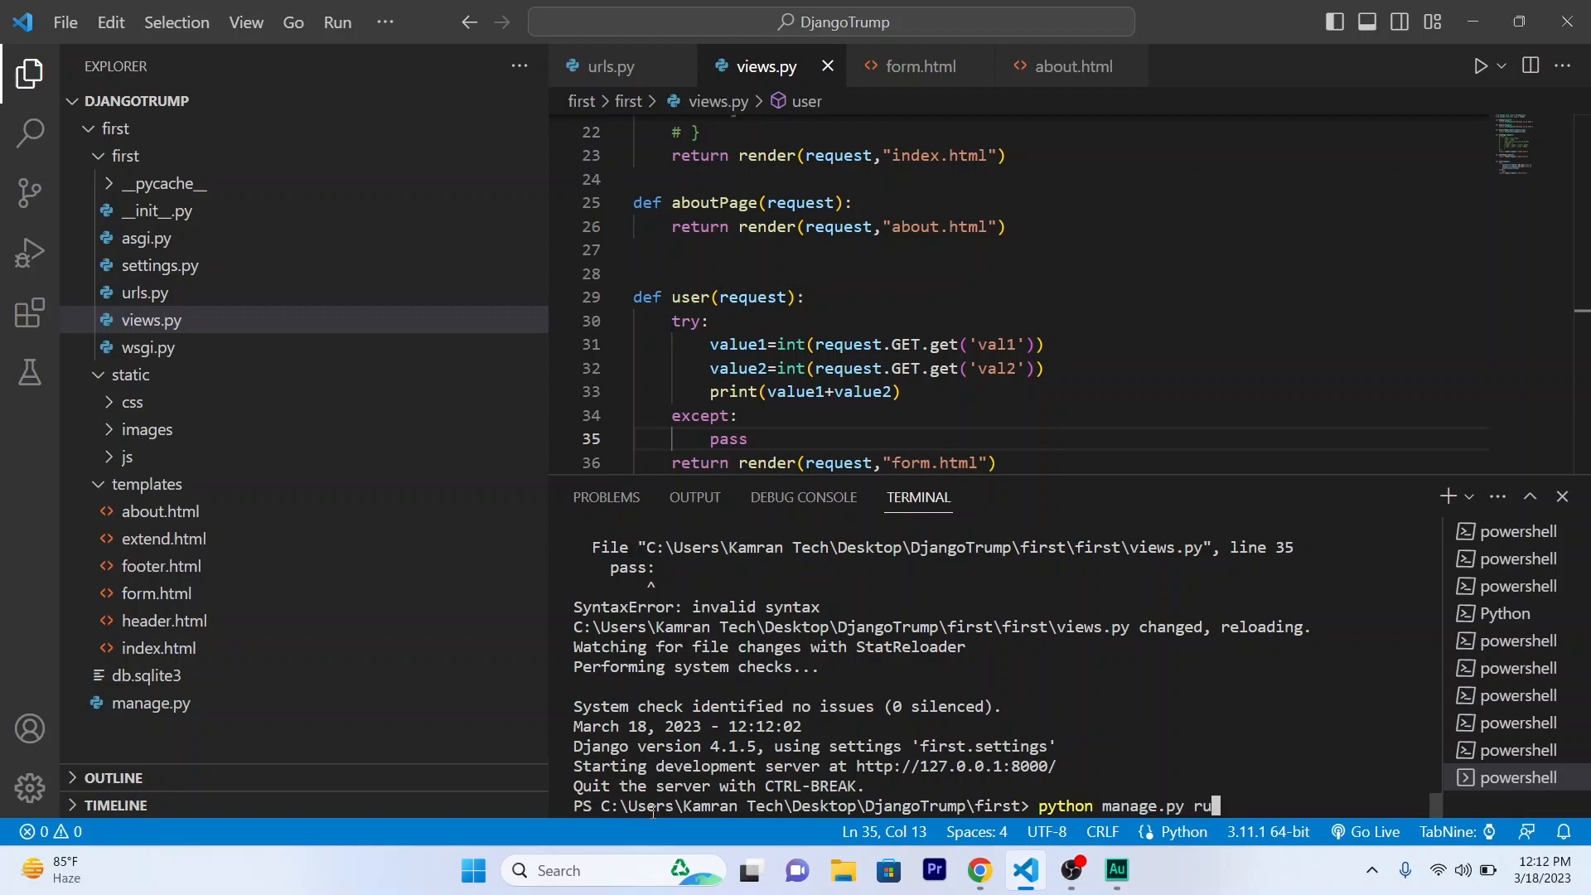
pyautogui.press('Enter')
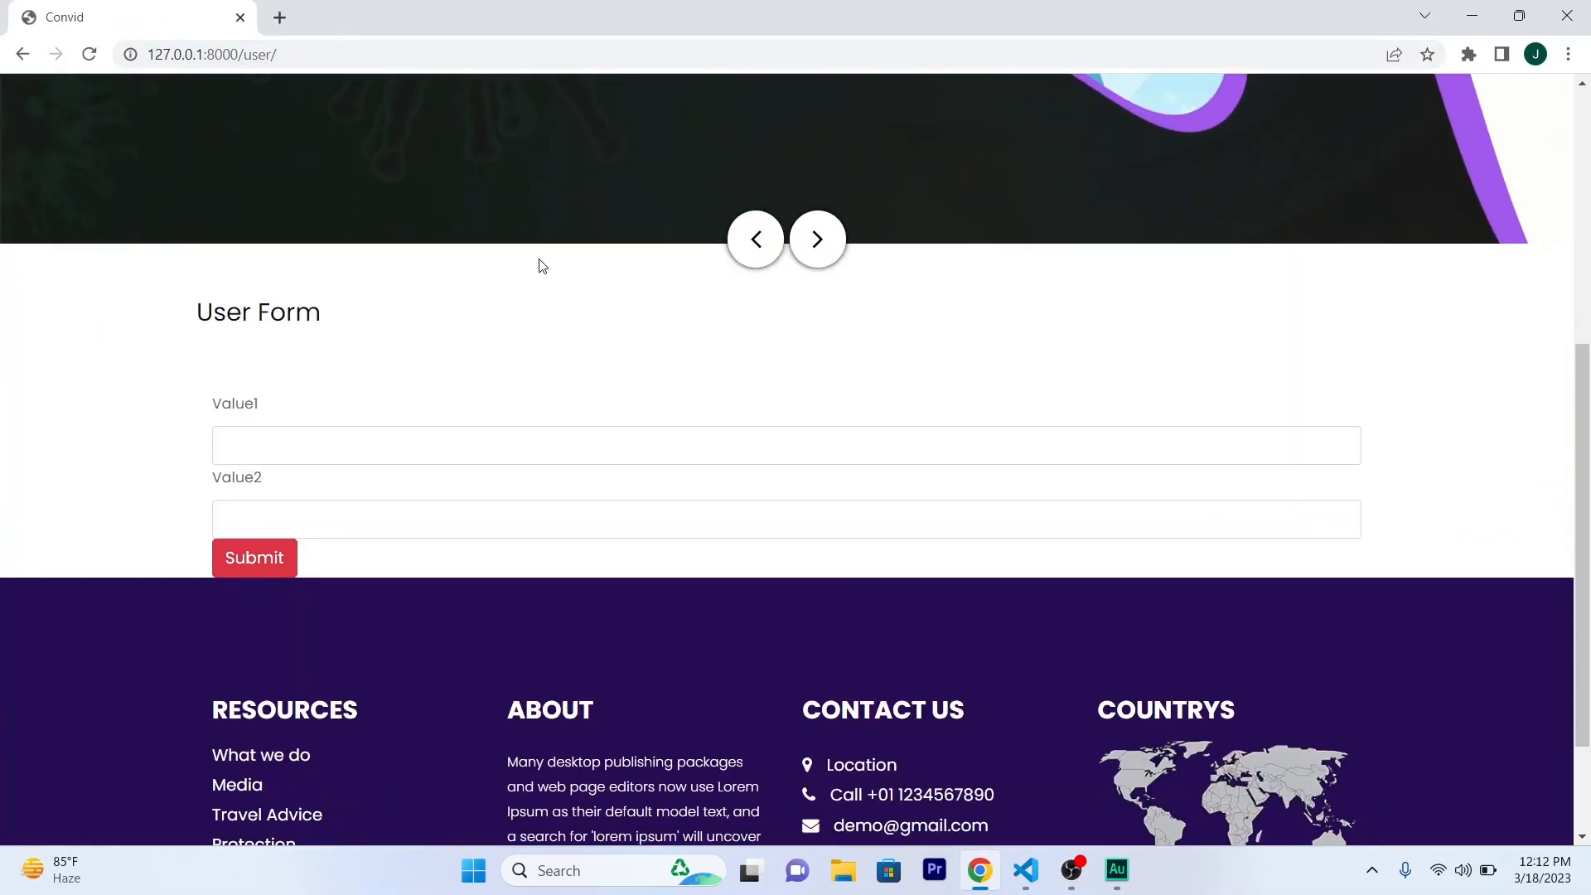
# Fill Value1 with 2 and Value2 with 10 and submit, so the terminal prints 12.
pyautogui.click(786, 444)
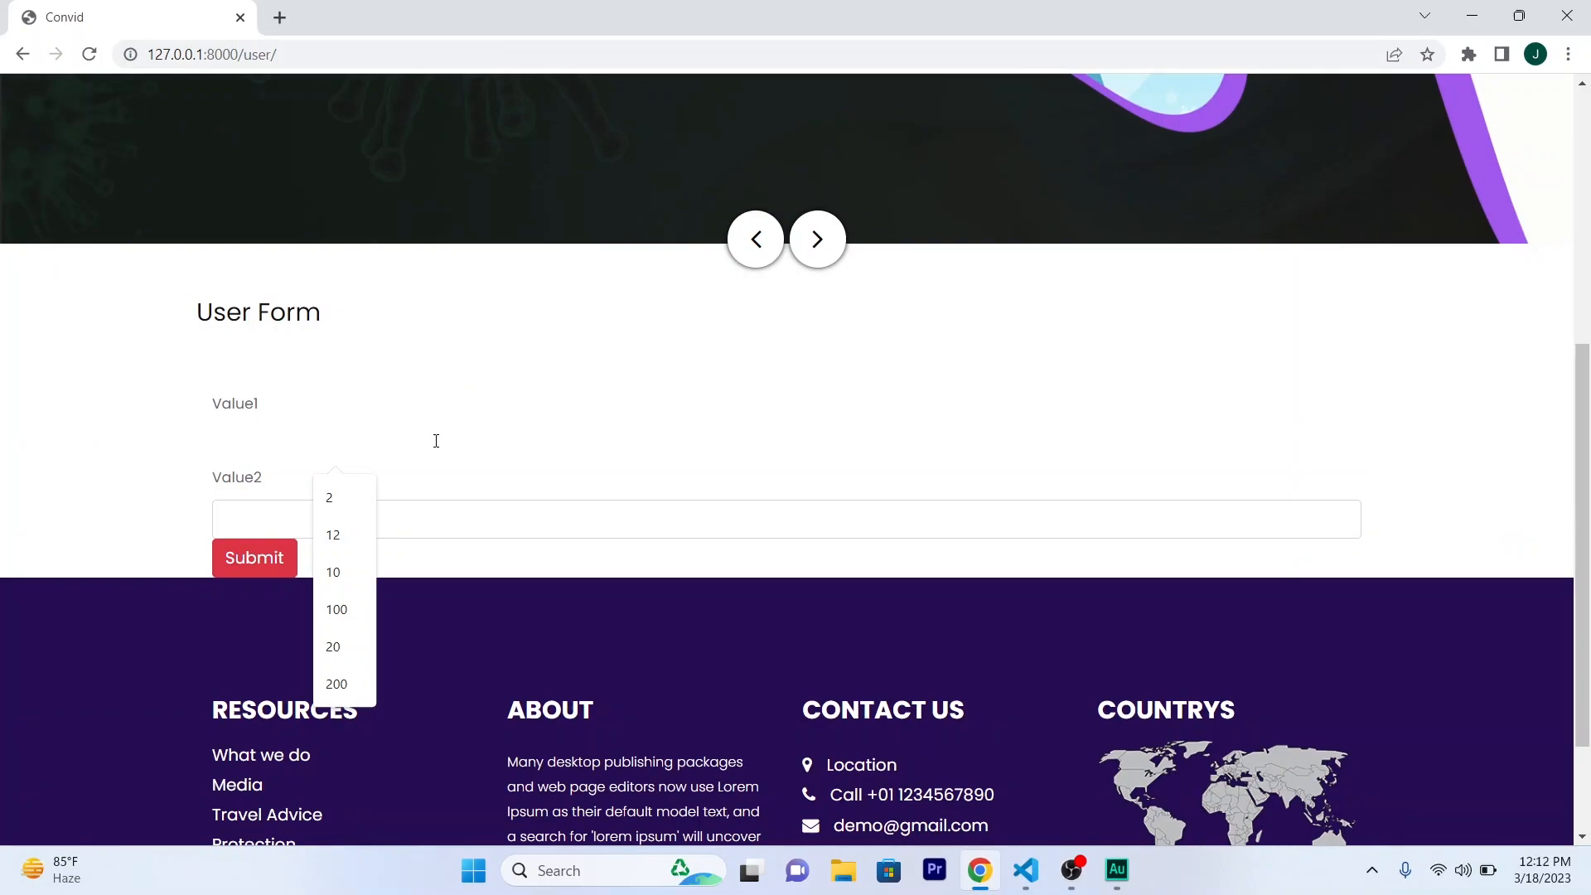
pyautogui.click(329, 497)
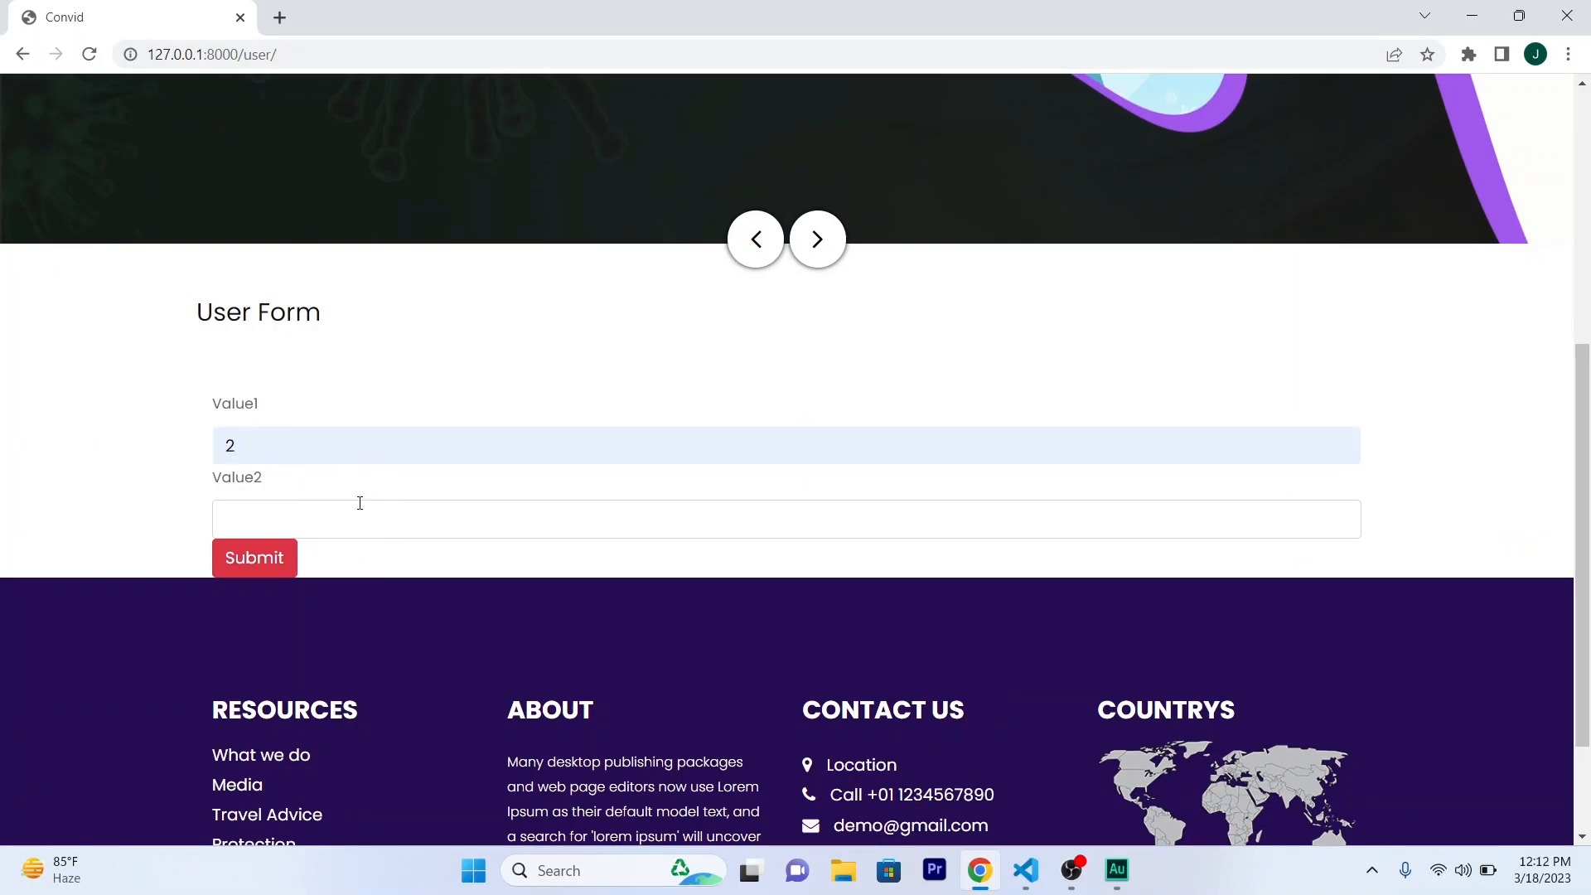
pyautogui.click(786, 520)
pyautogui.write('10')
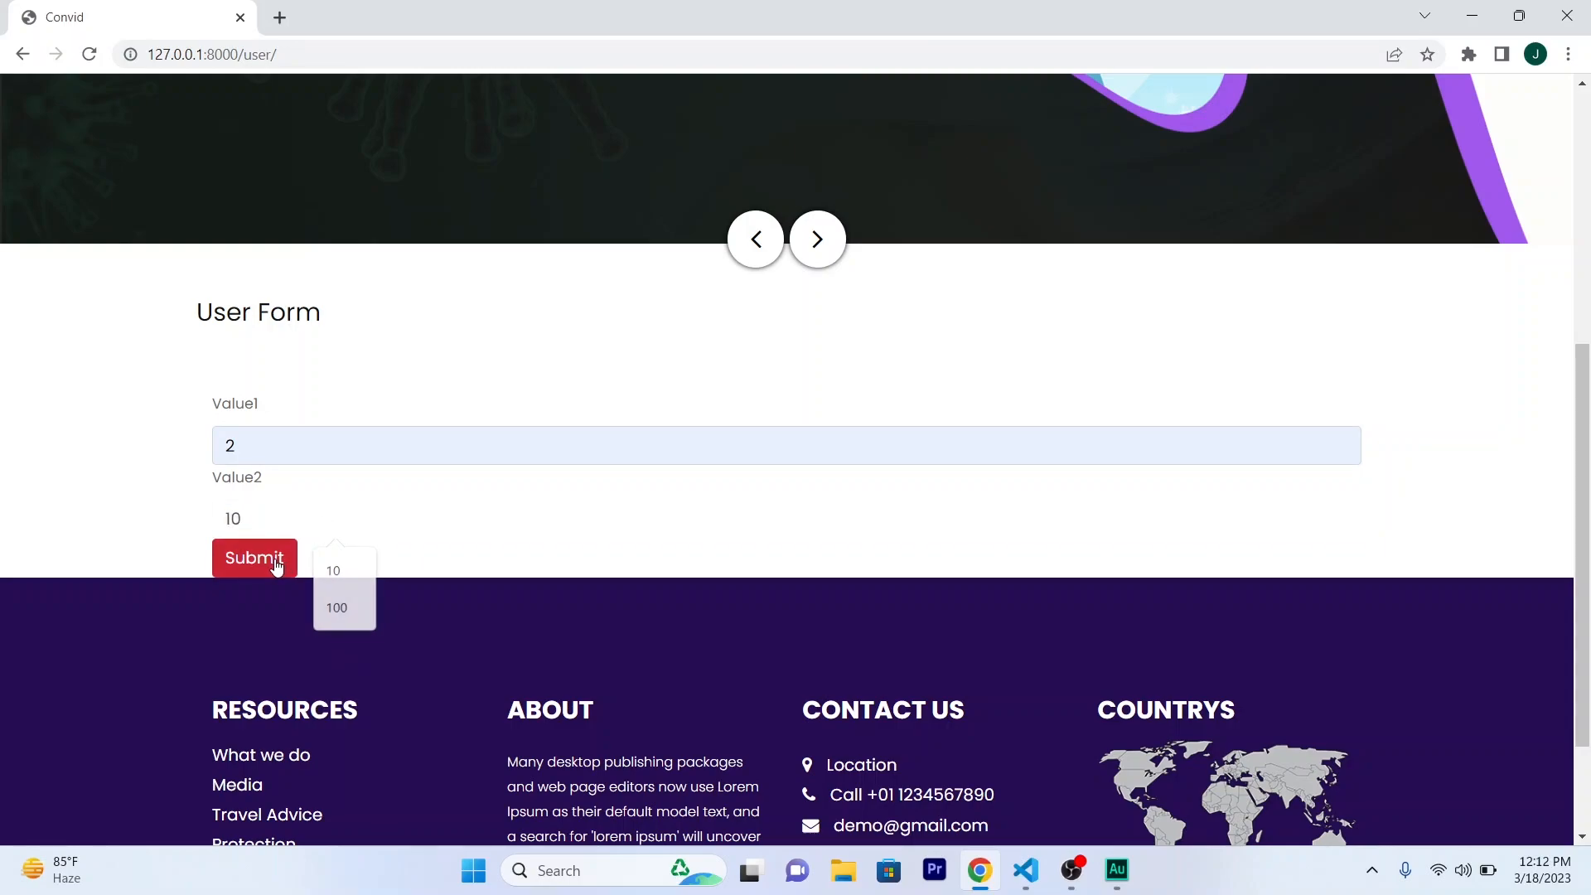
pyautogui.click(254, 558)
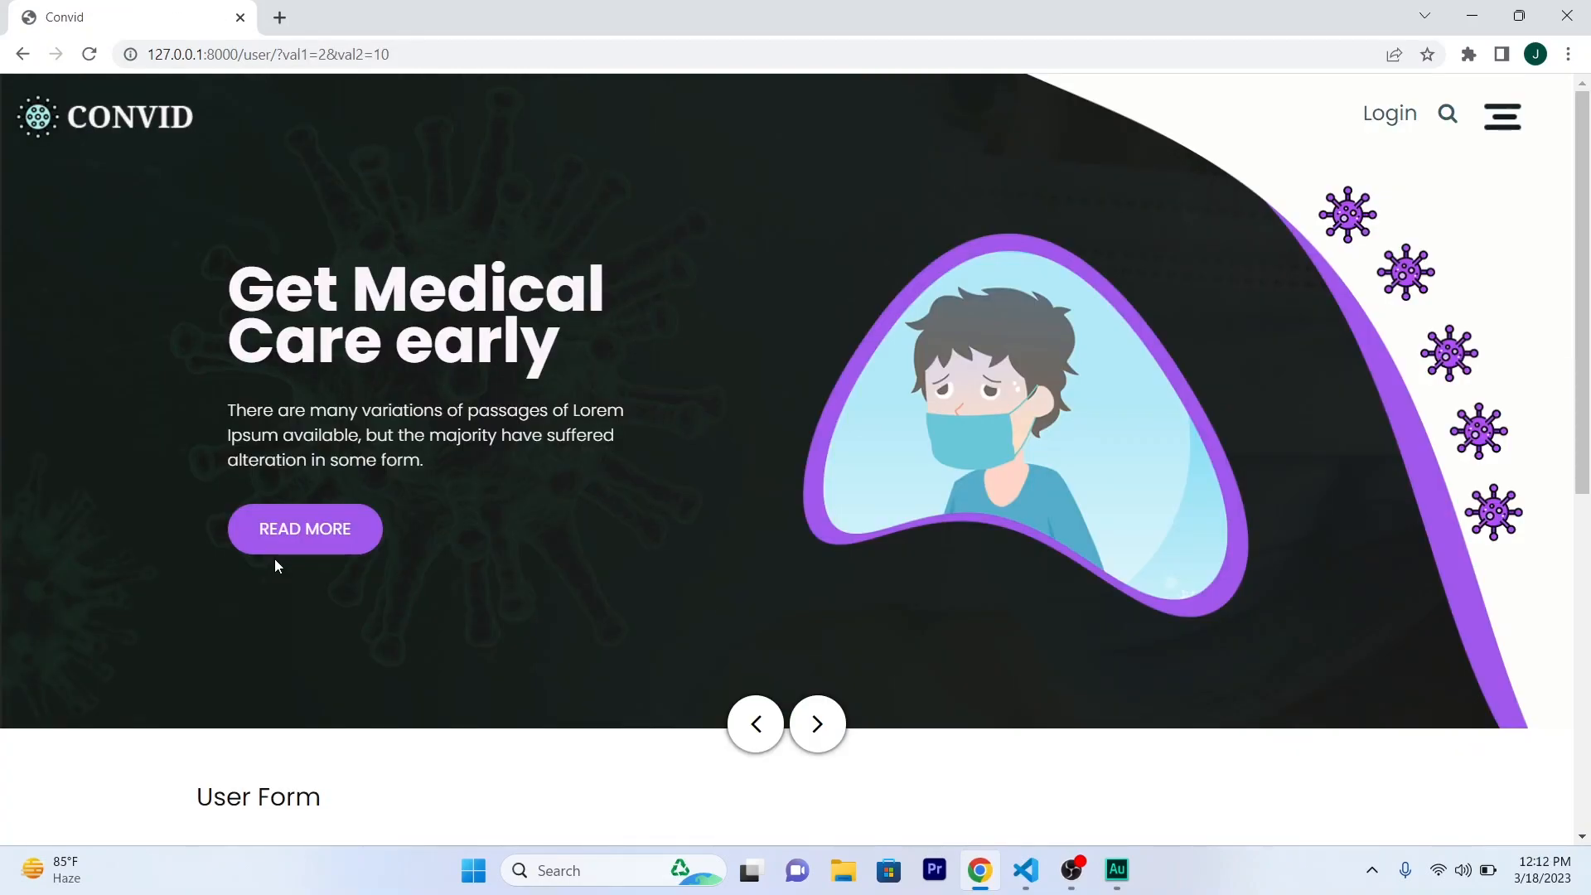
pyautogui.click(1026, 869)
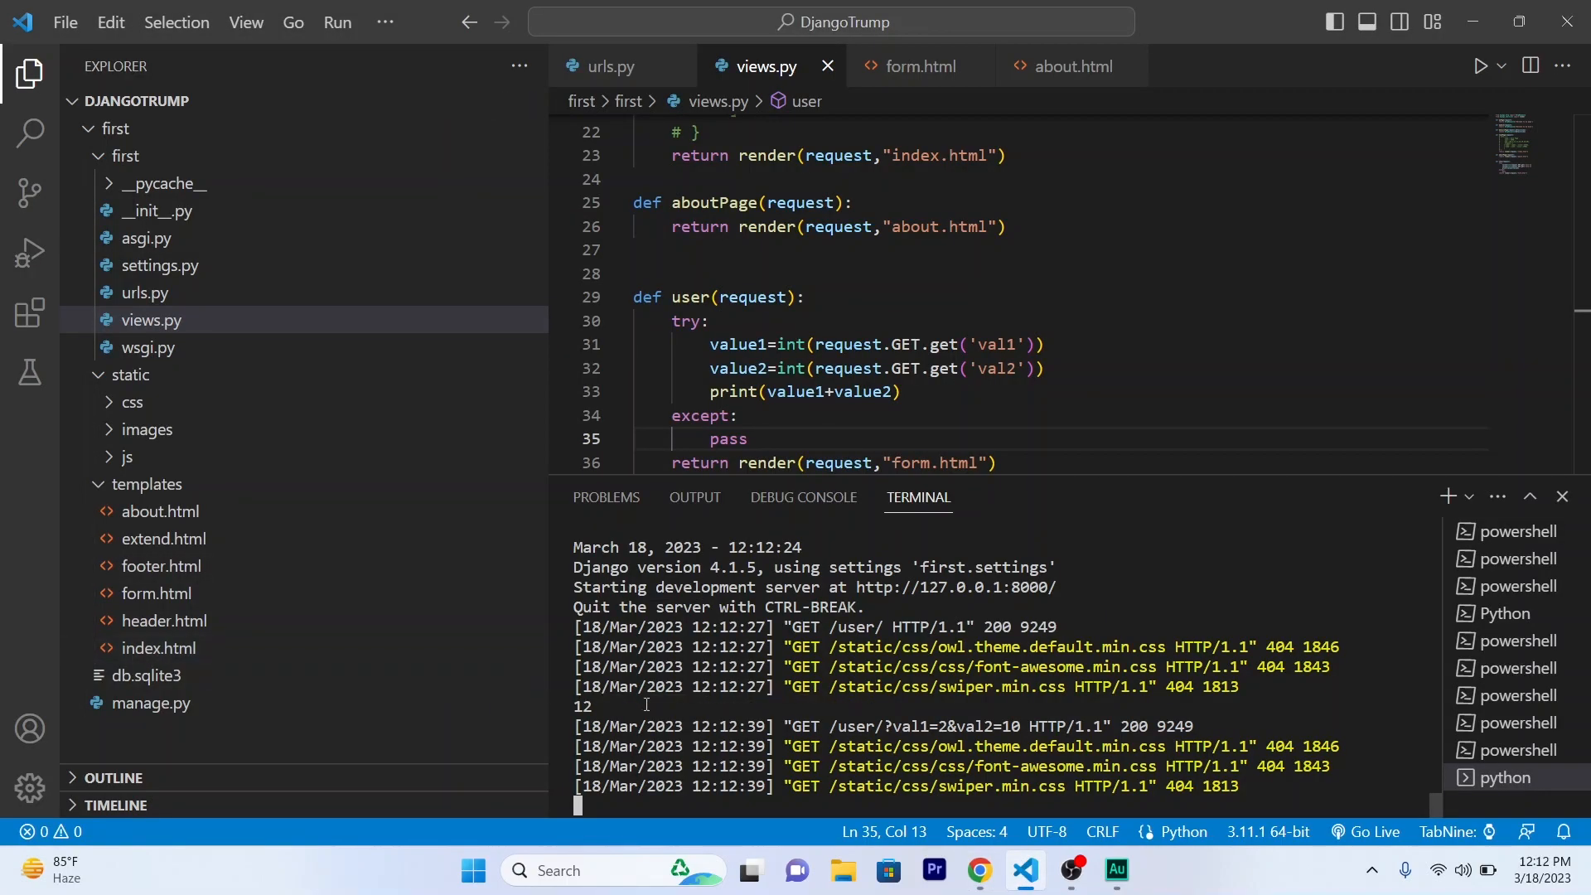
pyautogui.moveTo(603, 726)
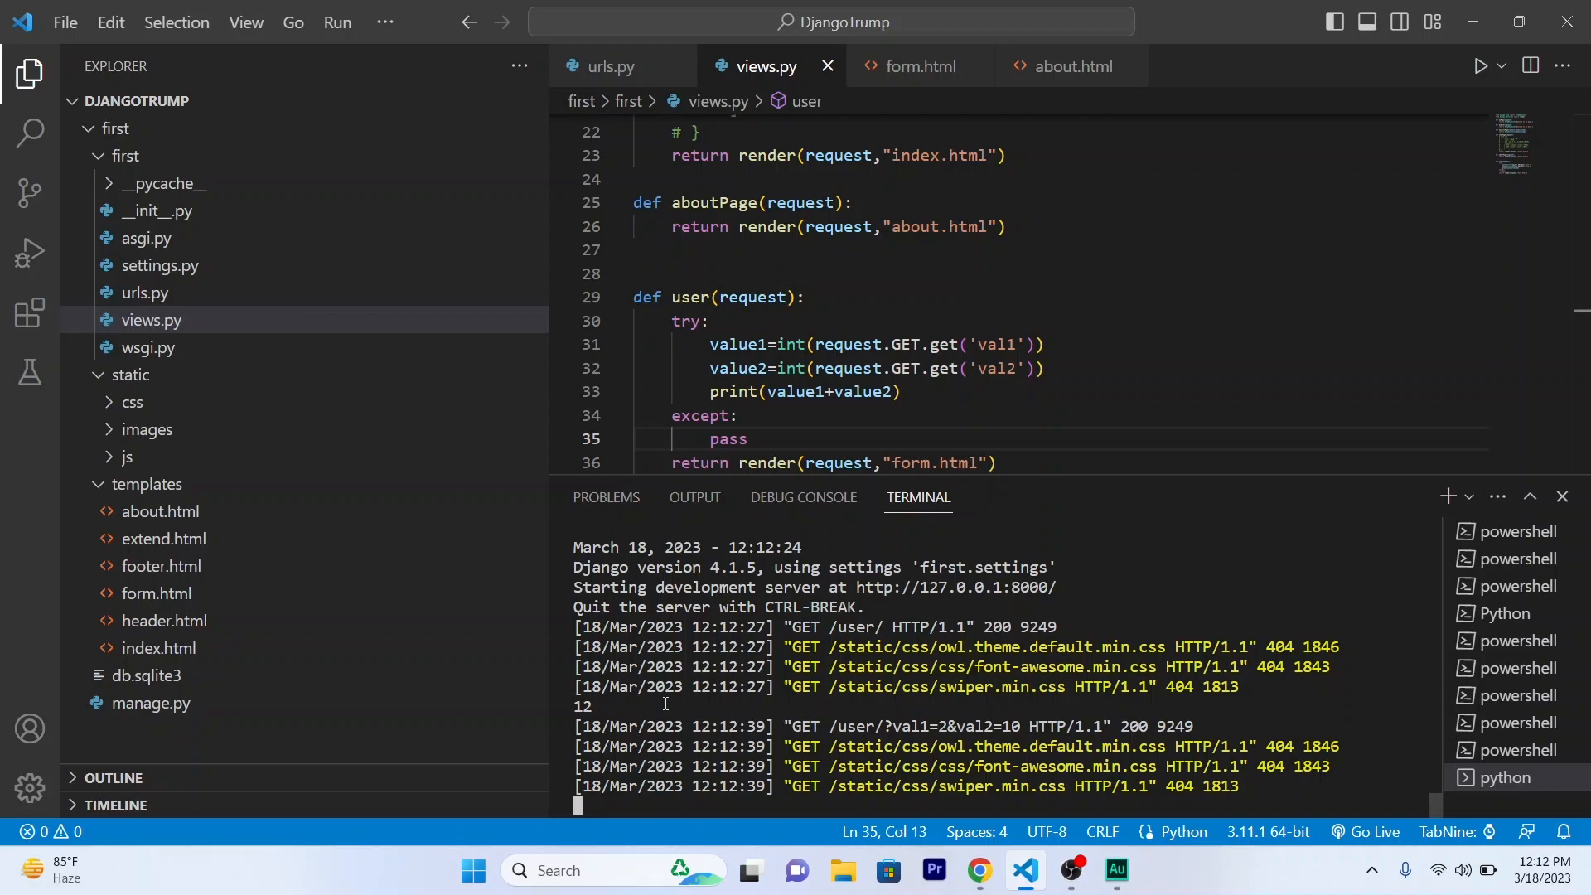
pyautogui.click(979, 869)
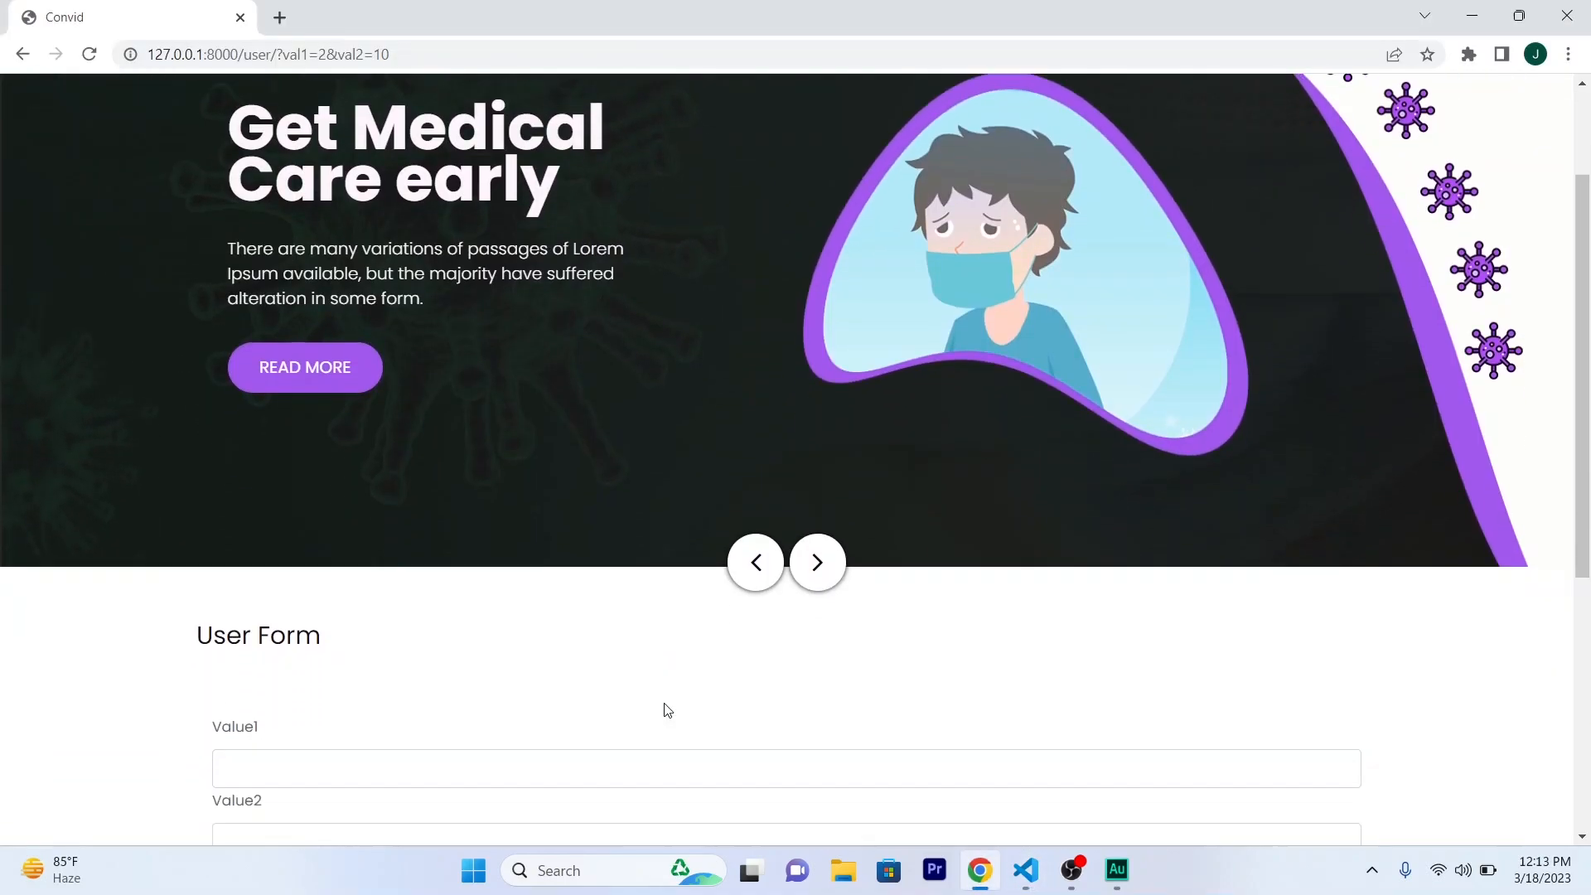
pyautogui.scroll(-3)
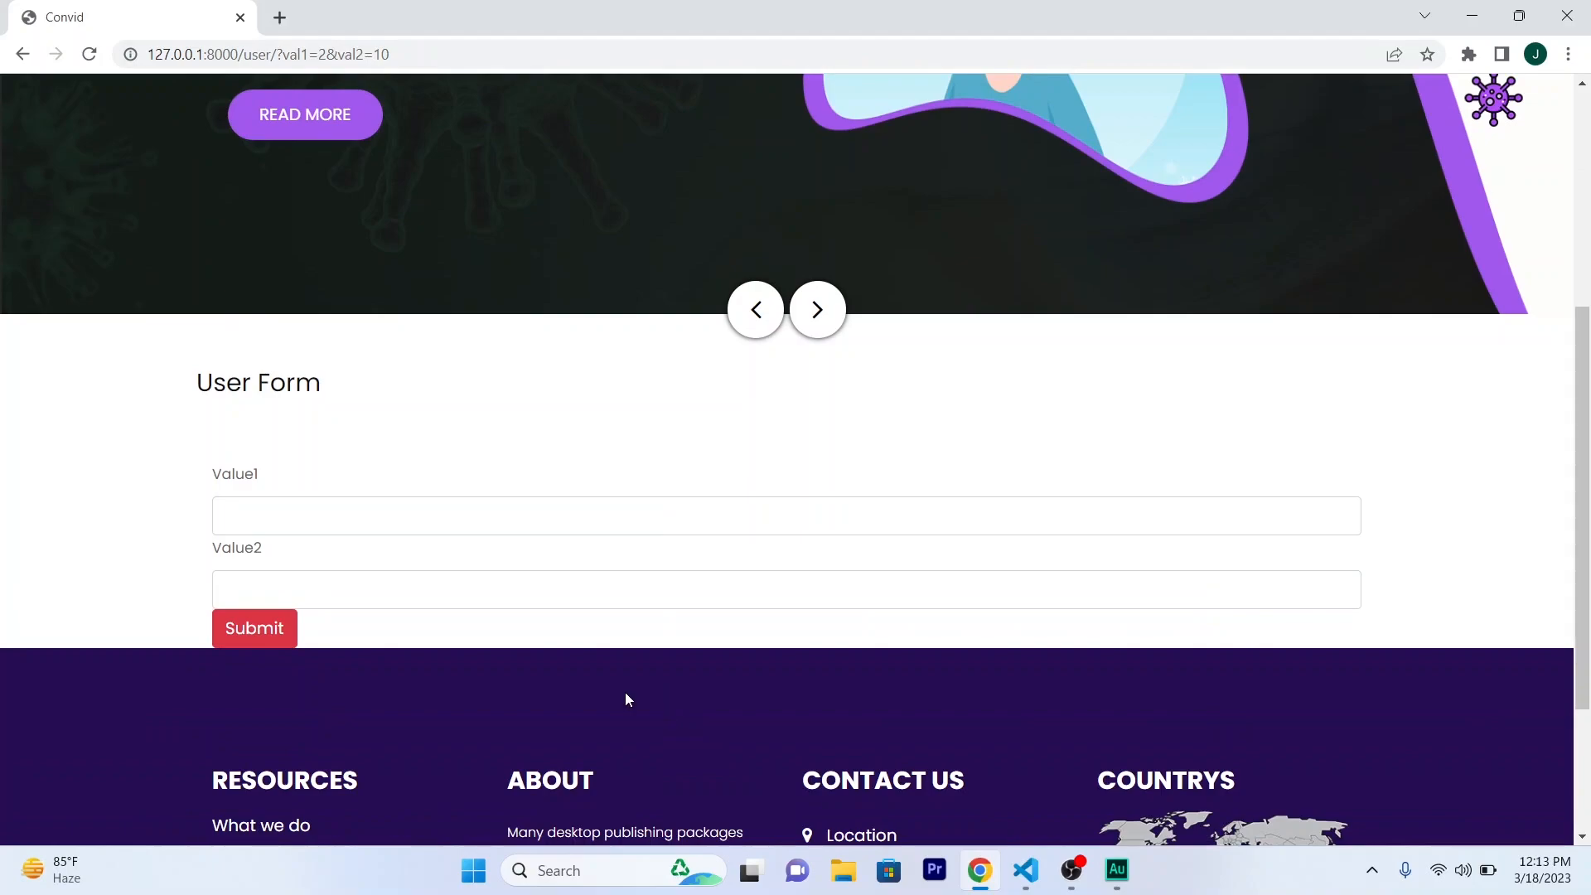
pyautogui.moveTo(456, 651)
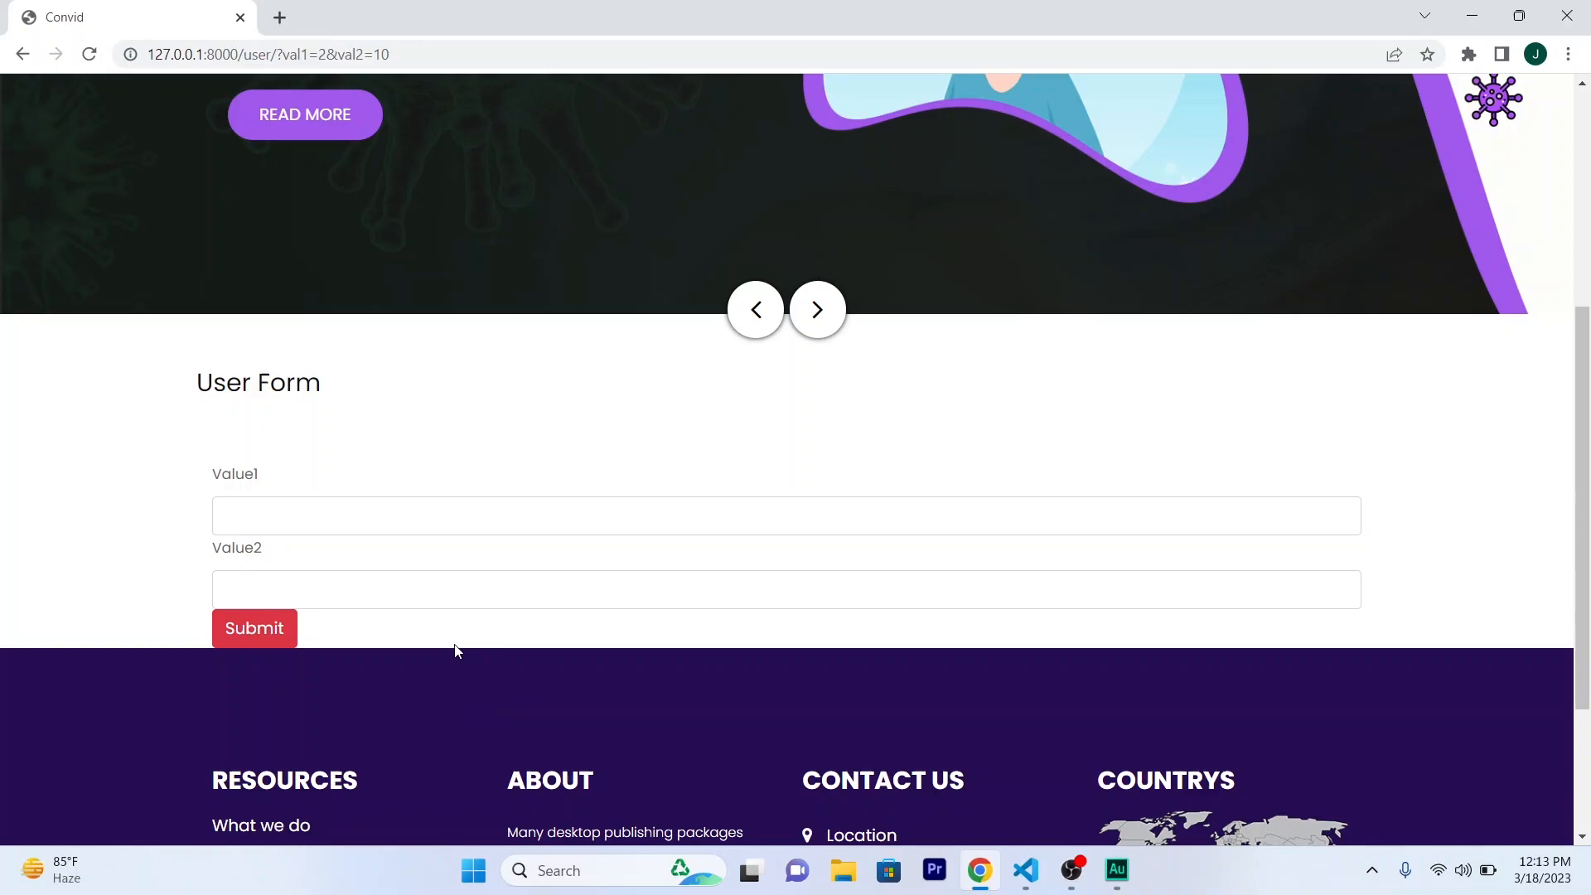
pyautogui.press('alt+tab')
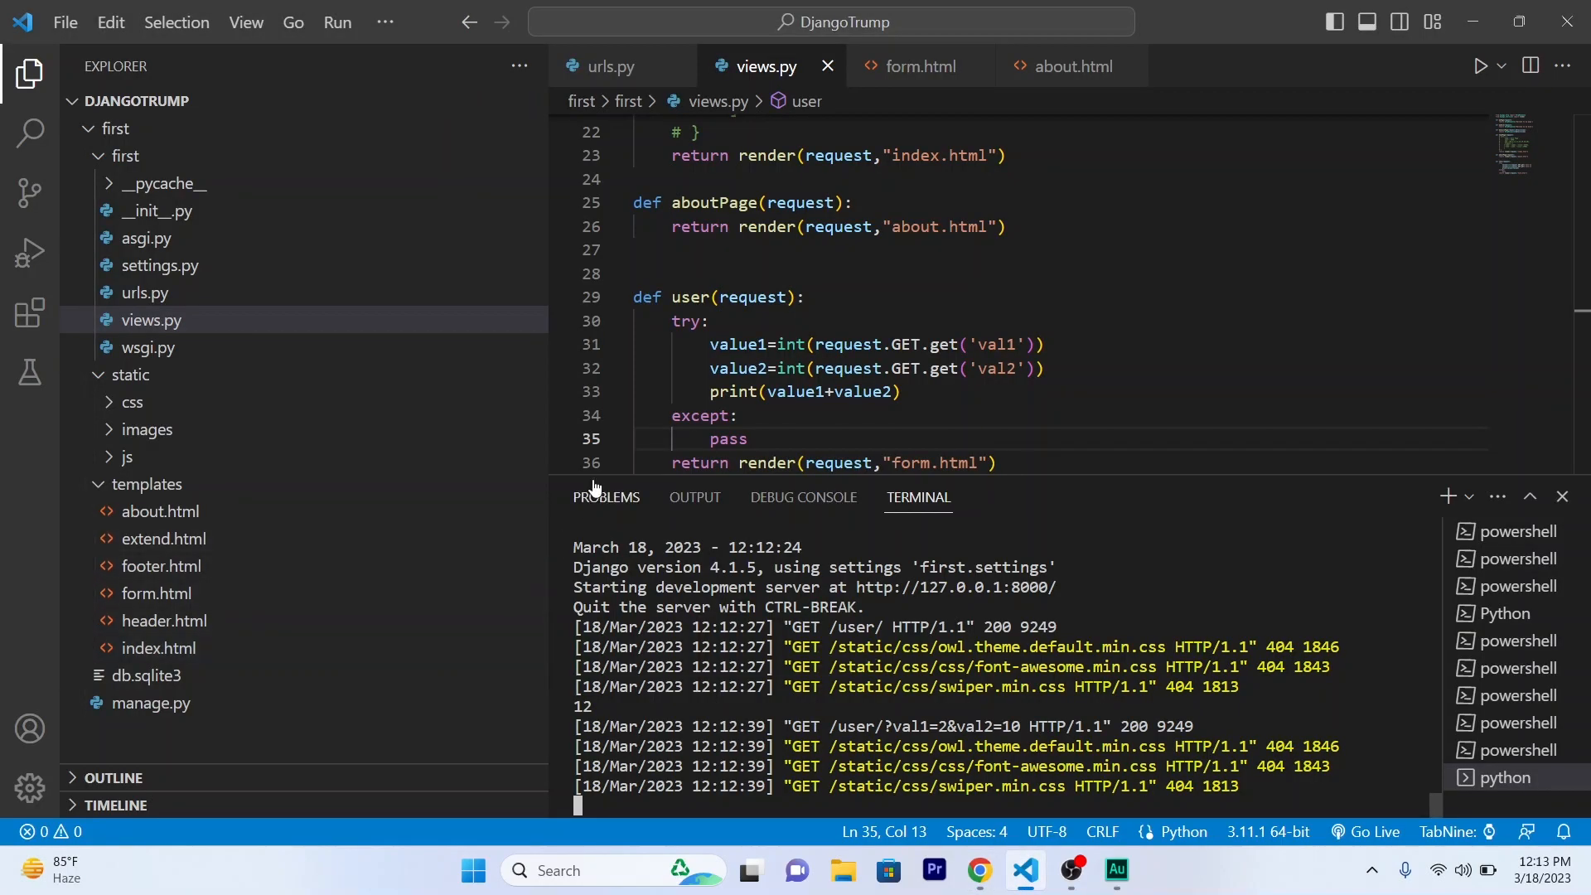
pyautogui.moveTo(916, 91)
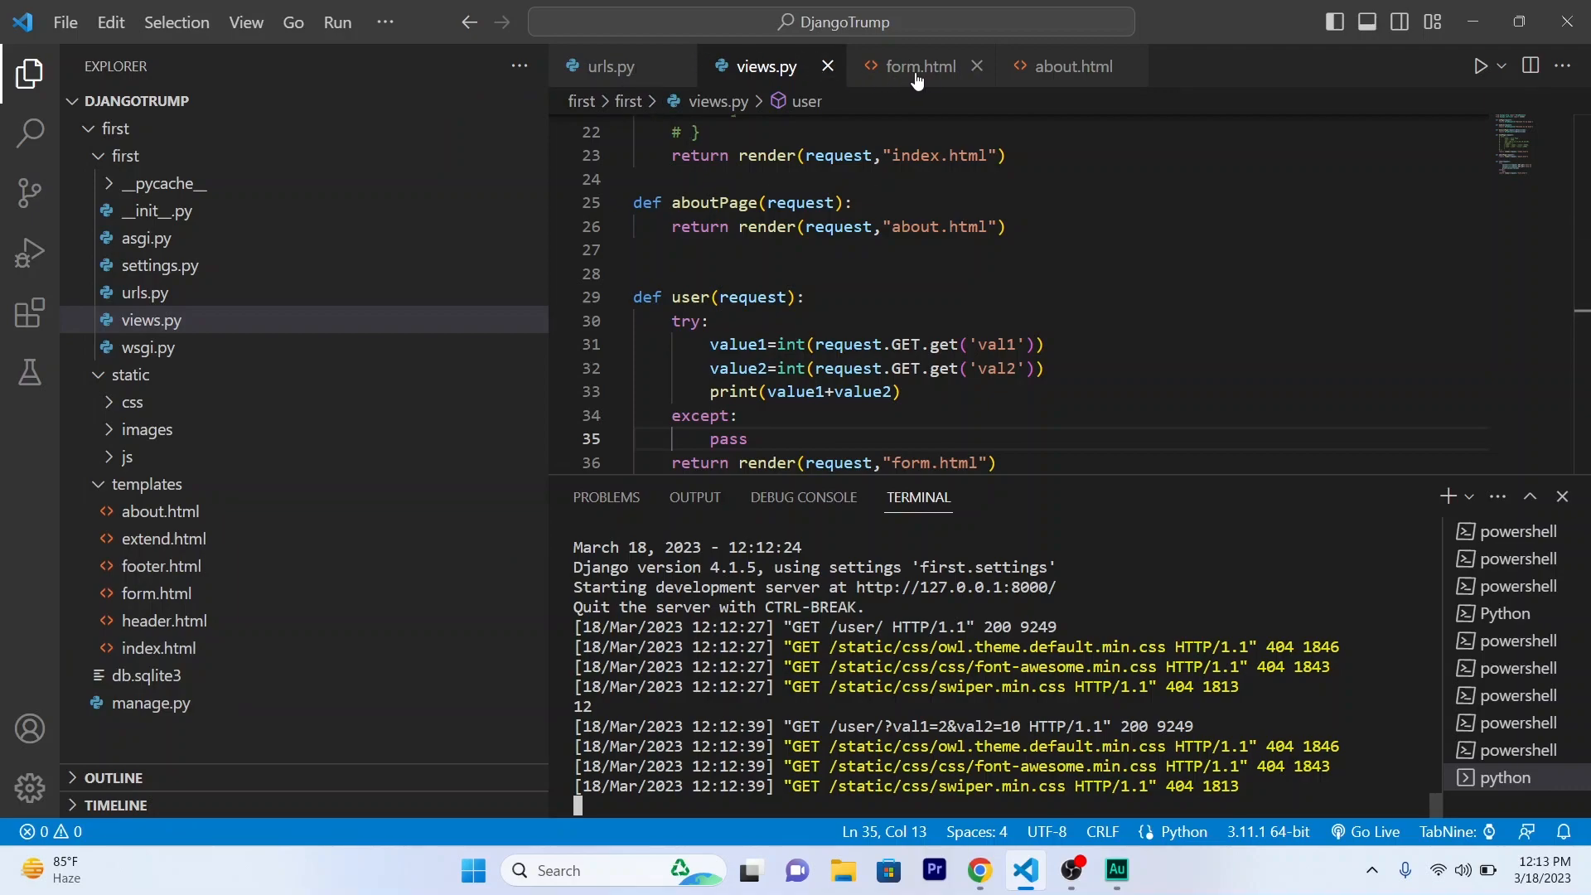
# In form.html, add a 'result' label and an input with value {{result}} below Submit.
pyautogui.click(922, 66)
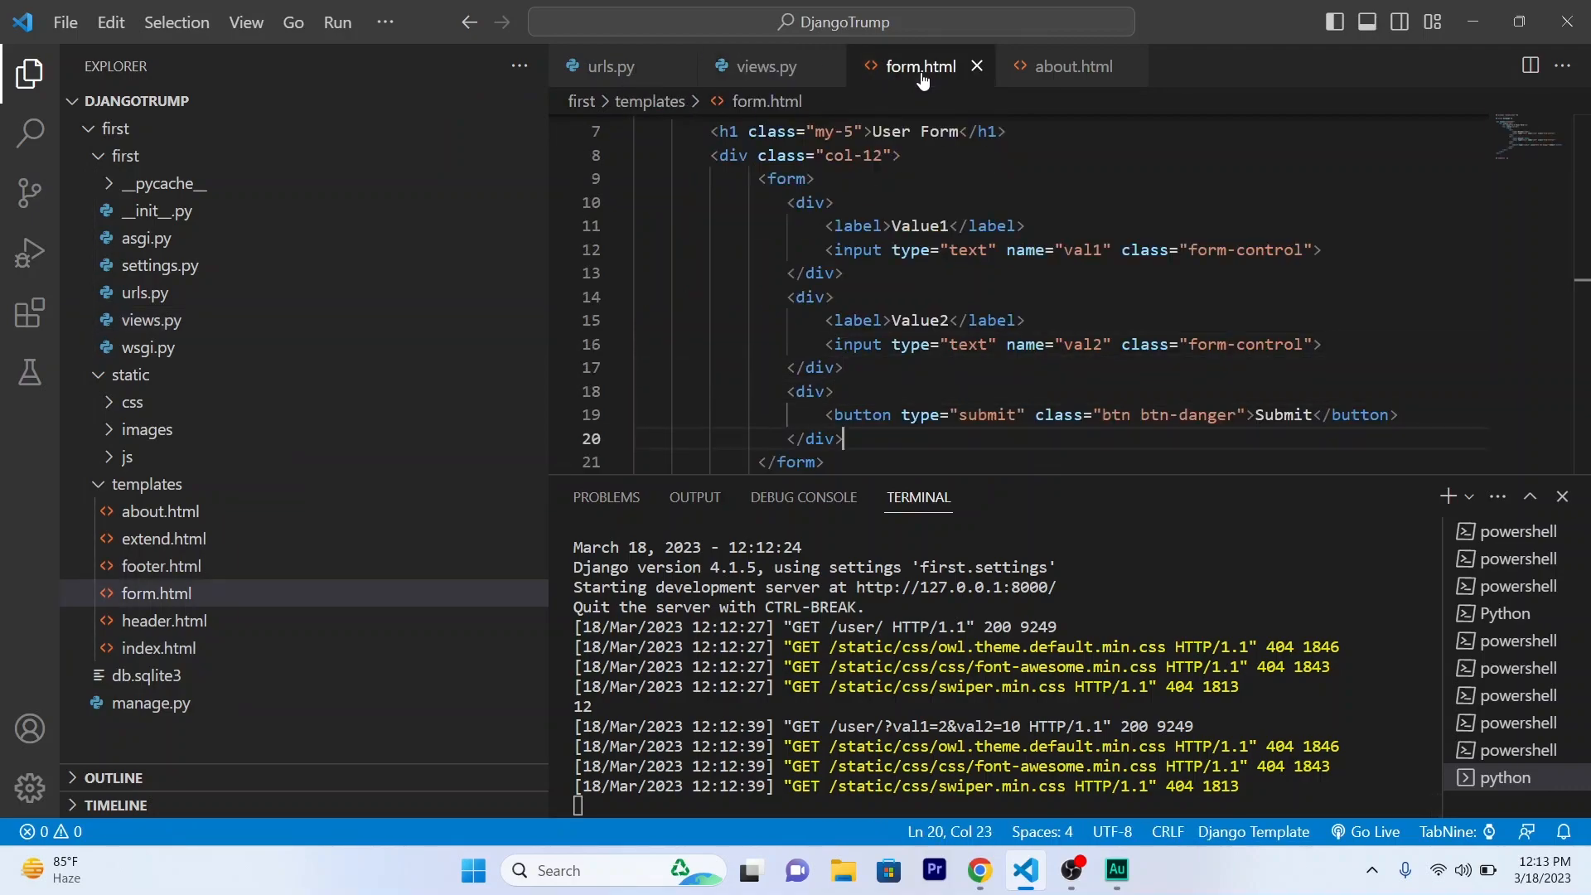
pyautogui.press('Enter')
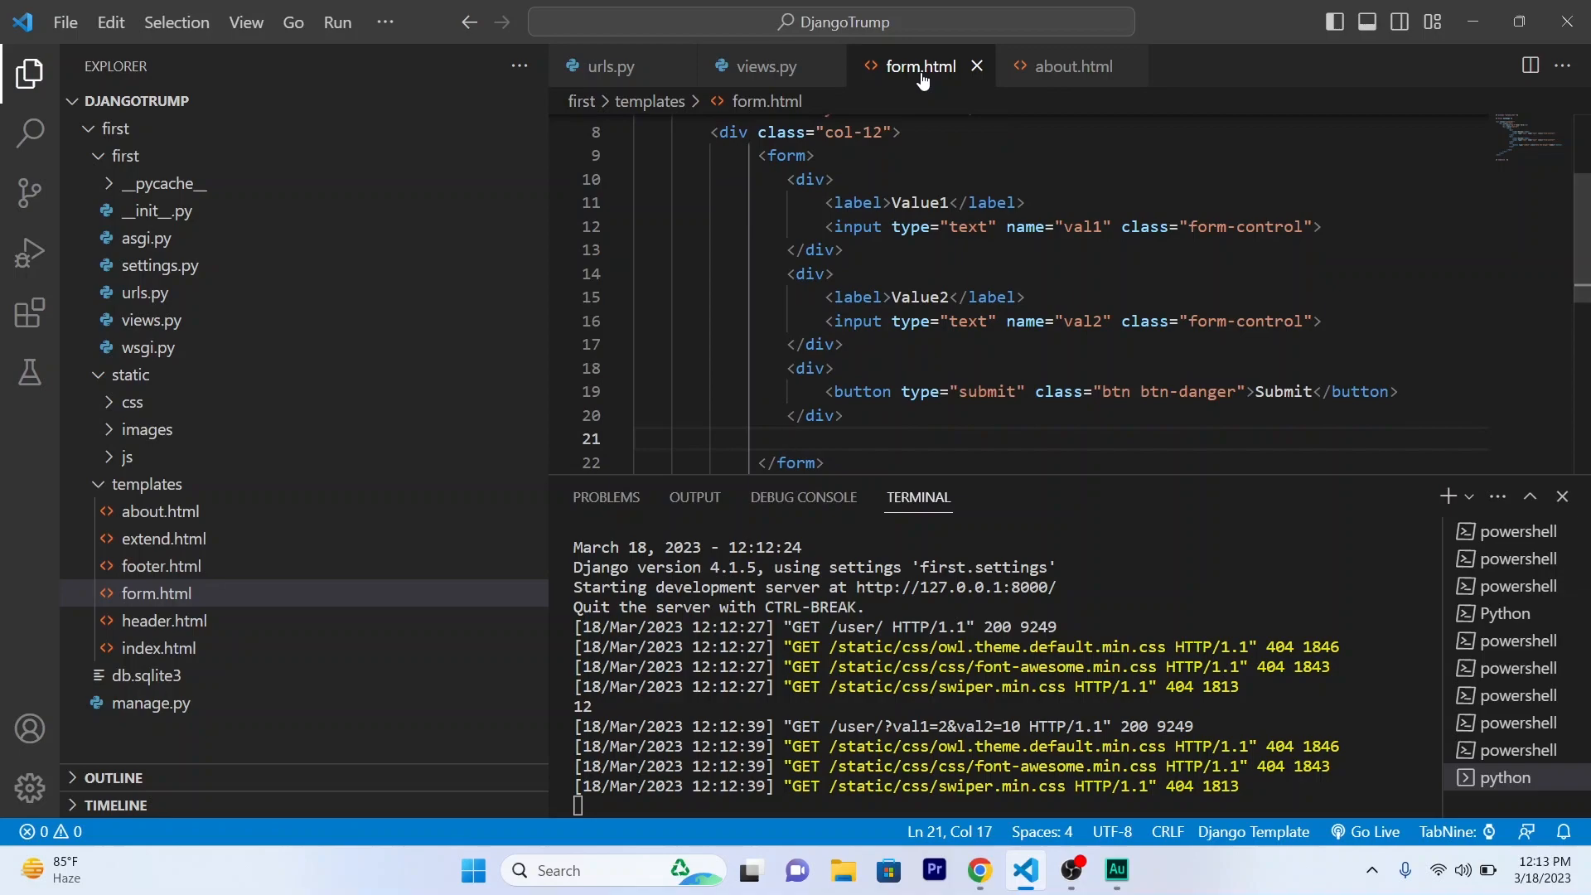
pyautogui.write('out')
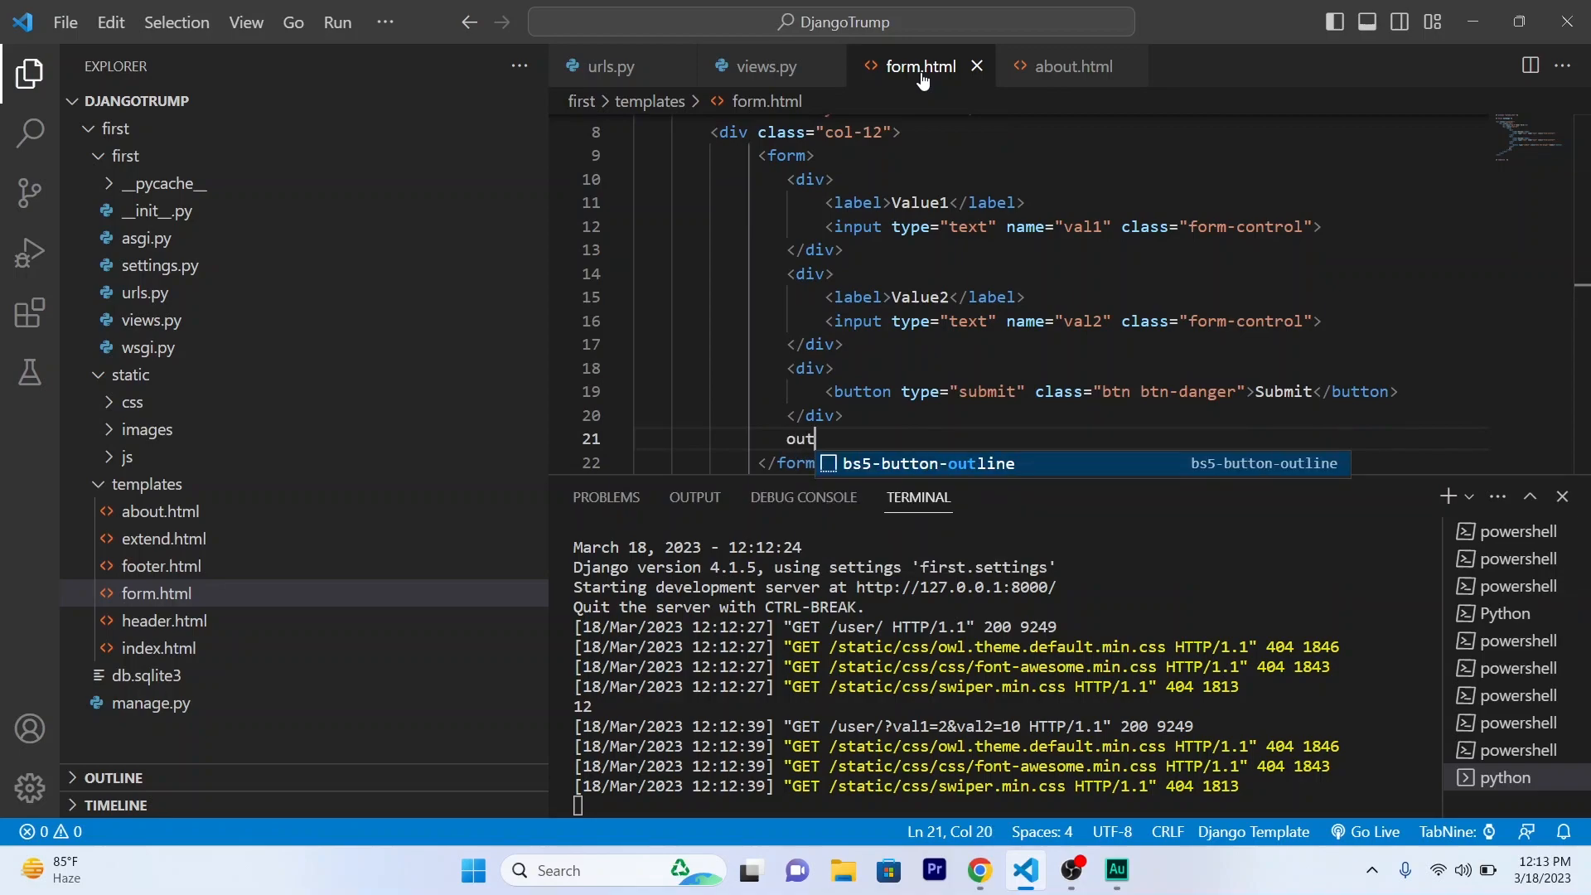
pyautogui.write('put')
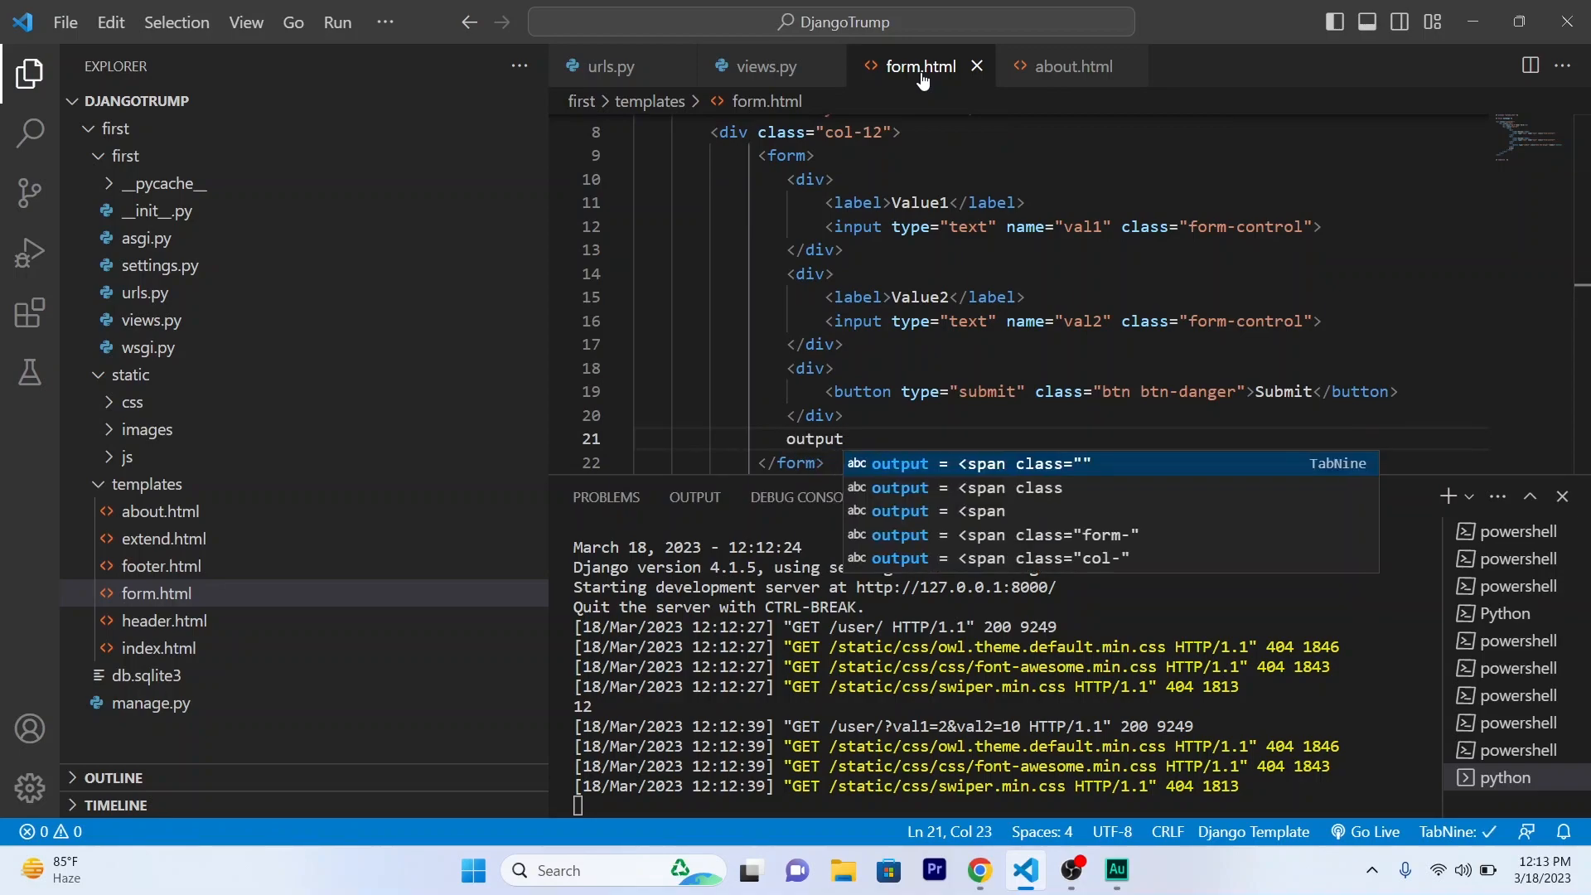
pyautogui.press('Tab')
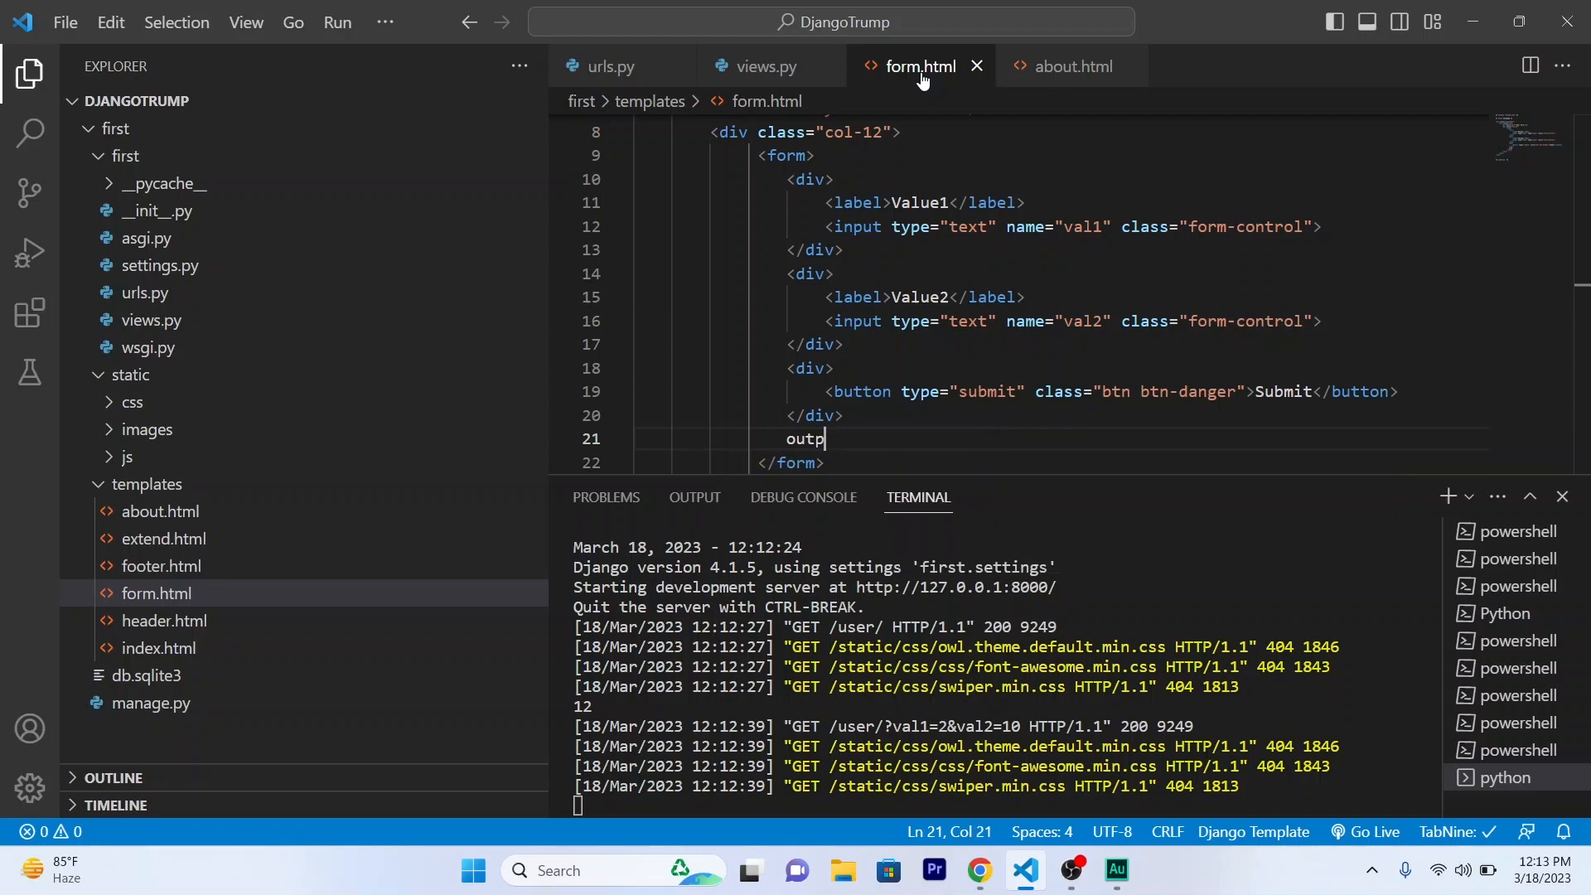
pyautogui.write('res')
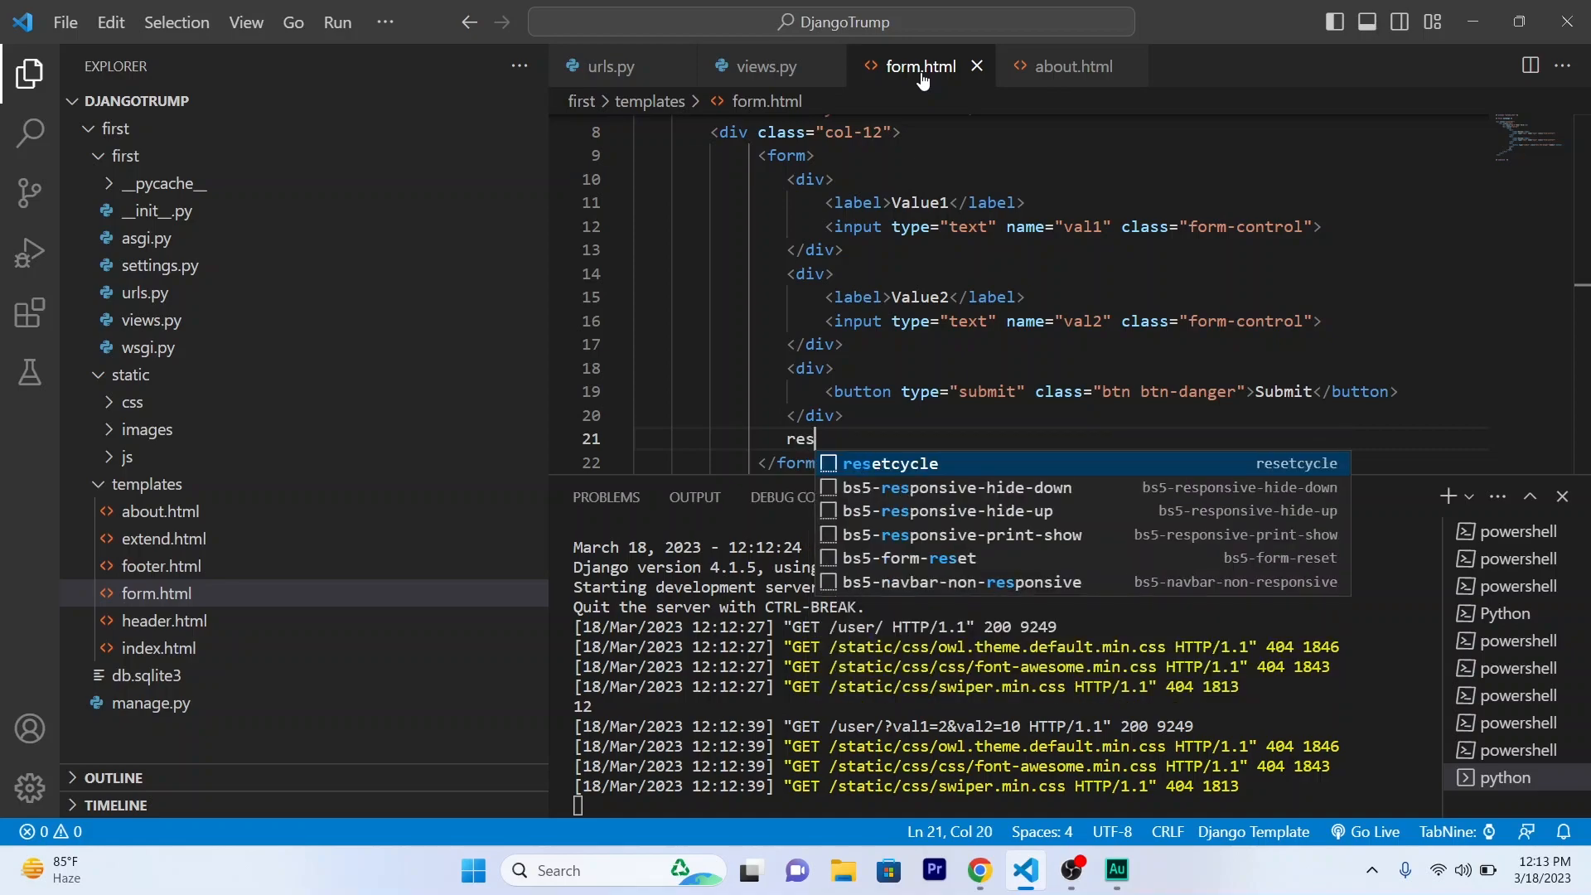
pyautogui.write('ult')
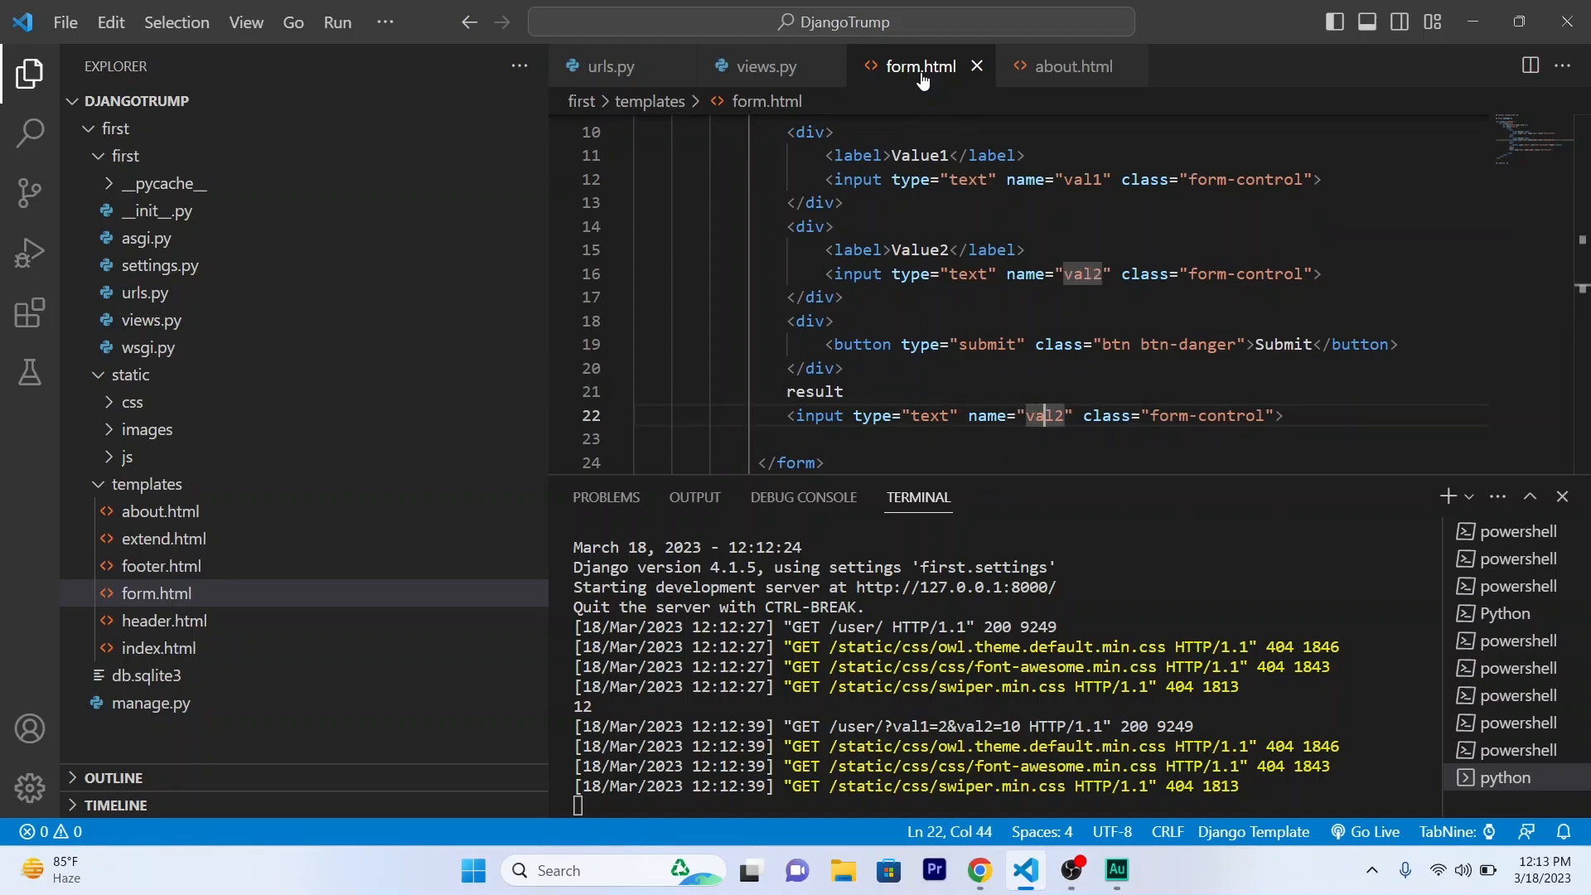
pyautogui.press('Backspace')
pyautogui.write('valu')
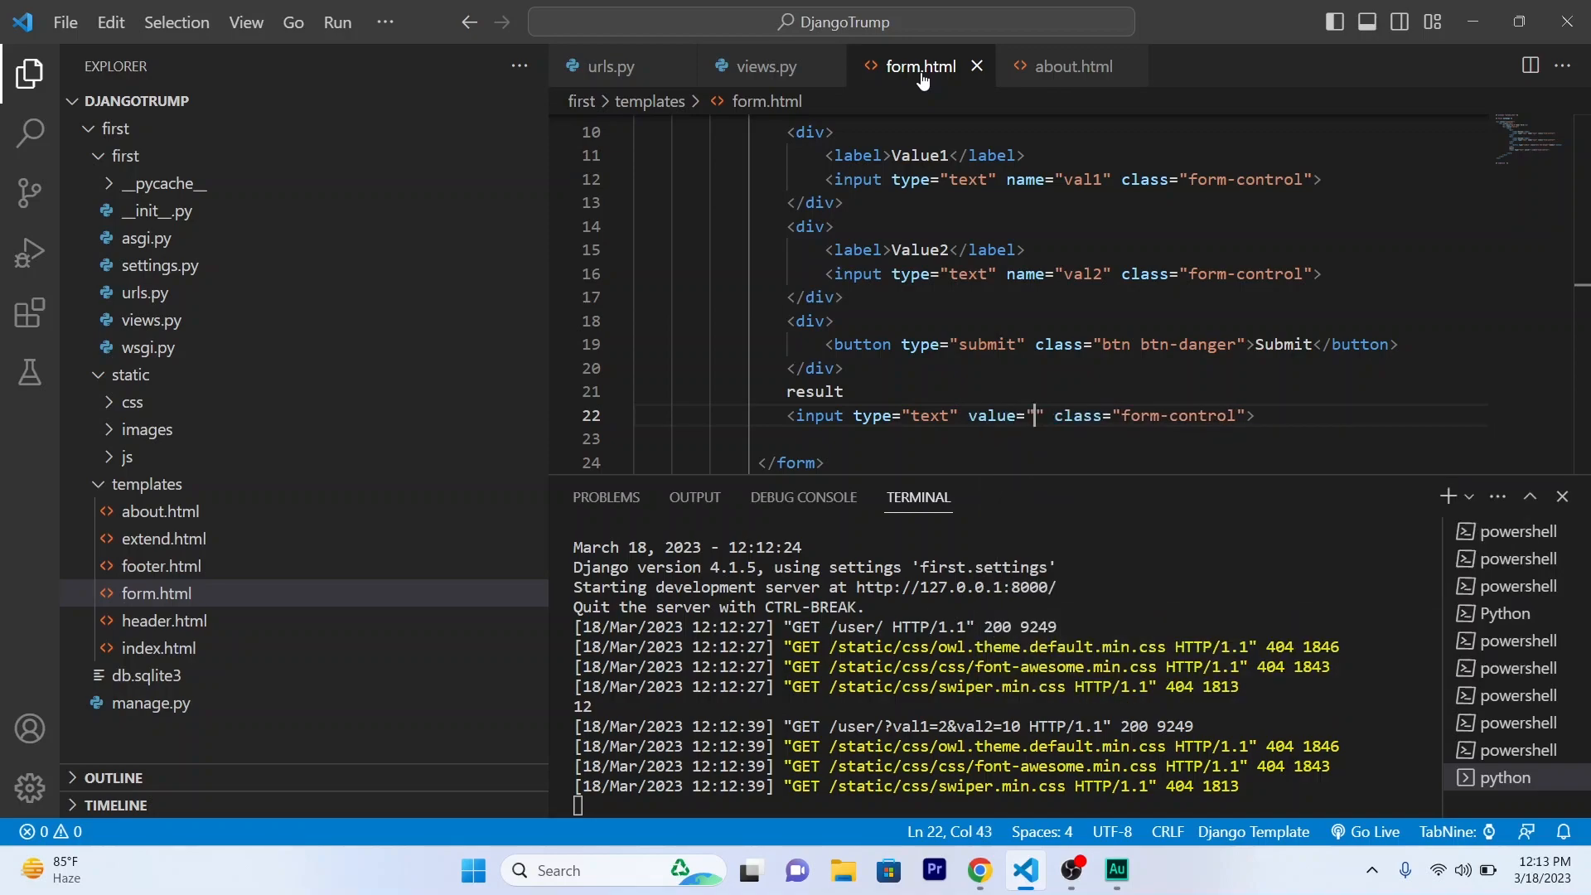
pyautogui.write('{{}}')
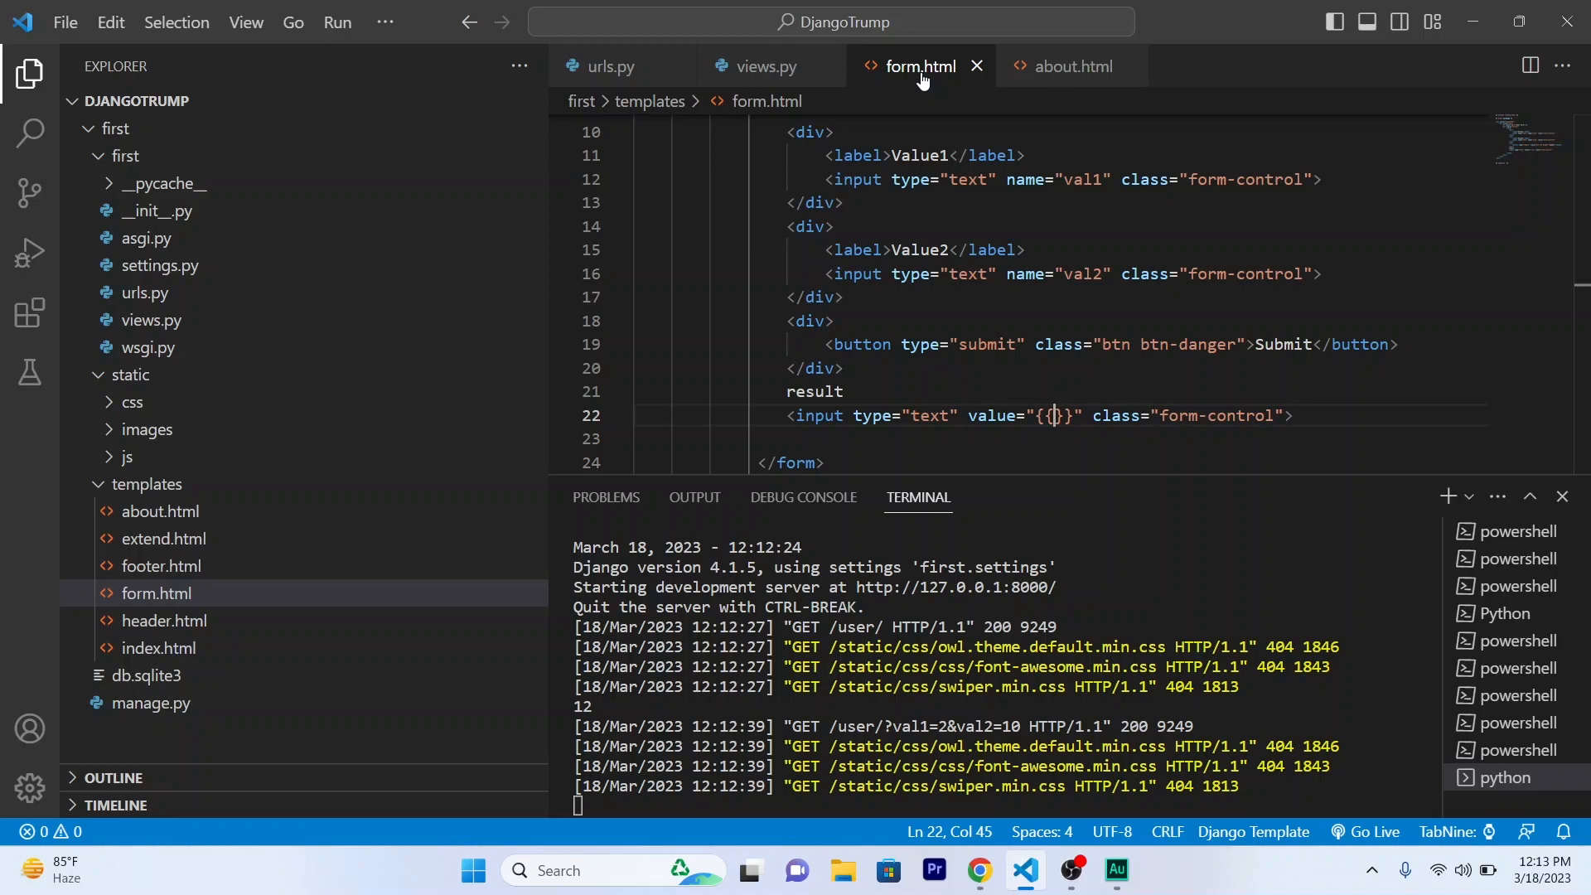
pyautogui.write('result')
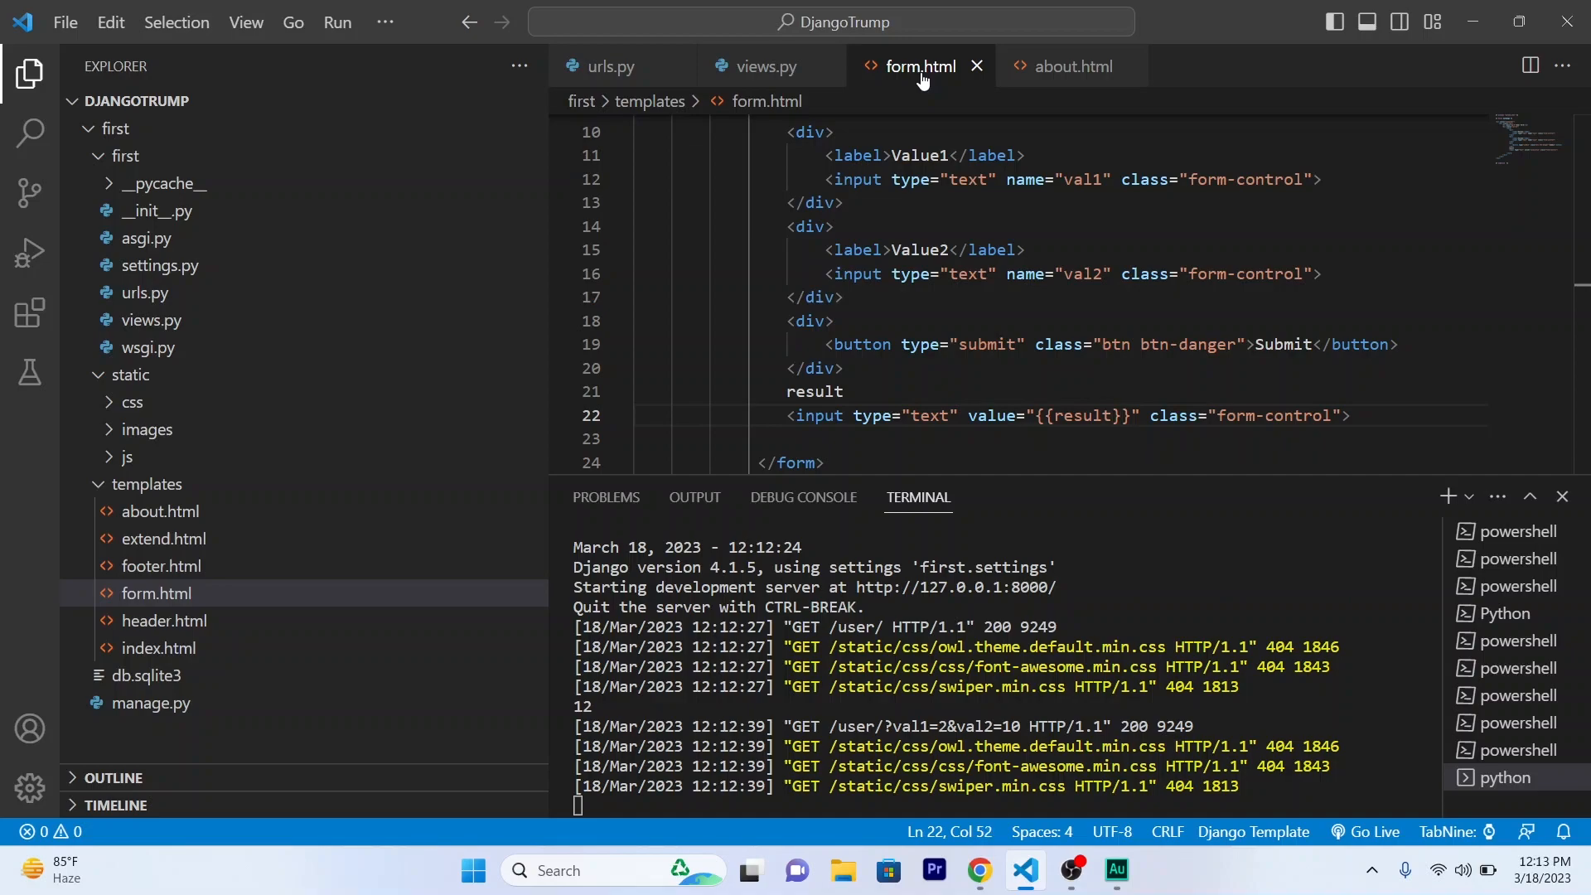
pyautogui.moveTo(771, 67)
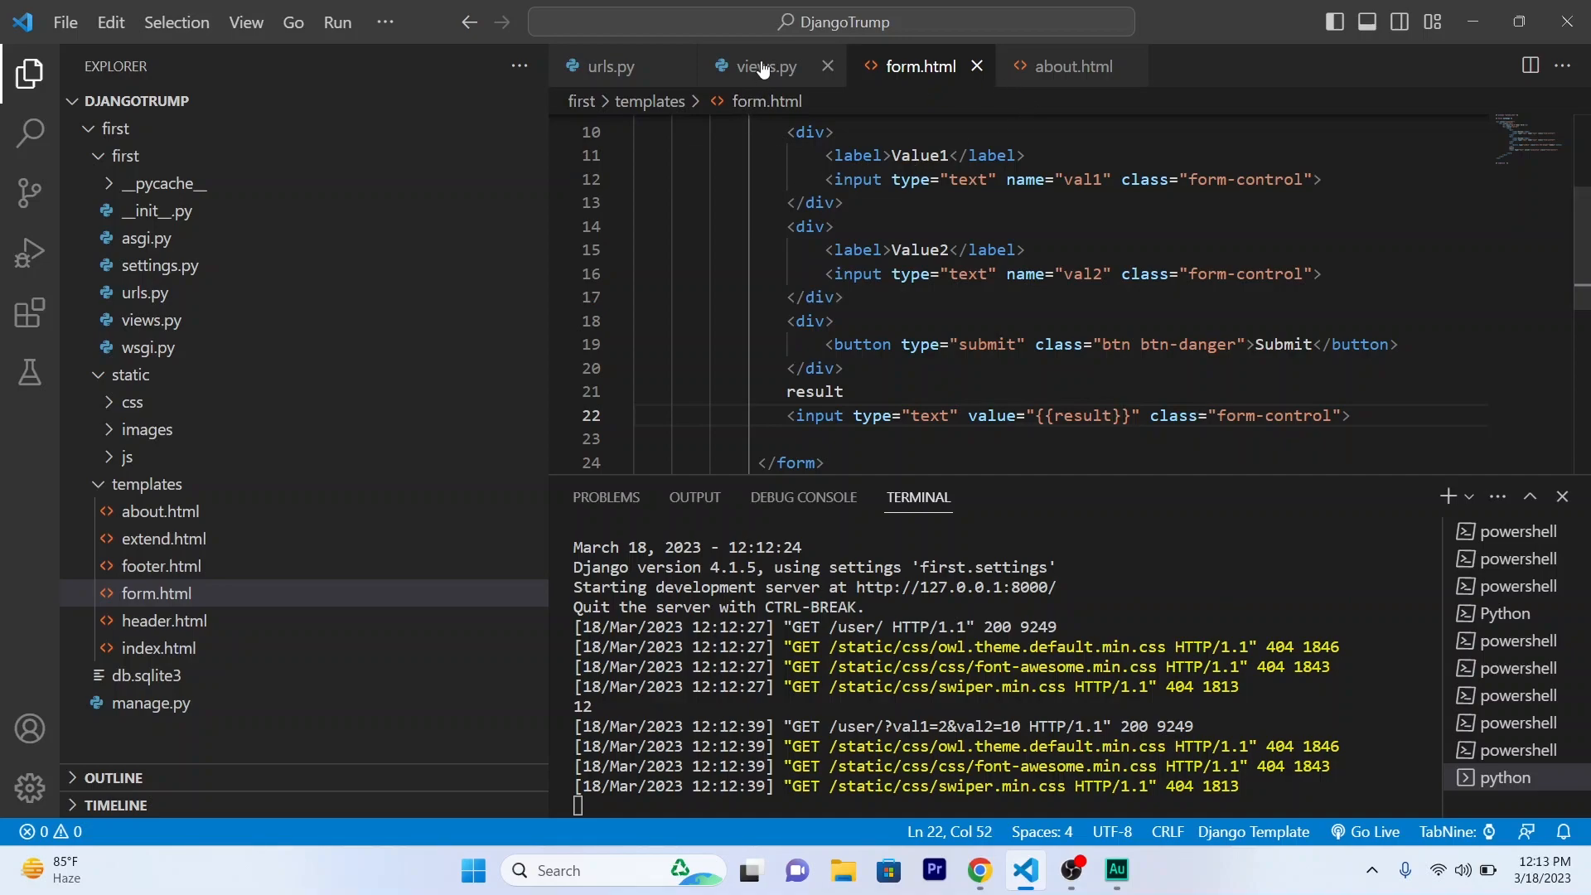
# In views.py's user() function, add output=0 and replace the print with output=value1+value2.
pyautogui.click(765, 67)
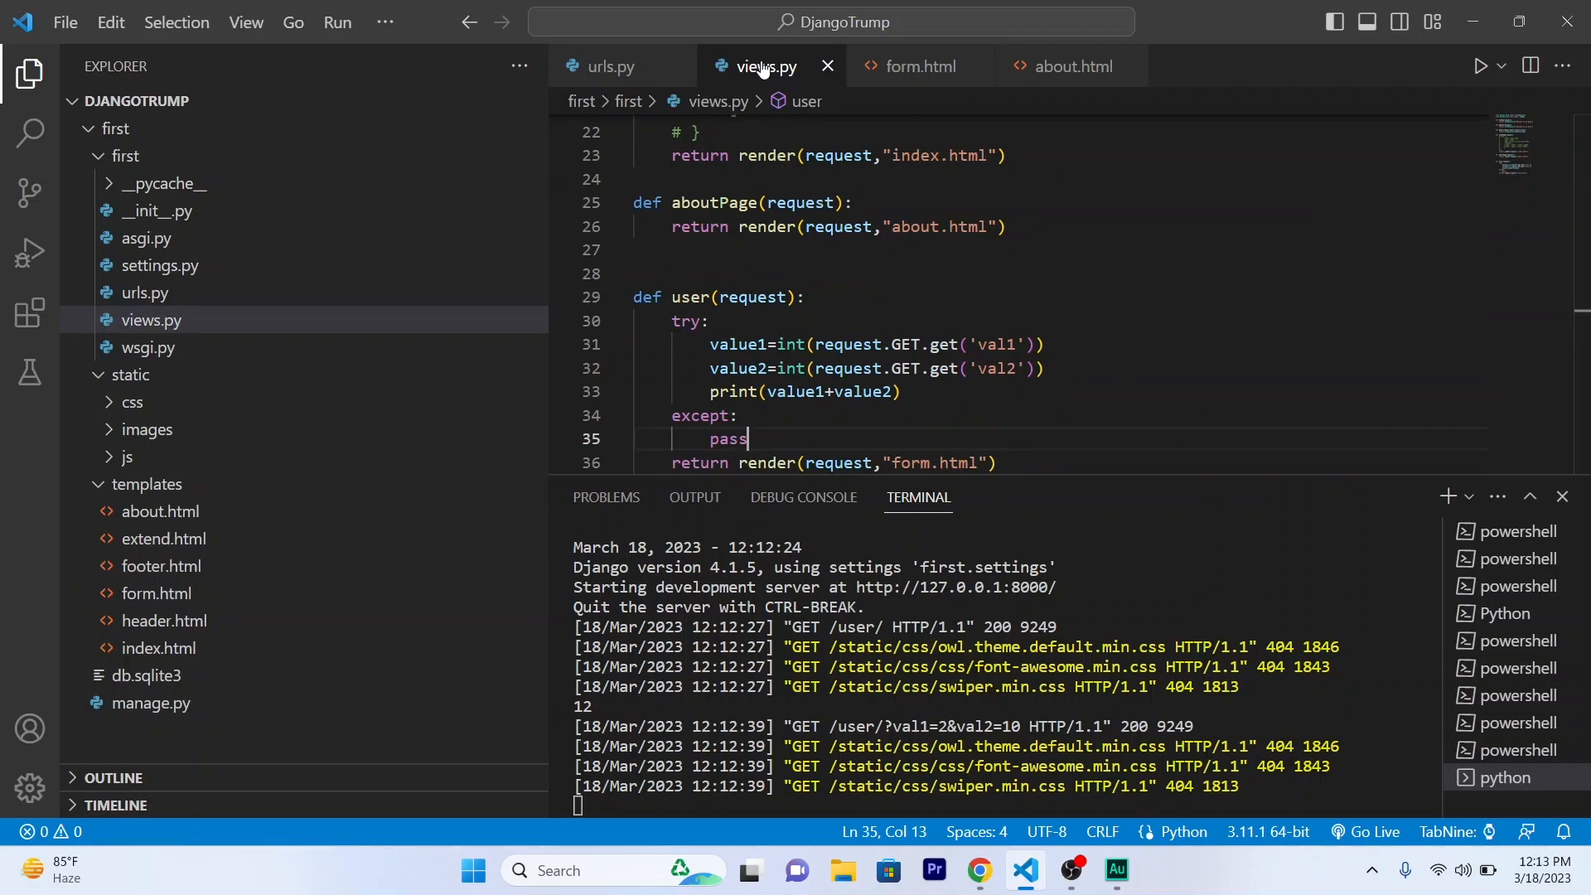
pyautogui.click(748, 344)
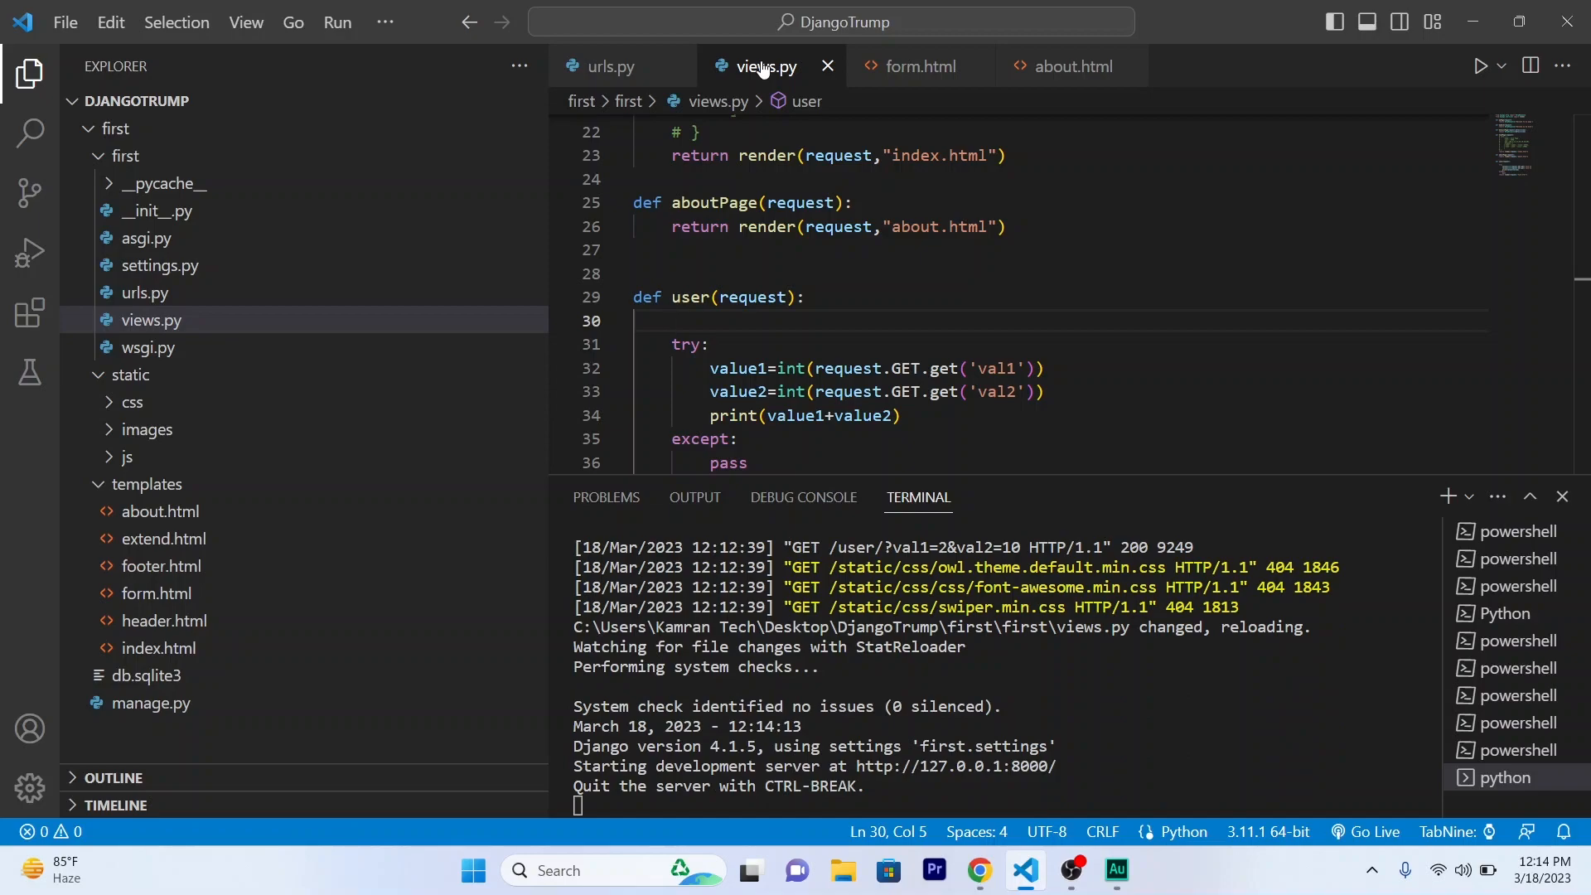
pyautogui.write('outp')
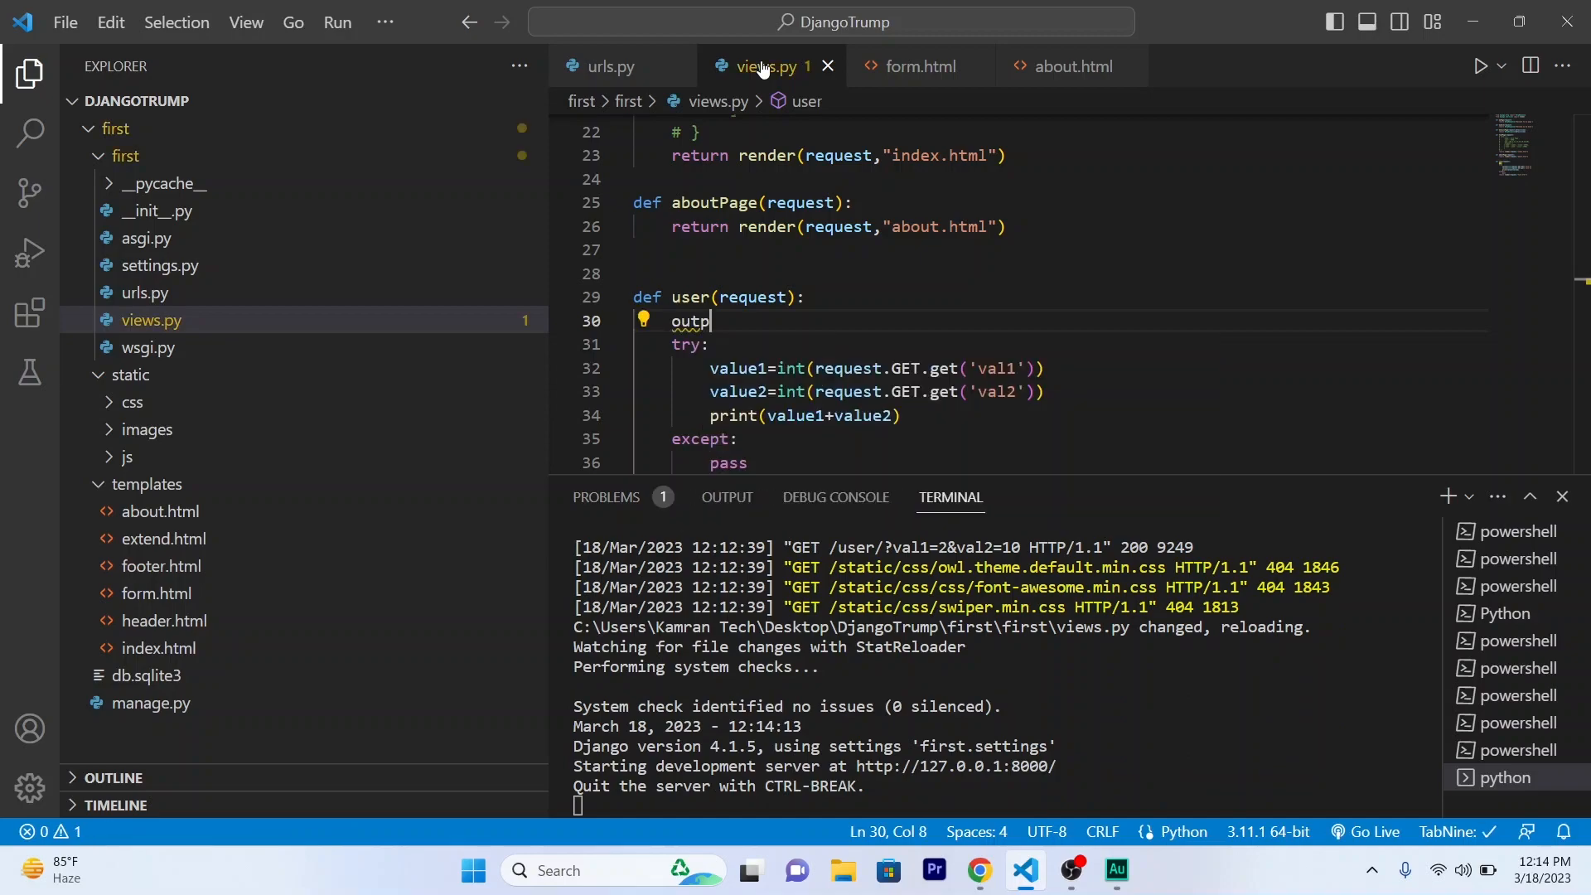
pyautogui.write('ut')
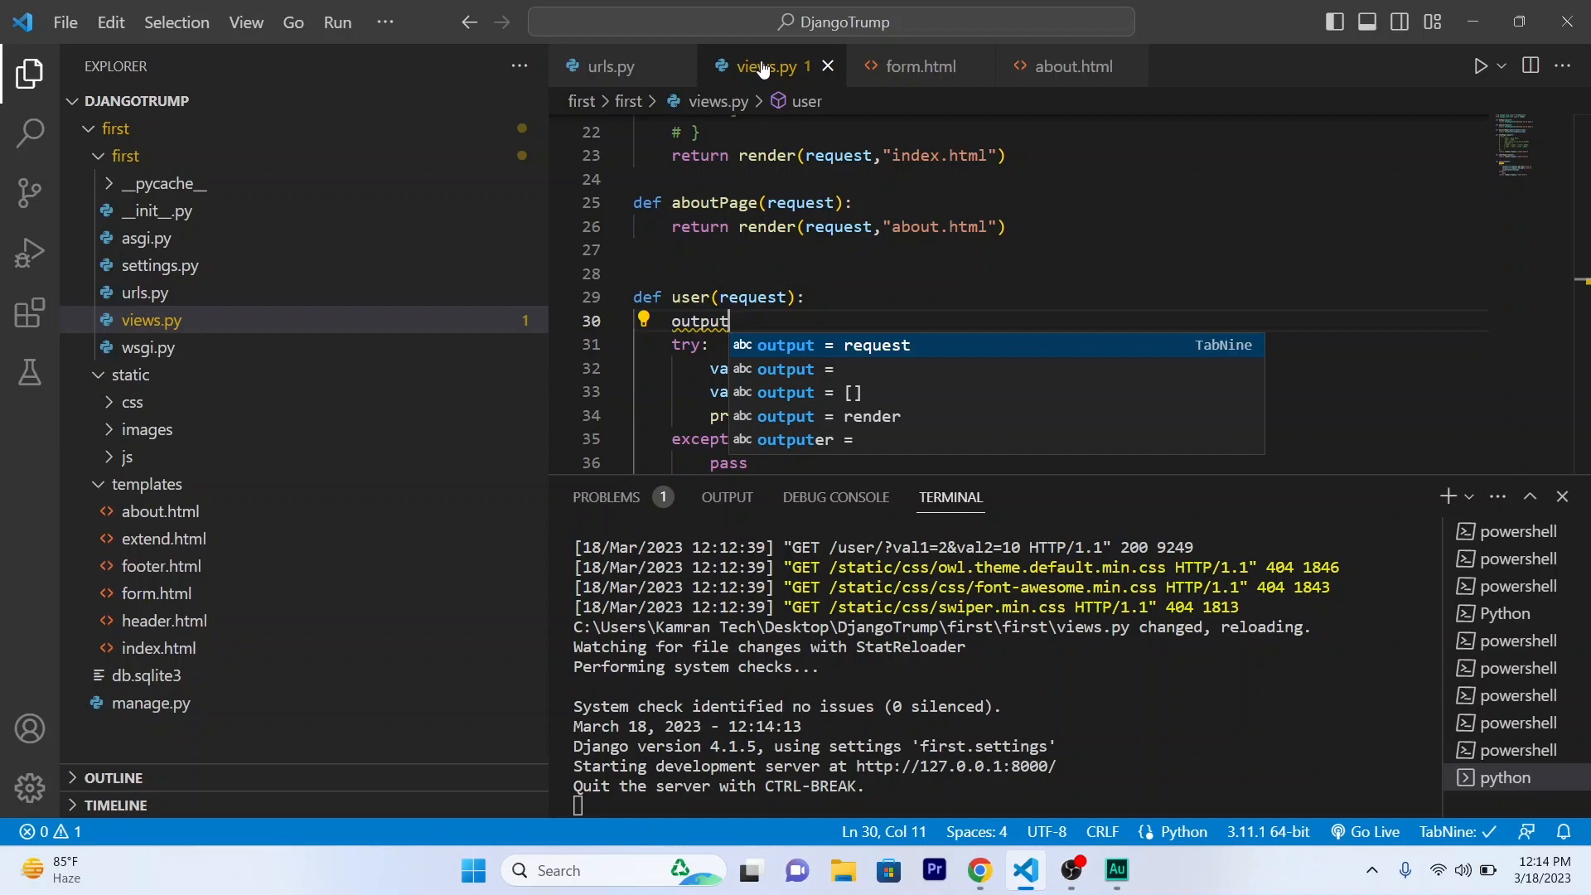
pyautogui.write('=0')
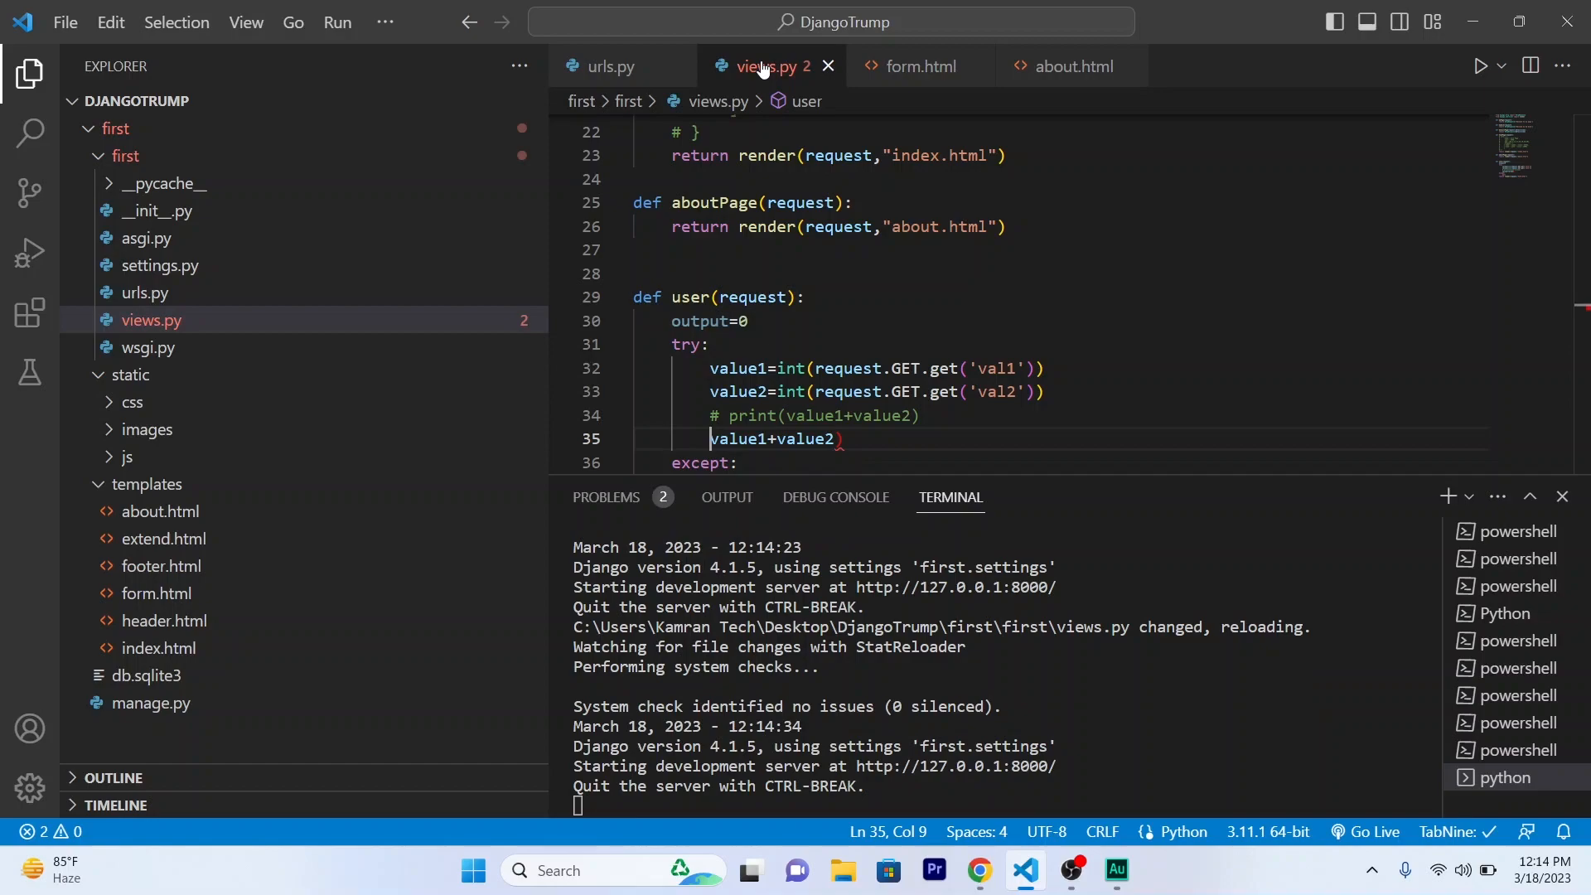
pyautogui.write('output=')
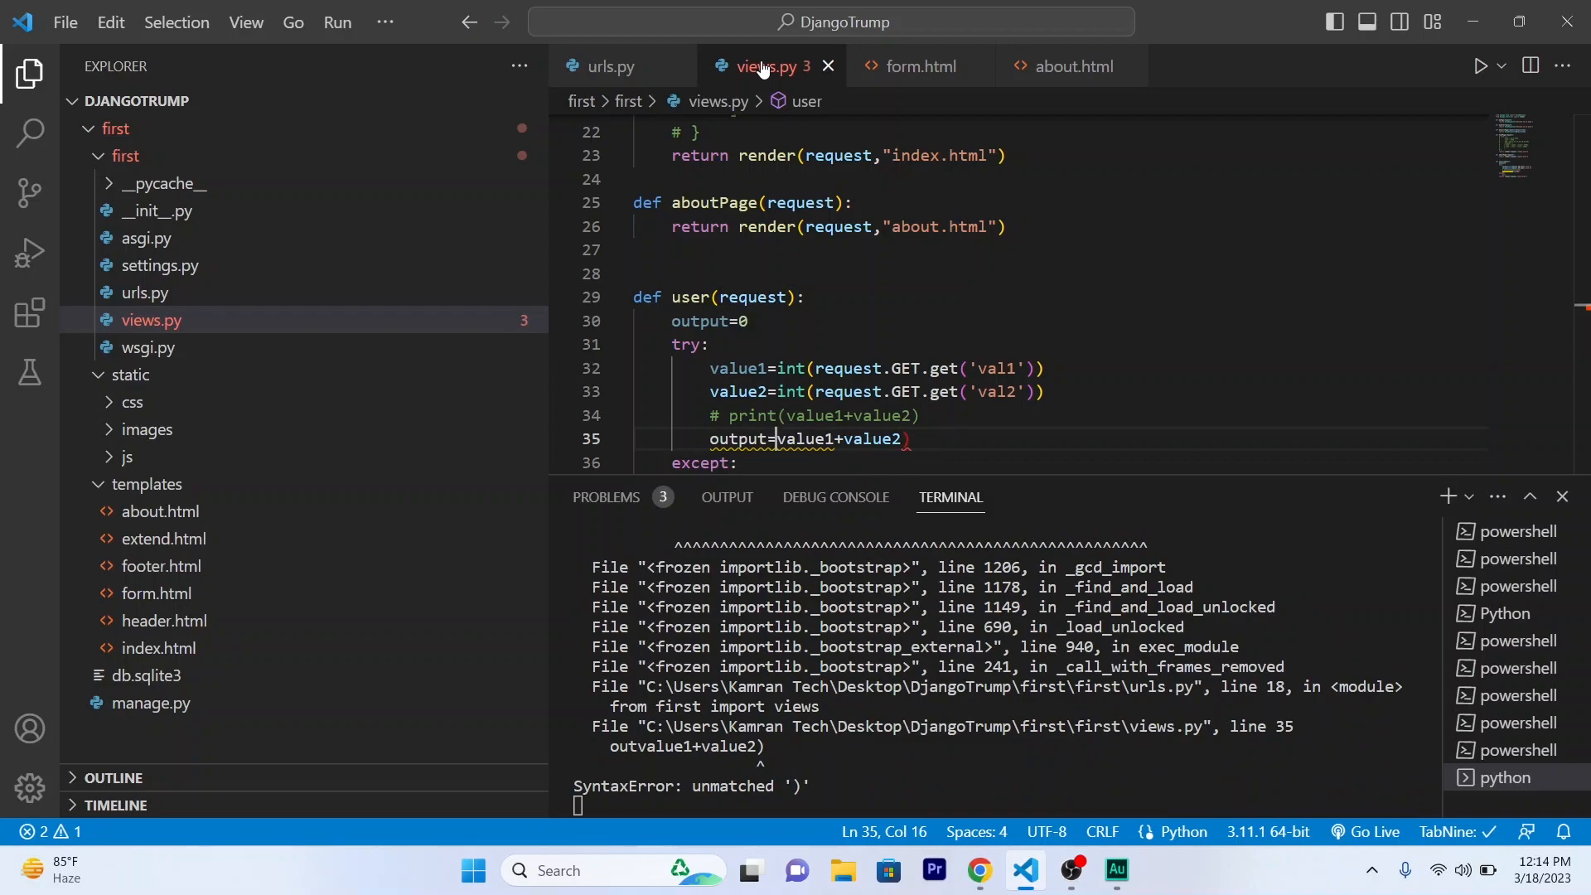
pyautogui.press('Backspace')
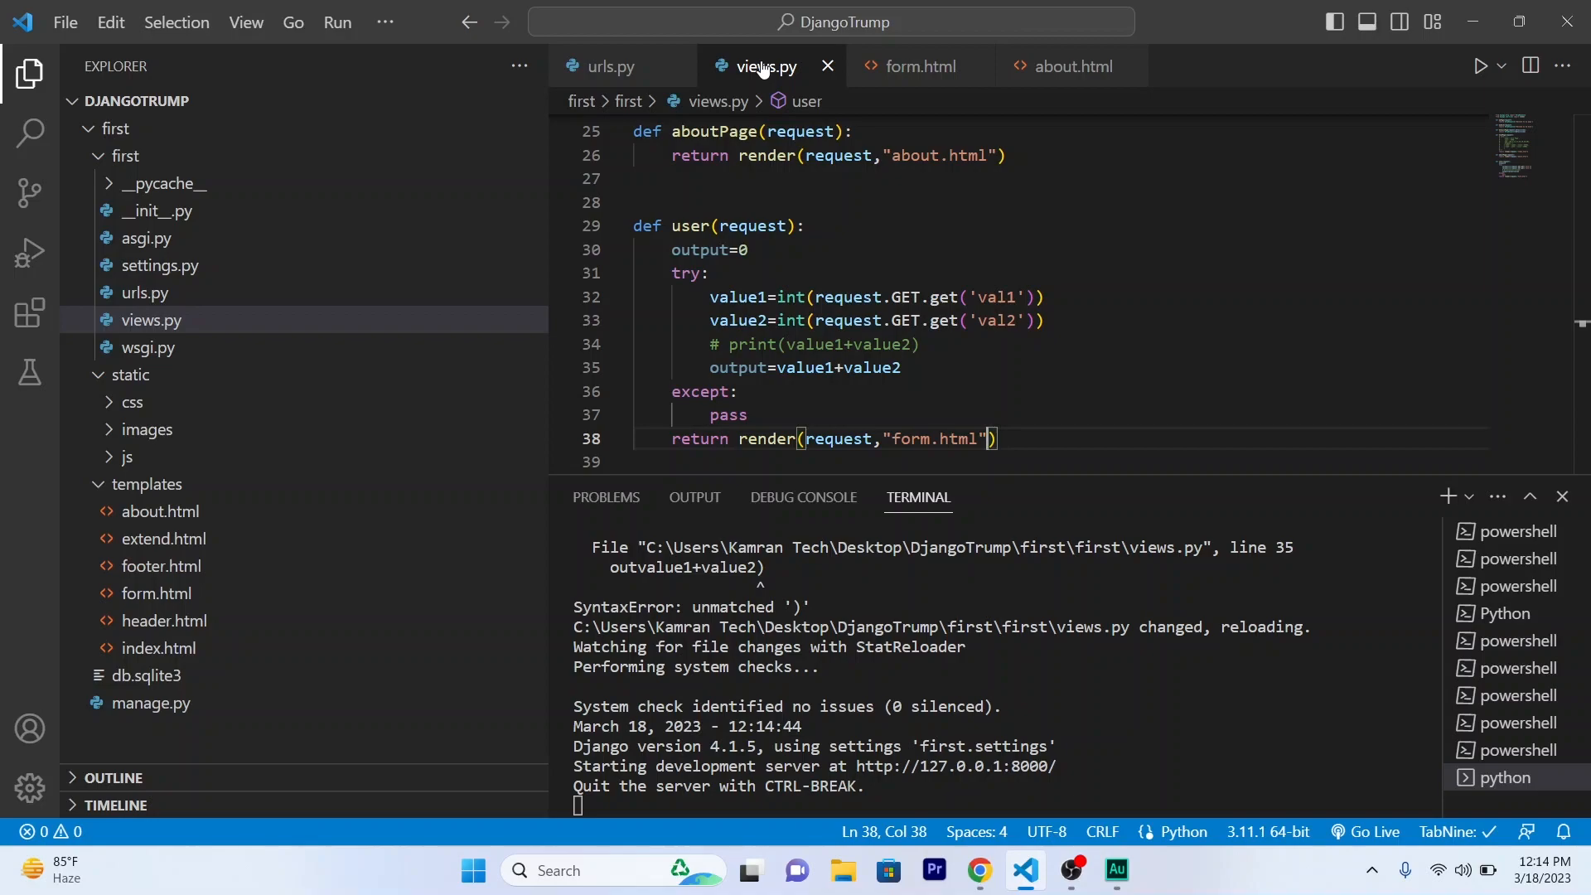
# Change the render call to pass {'result': output} to form.html and save views.py.
pyautogui.write(',')
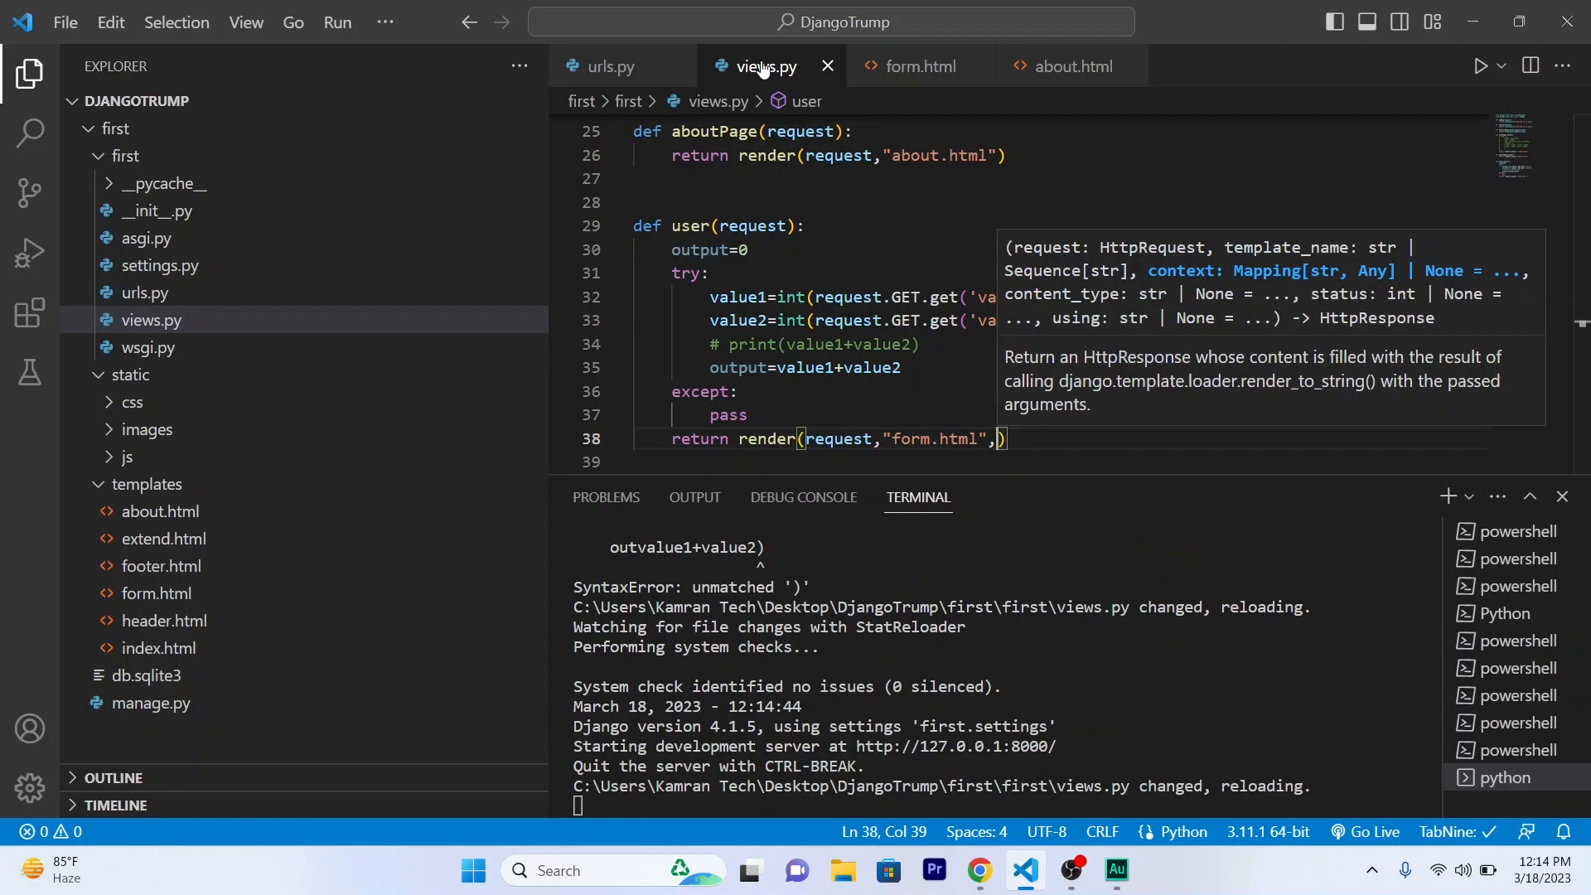
pyautogui.write('{}')
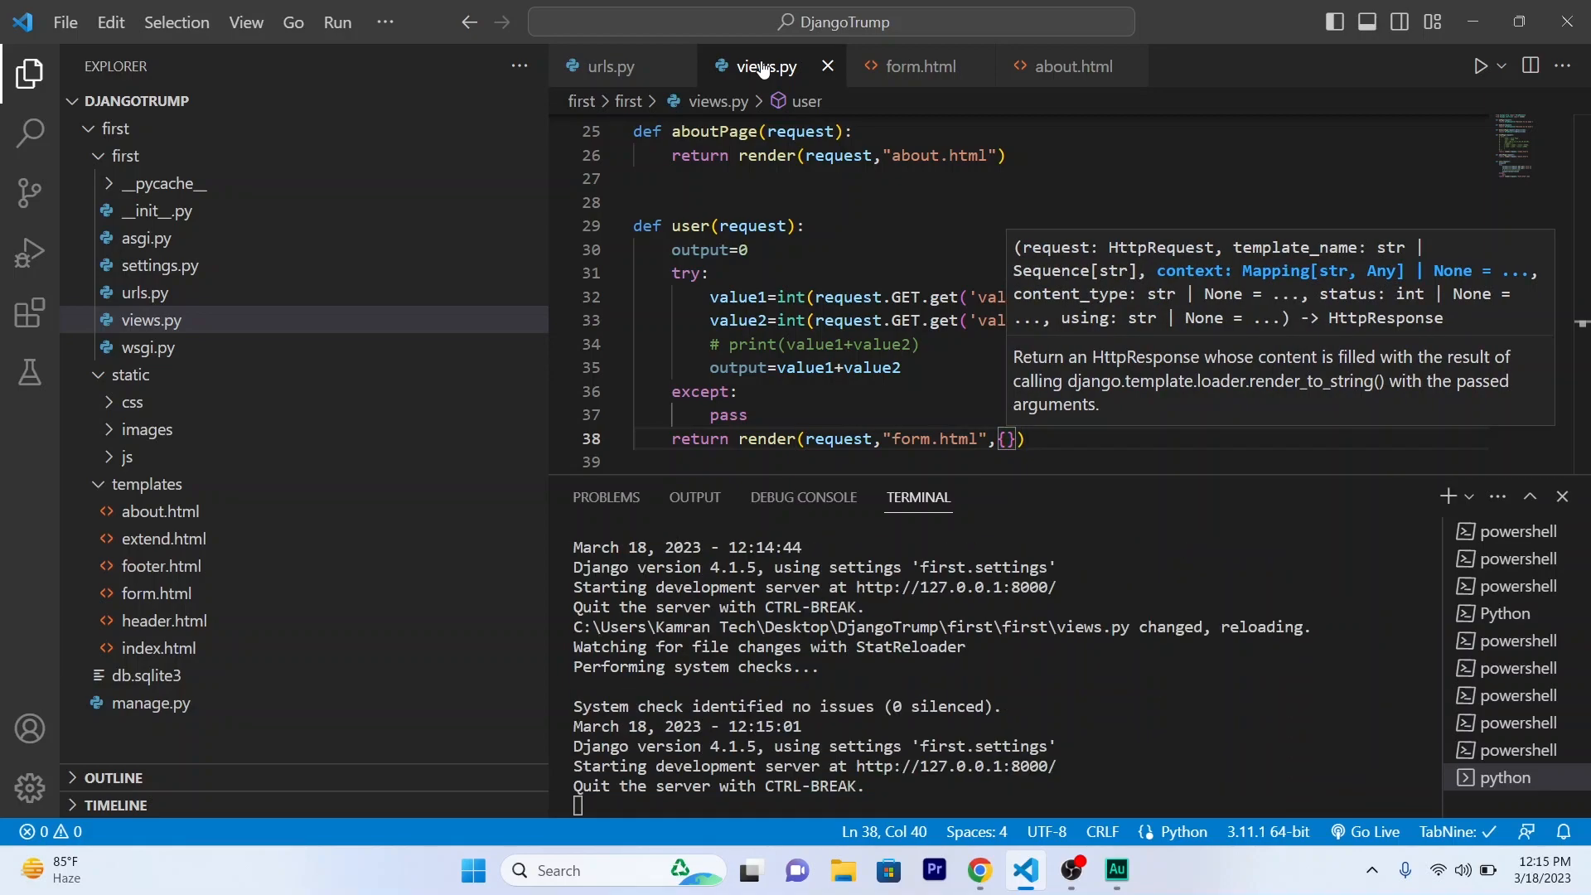
pyautogui.moveTo(716, 89)
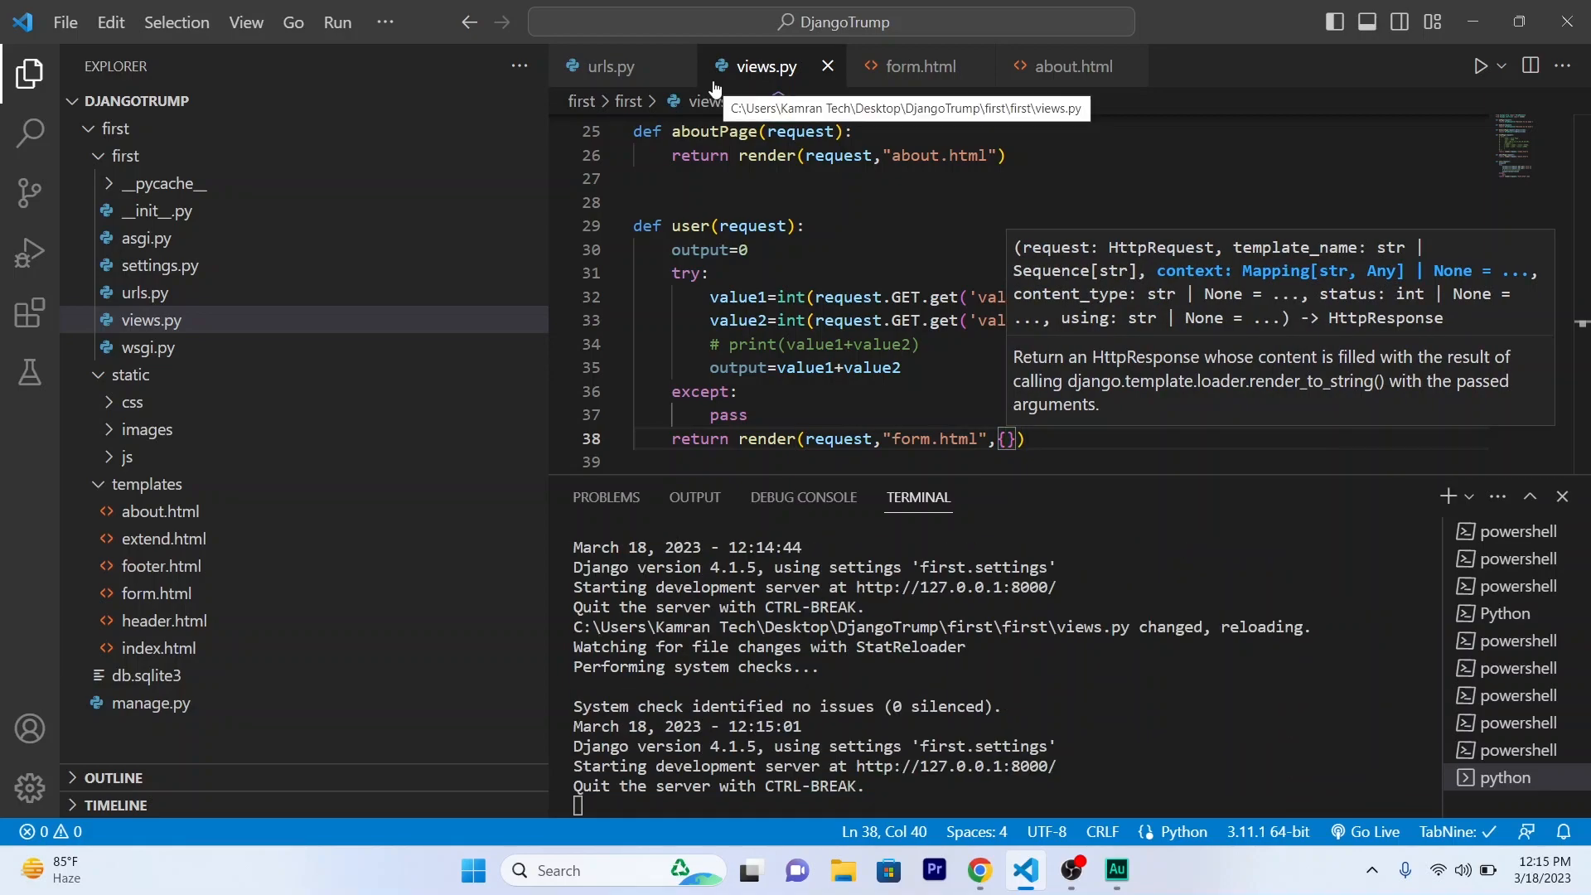
pyautogui.moveTo(938, 98)
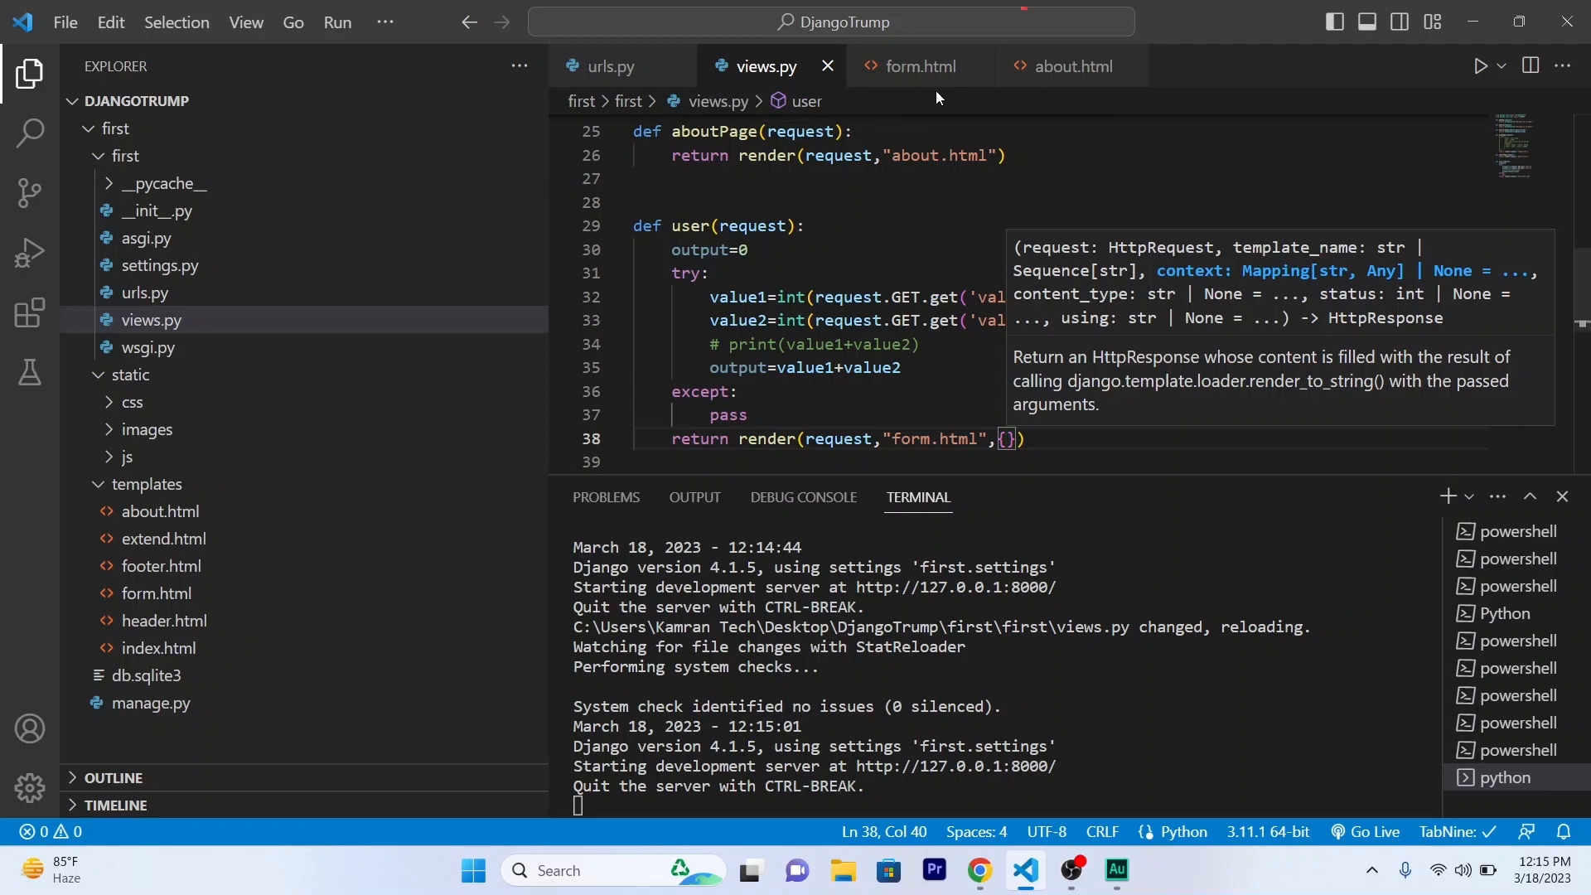
pyautogui.click(921, 66)
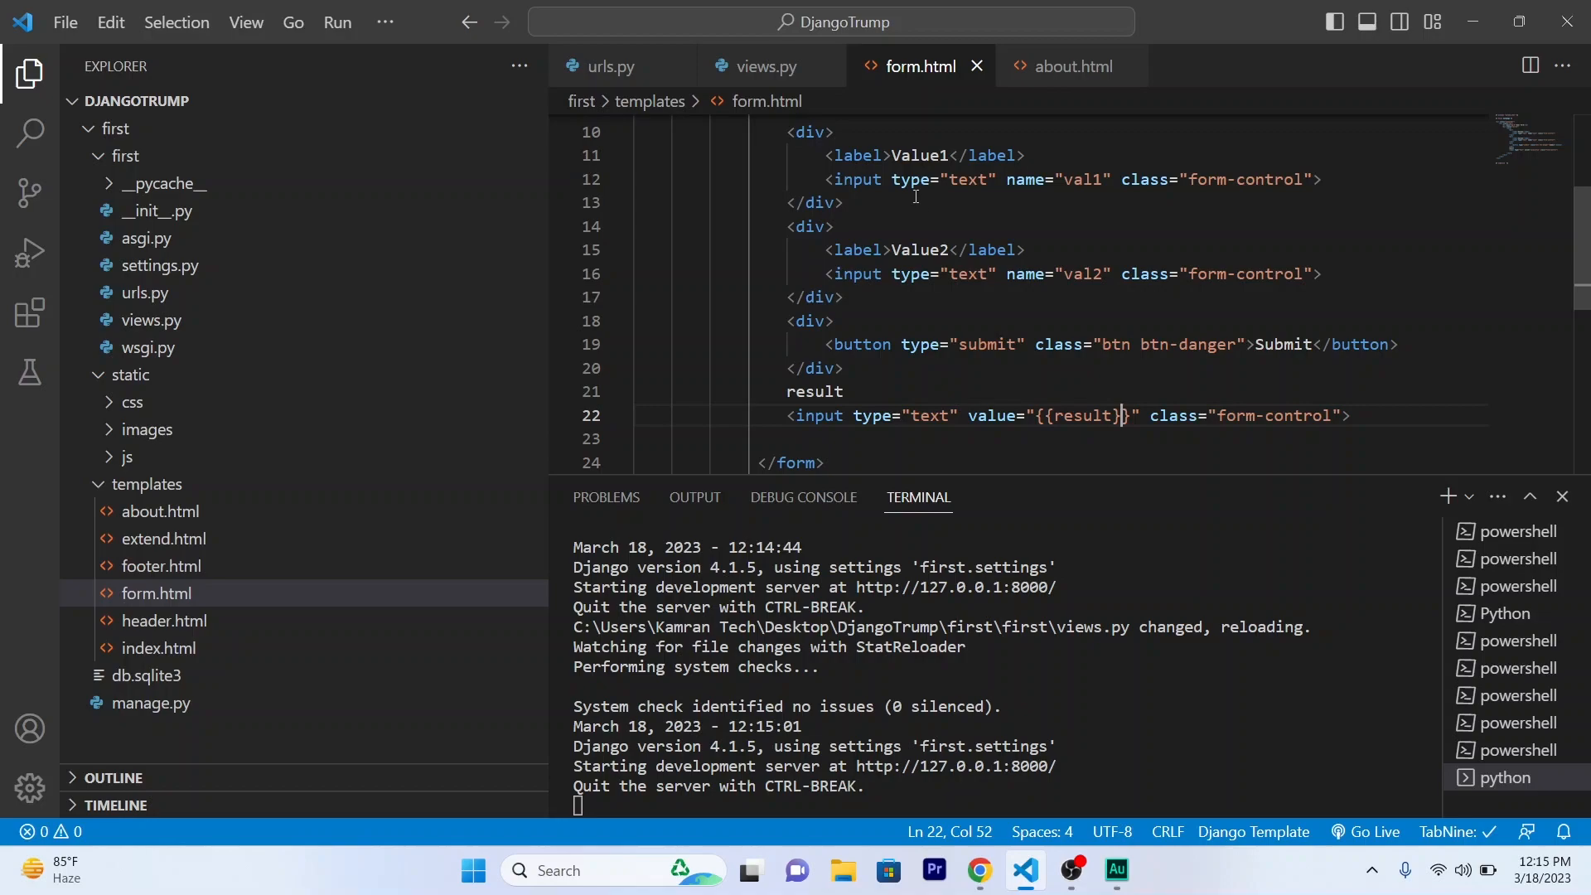
pyautogui.click(767, 67)
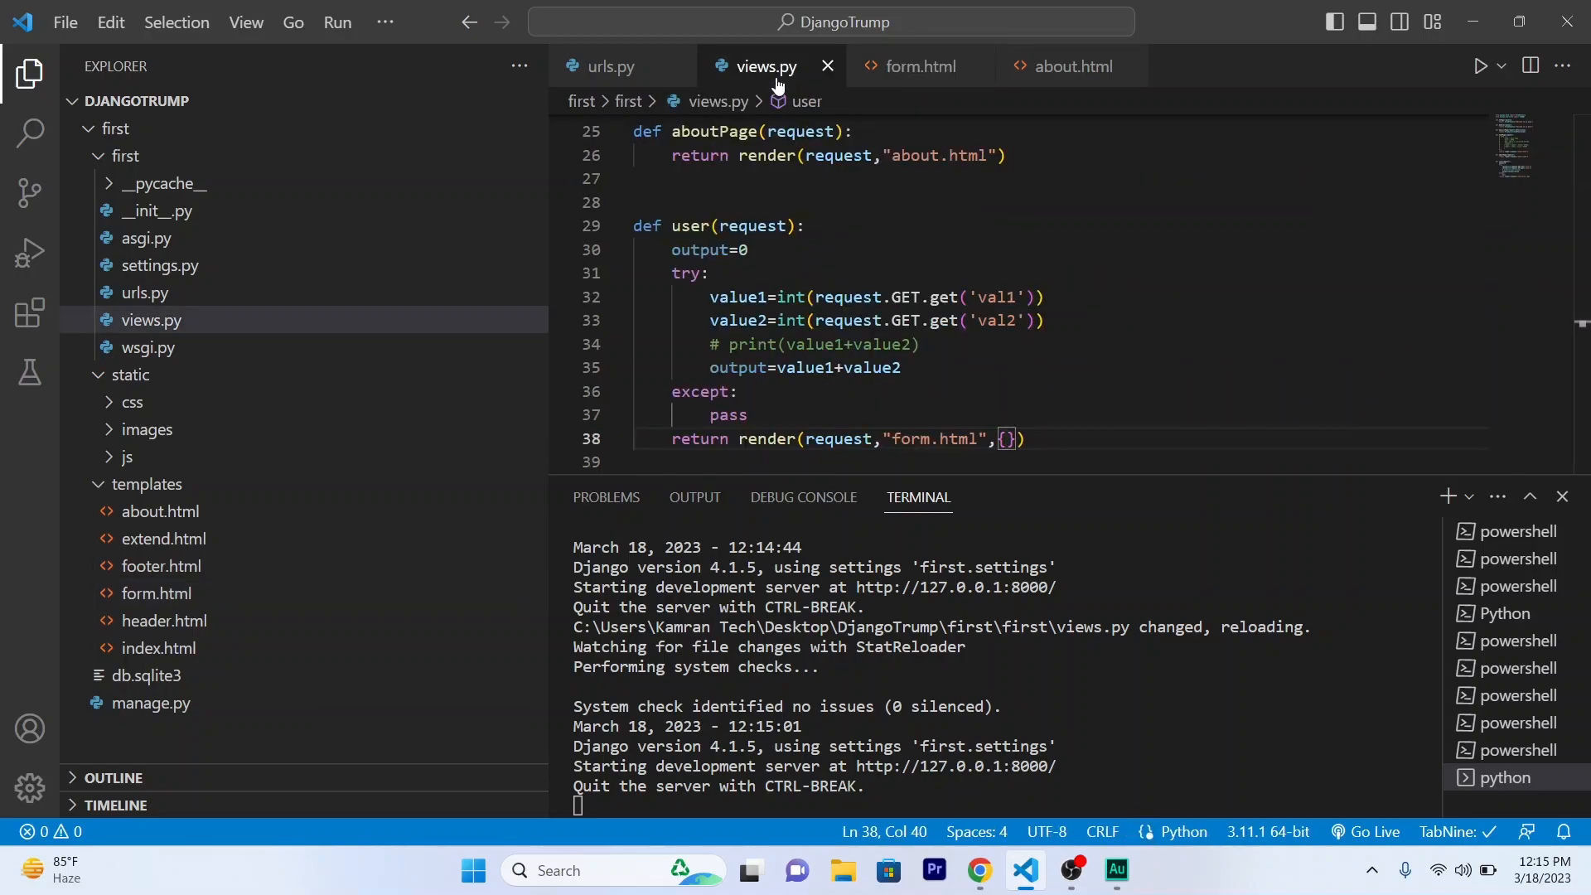
pyautogui.write("'res'")
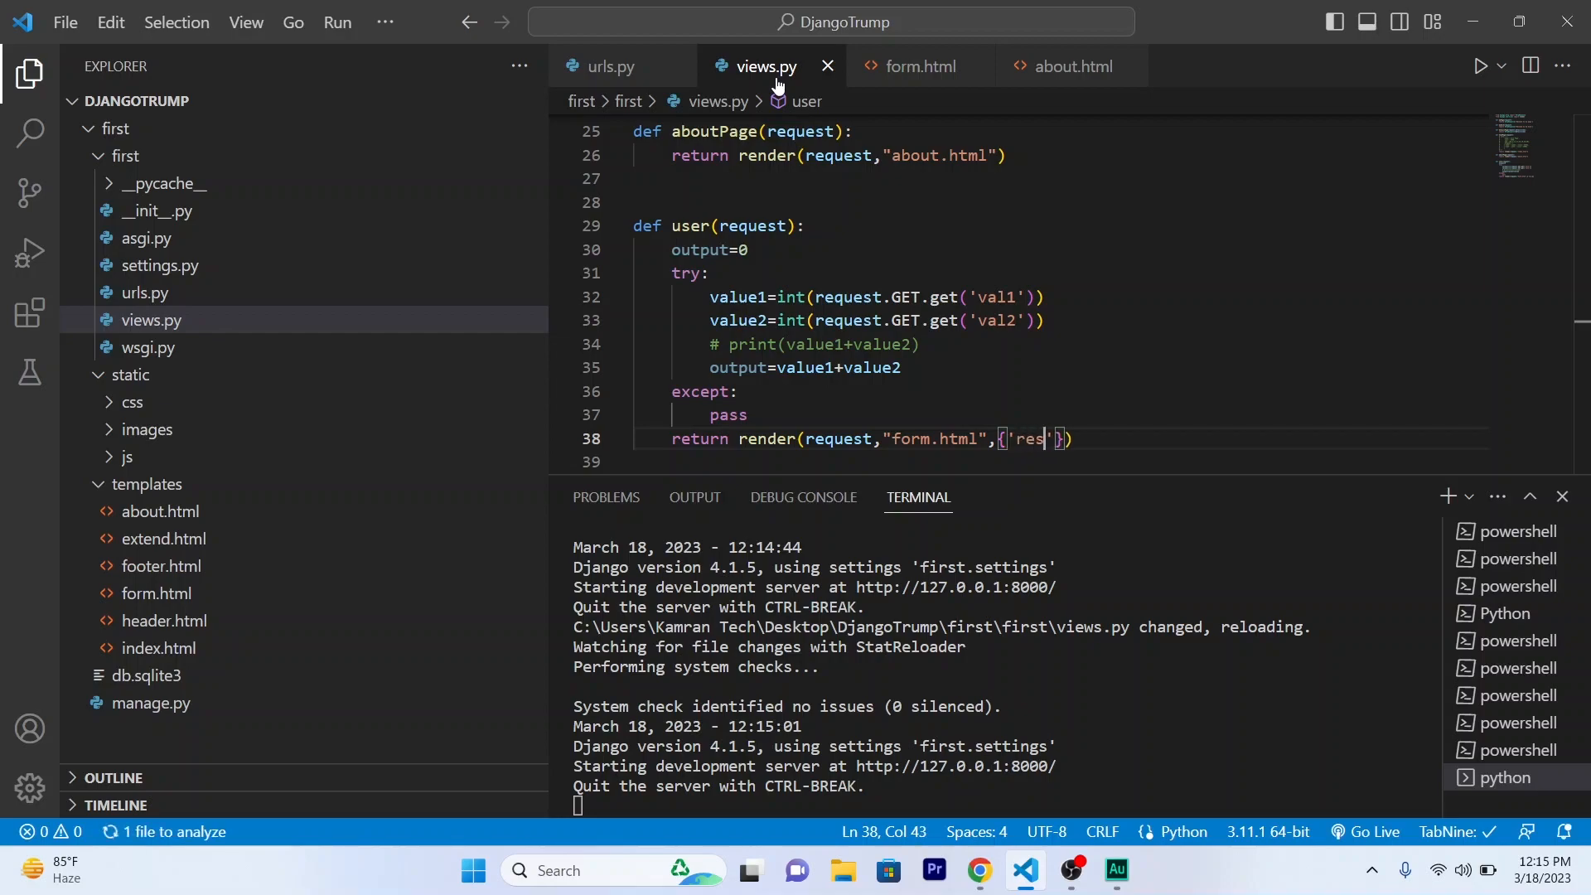
pyautogui.write('ult')
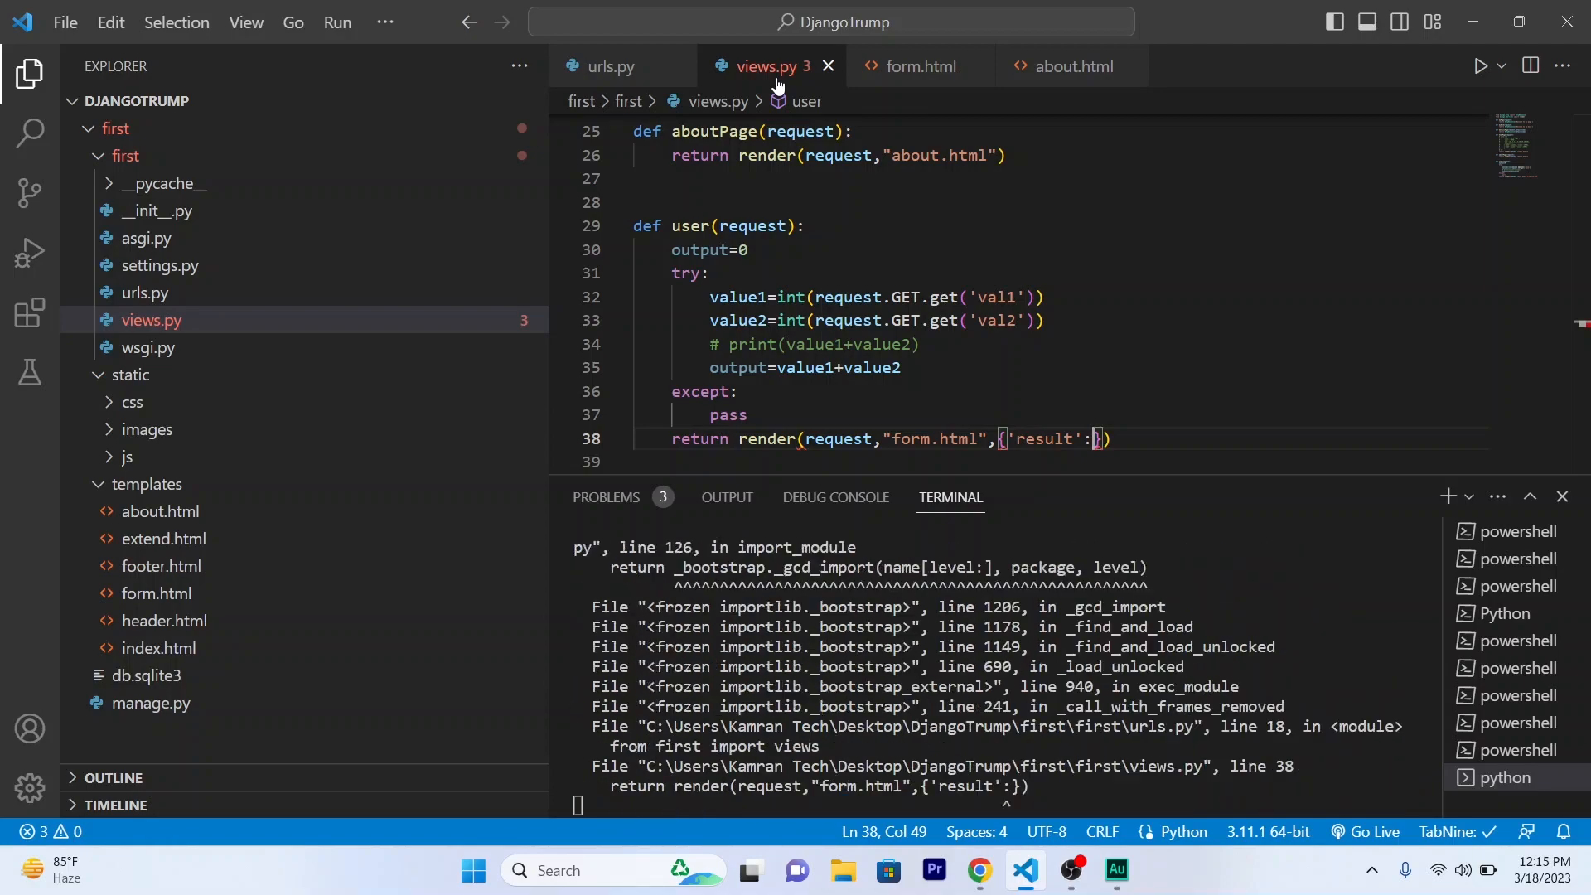
pyautogui.scroll(-3)
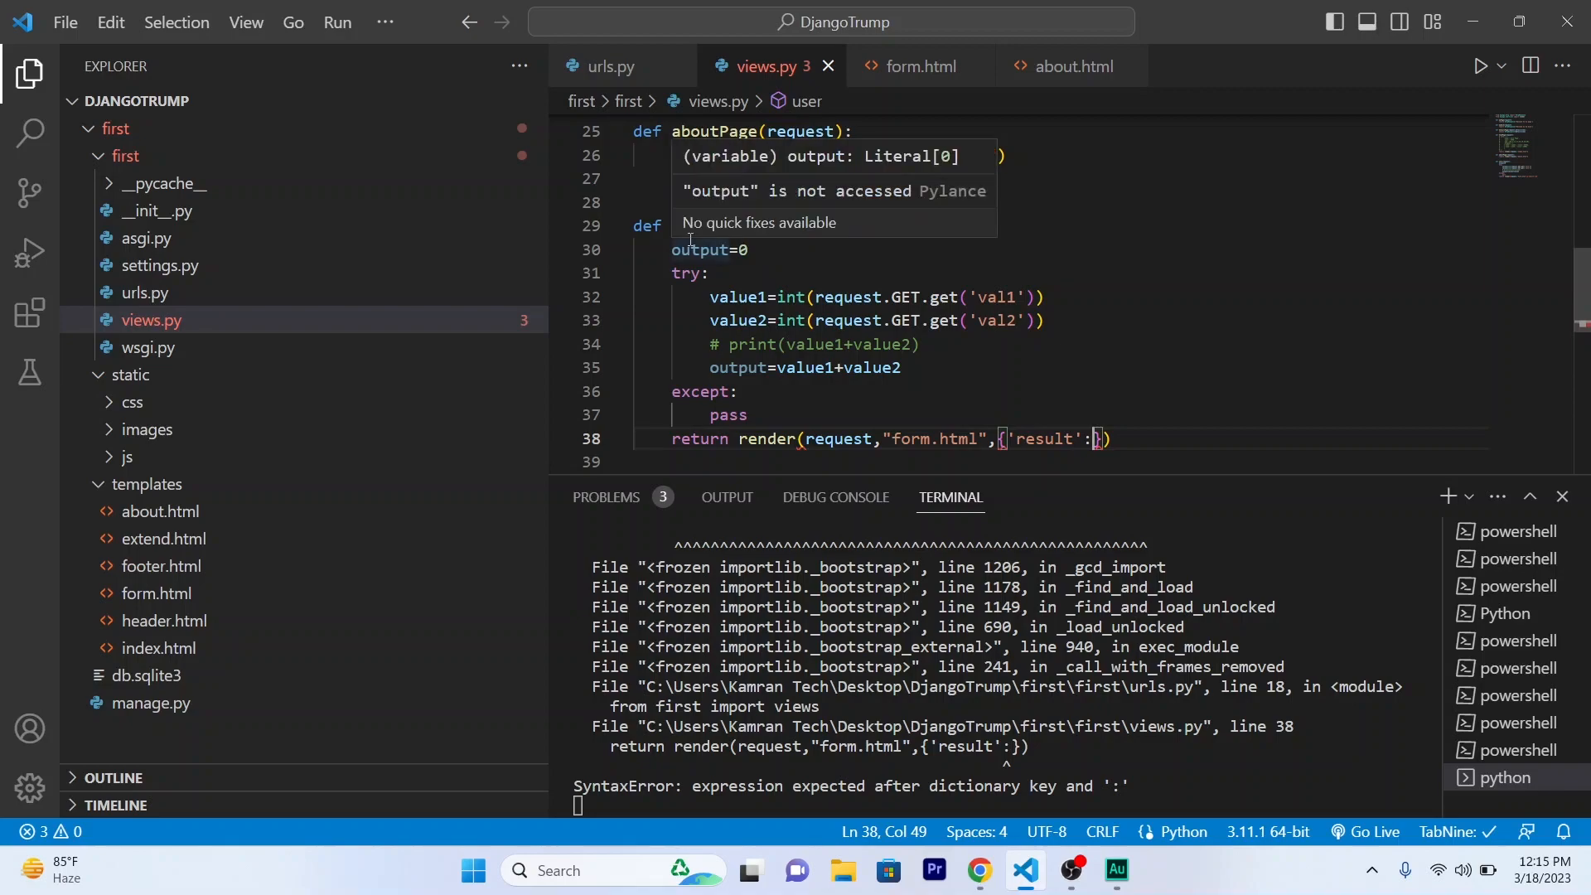
pyautogui.write('output')
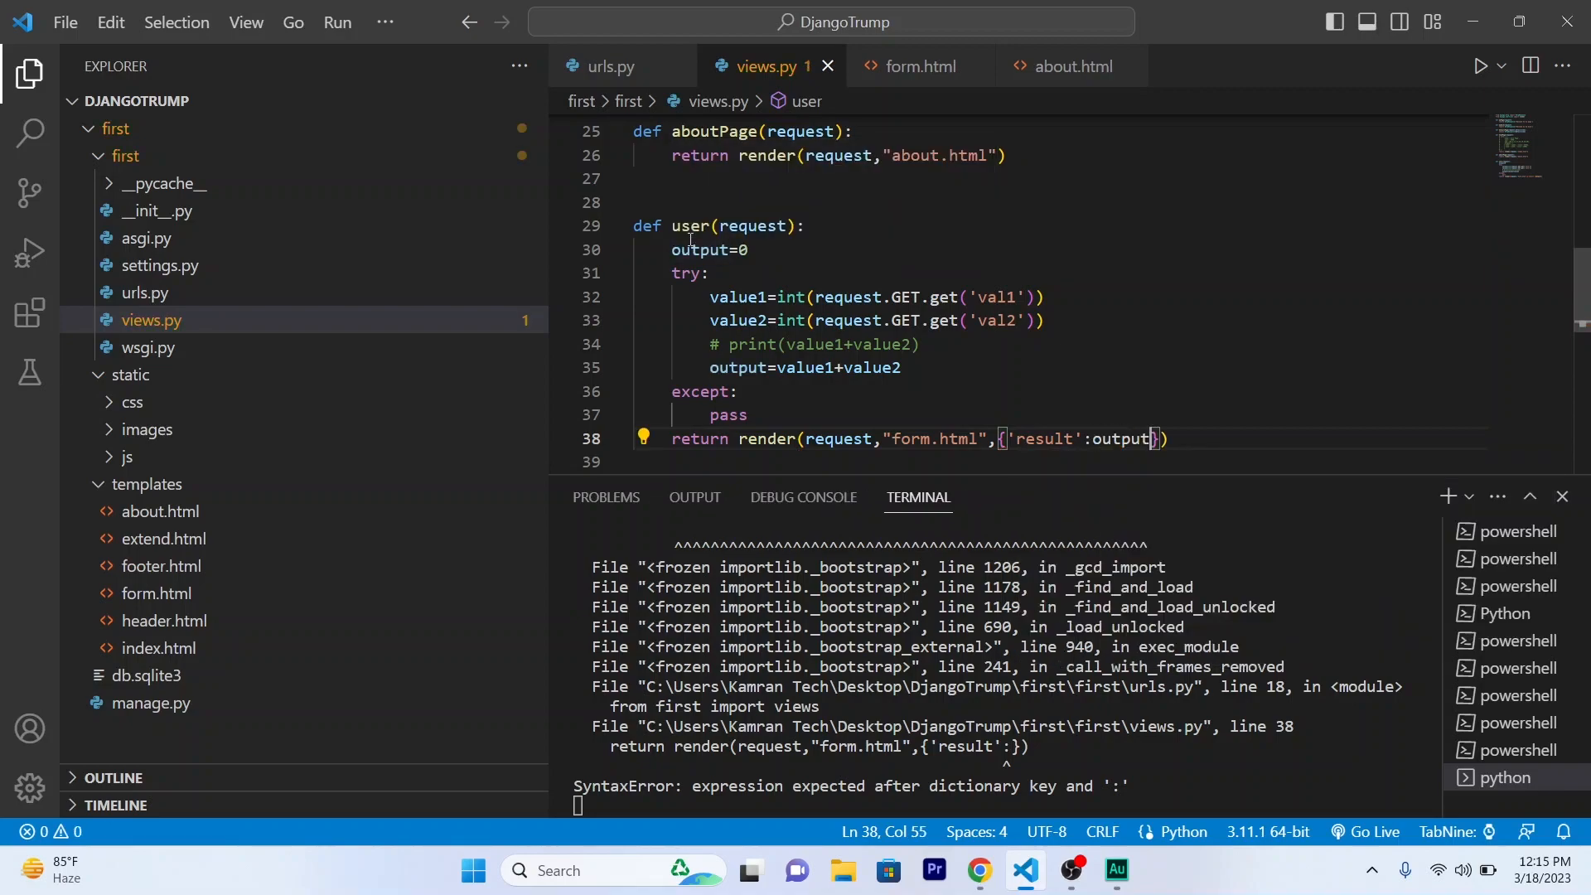
pyautogui.press('ctrl+s')
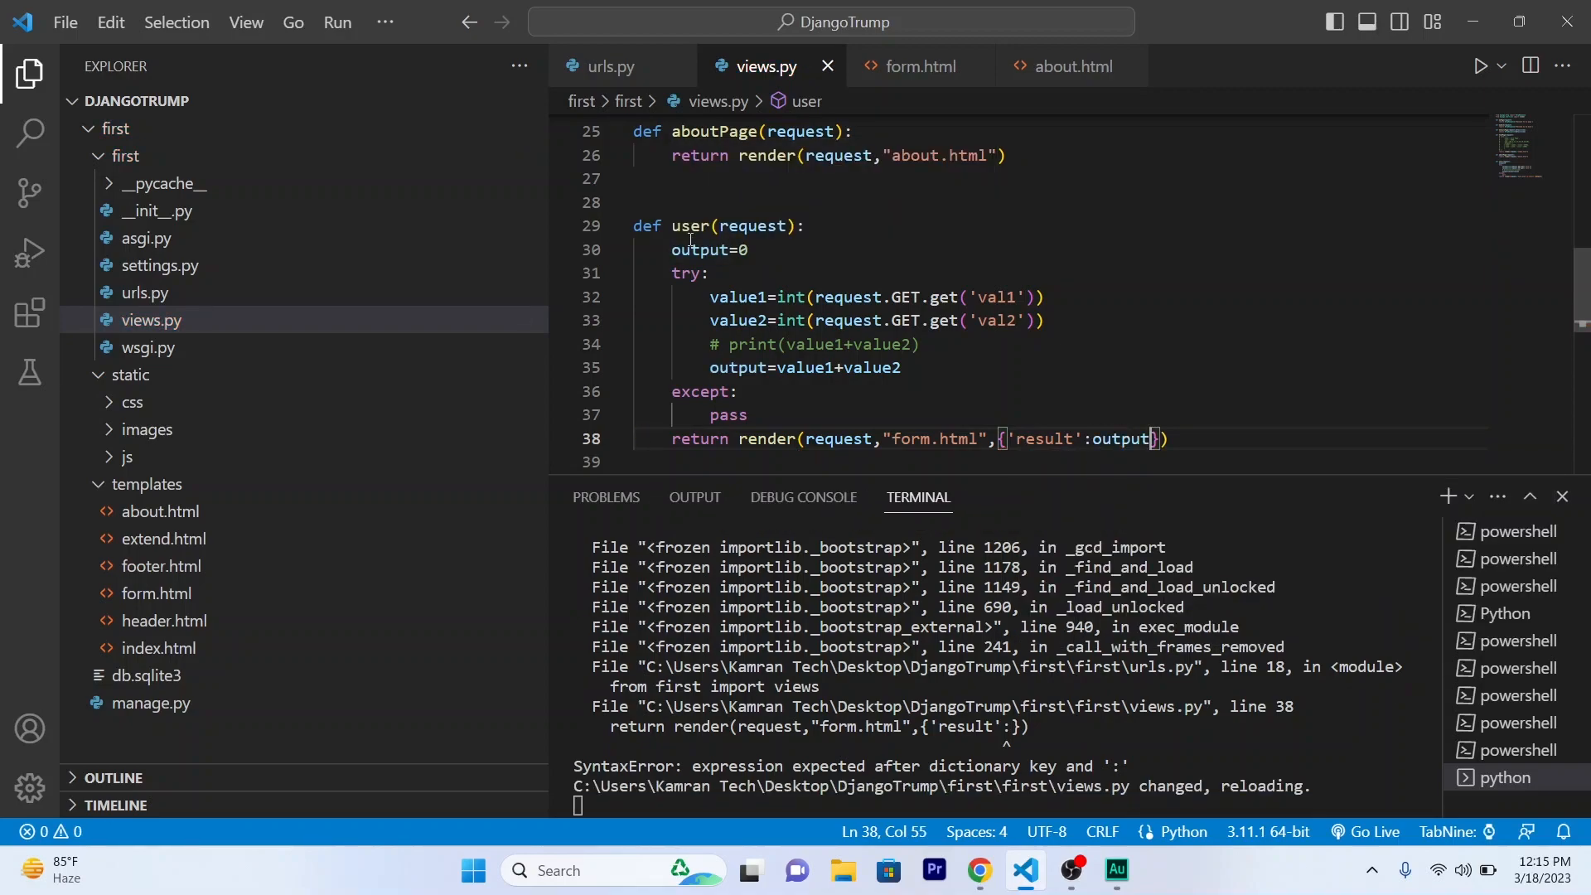
# Load 127.0.0.1:8000/user/ and check that the result field shows 0.
pyautogui.click(979, 870)
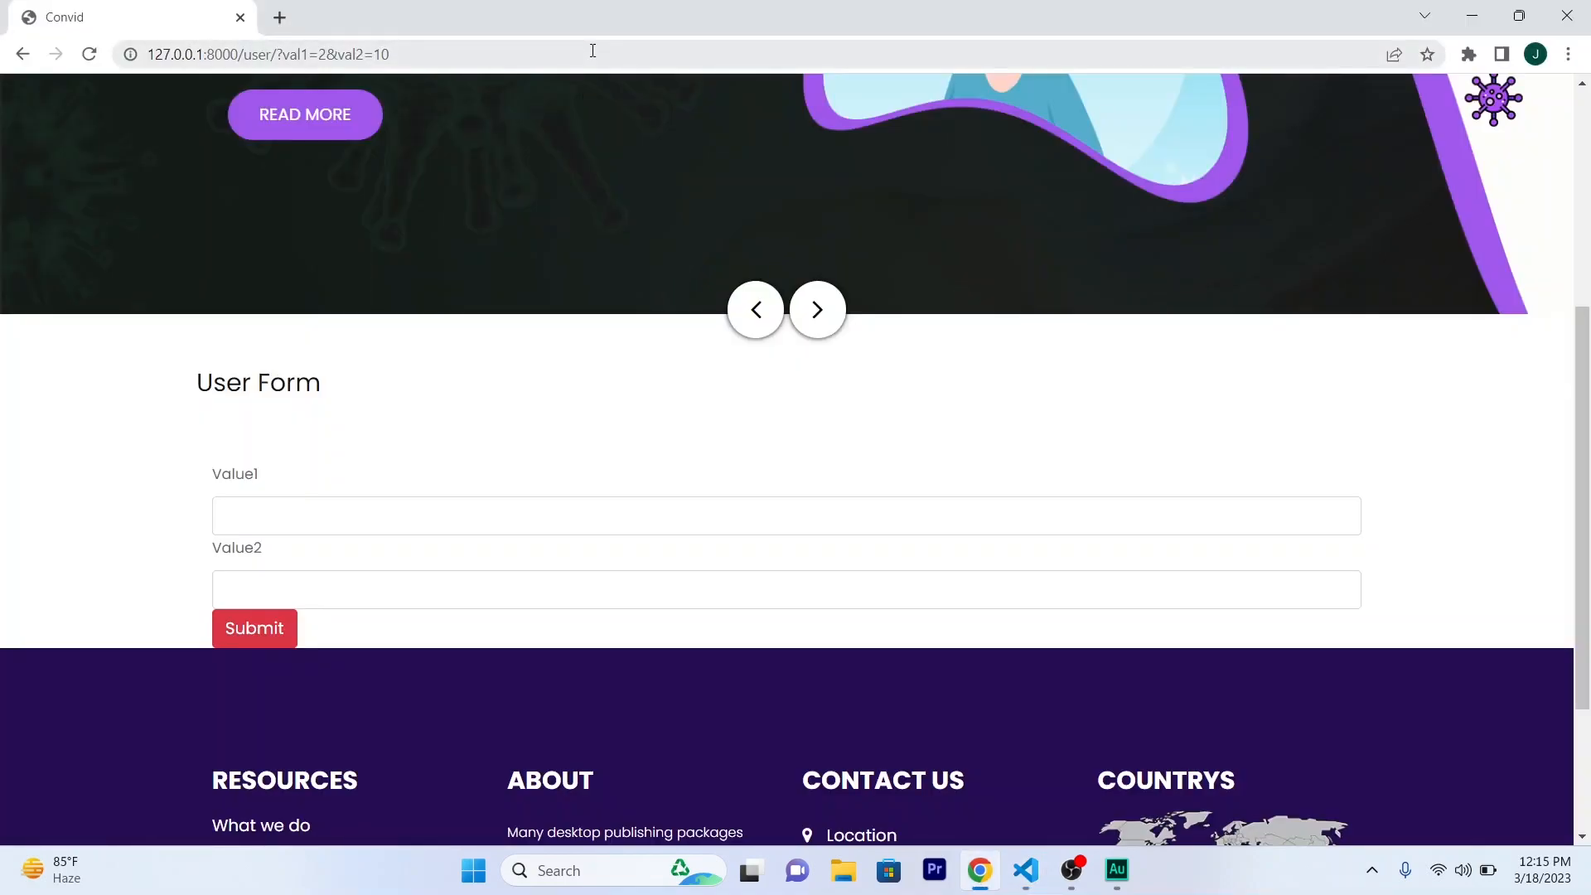
pyautogui.write('127.0.0.1:8000/user/?val')
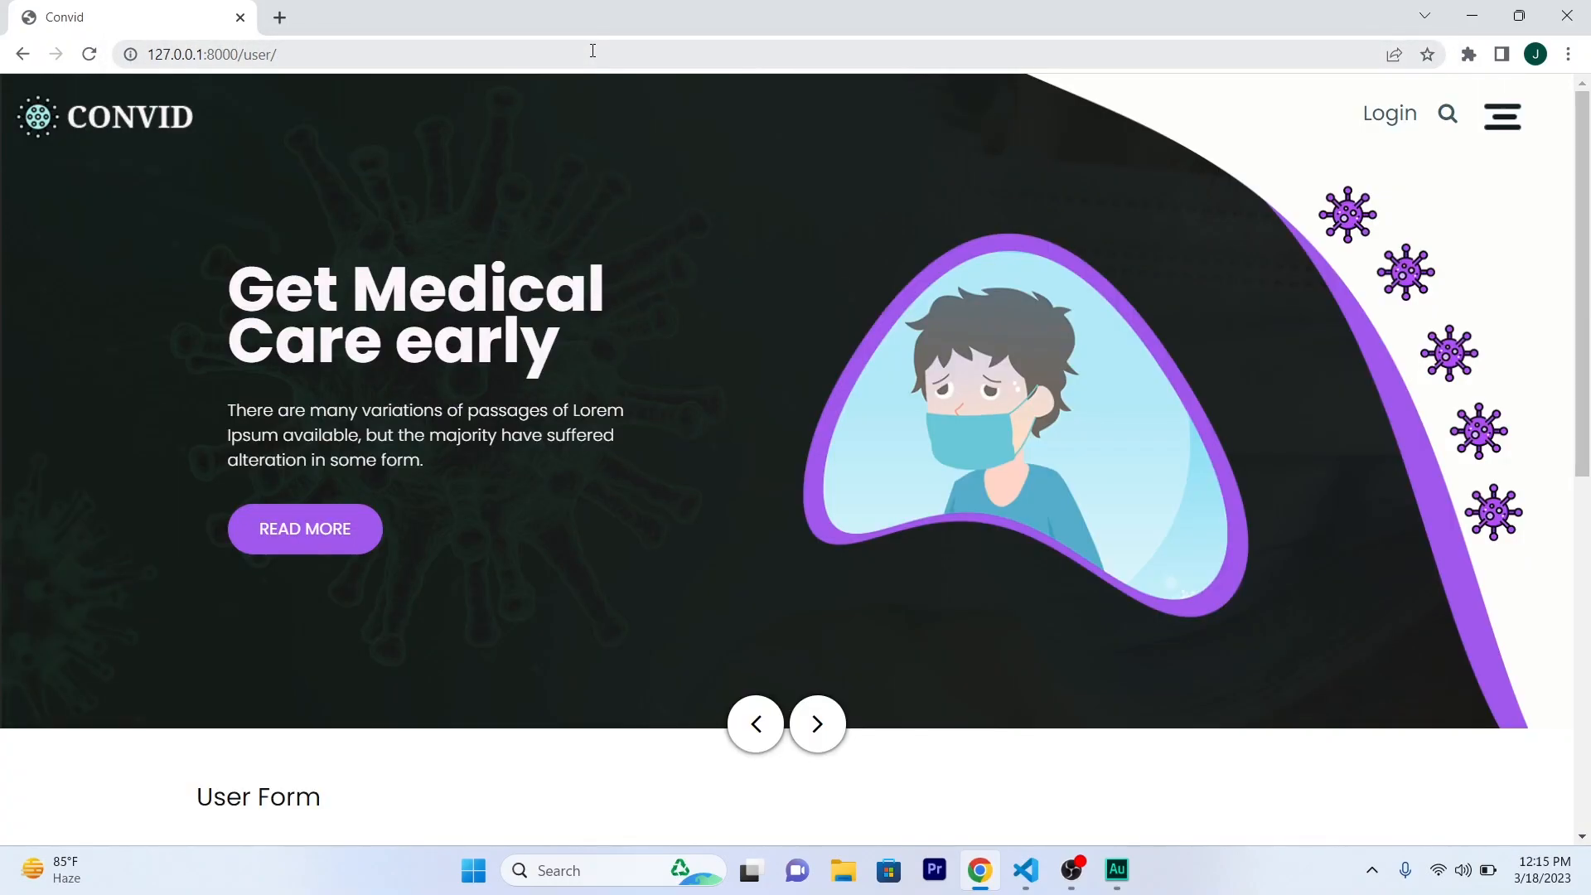
pyautogui.scroll(-3)
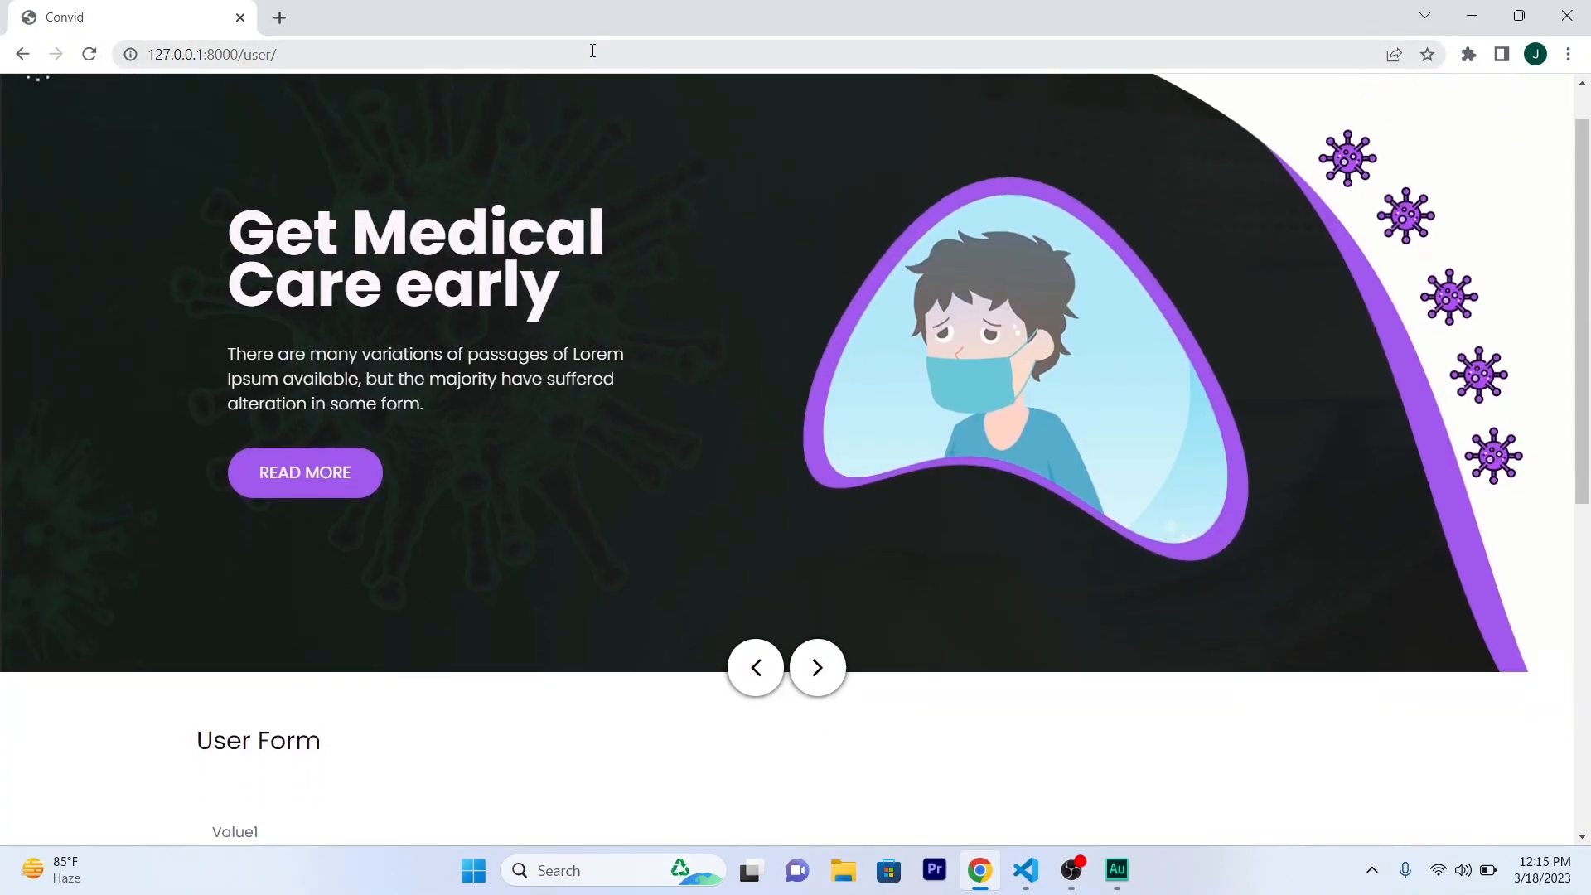
pyautogui.scroll(-3)
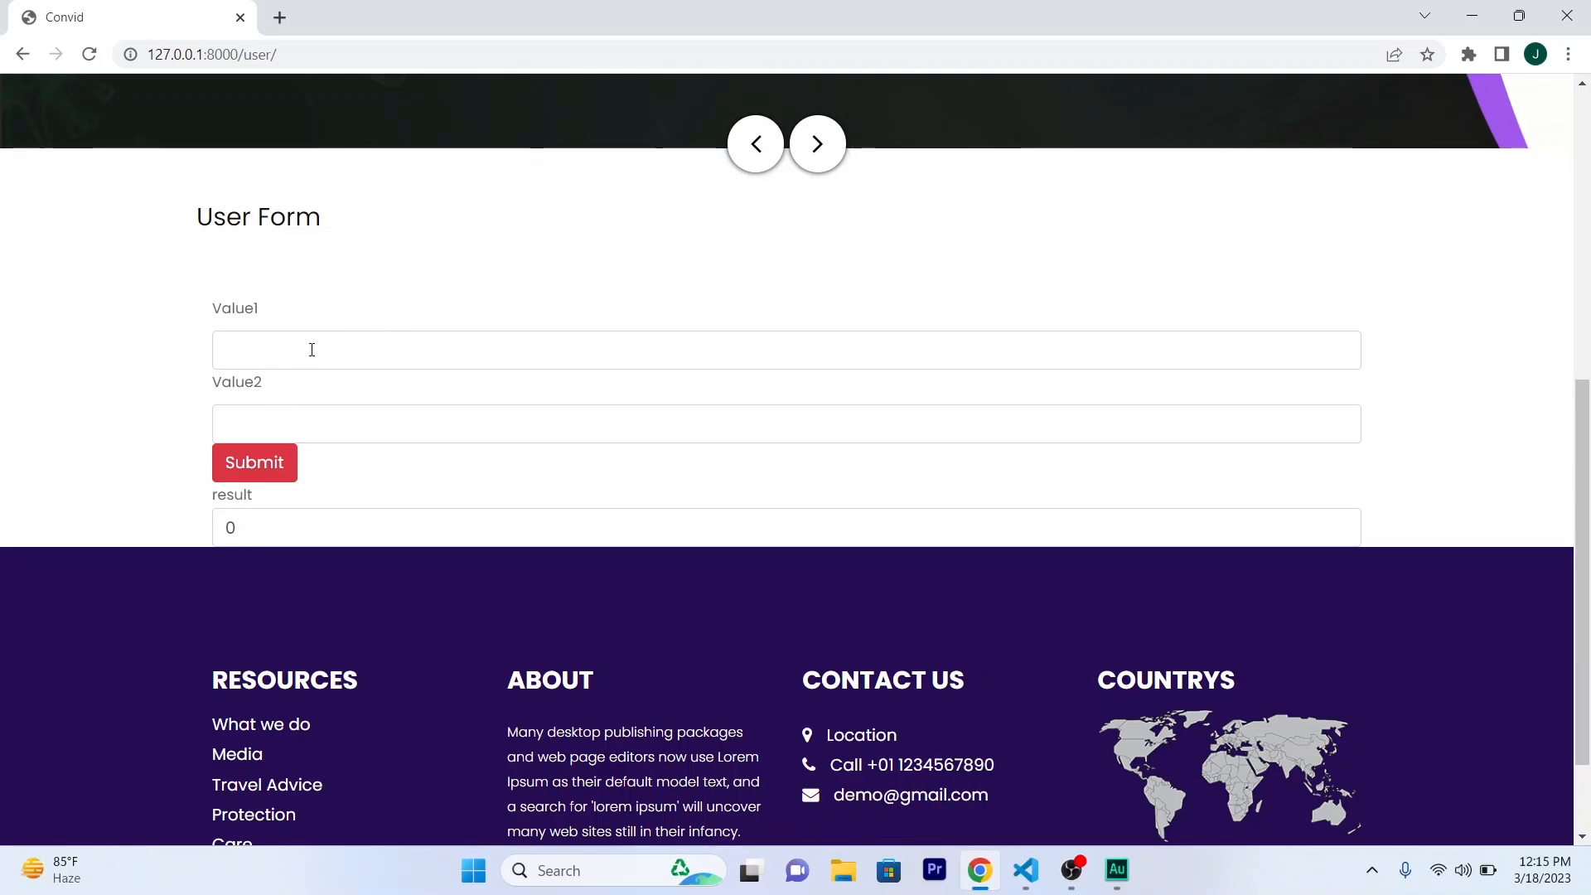
pyautogui.moveTo(307, 395)
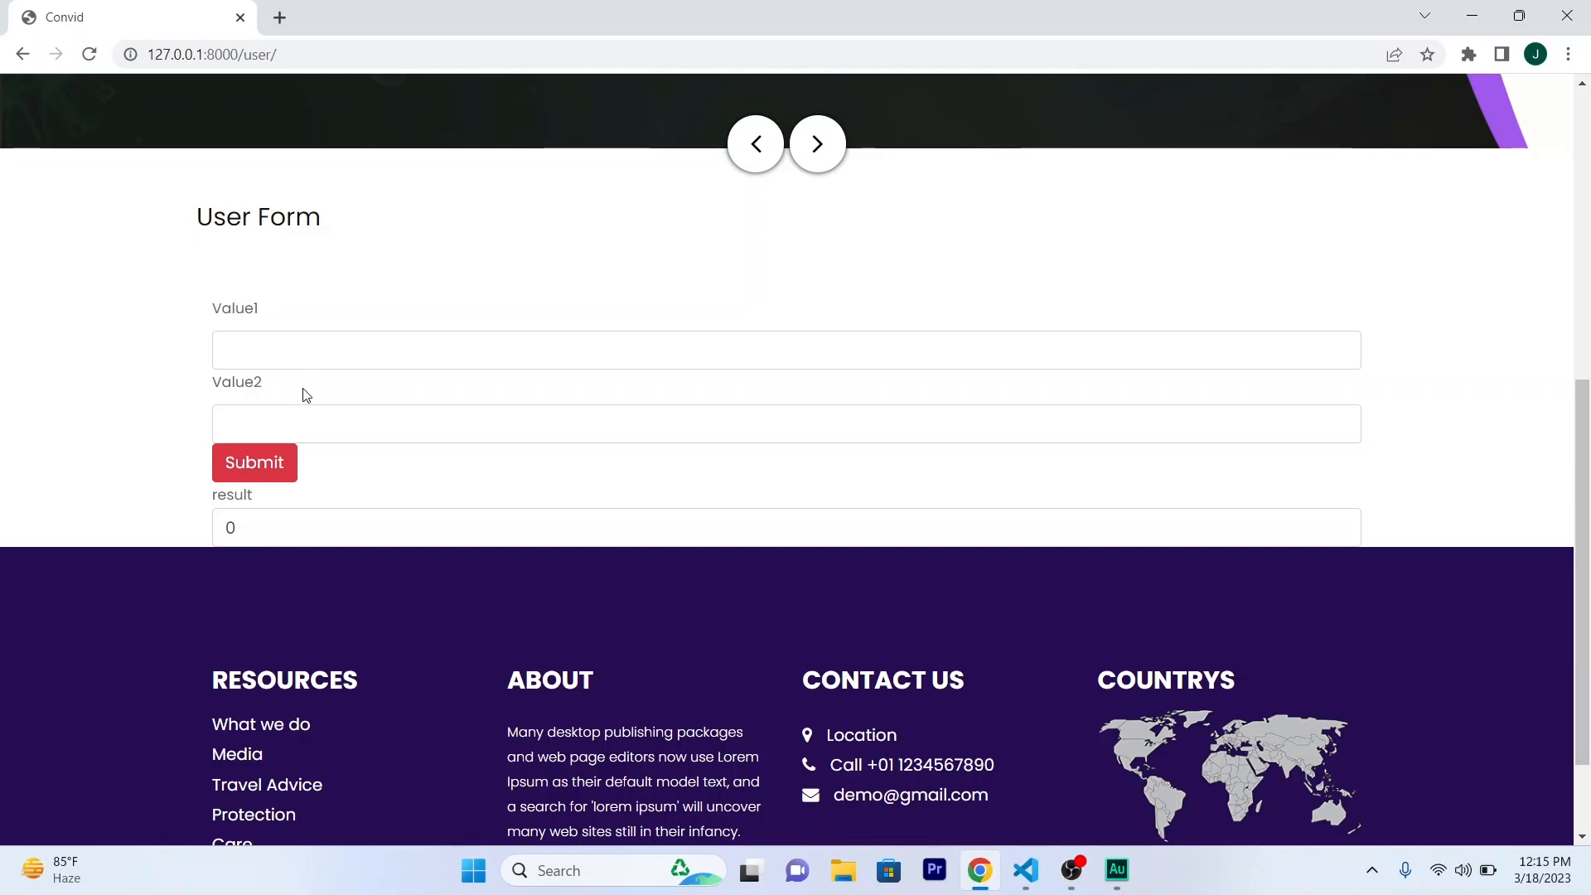
pyautogui.click(270, 517)
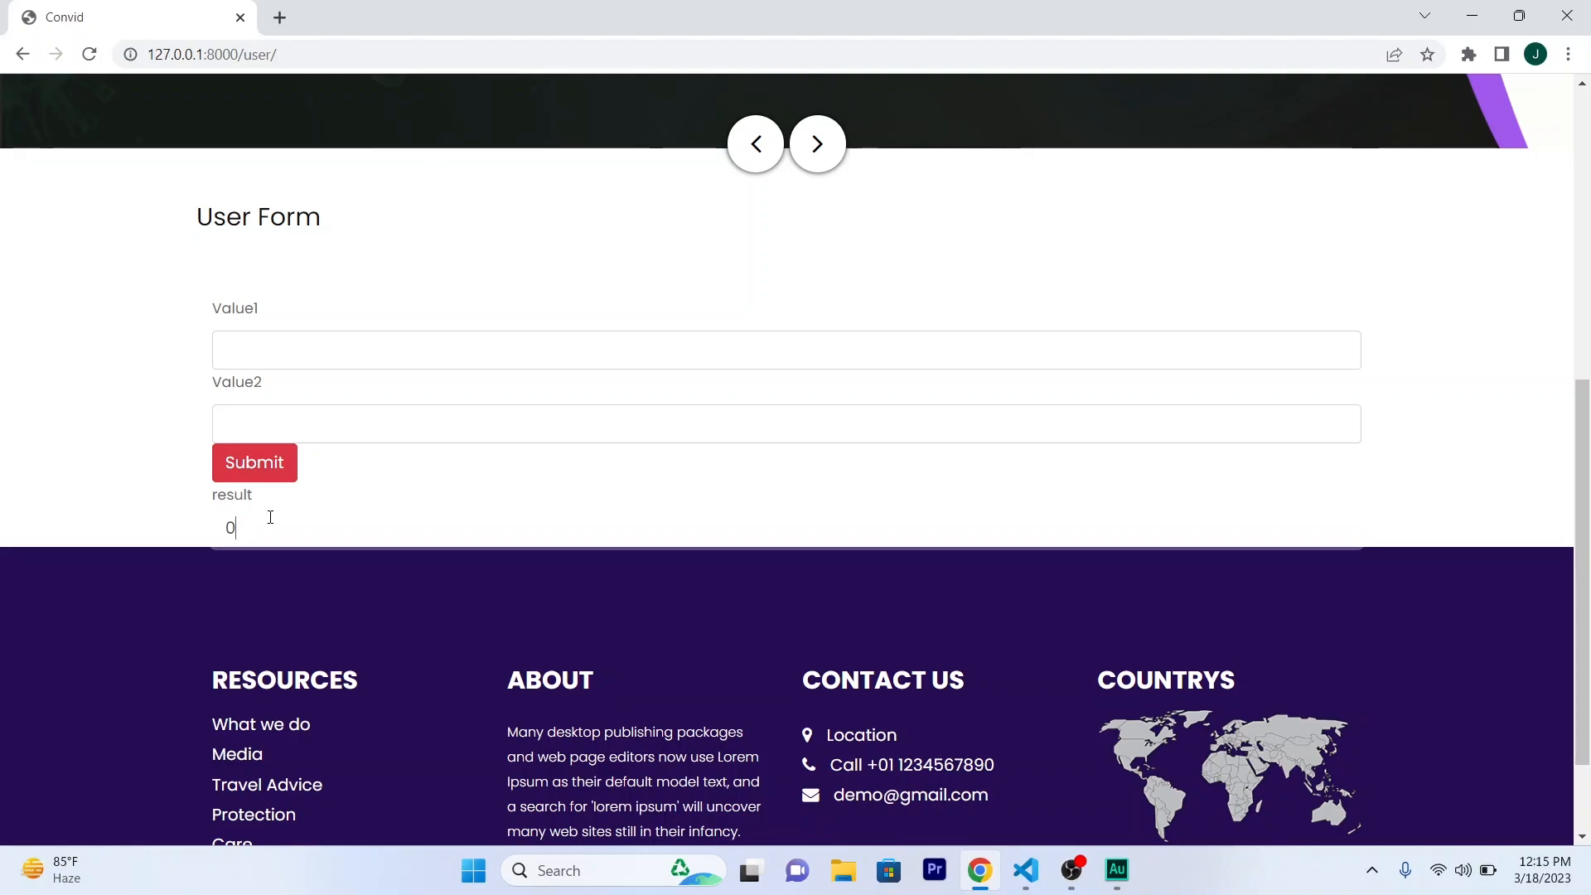
# Submit 10 and 10 and scroll down to see result 20.
pyautogui.click(786, 344)
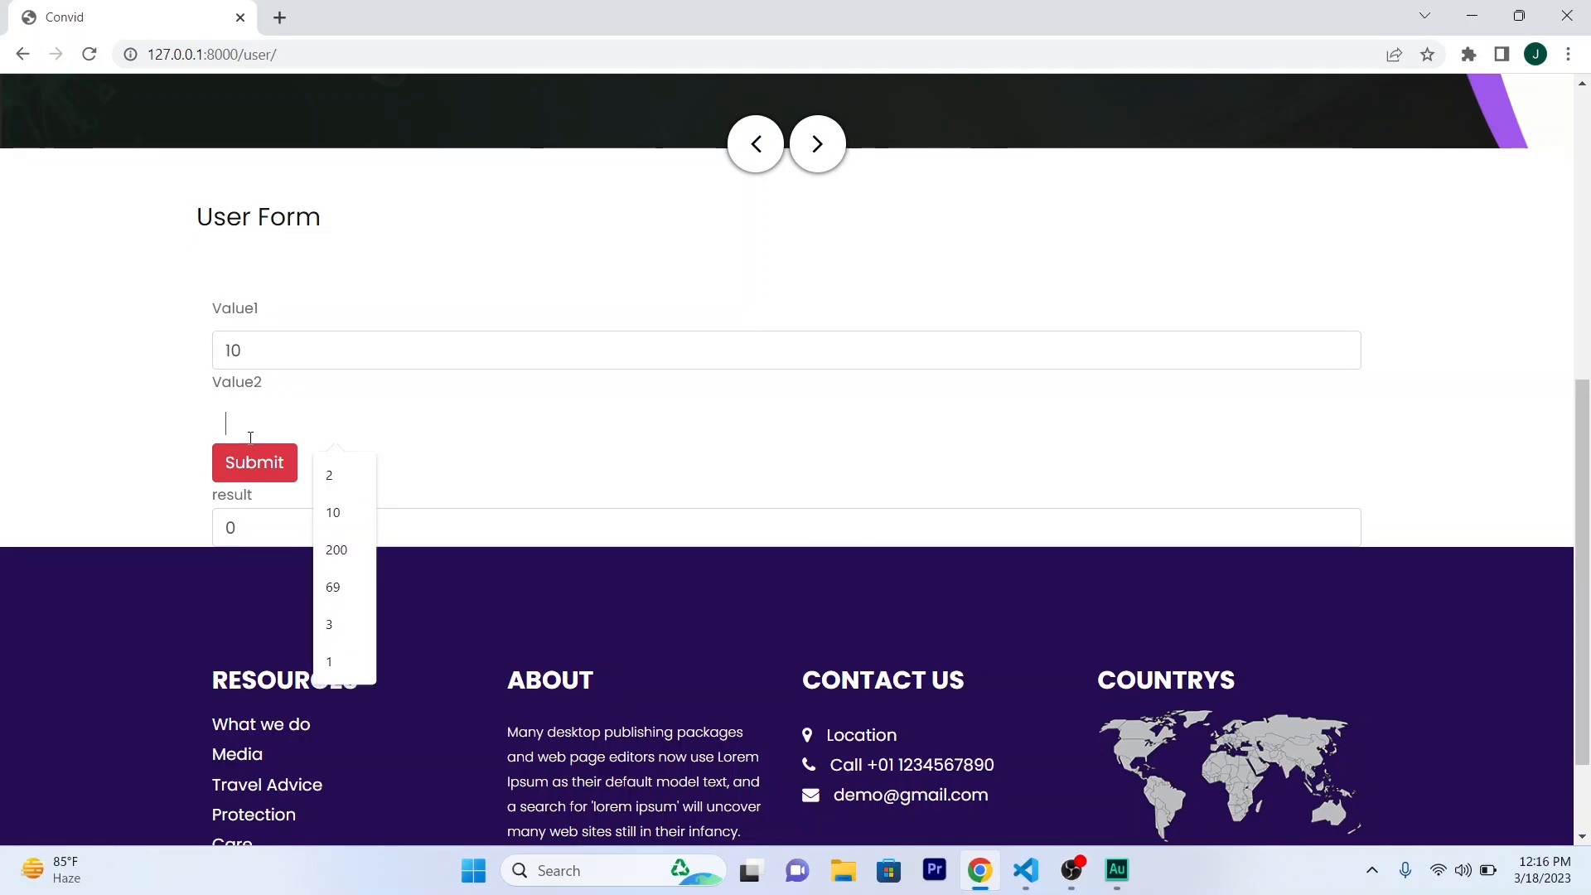
pyautogui.write('10')
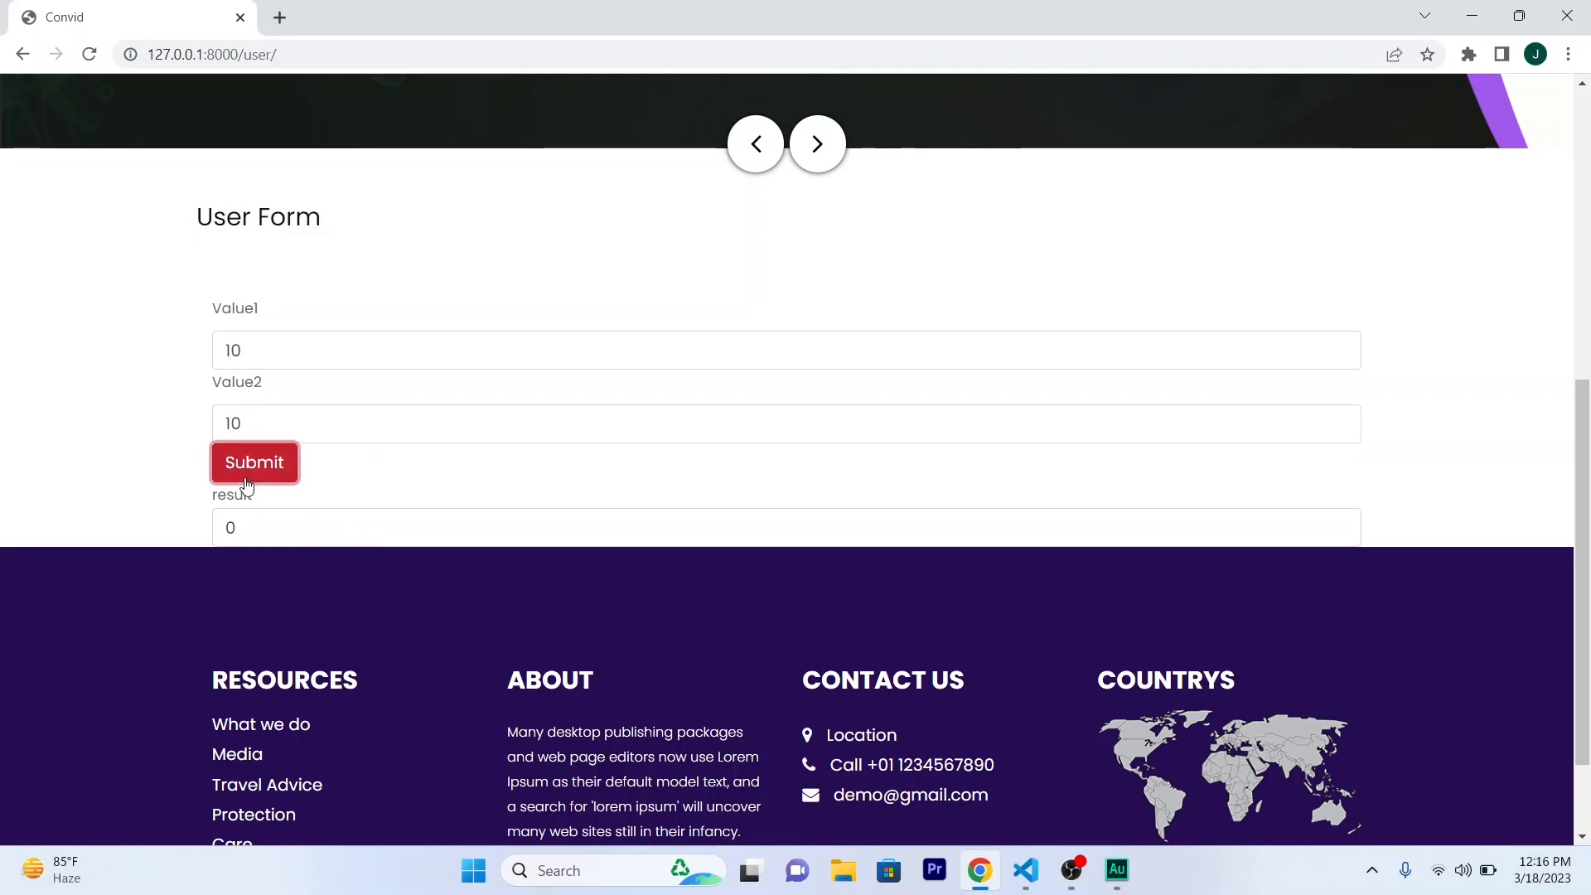
pyautogui.click(254, 462)
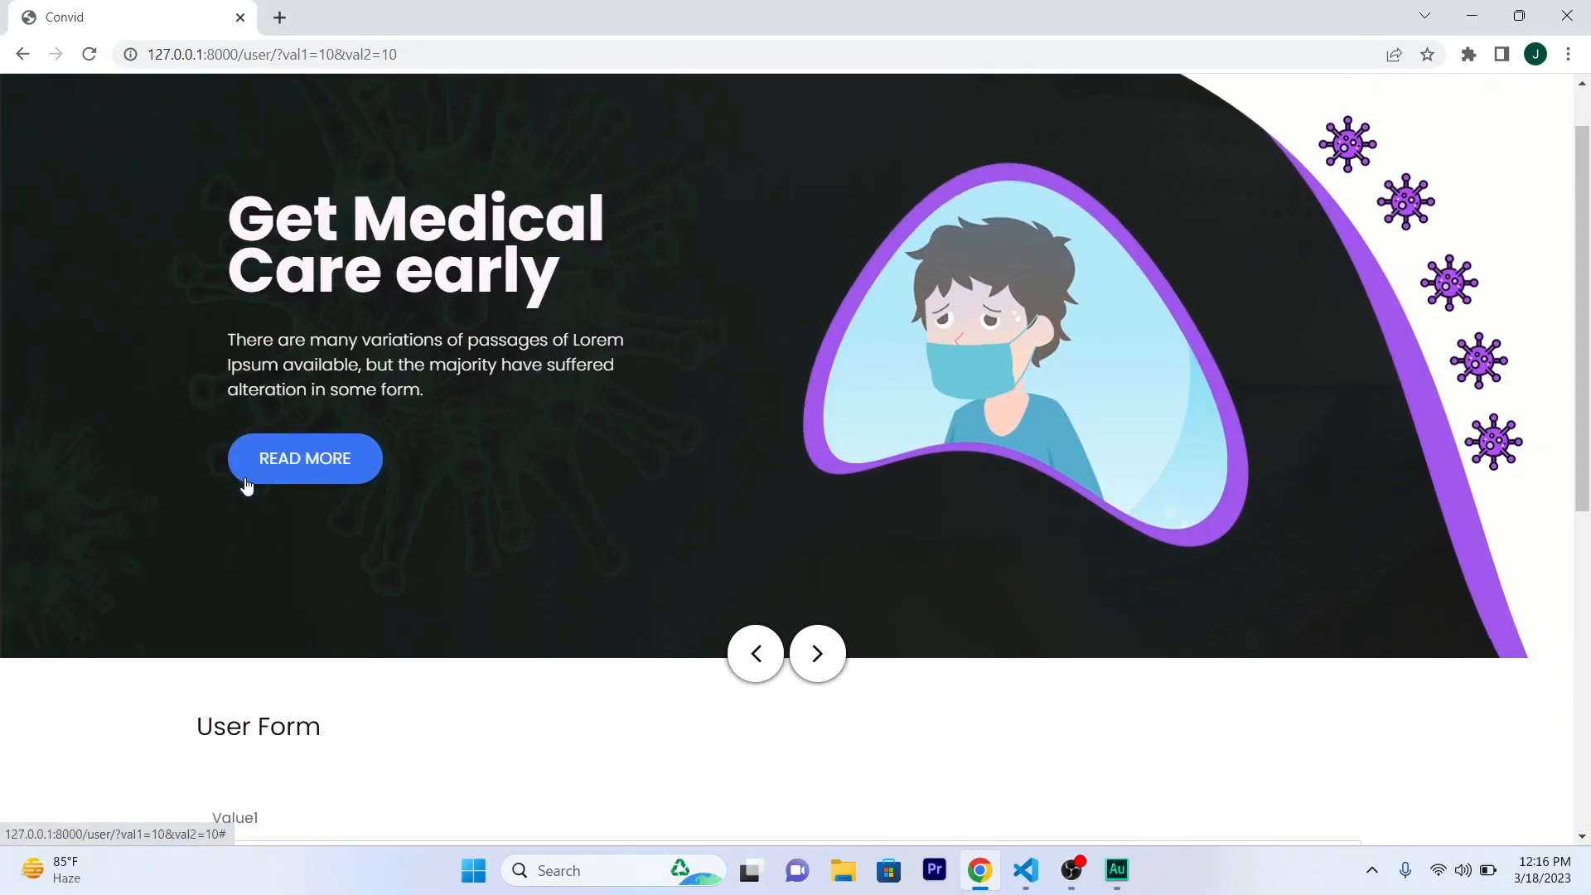
pyautogui.scroll(-3)
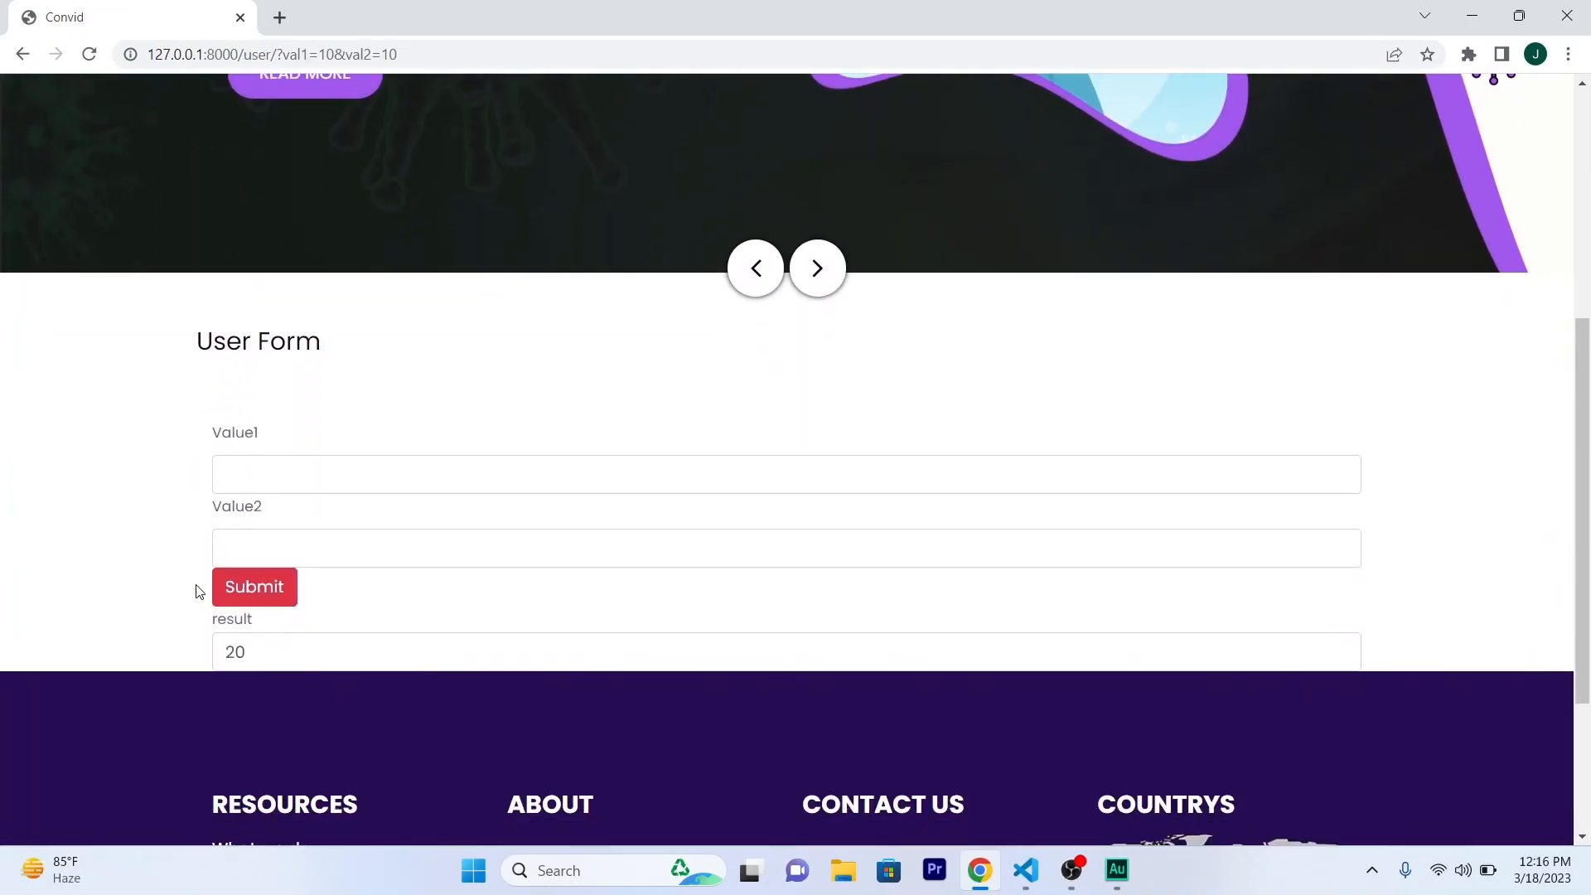